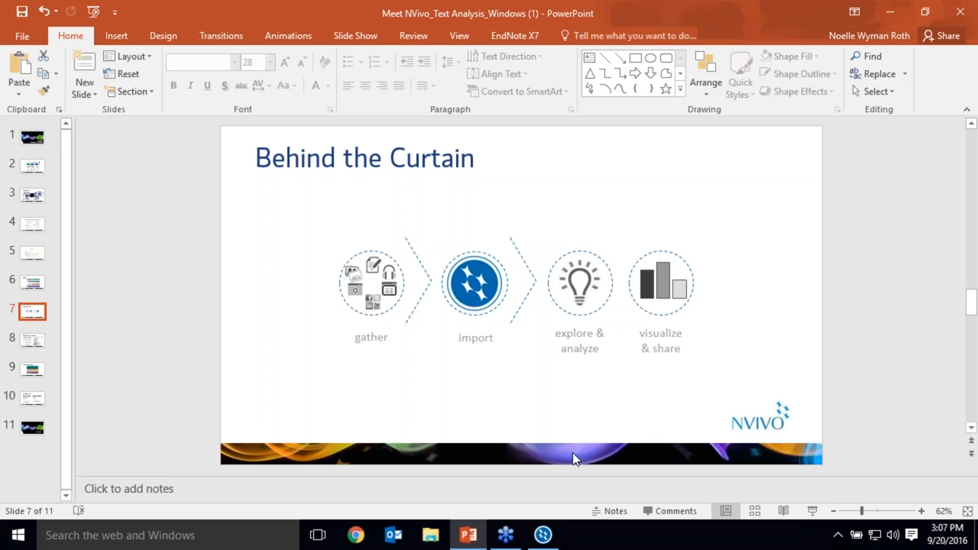
Switch from the PowerPoint slide to the empty Text analysis project in NVivo.
{"action": "left_click", "coordinate": [543, 535]}
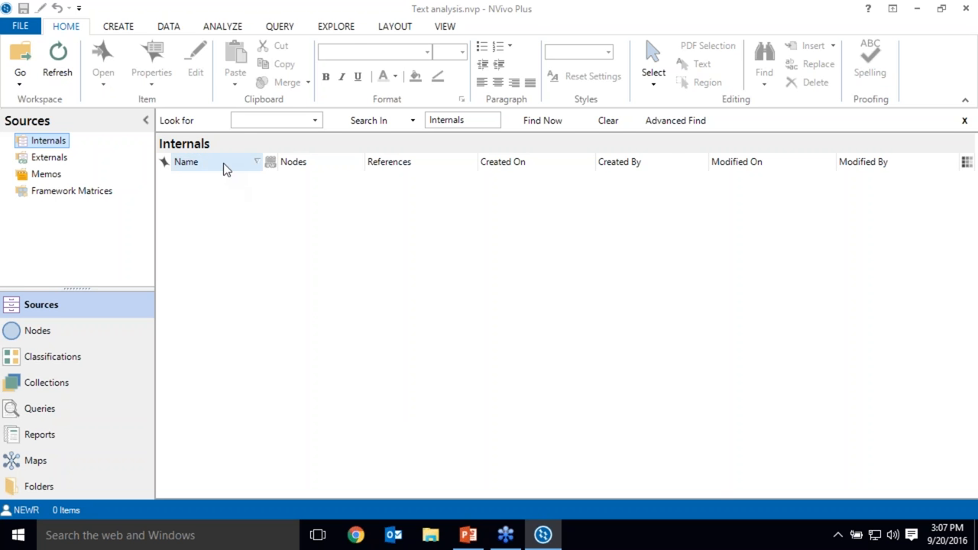
Import all ten transcripts from NVivo Sample Data > Sample Project Data - Windows > Interviews as documents.
{"action": "left_click", "coordinate": [73, 60]}
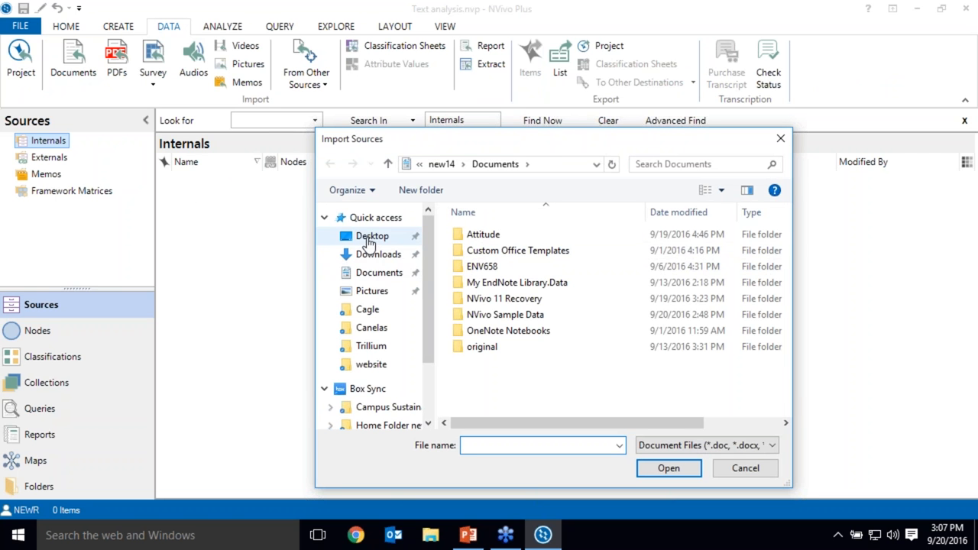
{"action": "left_click", "coordinate": [379, 272]}
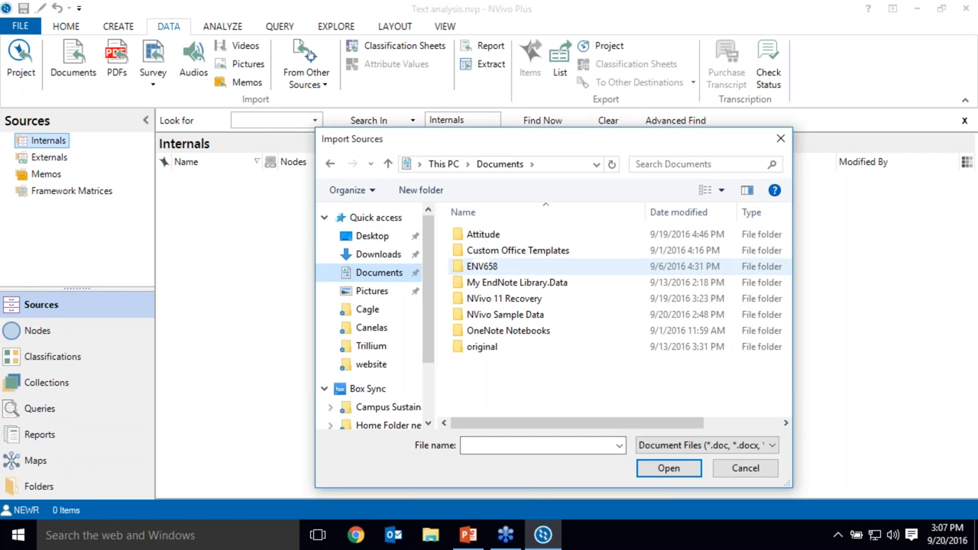
{"action": "double_click", "coordinate": [505, 315]}
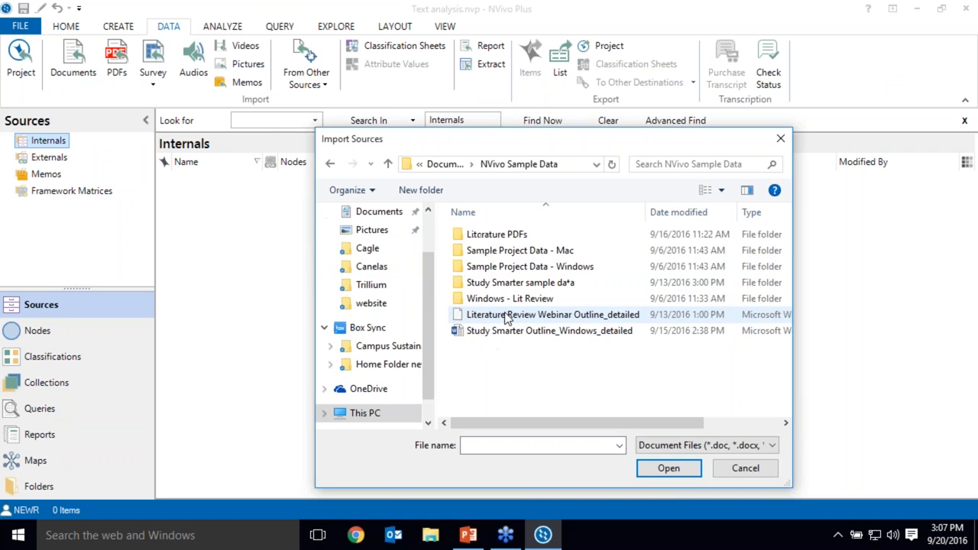
{"action": "double_click", "coordinate": [522, 250]}
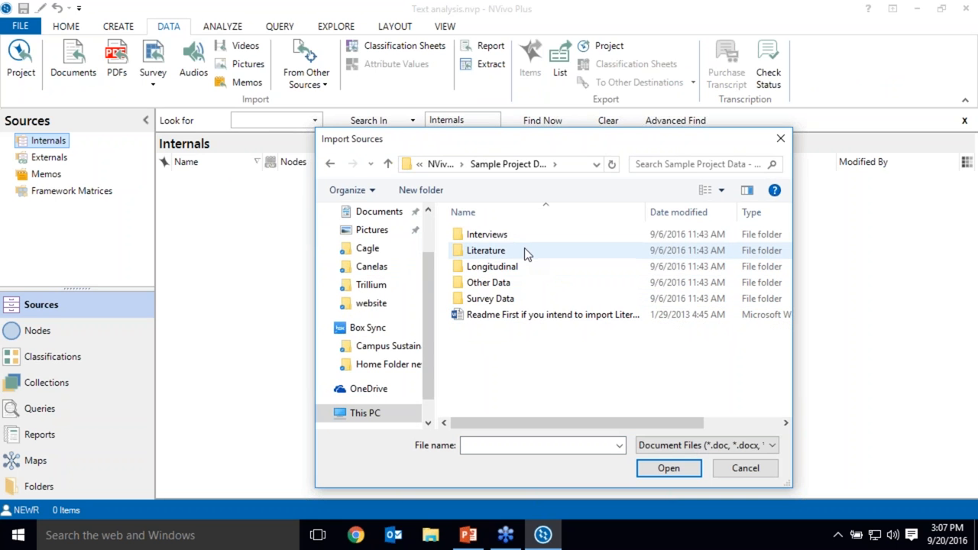
{"action": "double_click", "coordinate": [485, 234]}
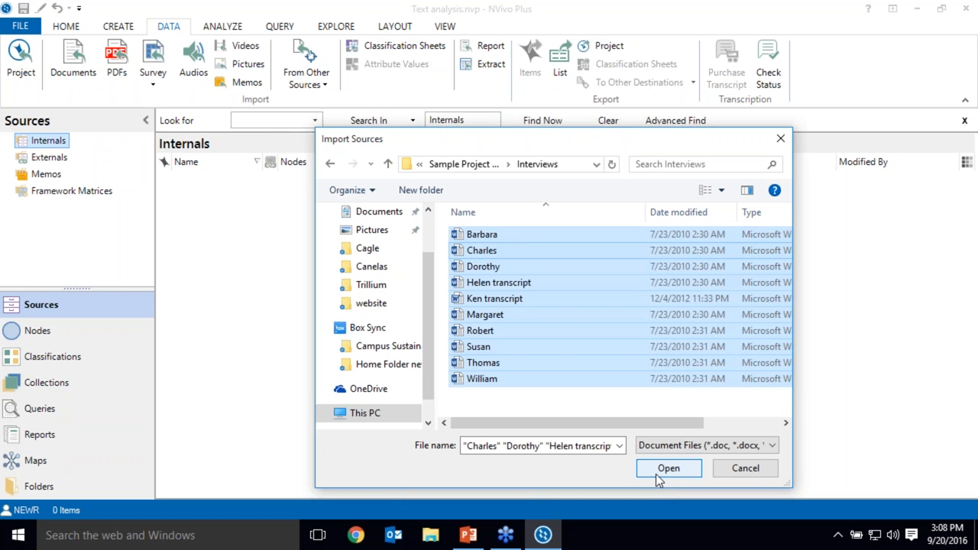
{"action": "left_click", "coordinate": [668, 467]}
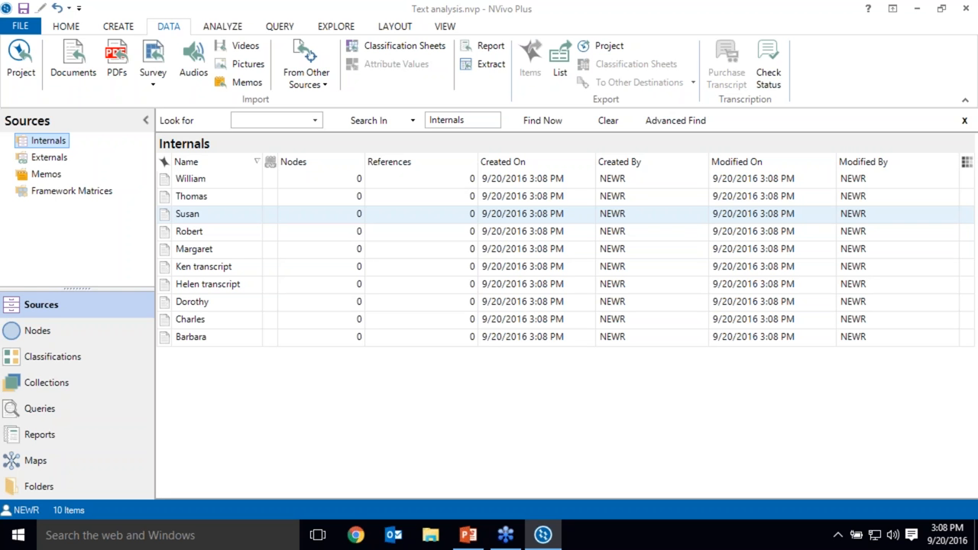
{"action": "mouse_move", "coordinate": [217, 162]}
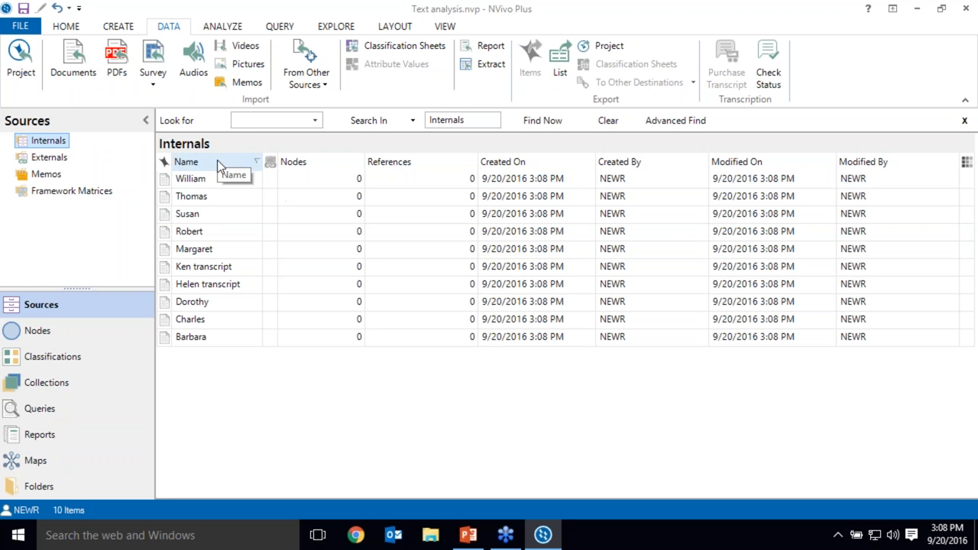
Read through Barbara's transcript questions and answers, returning to the top.
{"action": "double_click", "coordinate": [191, 336]}
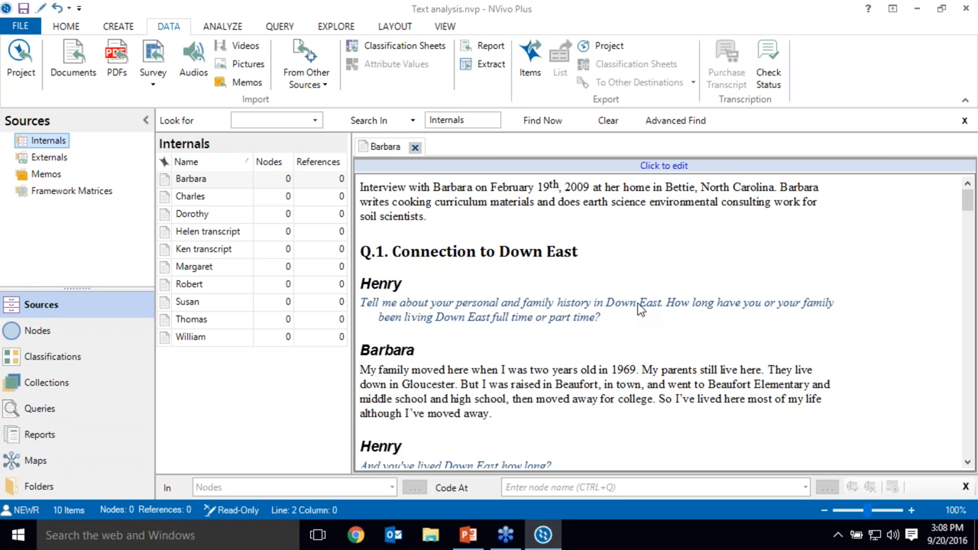
{"action": "scroll", "scroll_direction": "down", "scroll_amount": 3}
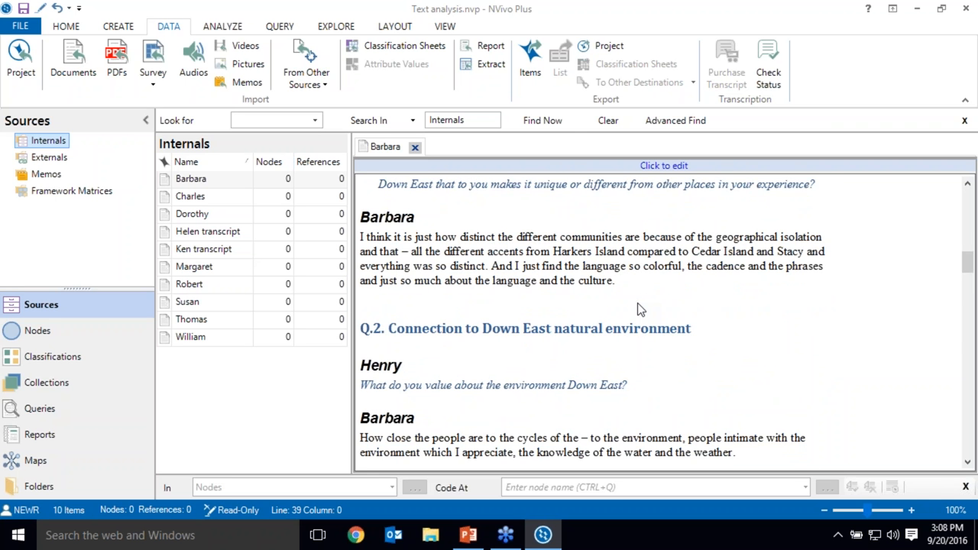
{"action": "scroll", "scroll_direction": "down", "scroll_amount": 3}
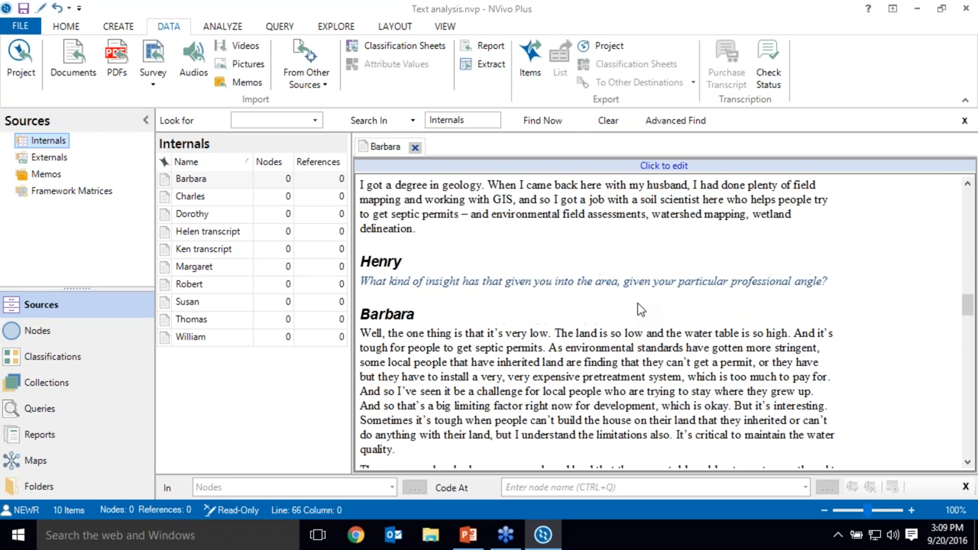
{"action": "scroll", "scroll_direction": "down", "scroll_amount": 3}
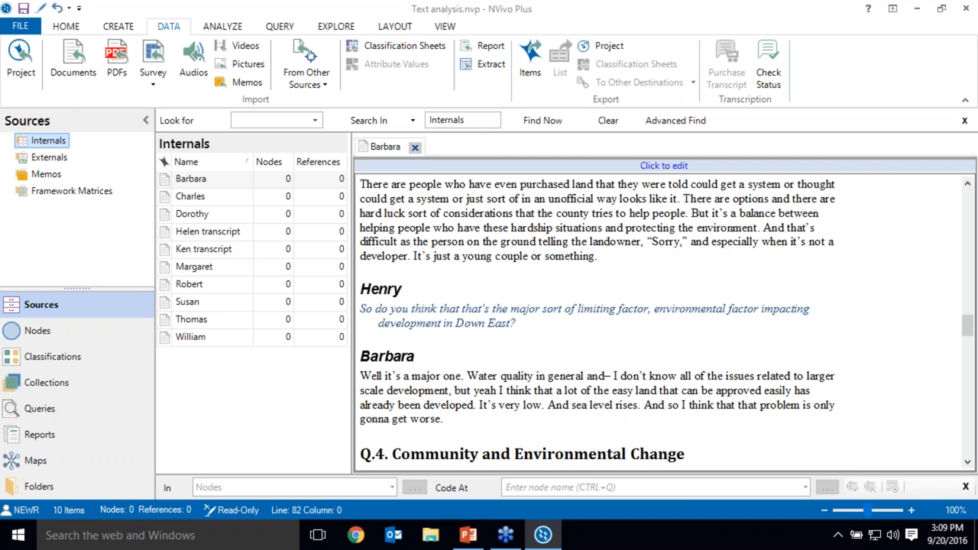
{"action": "scroll", "scroll_direction": "up", "scroll_amount": 3}
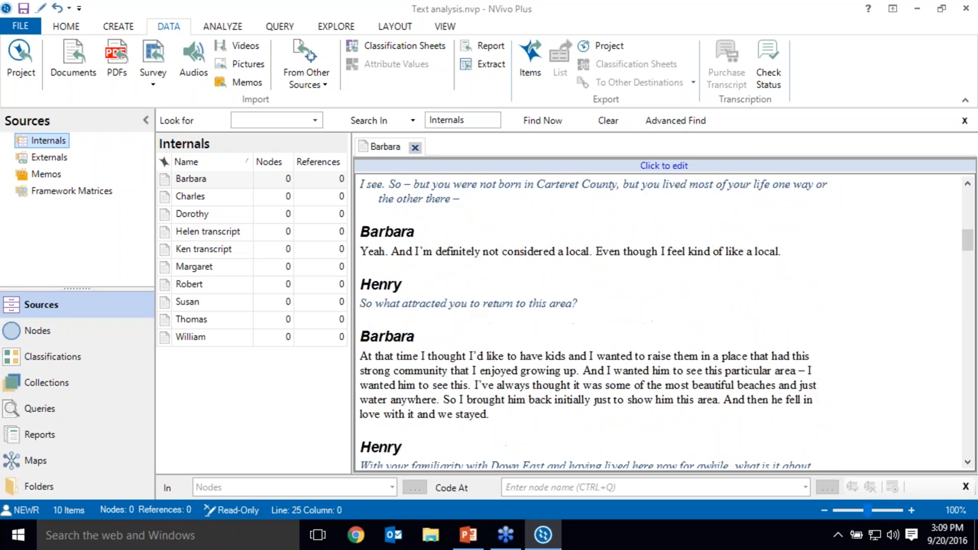
{"action": "scroll", "scroll_direction": "up", "scroll_amount": 3}
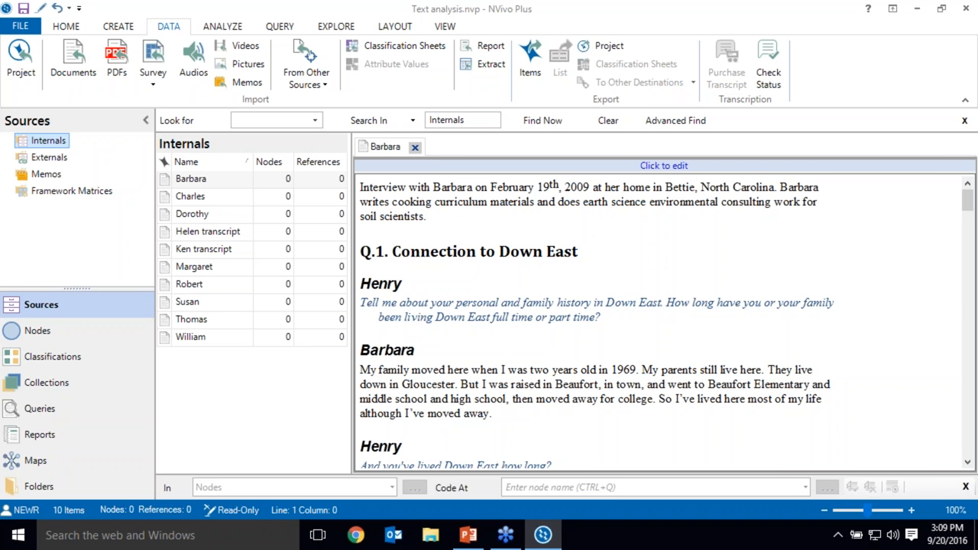
{"action": "mouse_move", "coordinate": [556, 320]}
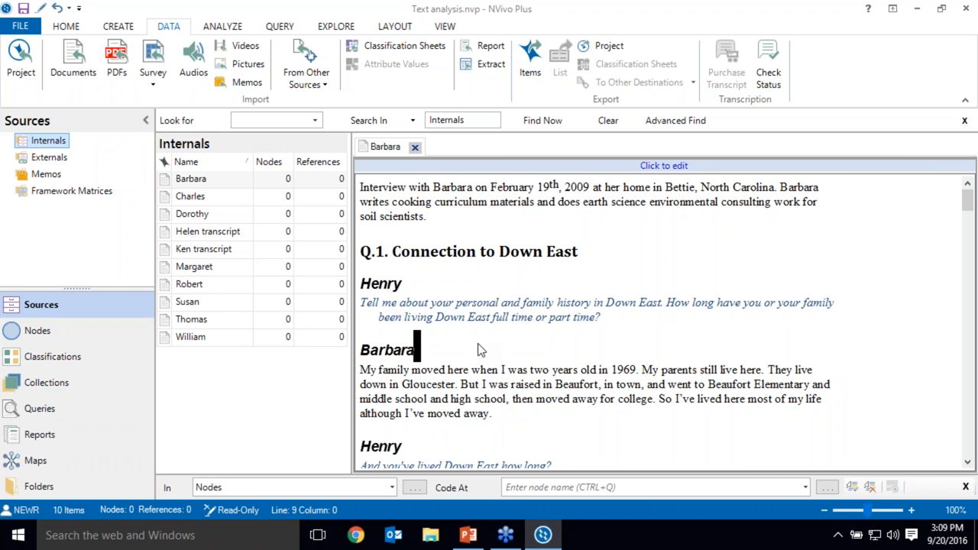
Inspect the Q.1 heading and the Henry speaker label, then select all ten internal sources.
{"action": "right_click", "coordinate": [481, 348]}
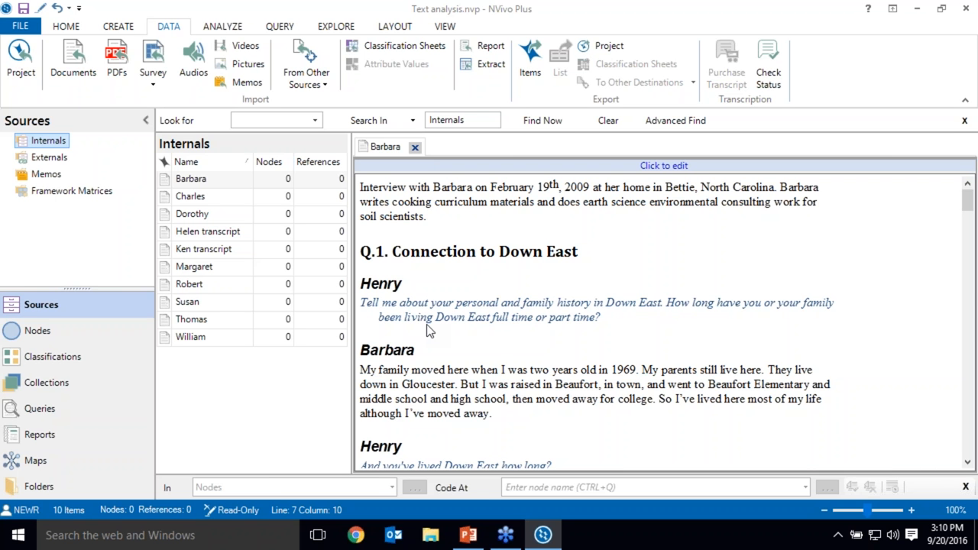
{"action": "mouse_move", "coordinate": [586, 264]}
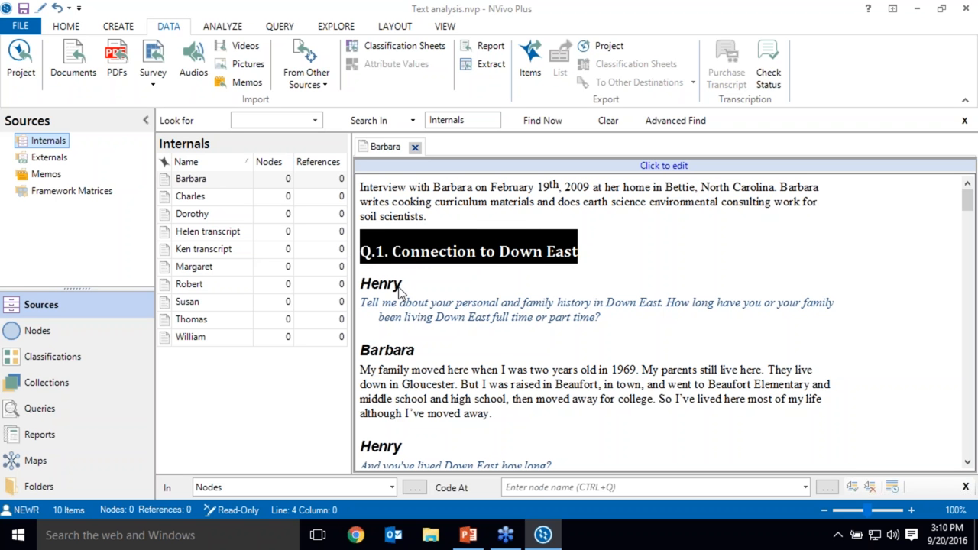
{"action": "mouse_move", "coordinate": [431, 319]}
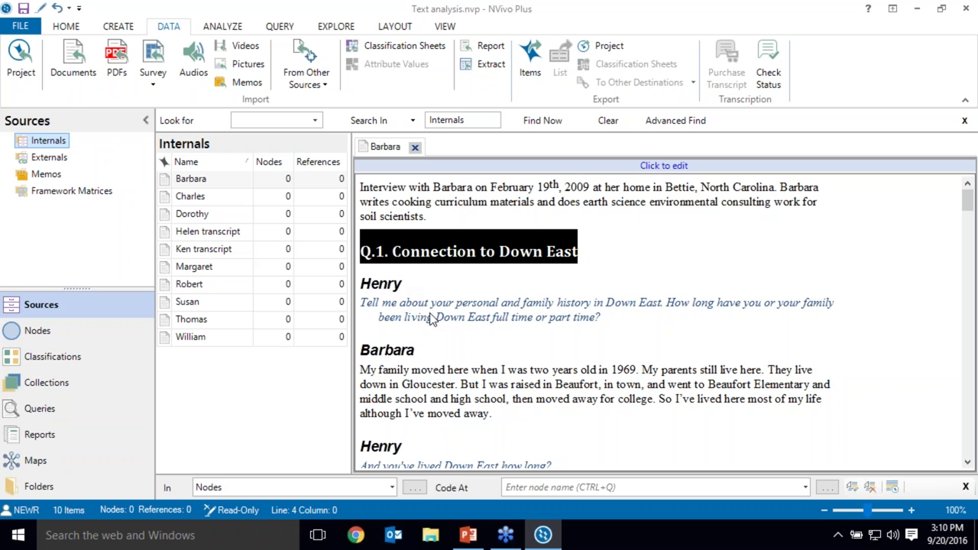
{"action": "left_click", "coordinate": [372, 282]}
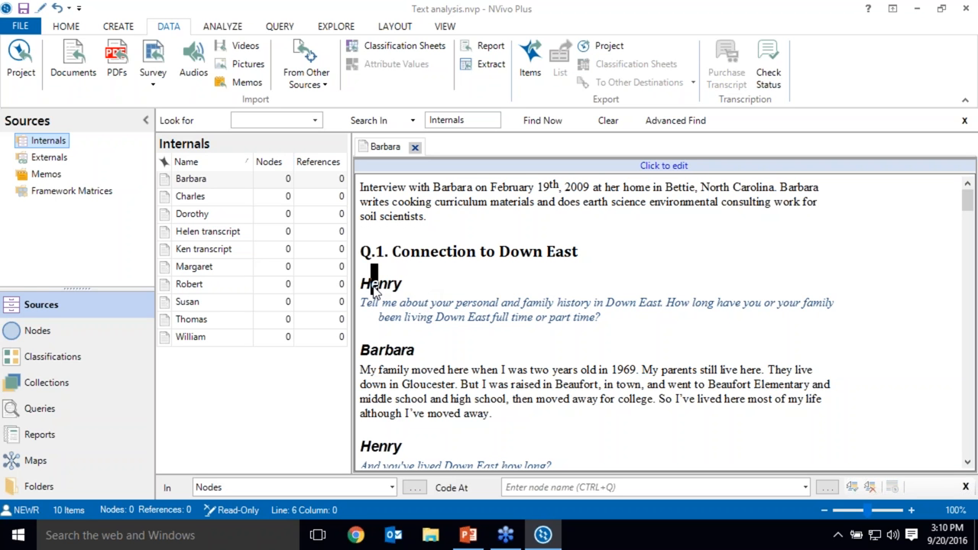
{"action": "double_click", "coordinate": [378, 282]}
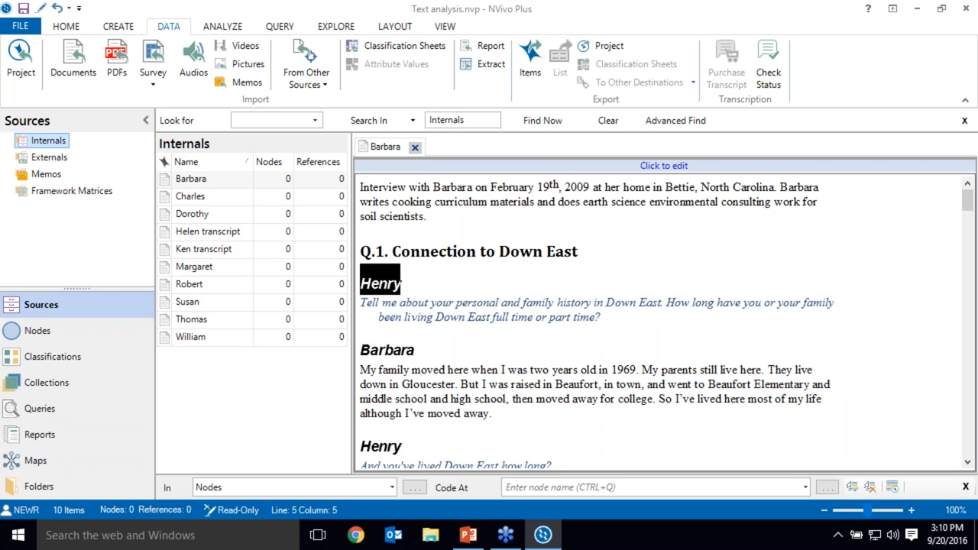
{"action": "mouse_move", "coordinate": [374, 290]}
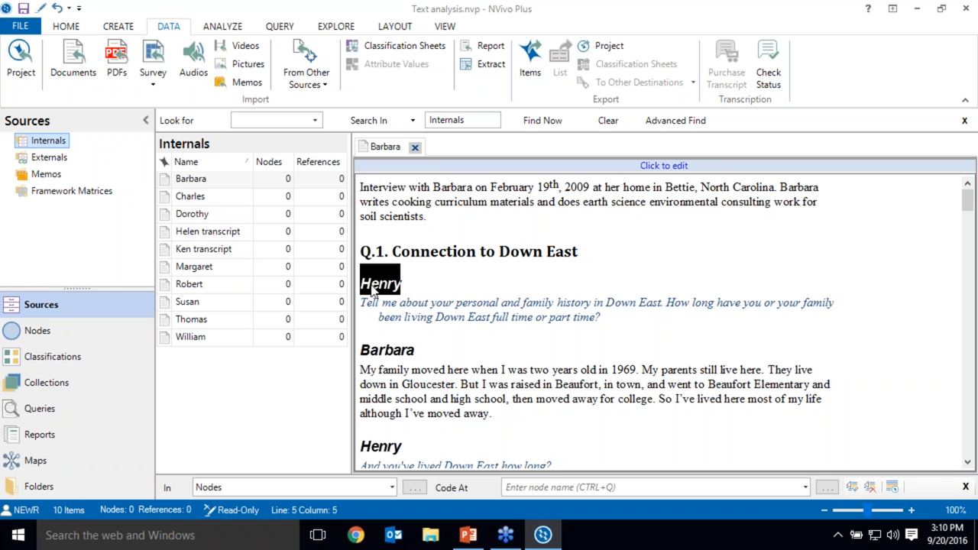
{"action": "left_click", "coordinate": [191, 178]}
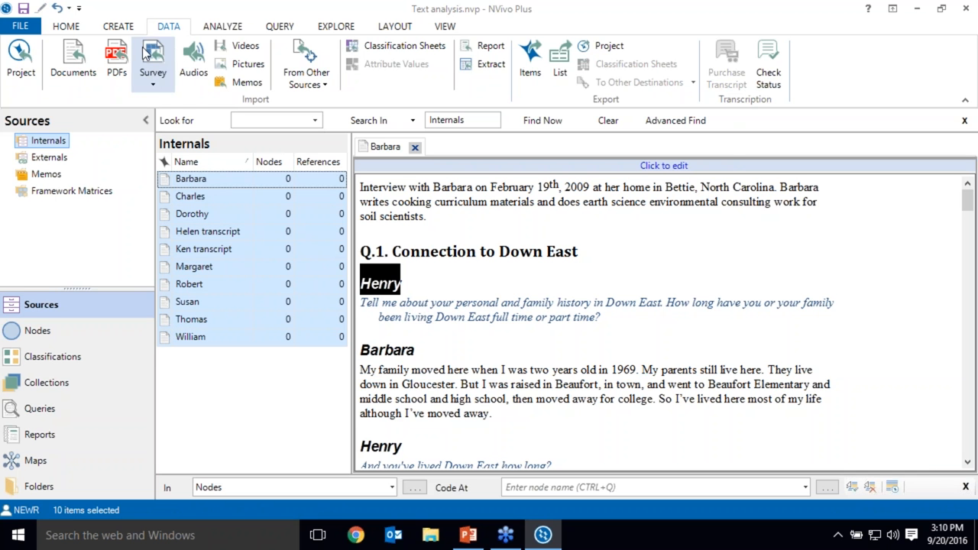
Start the Auto Code Wizard by source structure using the Heading 1 paragraph style.
{"action": "left_click", "coordinate": [223, 26]}
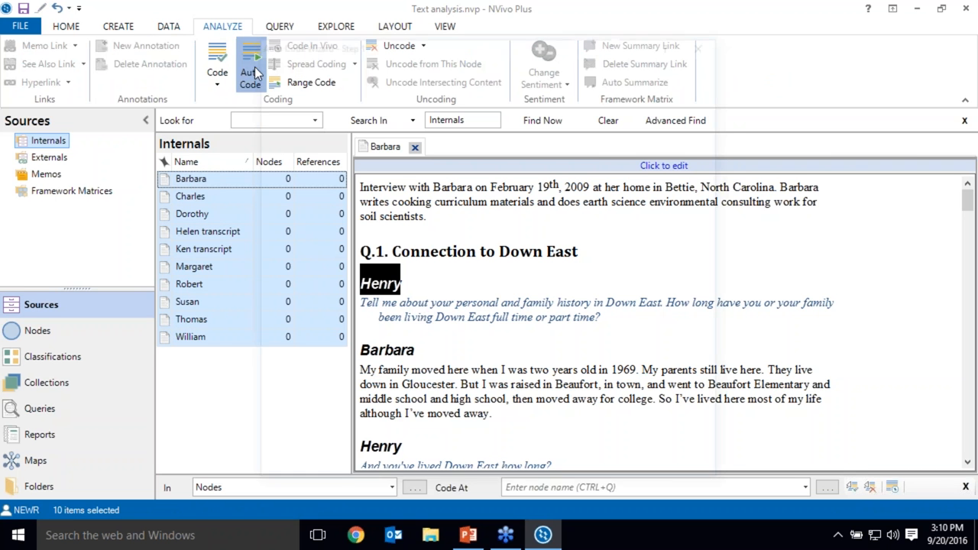
{"action": "left_click", "coordinate": [251, 69]}
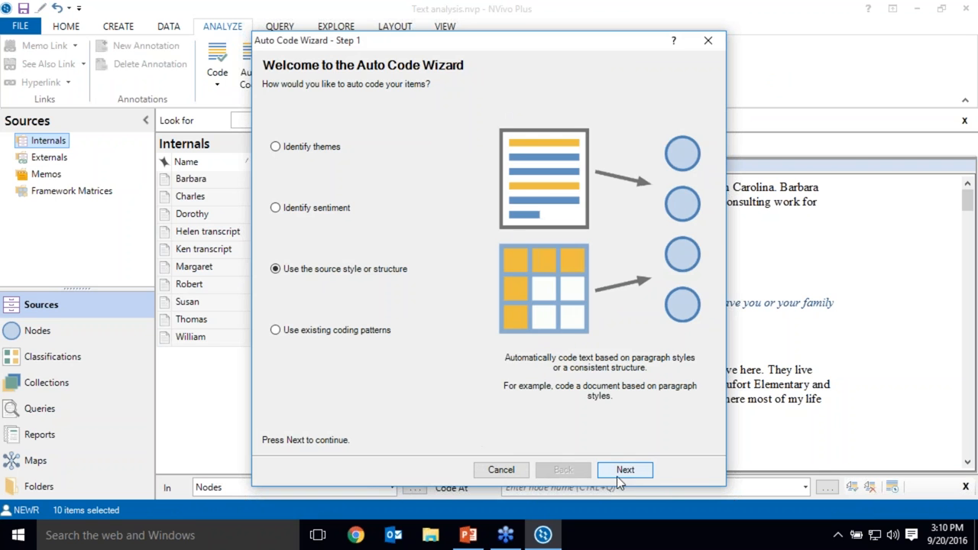
{"action": "left_click", "coordinate": [625, 469]}
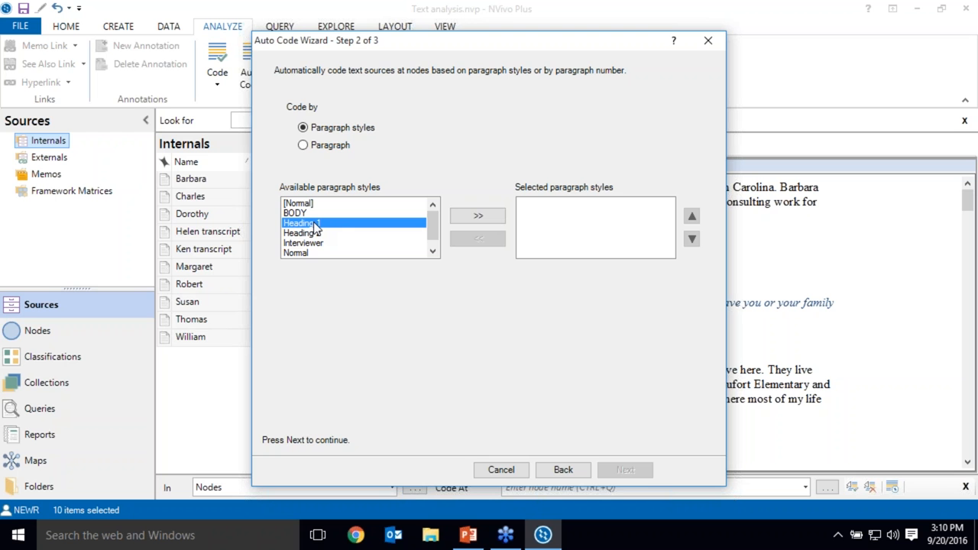
{"action": "mouse_move", "coordinate": [339, 229]}
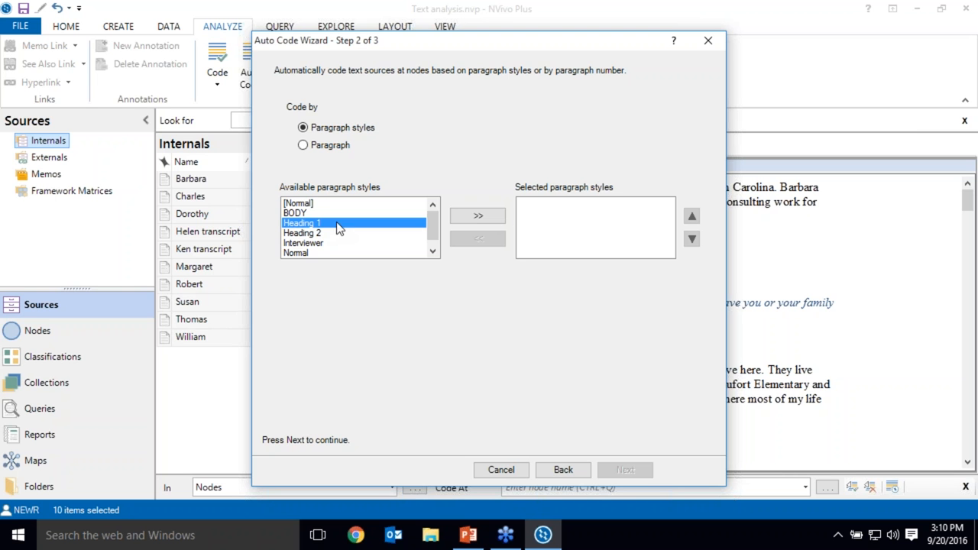
{"action": "left_click", "coordinate": [477, 216]}
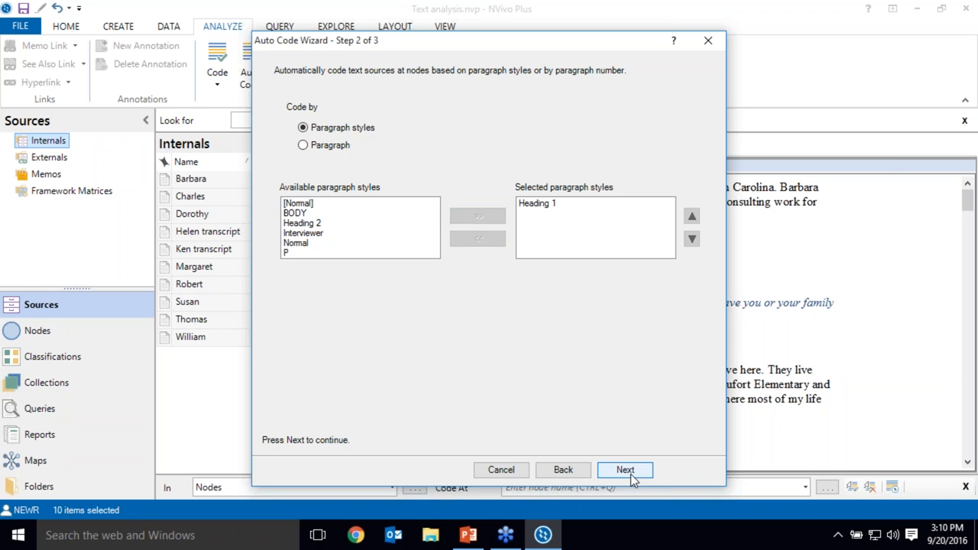
{"action": "left_click", "coordinate": [623, 469]}
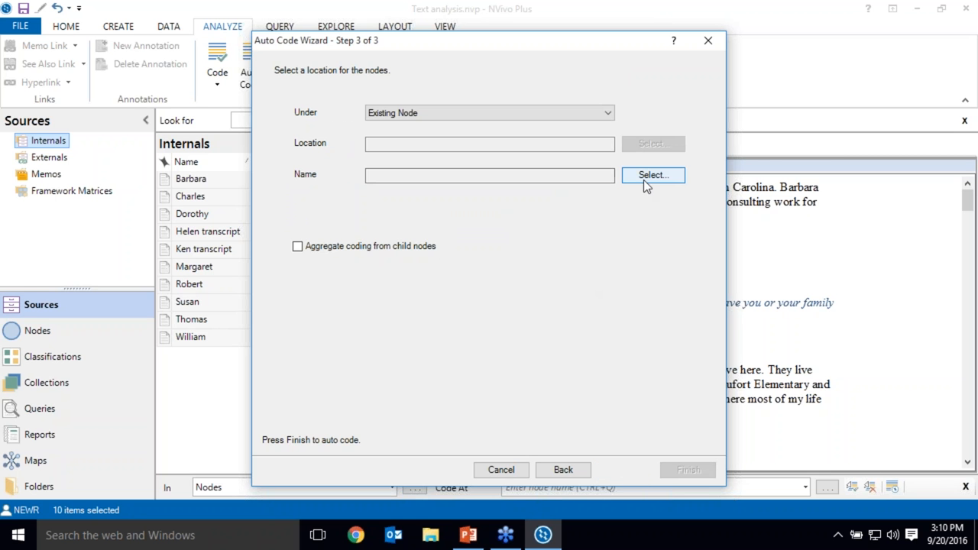
Place the resulting nodes under a new folder named Interview Questions and run the coding.
{"action": "left_click", "coordinate": [652, 174]}
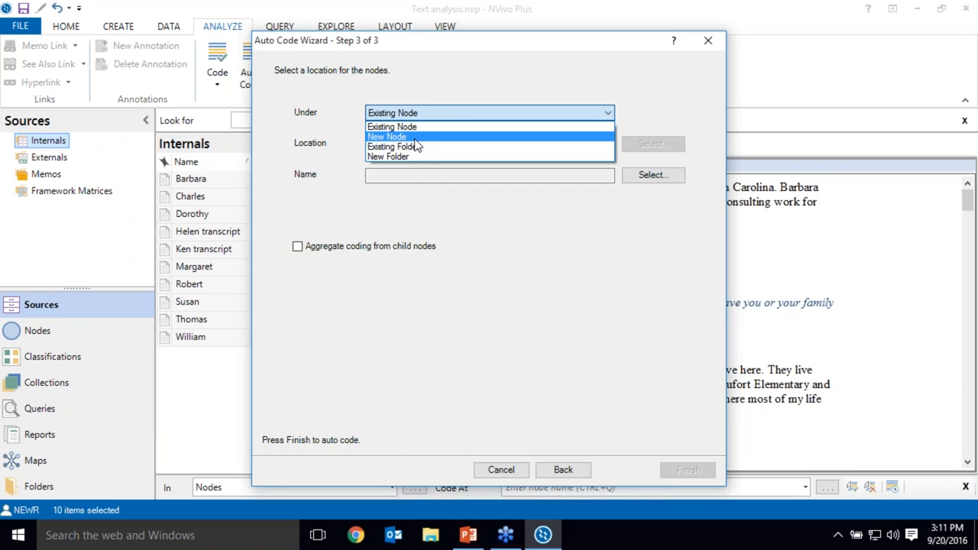
{"action": "left_click", "coordinate": [388, 156]}
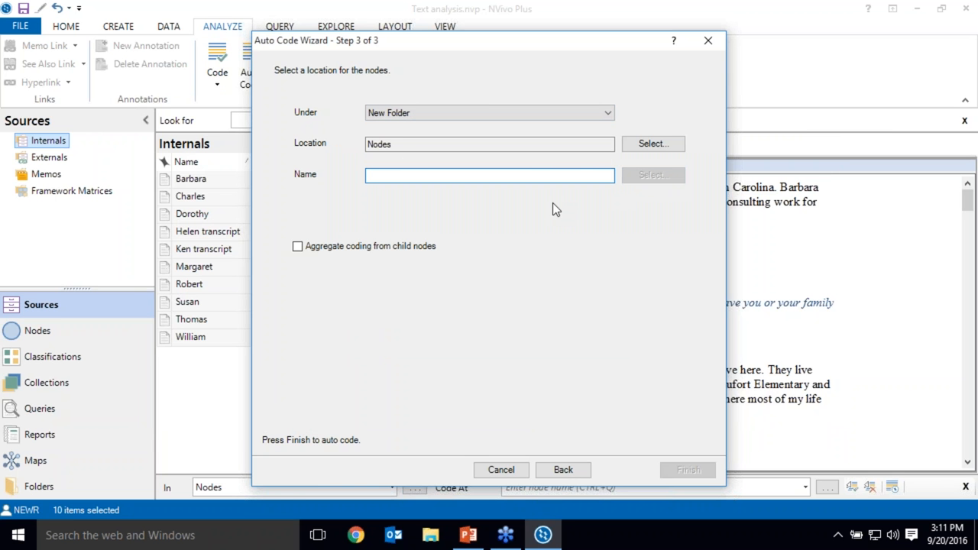
{"action": "type", "text": "Interview"}
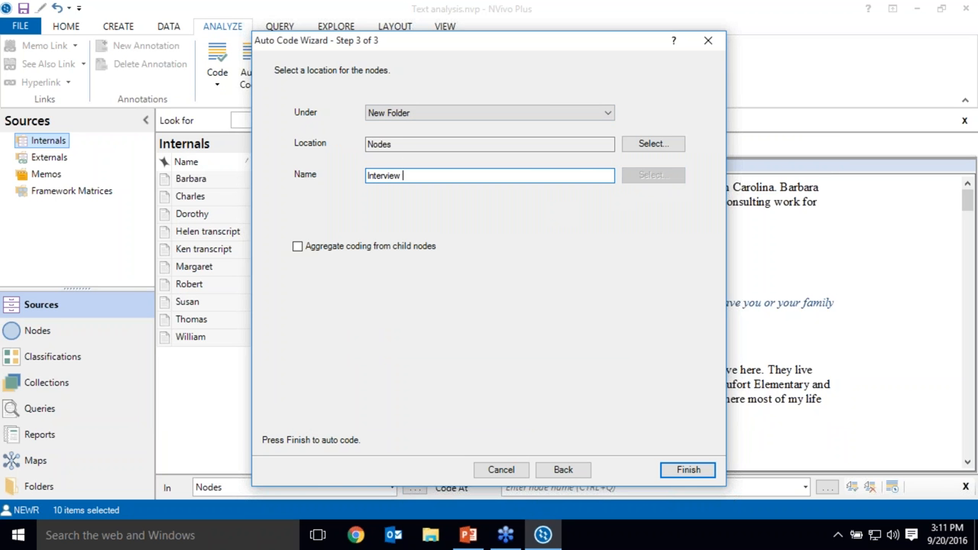
{"action": "type", "text": "Questions"}
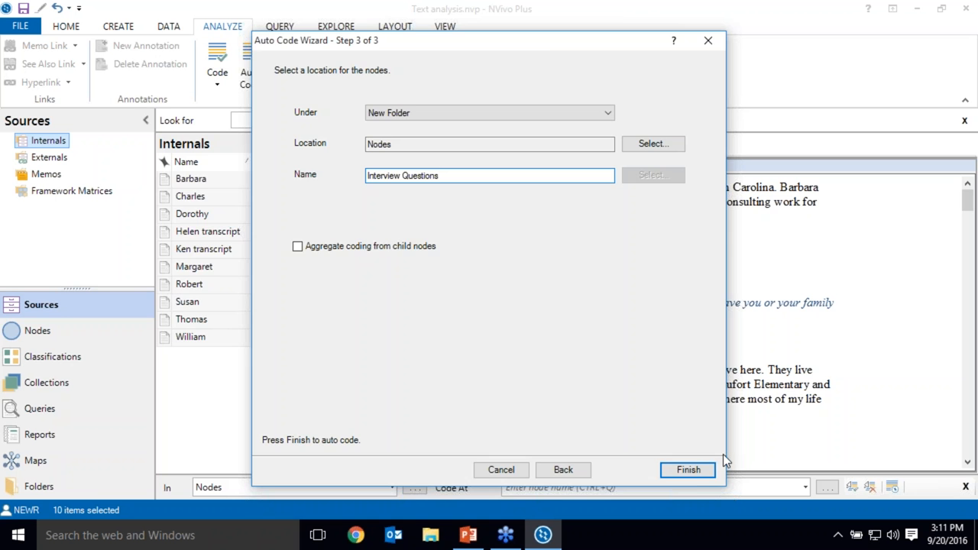
{"action": "left_click", "coordinate": [687, 469]}
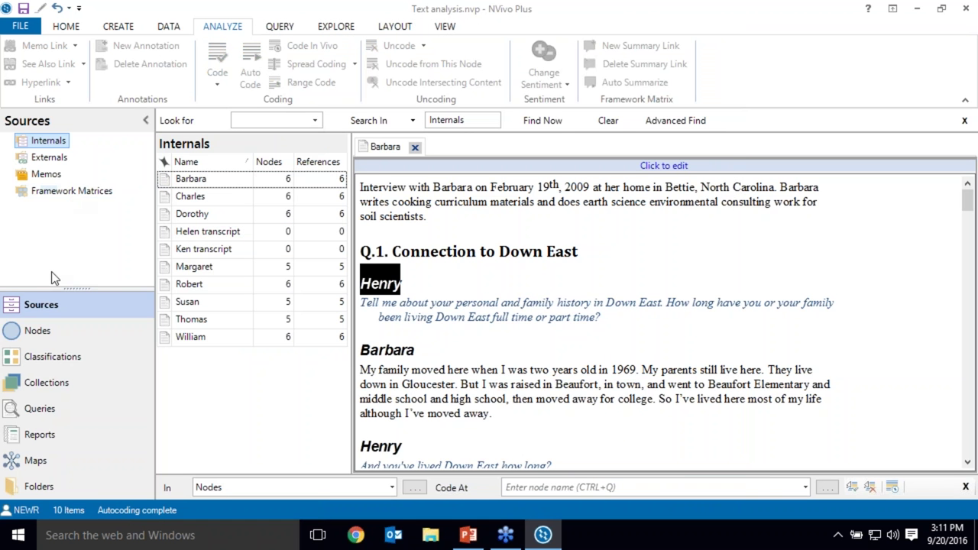
Review the Q.1 Connection to Down East passages, then pick the small duplicate Q.6 node.
{"action": "left_click", "coordinate": [37, 330]}
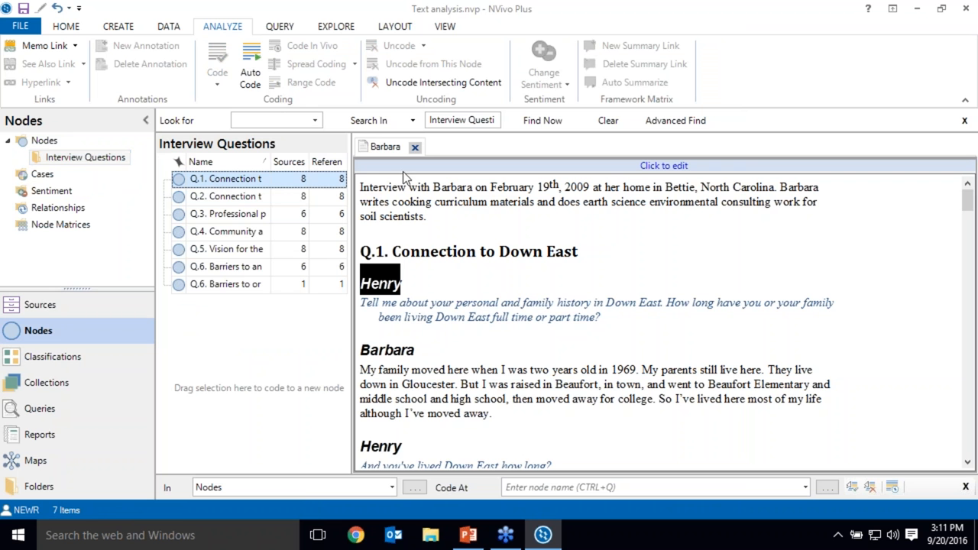
{"action": "mouse_move", "coordinate": [352, 217]}
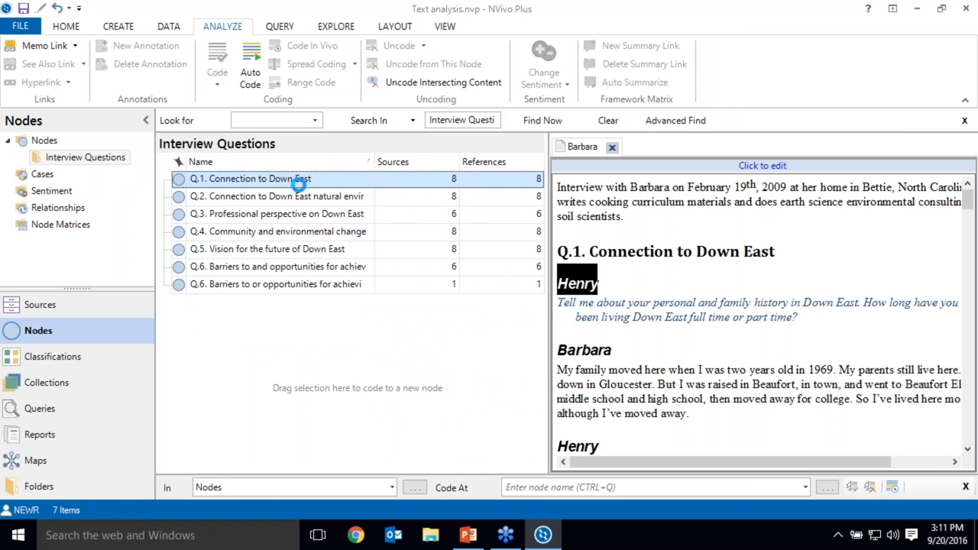
{"action": "mouse_move", "coordinate": [628, 298]}
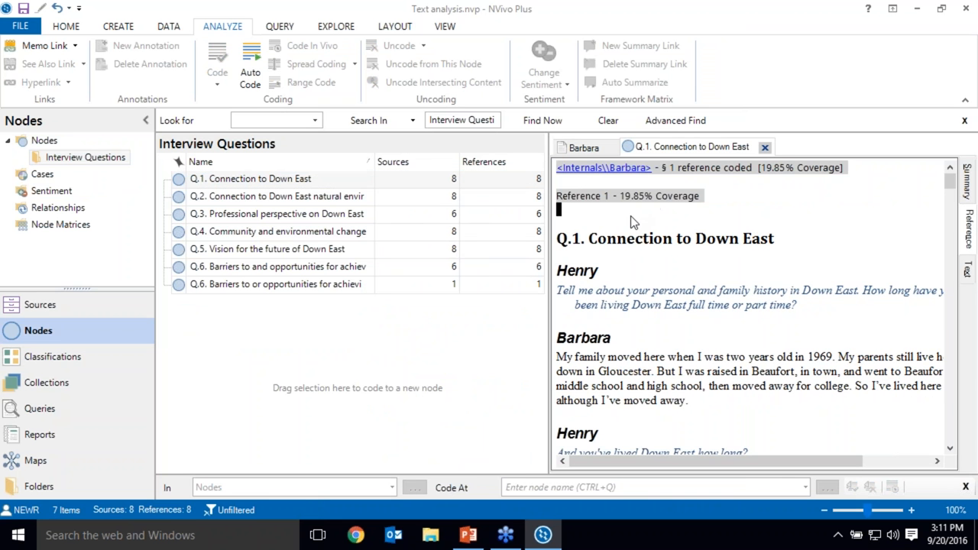
{"action": "scroll", "scroll_direction": "down", "scroll_amount": 3}
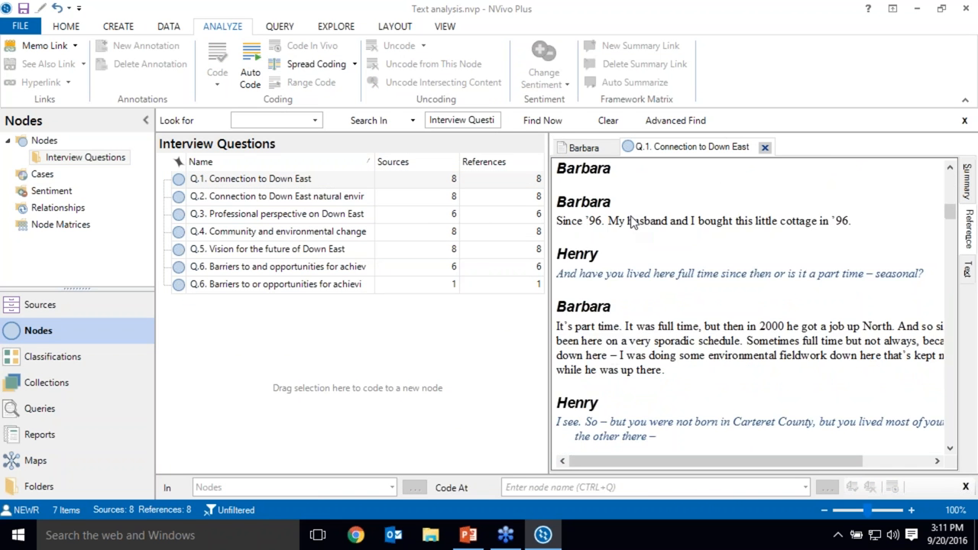
{"action": "scroll", "scroll_direction": "down", "scroll_amount": 3}
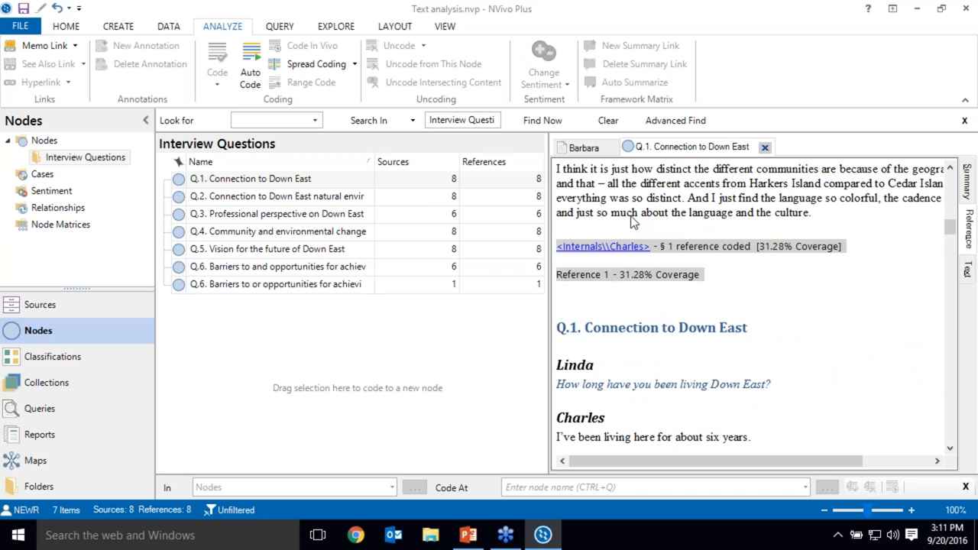
{"action": "scroll", "scroll_direction": "down", "scroll_amount": 3}
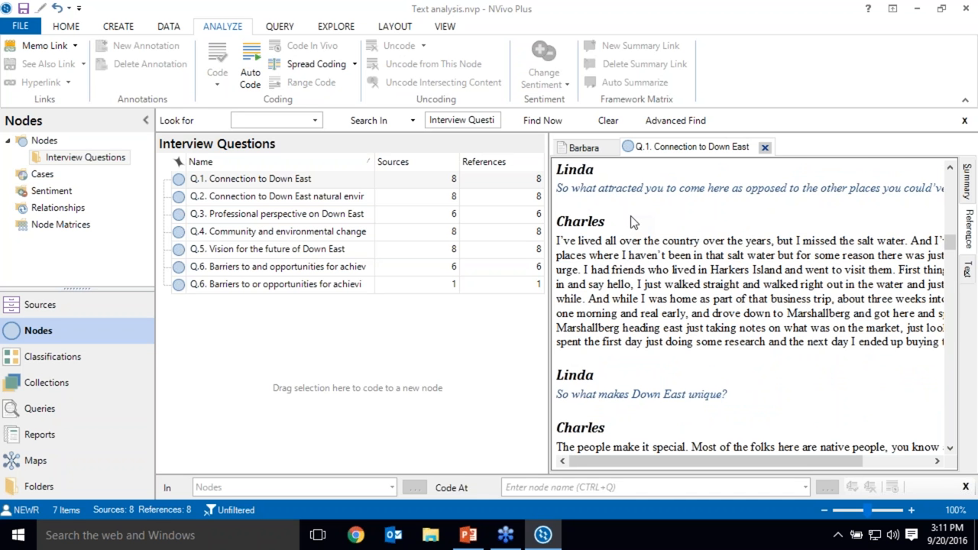
{"action": "scroll", "scroll_direction": "down", "scroll_amount": 3}
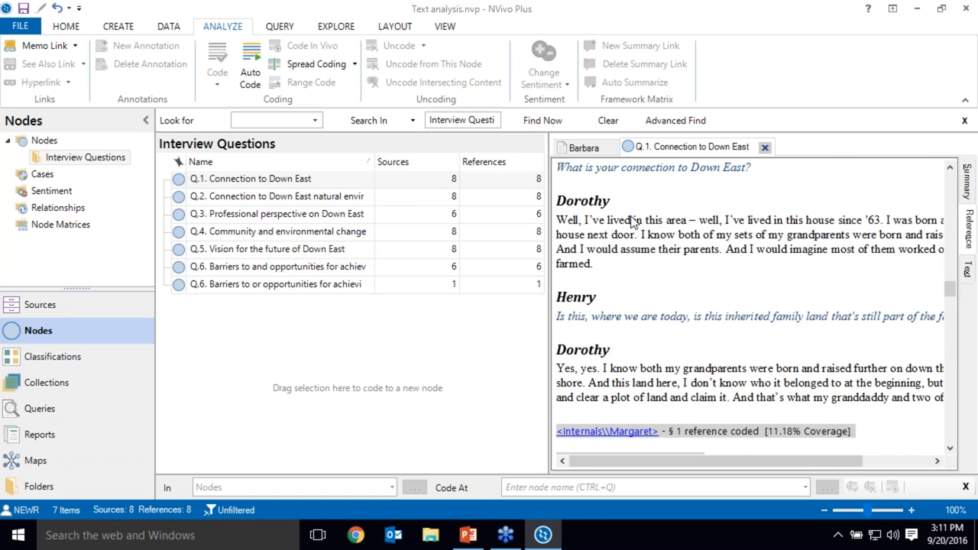
{"action": "scroll", "scroll_direction": "down", "scroll_amount": 3}
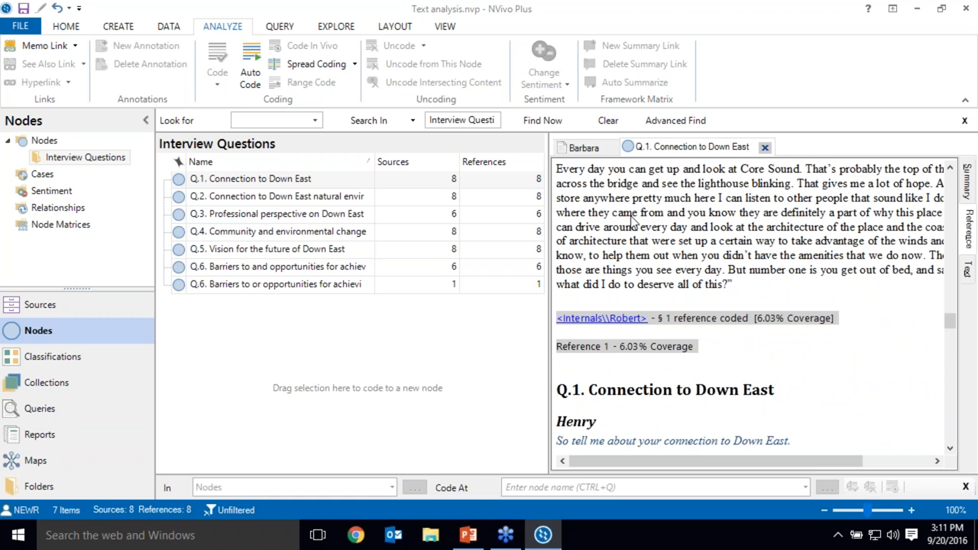
{"action": "left_click", "coordinate": [278, 282]}
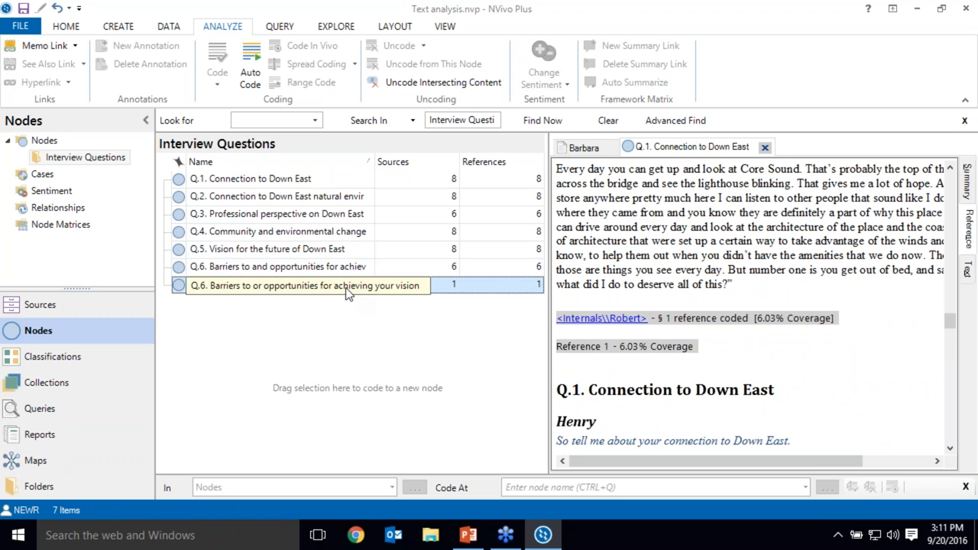
Merge the duplicate Q.6 node into the selected Q.6 barriers node and confirm.
{"action": "left_click", "coordinate": [306, 266]}
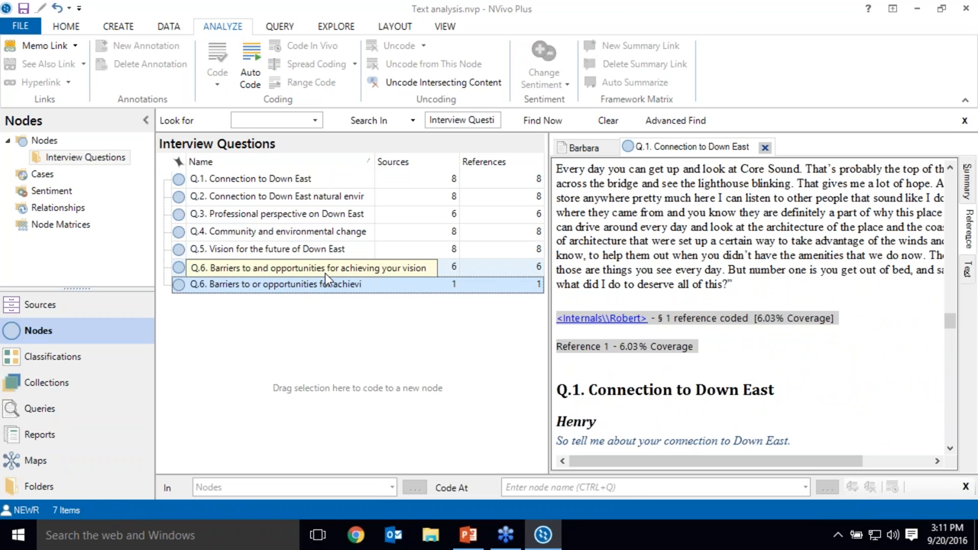
{"action": "right_click", "coordinate": [273, 283]}
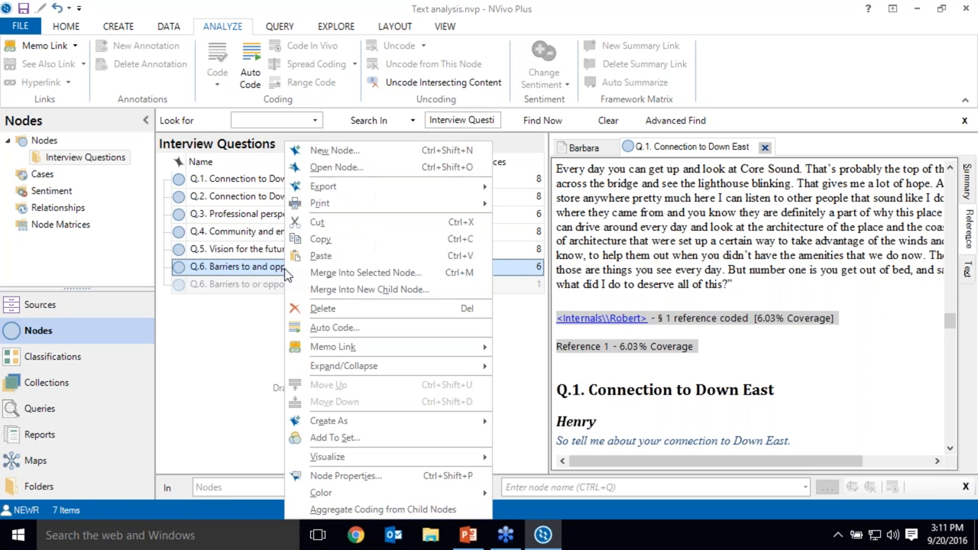
{"action": "left_click", "coordinate": [366, 272]}
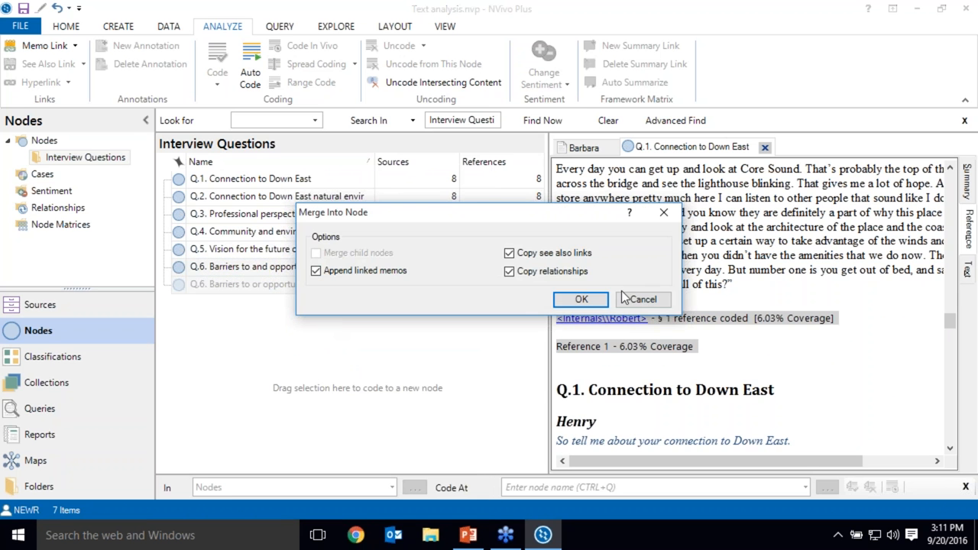
{"action": "left_click", "coordinate": [581, 298]}
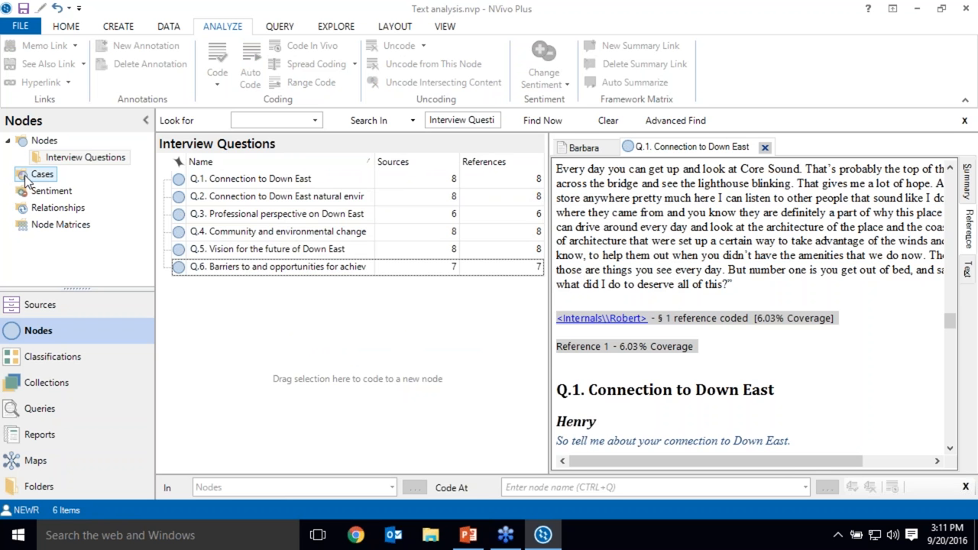
Check the empty Cases folder and return to the Internals interview sources.
{"action": "left_click", "coordinate": [39, 174]}
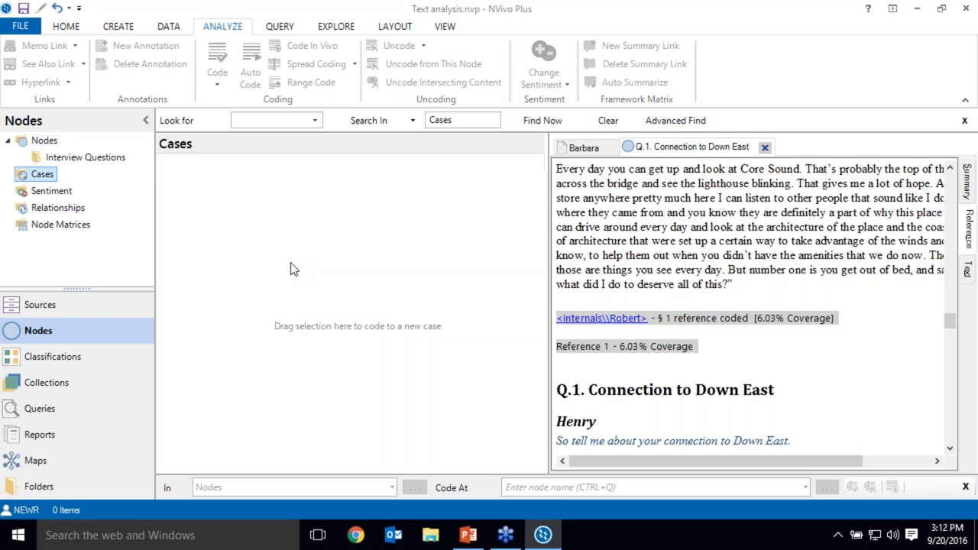
{"action": "left_click", "coordinate": [40, 304]}
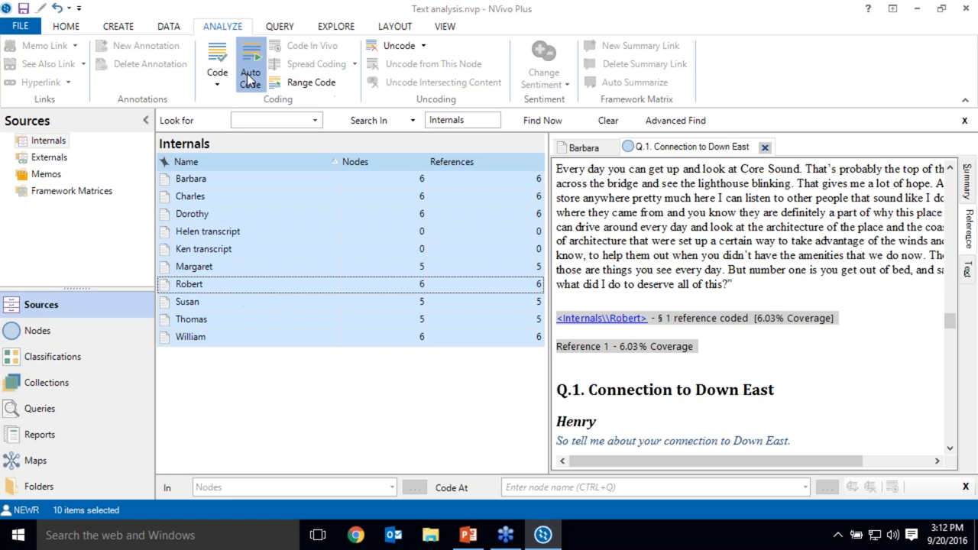
Start auto coding by source structure using the Heading 2 speaker style.
{"action": "left_click", "coordinate": [250, 61]}
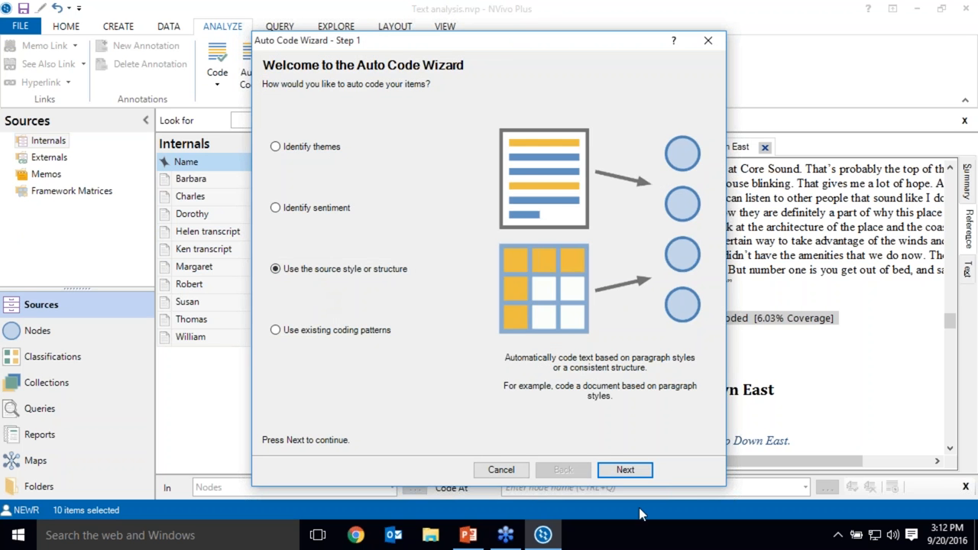
{"action": "left_click", "coordinate": [624, 469]}
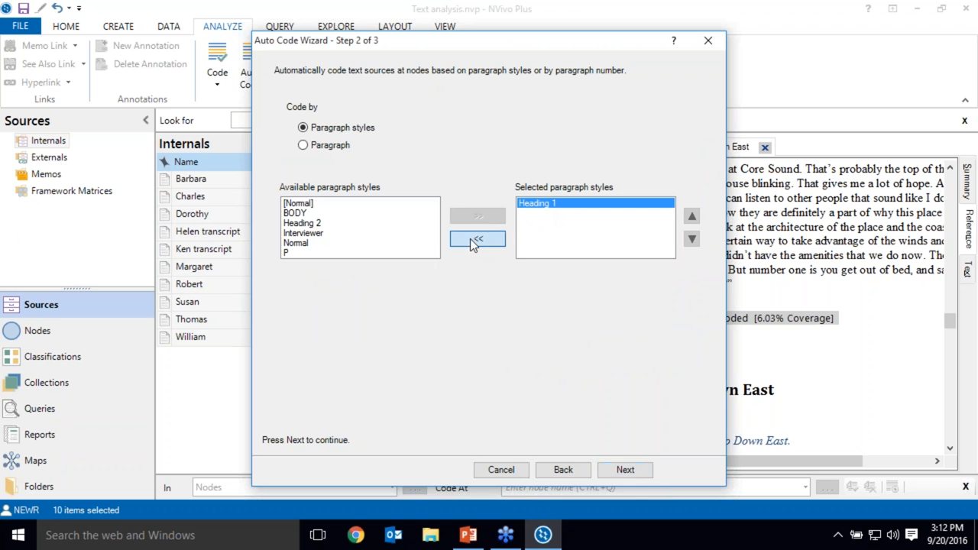
{"action": "left_click", "coordinate": [476, 238]}
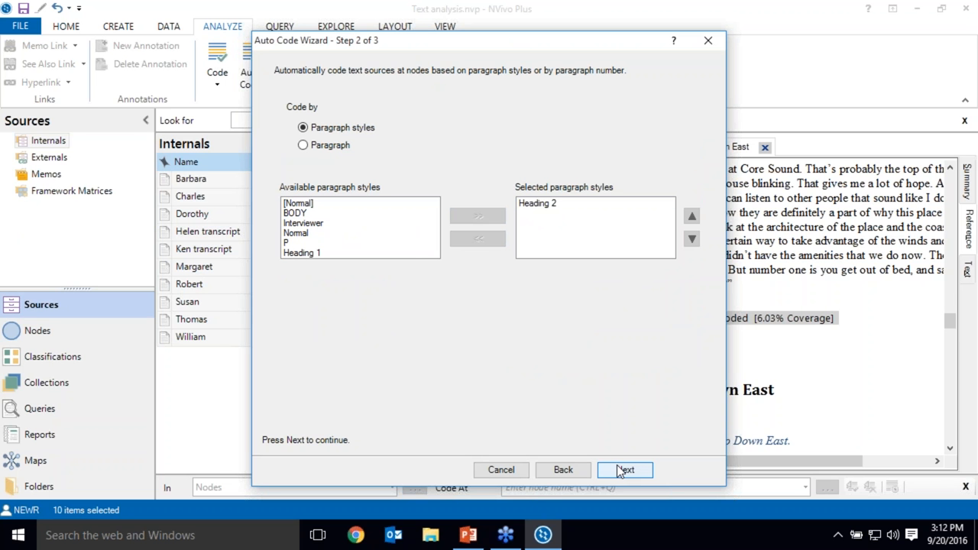
{"action": "left_click", "coordinate": [623, 469]}
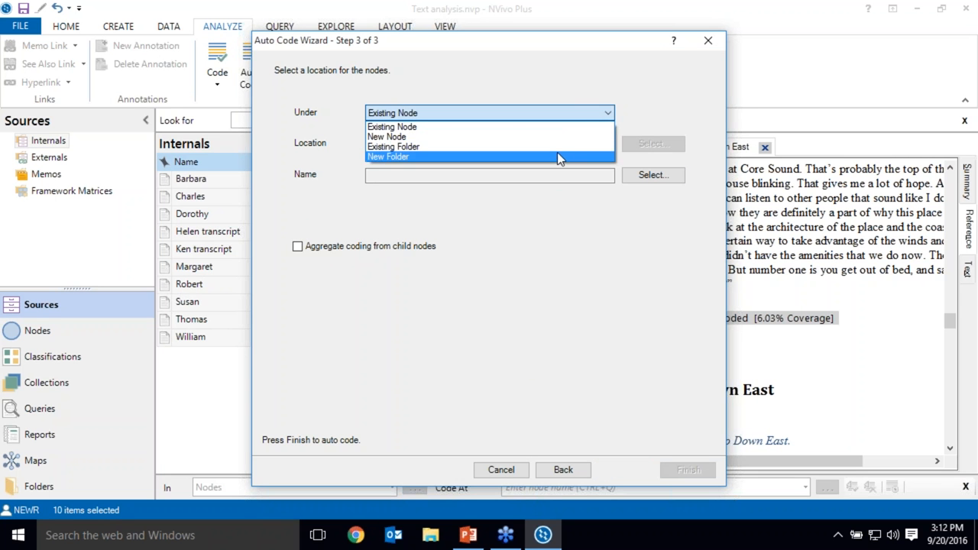
Target the existing Cases folder for the results and run the coding.
{"action": "left_click", "coordinate": [392, 147]}
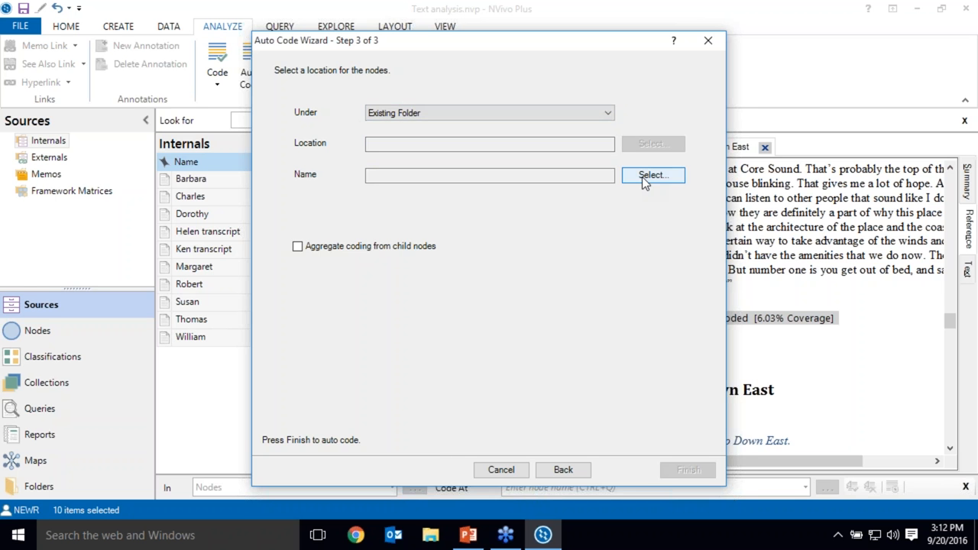
{"action": "left_click", "coordinate": [652, 174]}
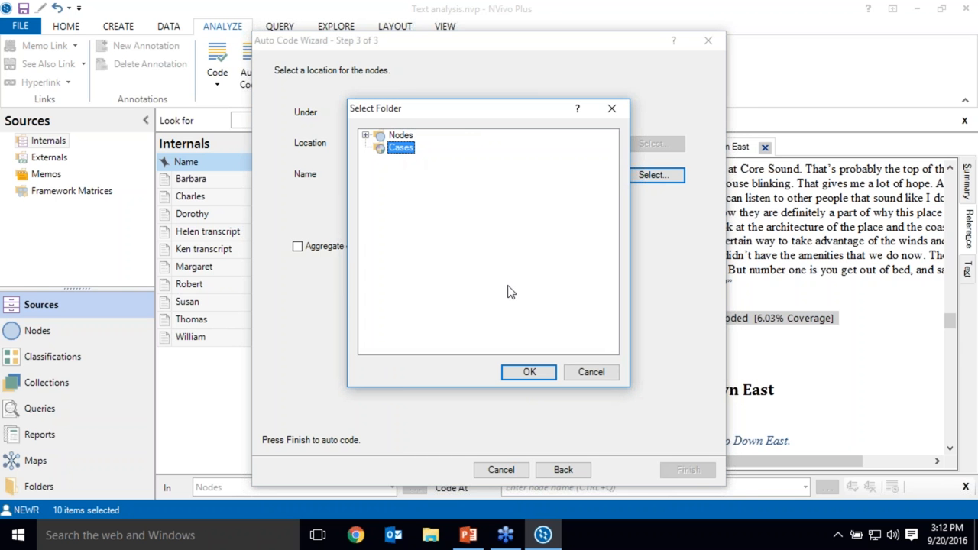
{"action": "left_click", "coordinate": [529, 372]}
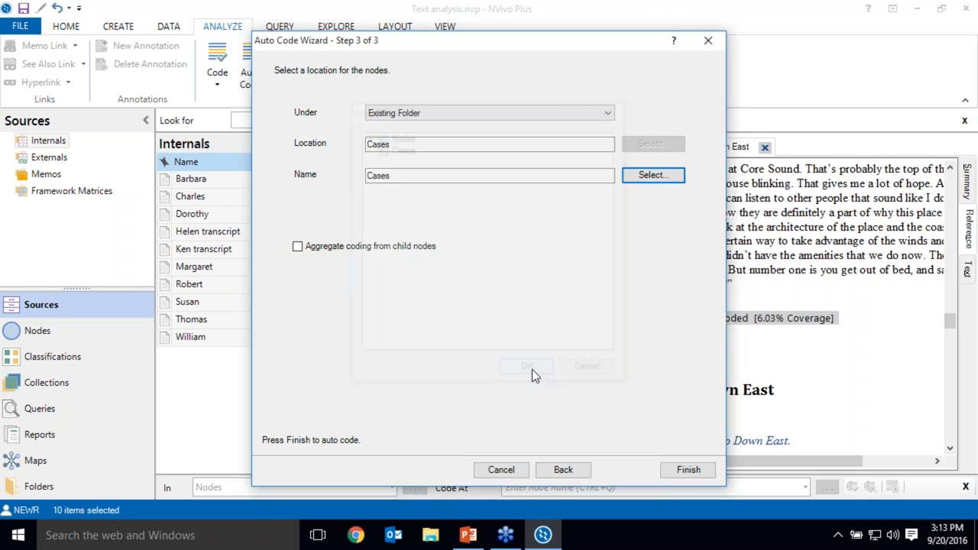
{"action": "left_click", "coordinate": [688, 469]}
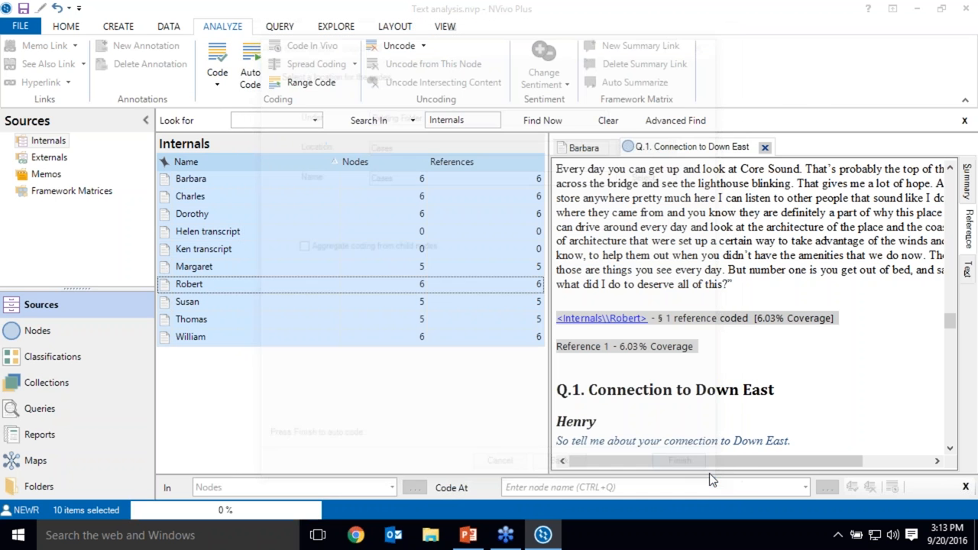
Open the Barbara, Charles and Henry cases to review their coded passages.
{"action": "left_click", "coordinate": [36, 330]}
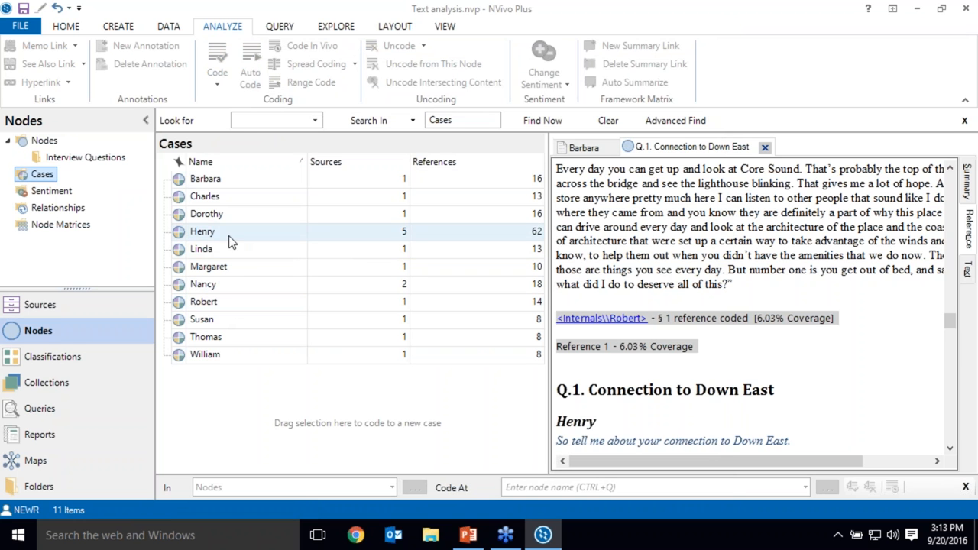
{"action": "left_click", "coordinate": [205, 177]}
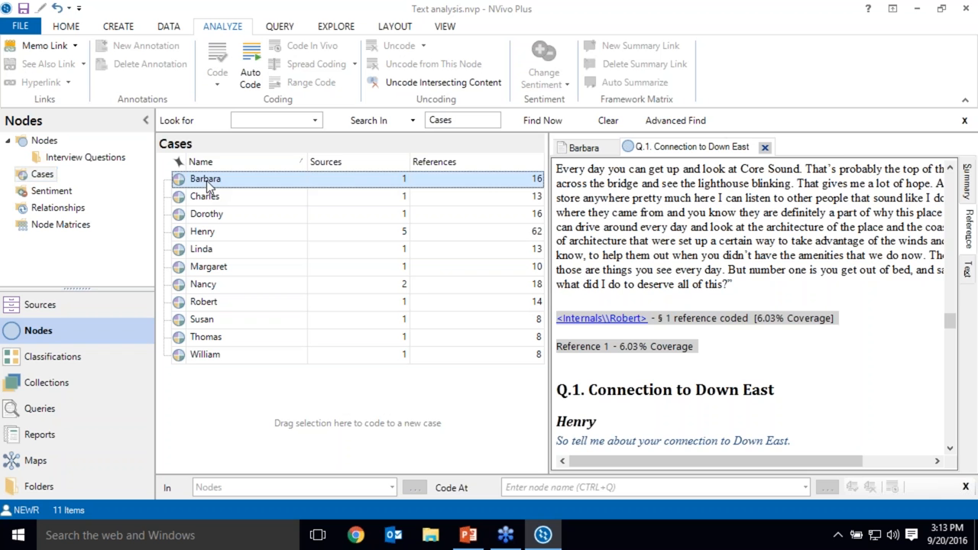
{"action": "double_click", "coordinate": [205, 178]}
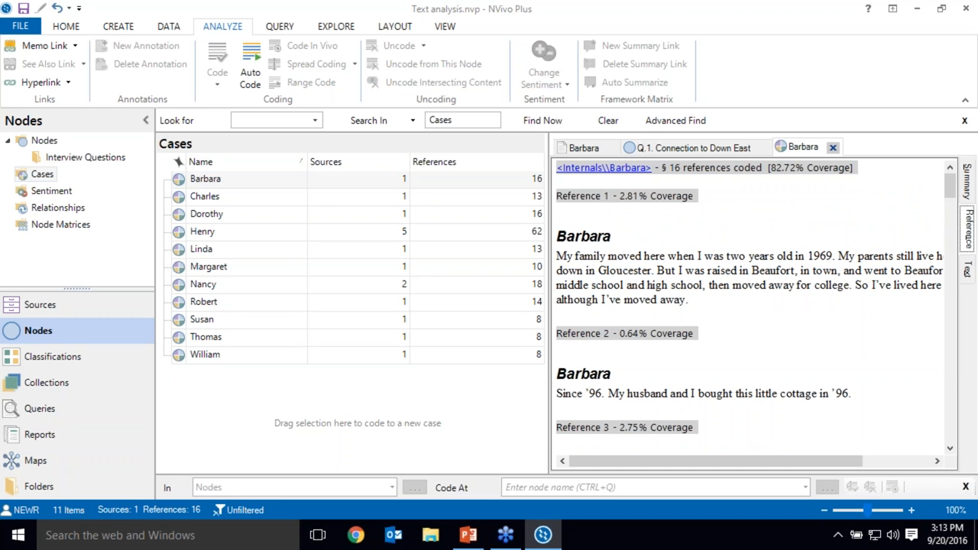
{"action": "mouse_move", "coordinate": [605, 327]}
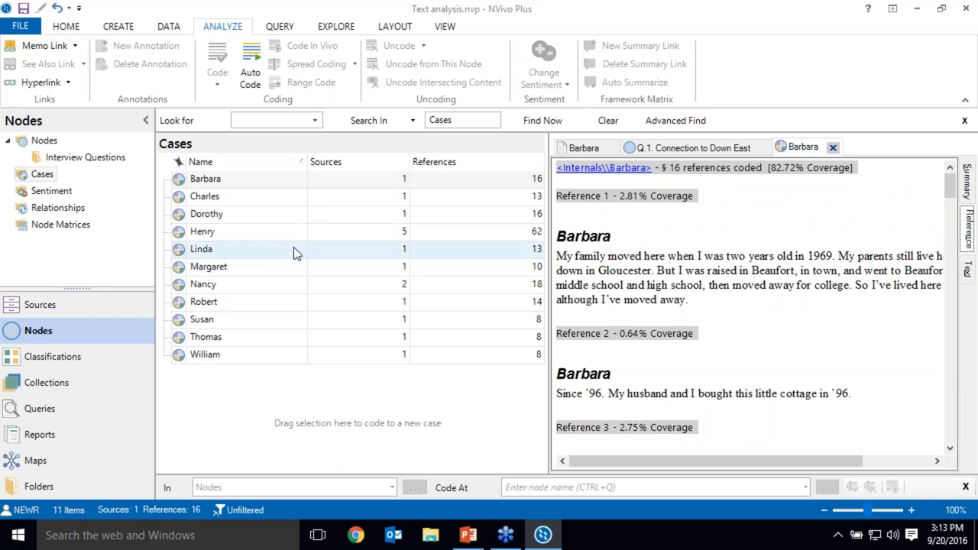
{"action": "left_click", "coordinate": [204, 196]}
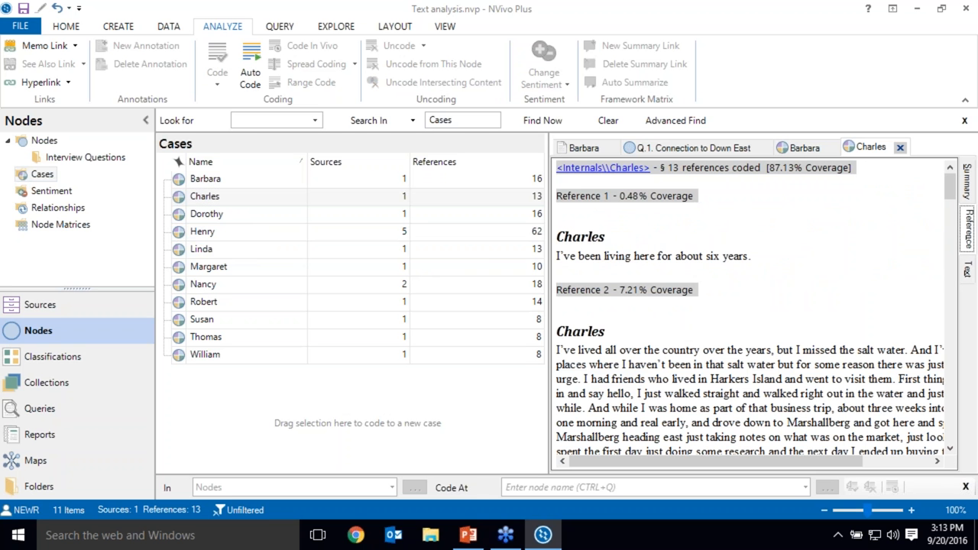
{"action": "left_click", "coordinate": [201, 232]}
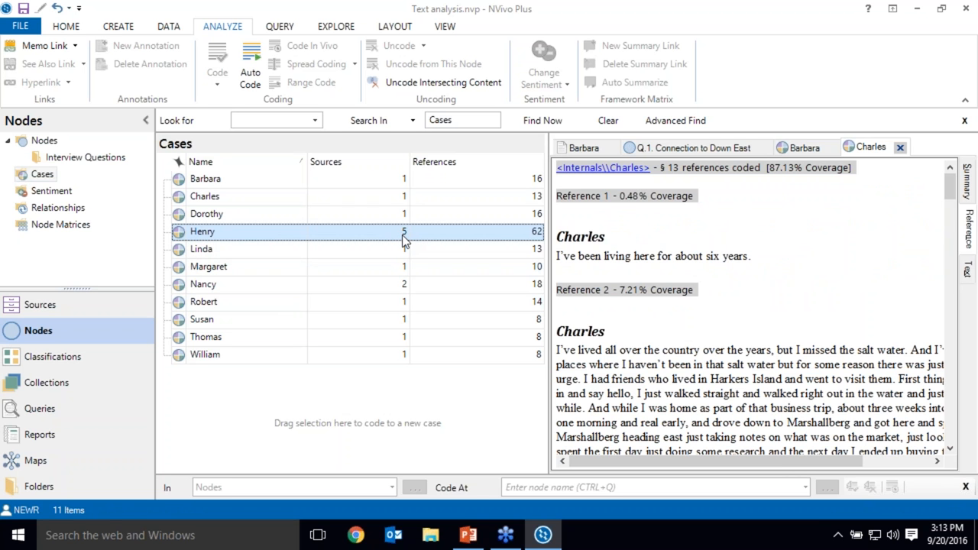
{"action": "mouse_move", "coordinate": [451, 235]}
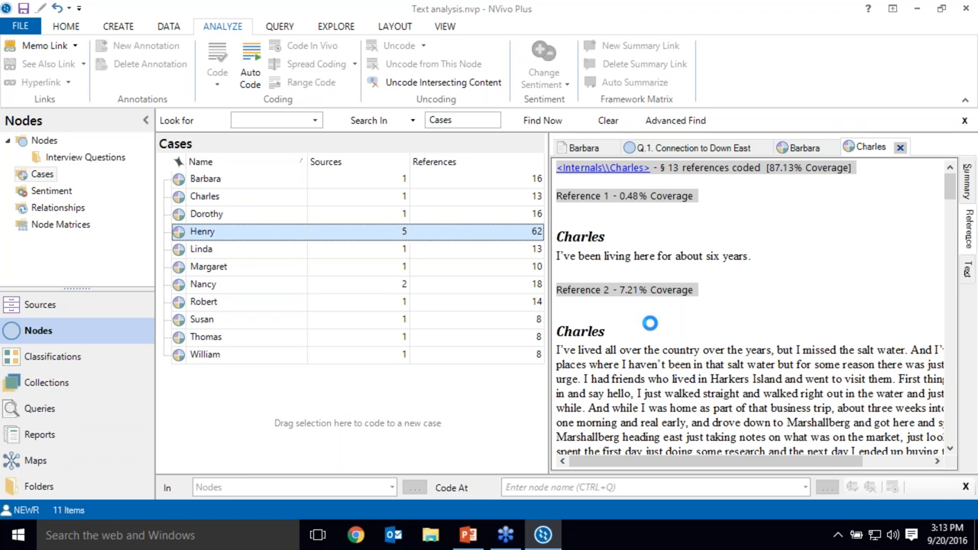
{"action": "double_click", "coordinate": [202, 233]}
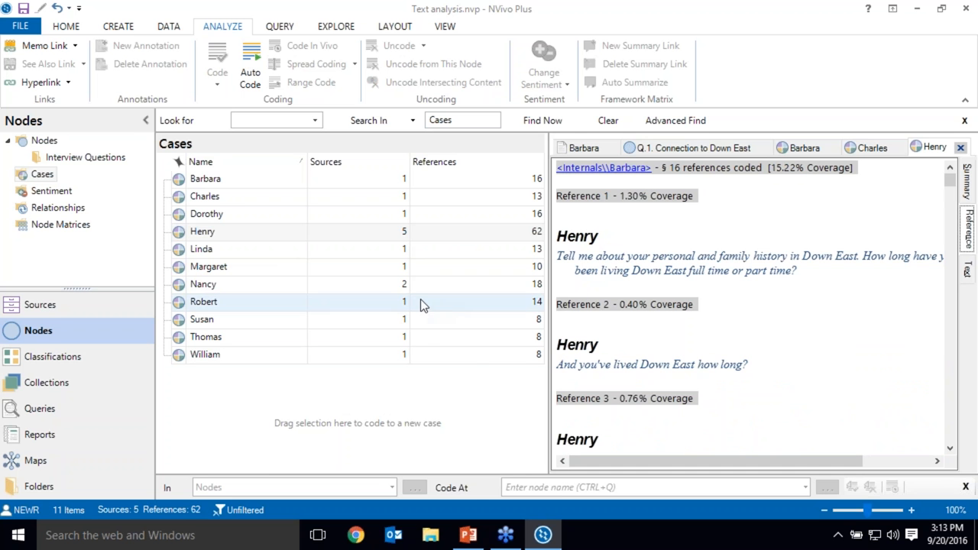
{"action": "left_click", "coordinate": [203, 283]}
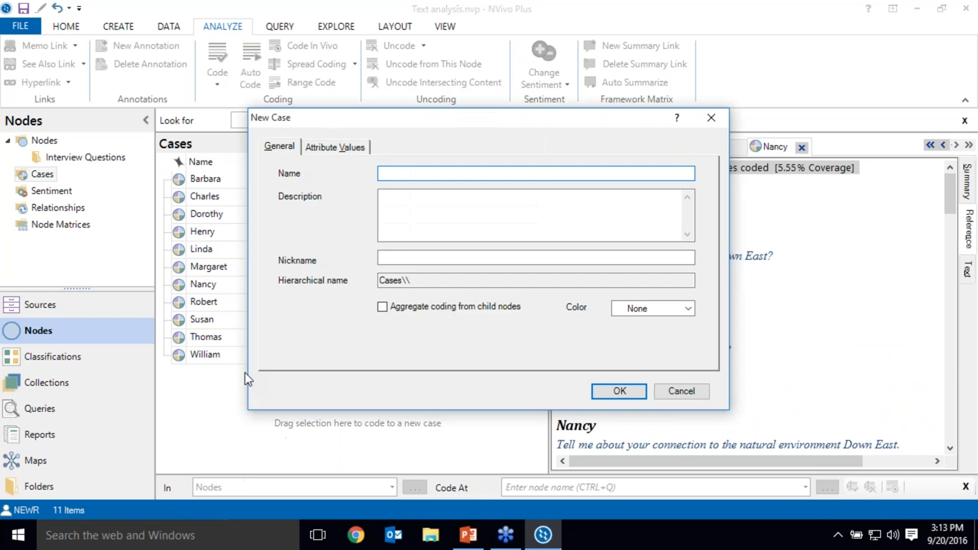
Create two empty cases named Interviewer and Interviewee in the Cases folder.
{"action": "type", "text": "Intervi"}
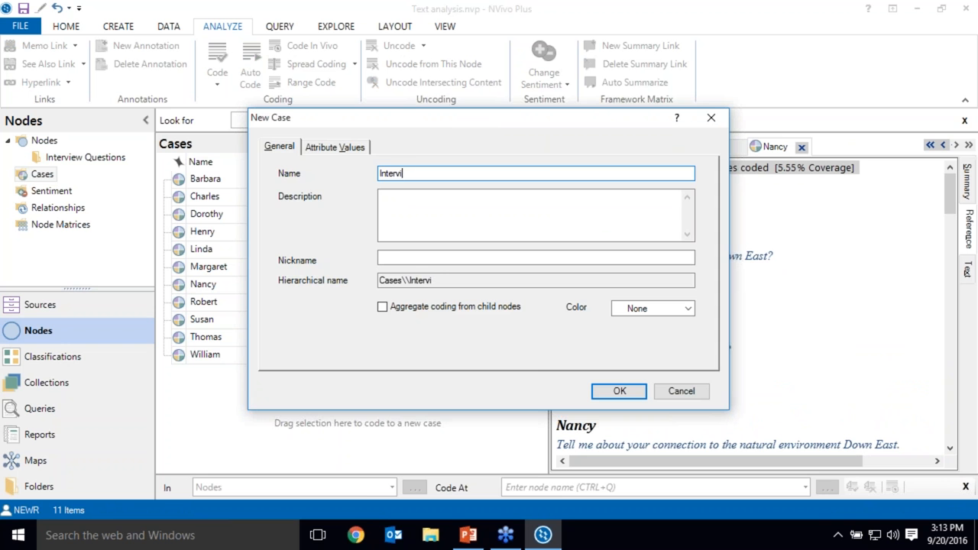
{"action": "left_click", "coordinate": [617, 391]}
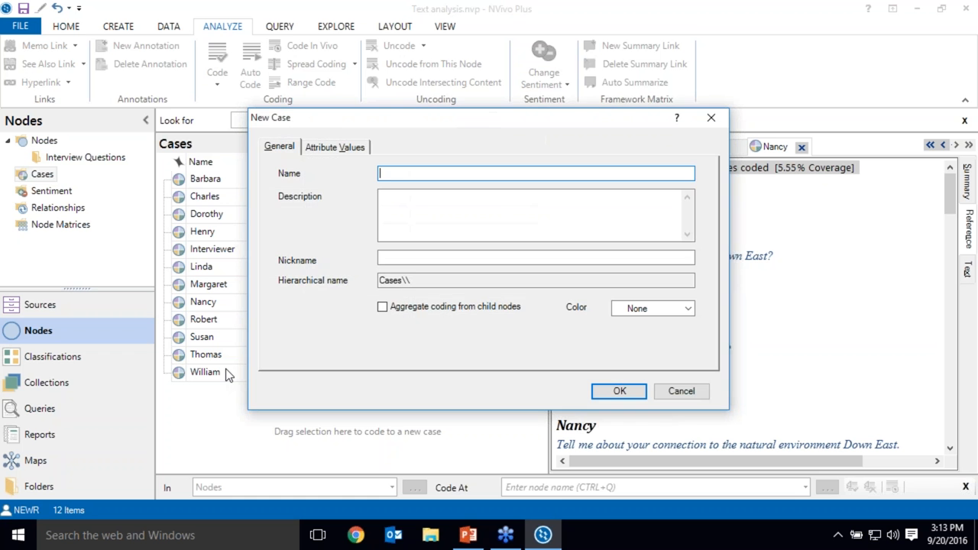
{"action": "left_click", "coordinate": [617, 391]}
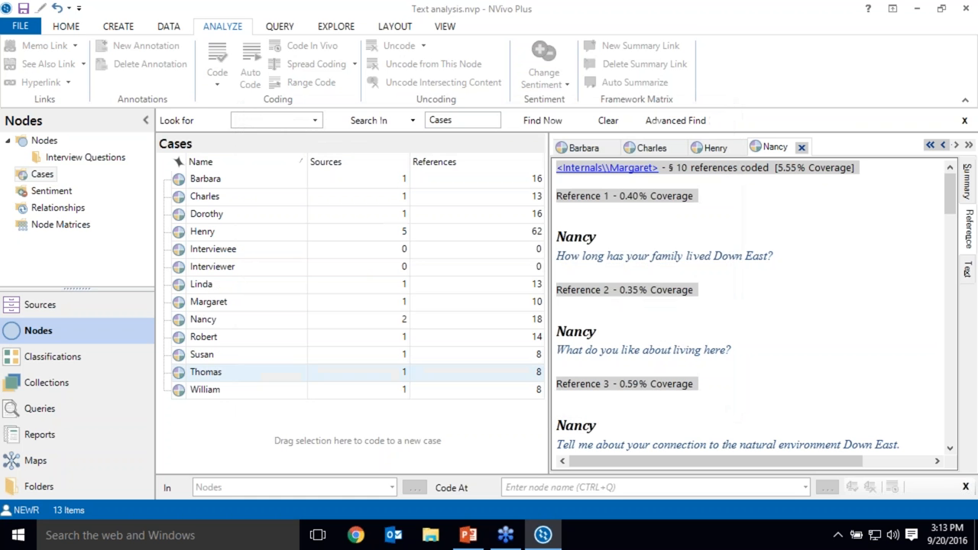
Group the Henry and Nancy cases under the Interviewer case.
{"action": "left_click", "coordinate": [208, 301]}
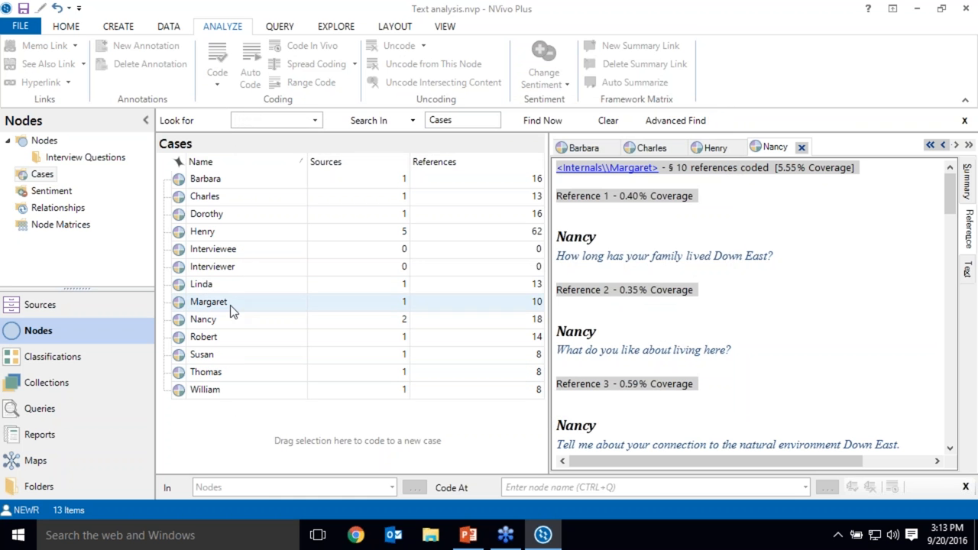
{"action": "left_click", "coordinate": [203, 320]}
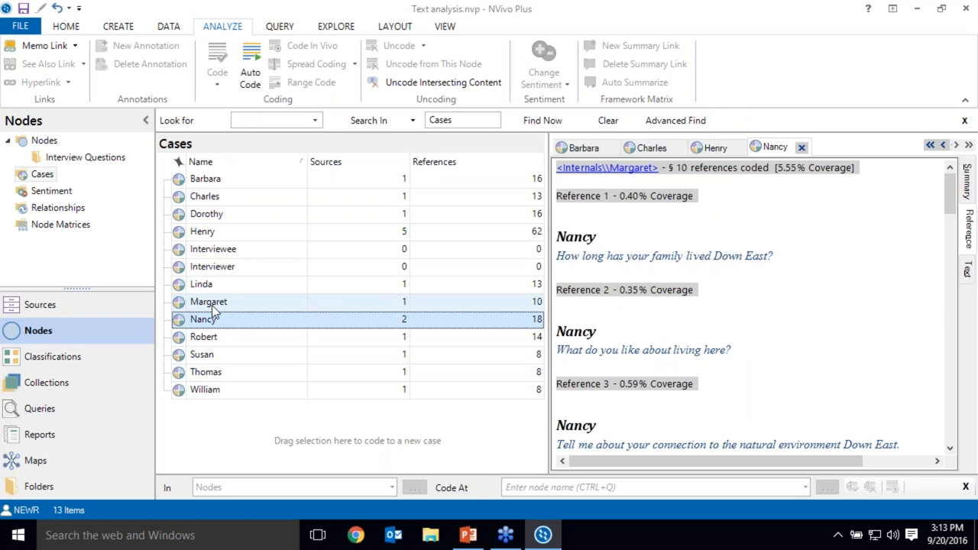
{"action": "mouse_move", "coordinate": [226, 232]}
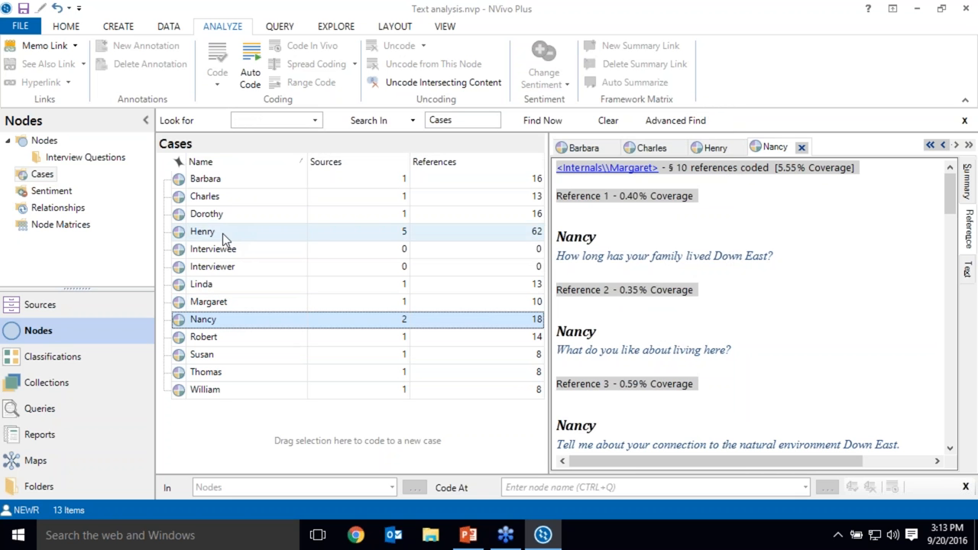
{"action": "left_click", "coordinate": [212, 265]}
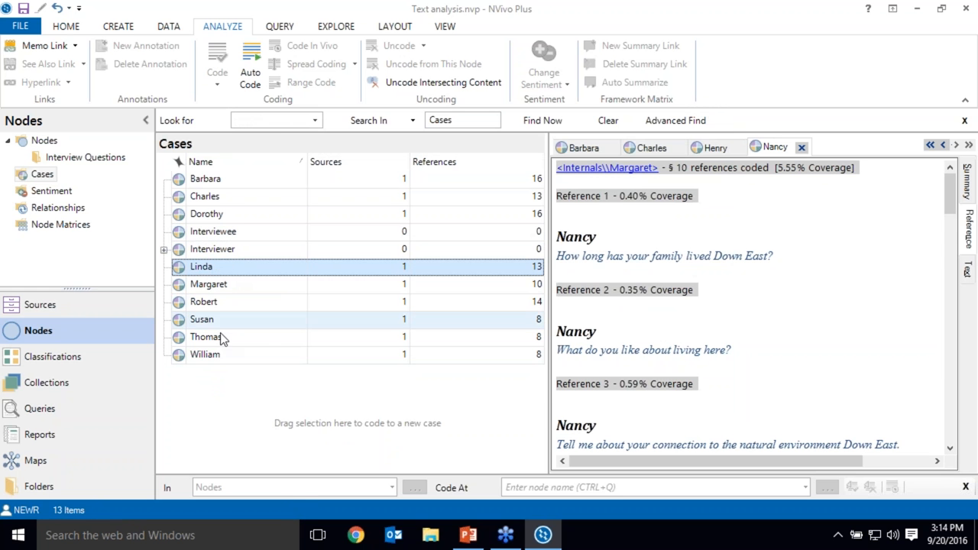
Group the nine participant cases, Barbara through William, under Interviewee and expand it.
{"action": "left_click", "coordinate": [205, 179]}
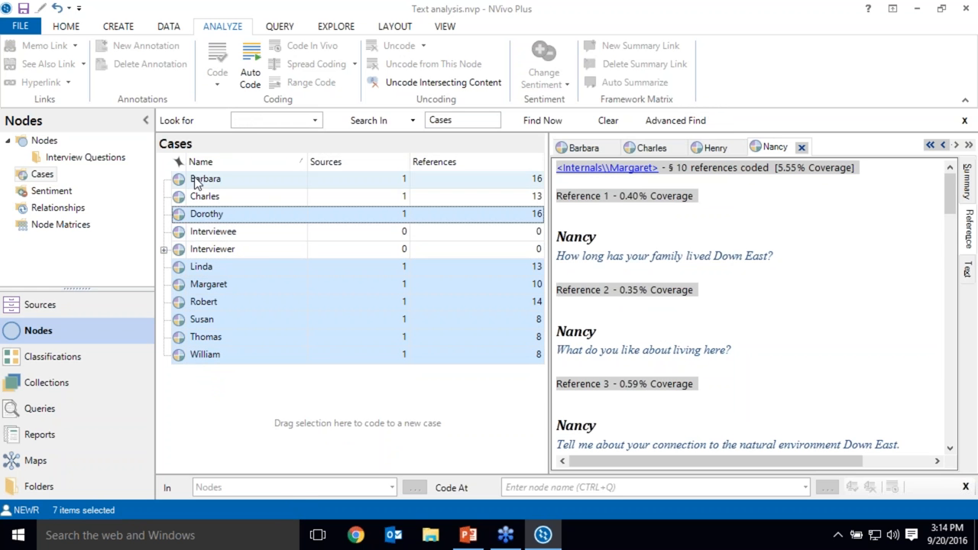
{"action": "left_click", "coordinate": [214, 233]}
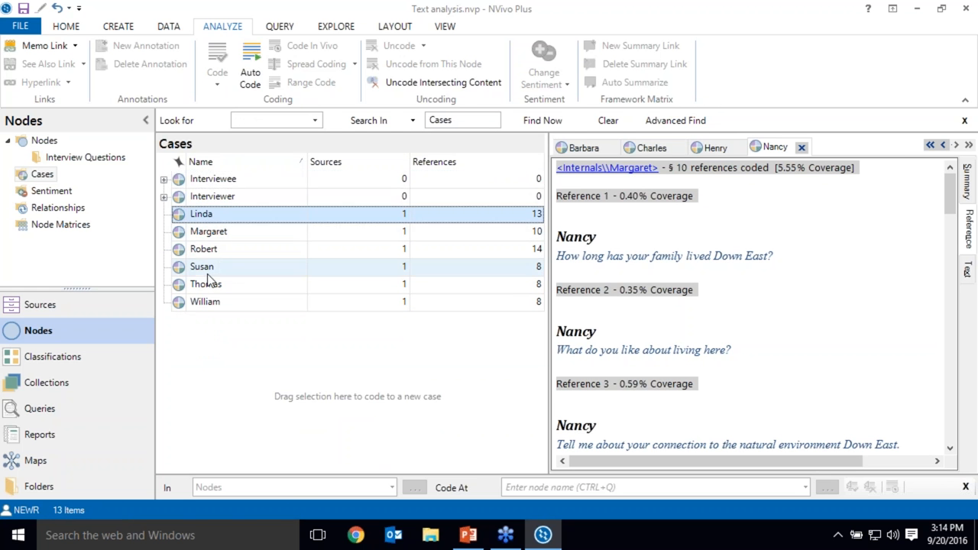
{"action": "left_click", "coordinate": [162, 178]}
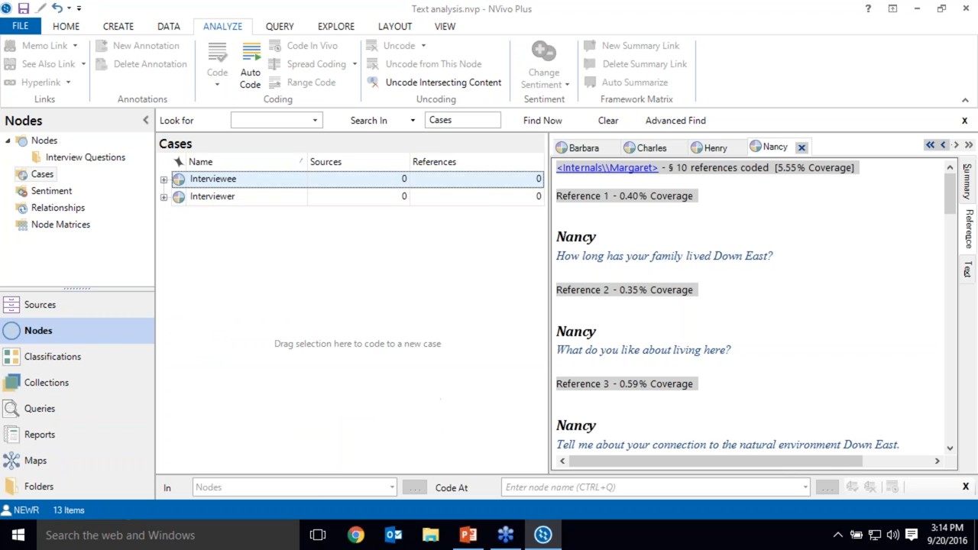
{"action": "left_click", "coordinate": [164, 179]}
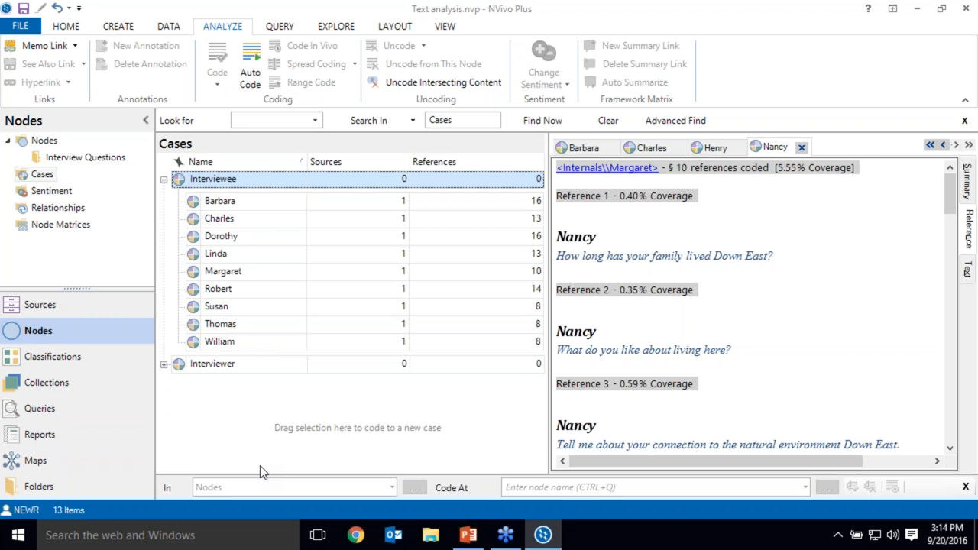
{"action": "mouse_move", "coordinate": [510, 341]}
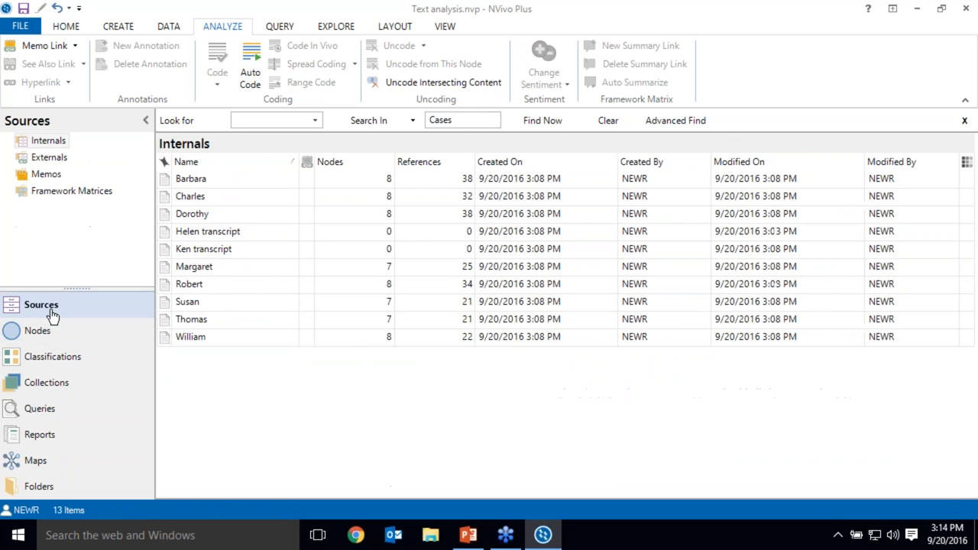
Return to the project's internal sources, ready for querying.
{"action": "left_click", "coordinate": [49, 140]}
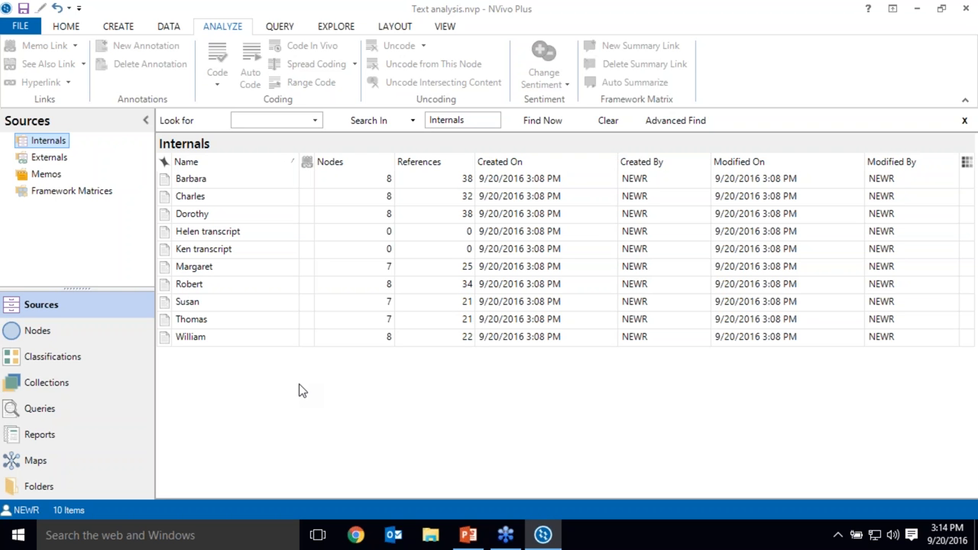
{"action": "left_click", "coordinate": [280, 26]}
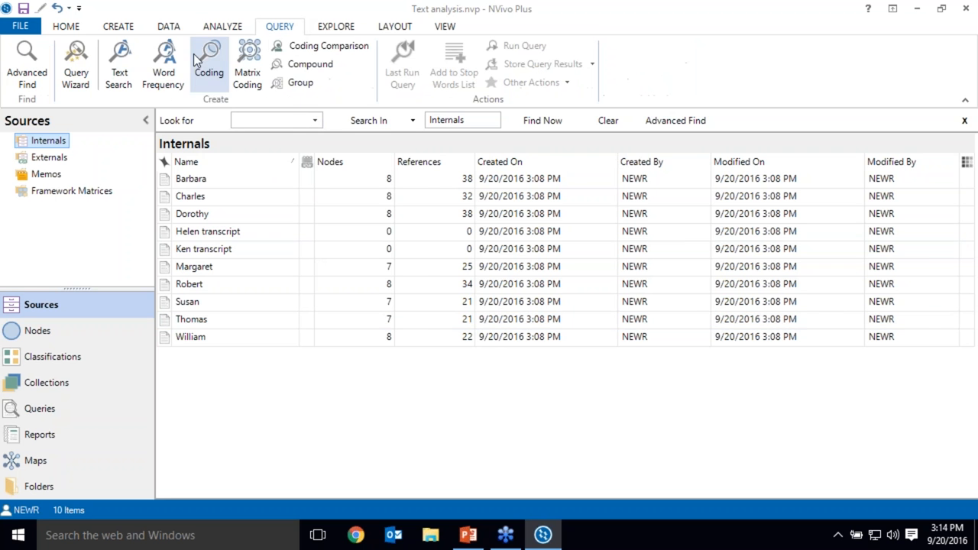
Run a word frequency query on all sources and add 'east' to the stop words list.
{"action": "left_click", "coordinate": [162, 64]}
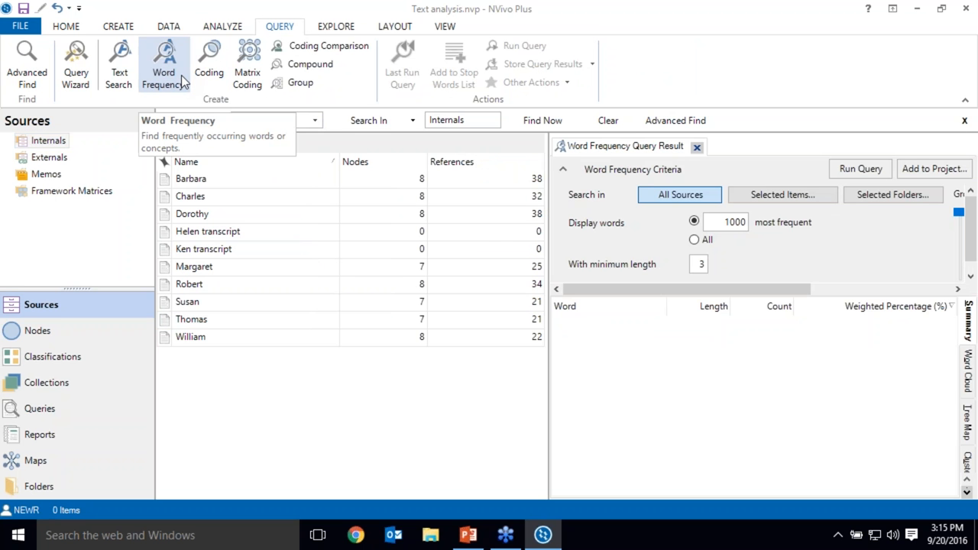
{"action": "mouse_move", "coordinate": [761, 39]}
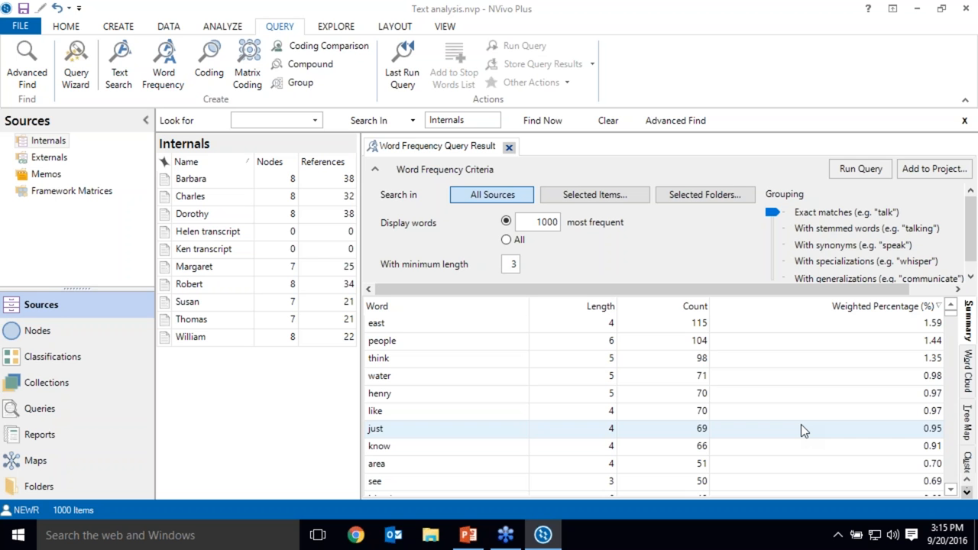
{"action": "mouse_move", "coordinate": [706, 376]}
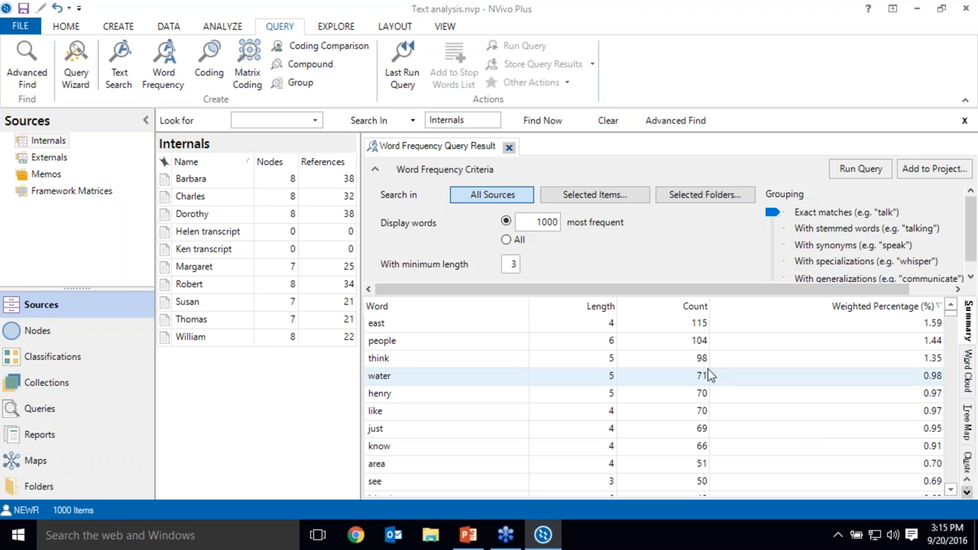
{"action": "right_click", "coordinate": [376, 322]}
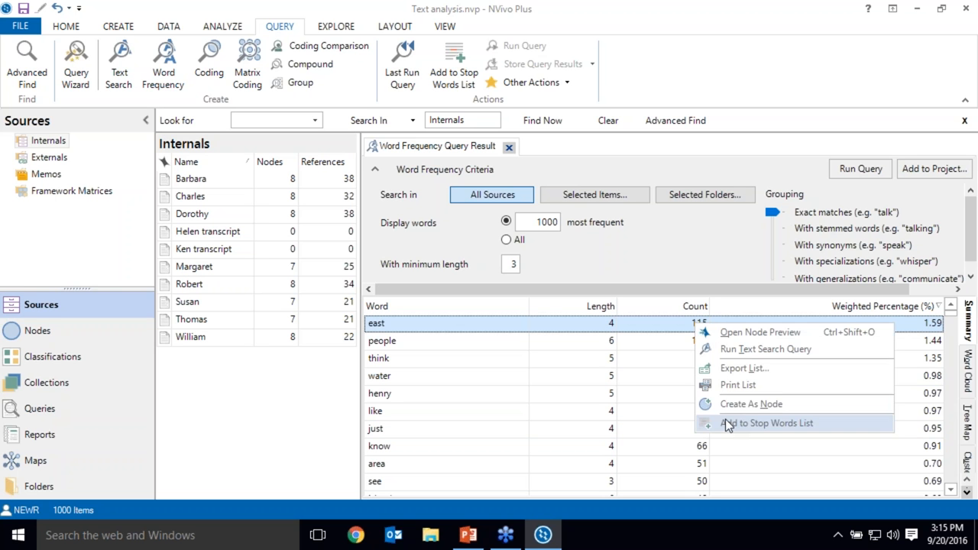
{"action": "left_click", "coordinate": [767, 424]}
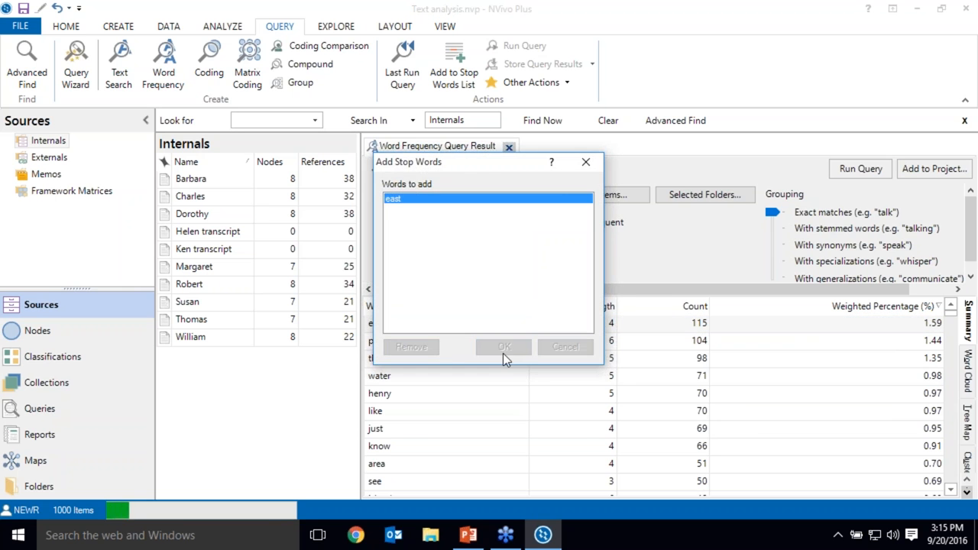
{"action": "left_click", "coordinate": [566, 345]}
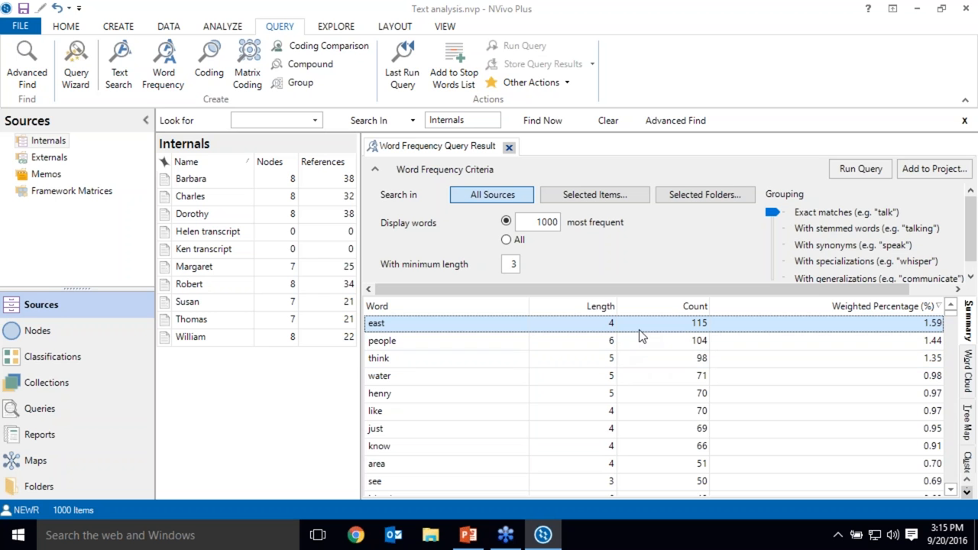
{"action": "mouse_move", "coordinate": [859, 168]}
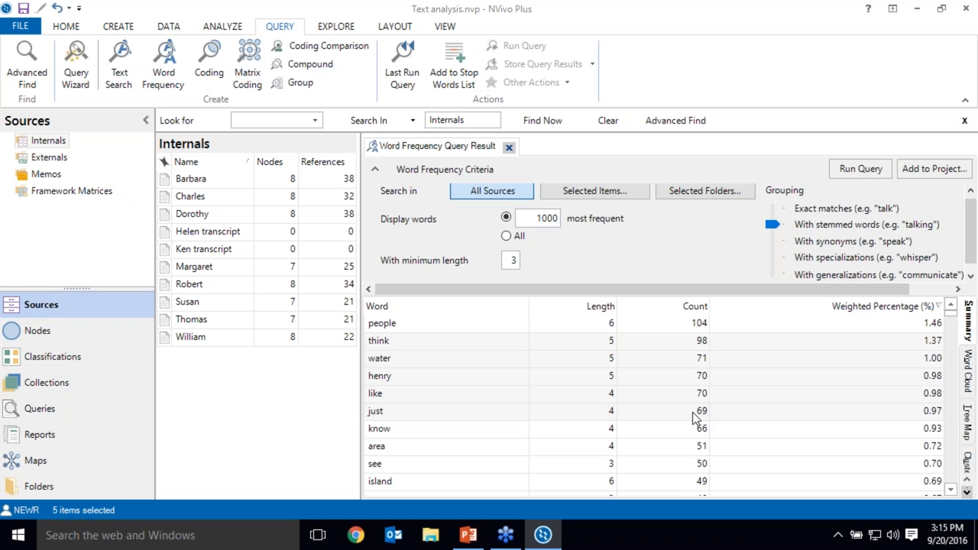
{"action": "mouse_move", "coordinate": [795, 226]}
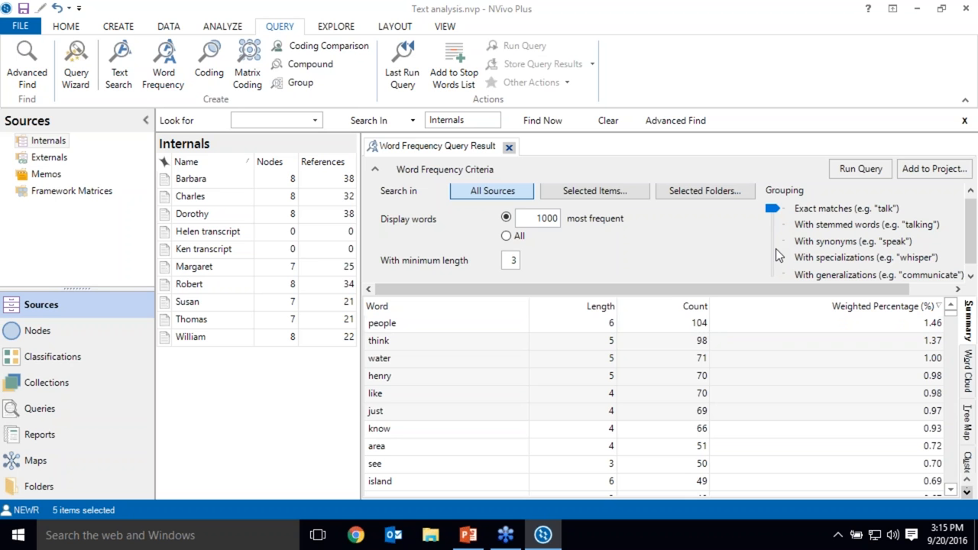
{"action": "mouse_move", "coordinate": [732, 406]}
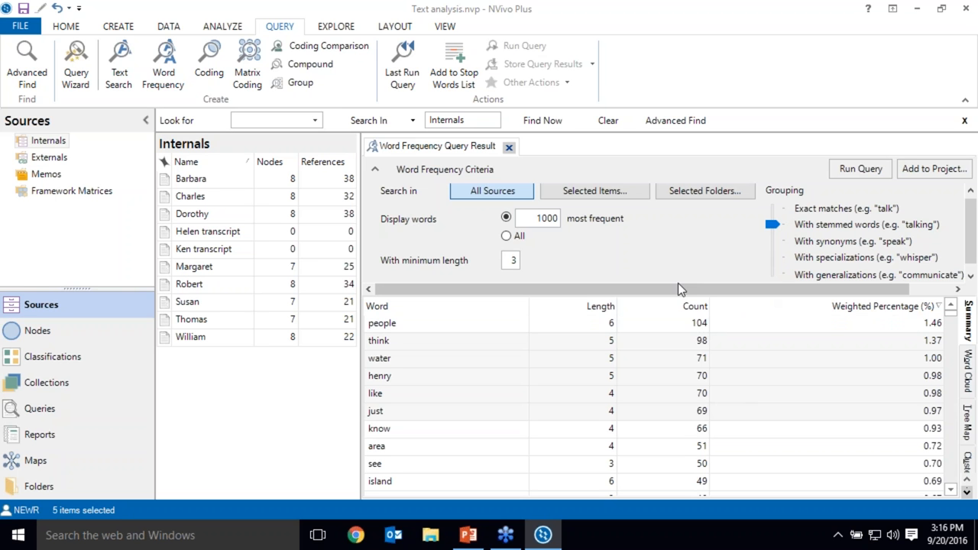
{"action": "mouse_move", "coordinate": [751, 266]}
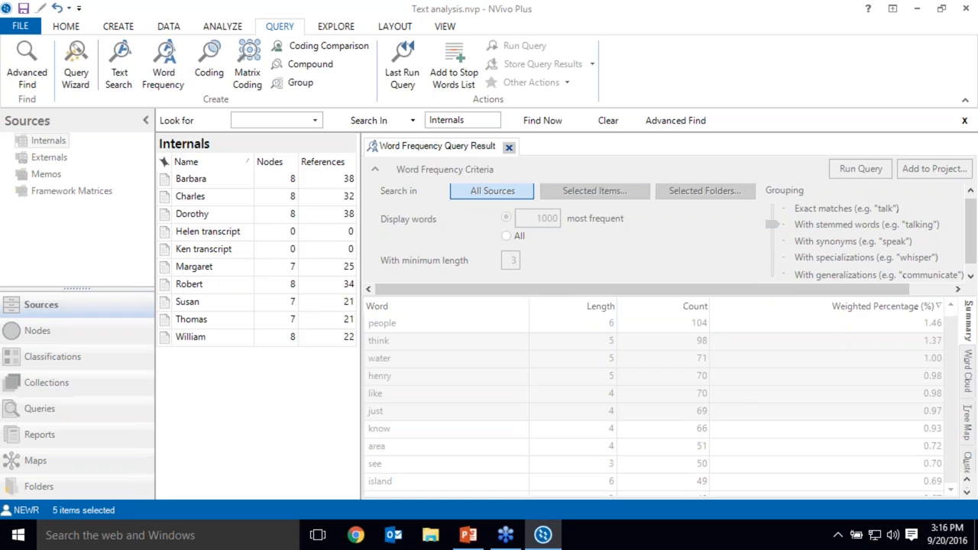
Rerun the word frequency query with grouping set to 'With stemmed words'.
{"action": "left_click", "coordinate": [772, 227]}
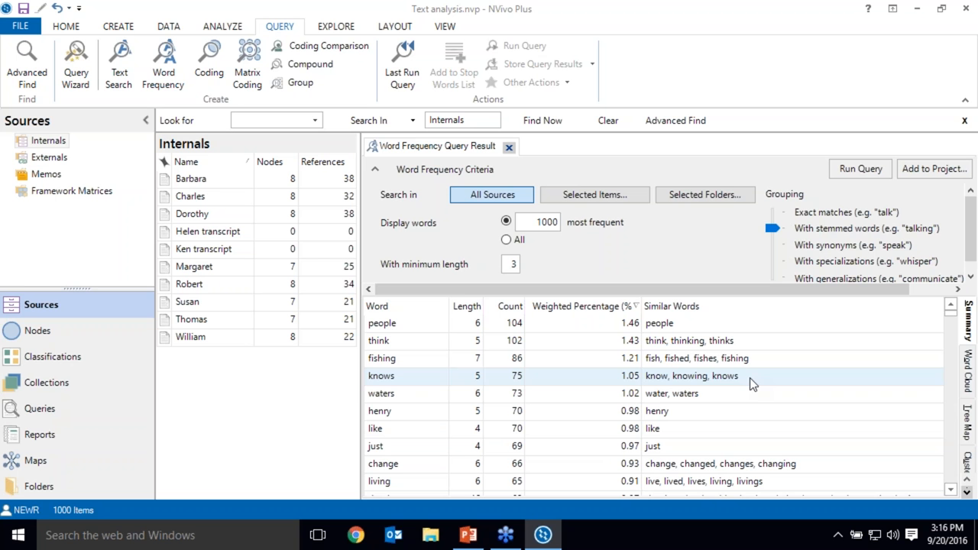
{"action": "mouse_move", "coordinate": [797, 272]}
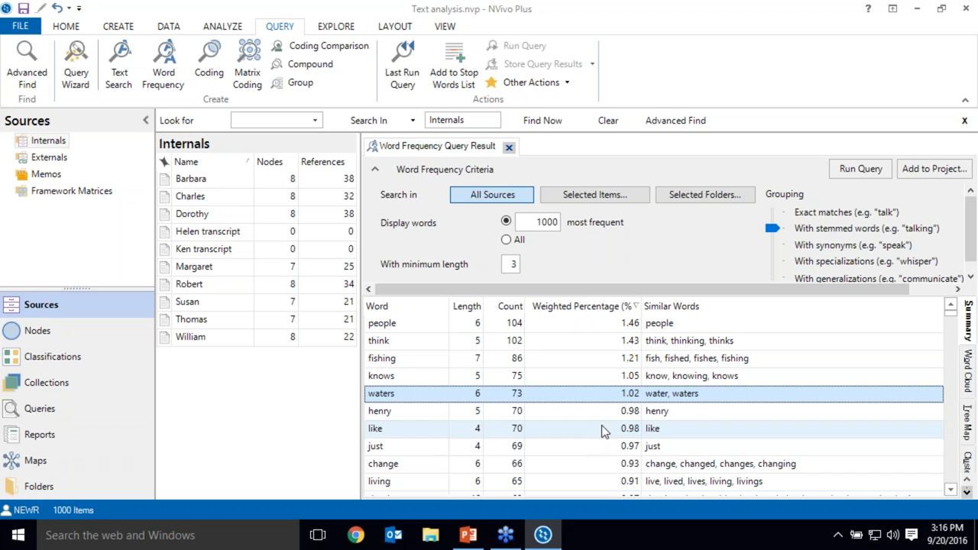
{"action": "mouse_move", "coordinate": [771, 376]}
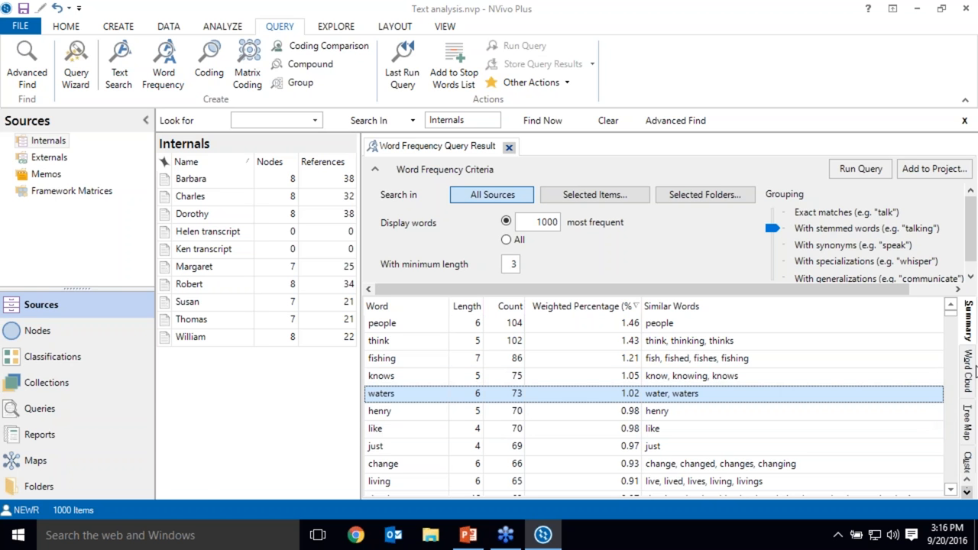
Display the results as a black-on-white word cloud and hide the query criteria.
{"action": "left_click", "coordinate": [969, 373]}
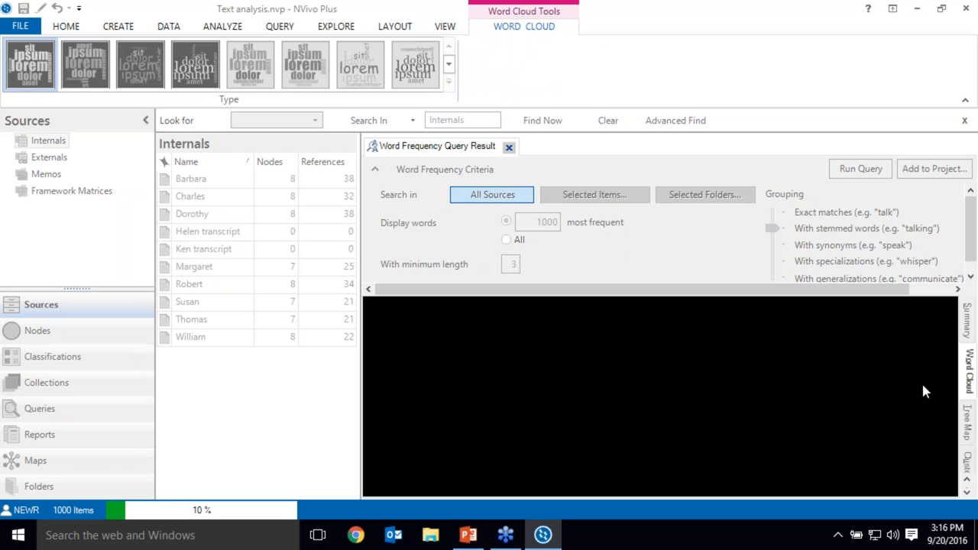
{"action": "left_click", "coordinate": [859, 168]}
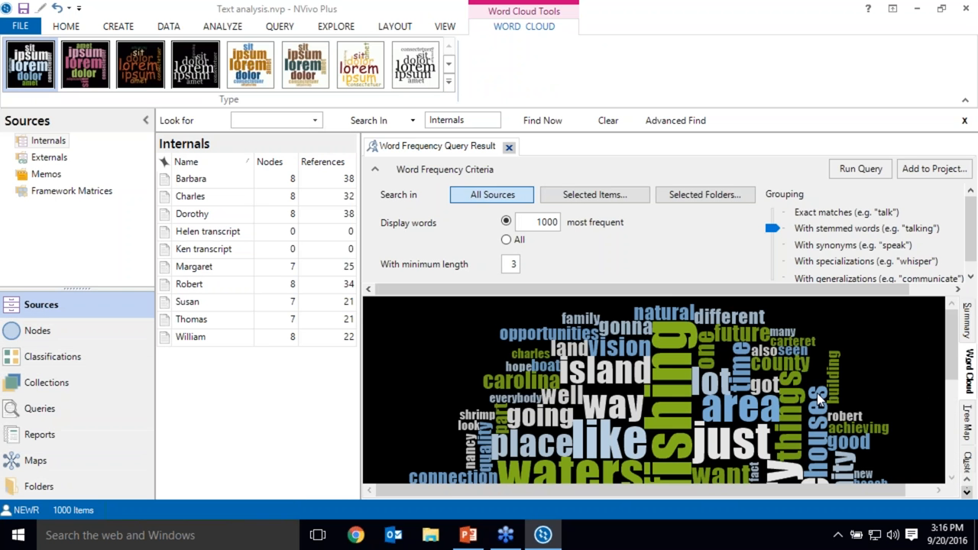
{"action": "scroll", "scroll_direction": "down", "scroll_amount": 3}
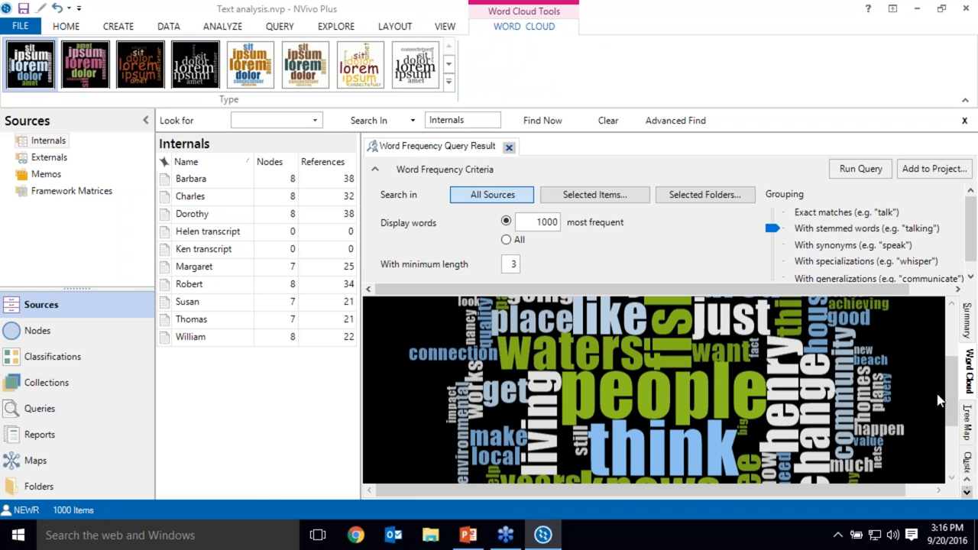
{"action": "mouse_move", "coordinate": [687, 246]}
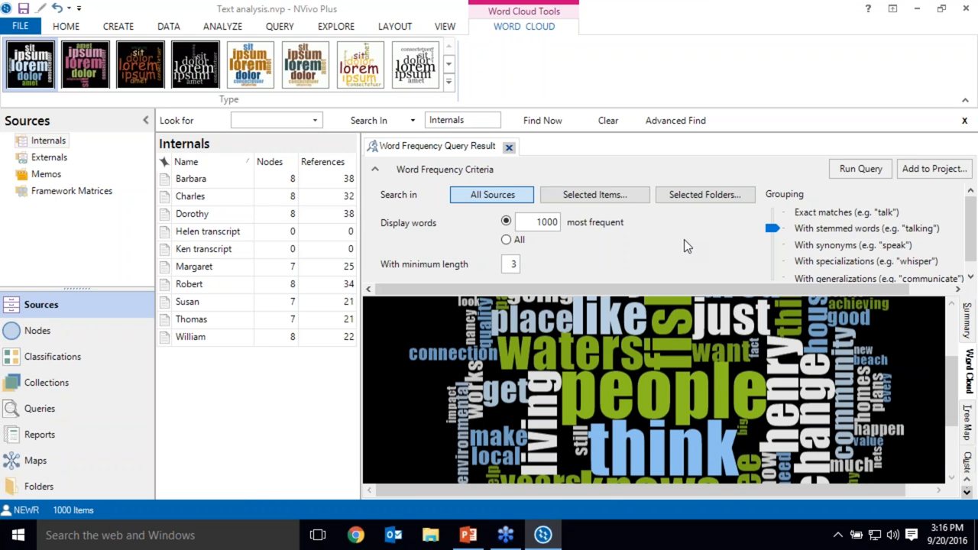
{"action": "left_click", "coordinate": [415, 64]}
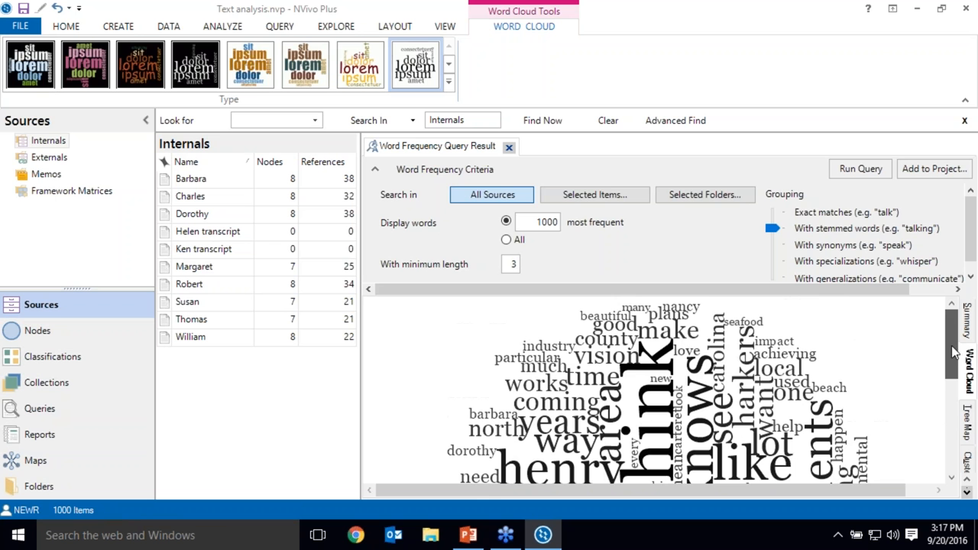
{"action": "scroll", "scroll_direction": "down", "scroll_amount": 3}
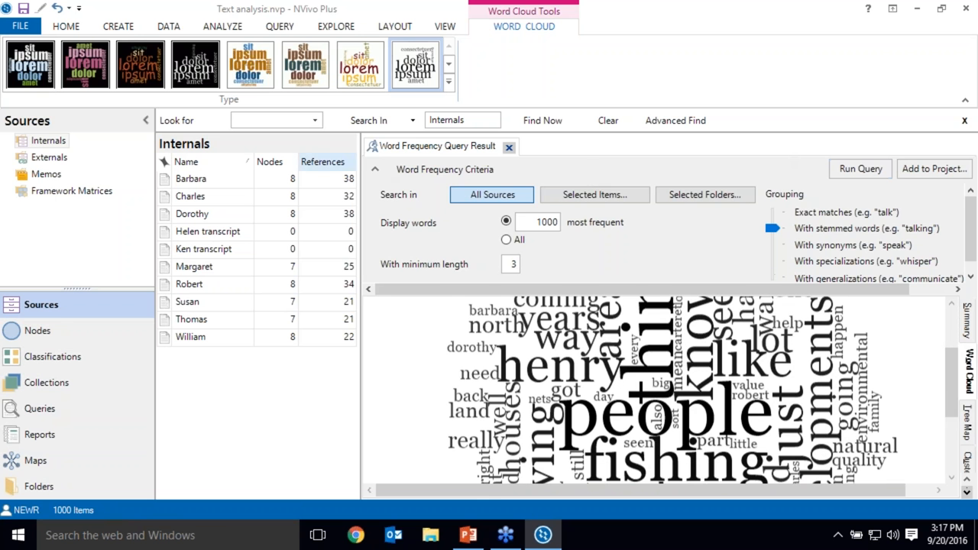
{"action": "left_click", "coordinate": [376, 168]}
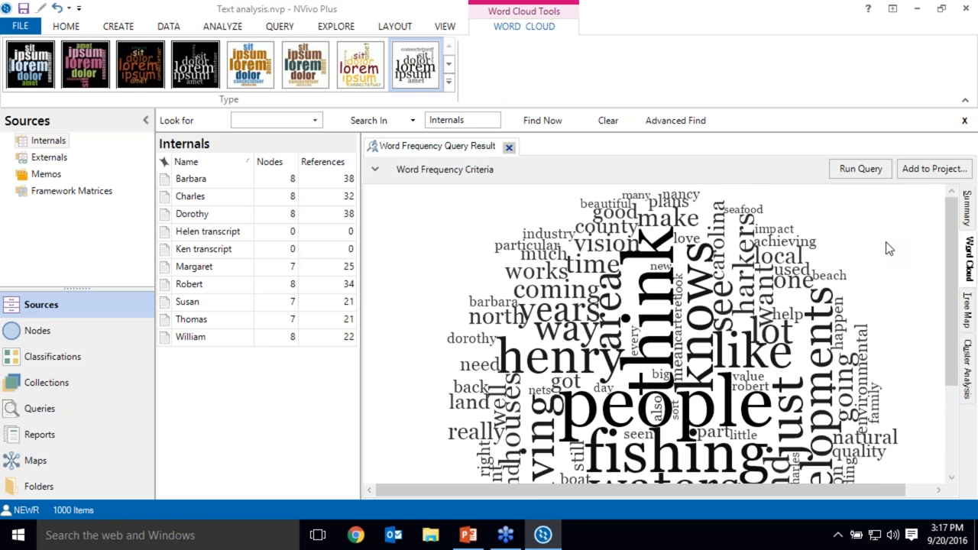
Start and cancel an Export Word Cloud image, then bring up options for 'waters'.
{"action": "right_click", "coordinate": [886, 247]}
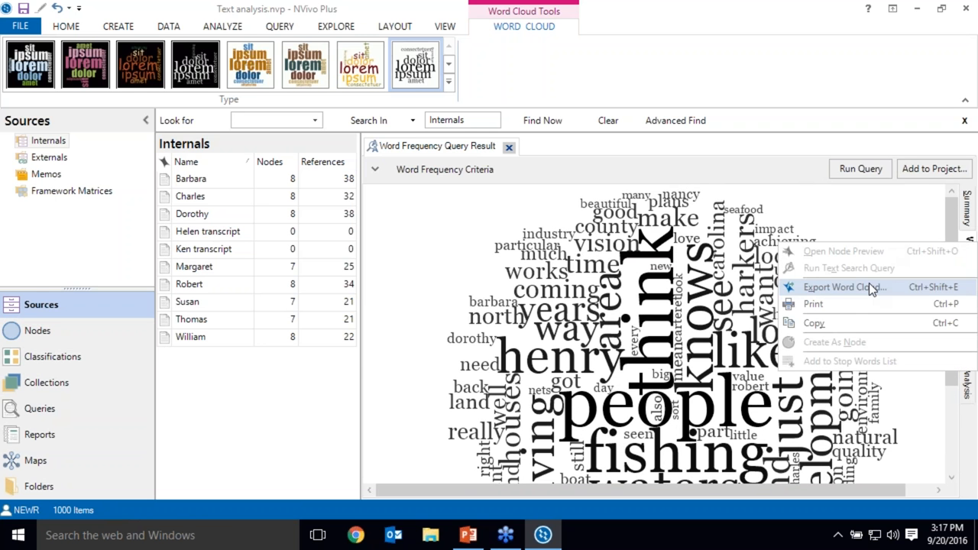
{"action": "left_click", "coordinate": [844, 287]}
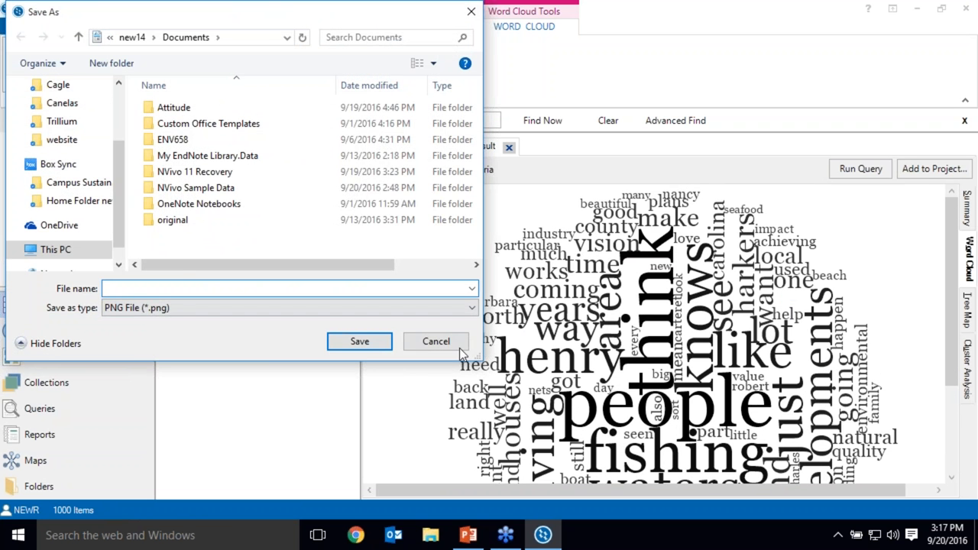
{"action": "left_click", "coordinate": [436, 342]}
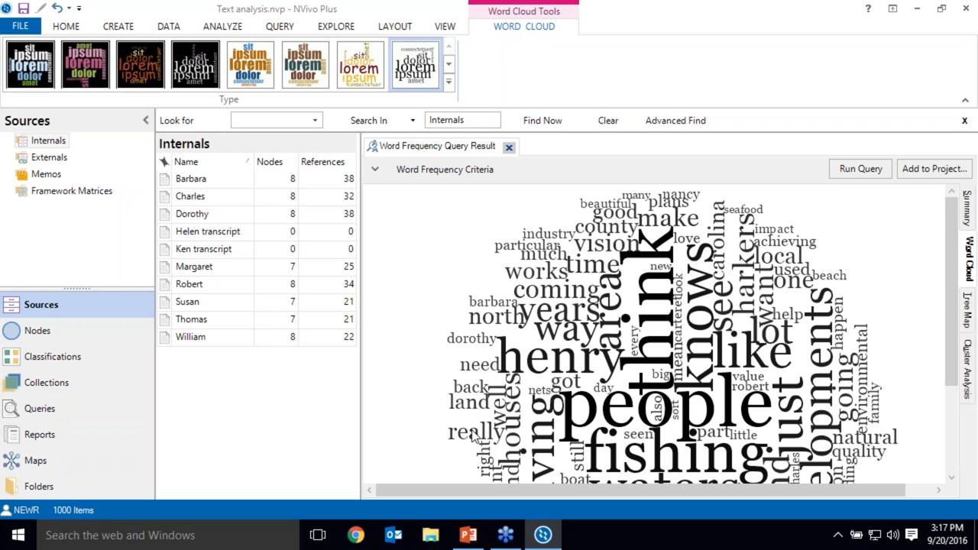
{"action": "mouse_move", "coordinate": [965, 278]}
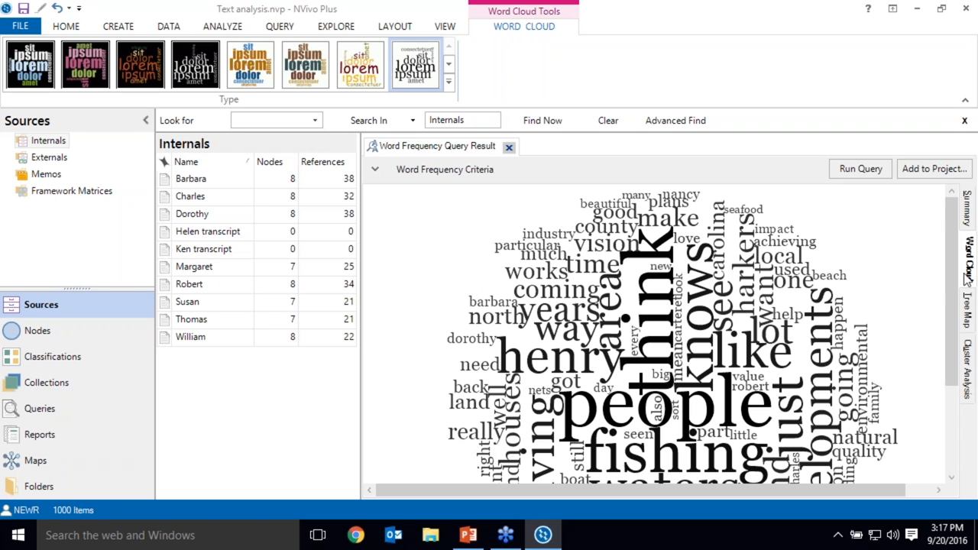
{"action": "scroll", "scroll_direction": "down", "scroll_amount": 3}
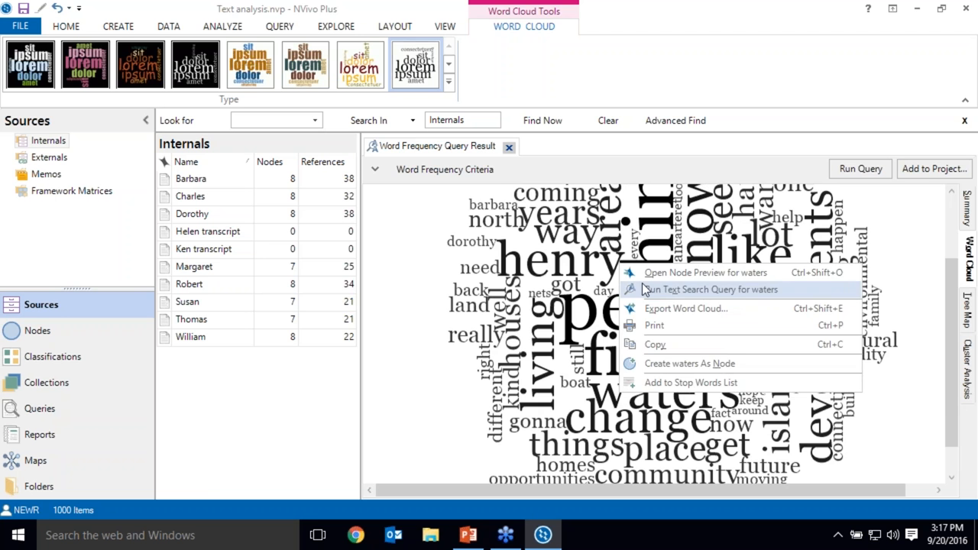
Run a text search query for 'waters' and explore the matches as a word tree.
{"action": "left_click", "coordinate": [710, 289]}
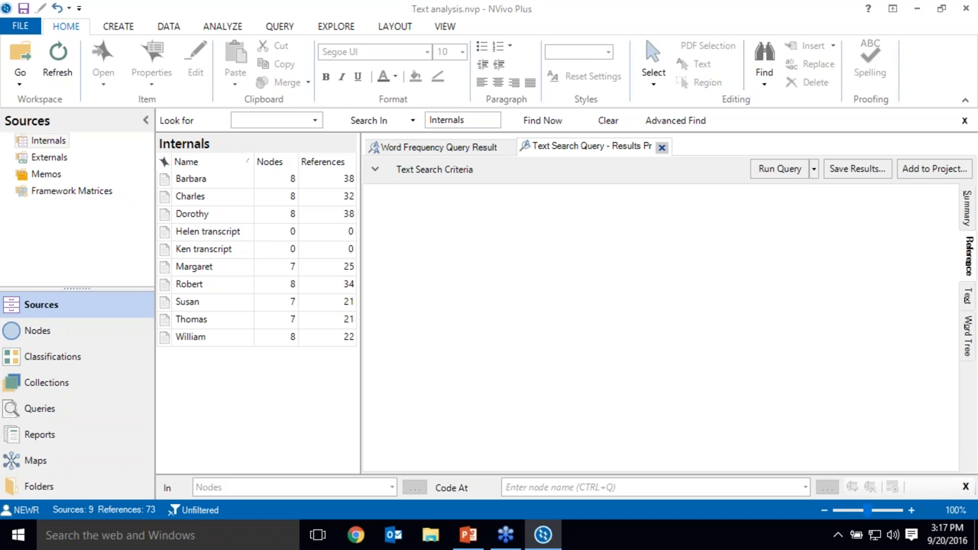
{"action": "left_click", "coordinate": [968, 333]}
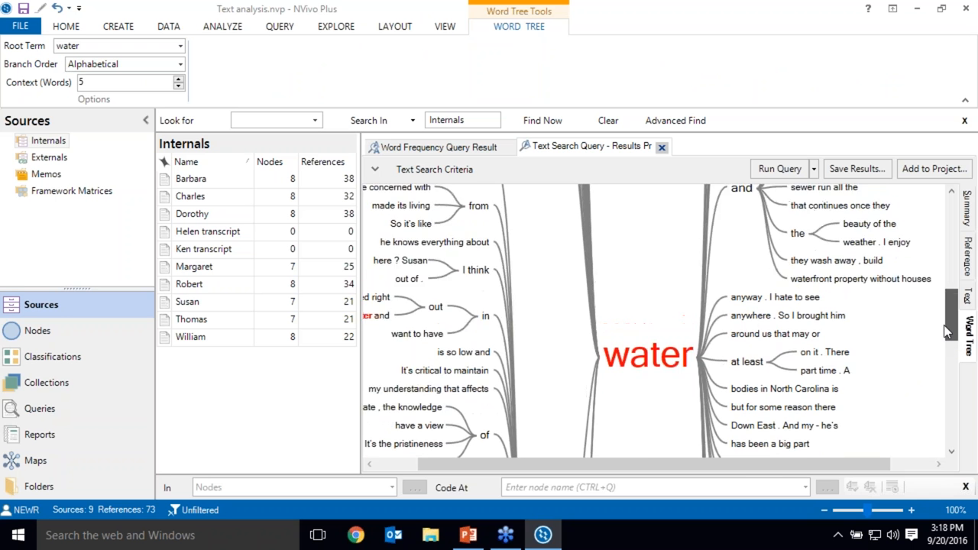
{"action": "scroll", "scroll_direction": "up", "scroll_amount": 3}
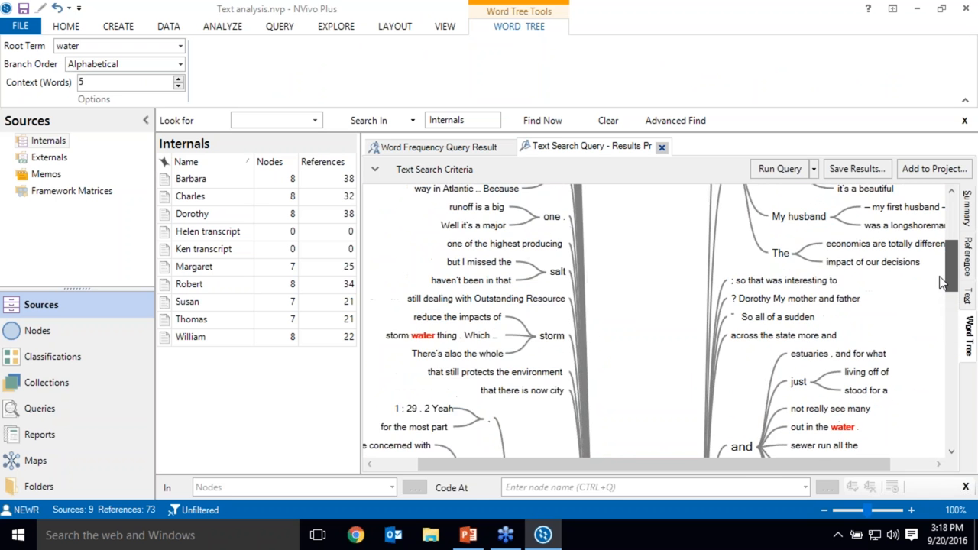
{"action": "scroll", "scroll_direction": "down", "scroll_amount": 3}
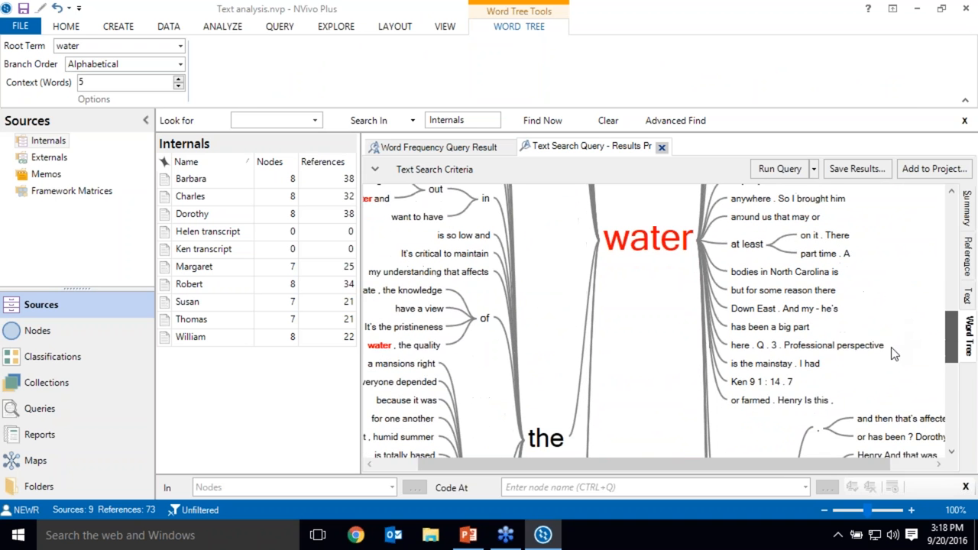
{"action": "scroll", "scroll_direction": "down", "scroll_amount": 3}
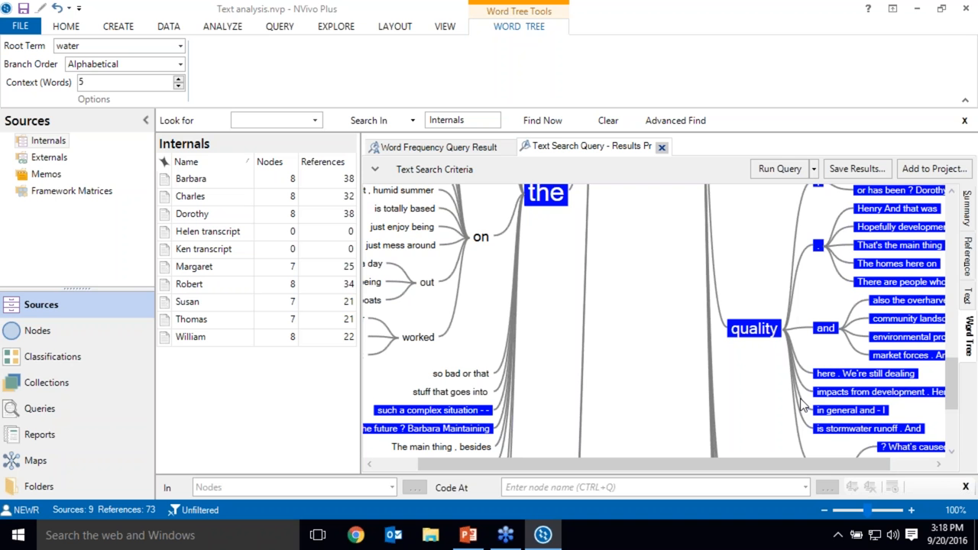
{"action": "mouse_move", "coordinate": [766, 345]}
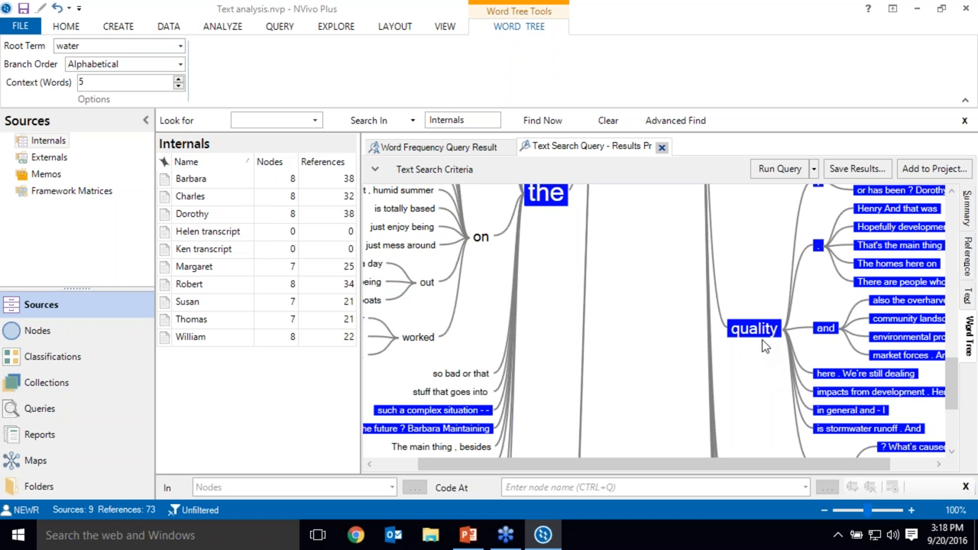
{"action": "right_click", "coordinate": [763, 345]}
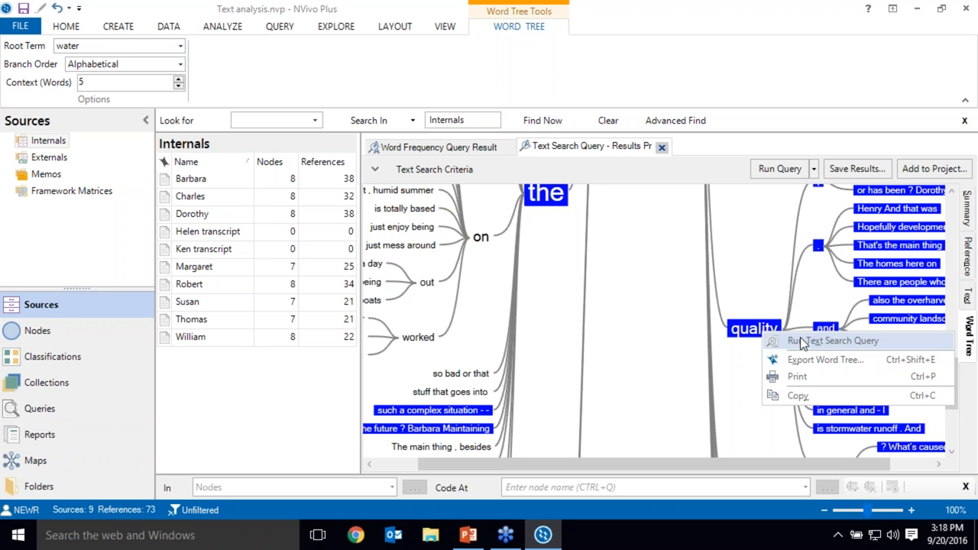
{"action": "left_click", "coordinate": [834, 341]}
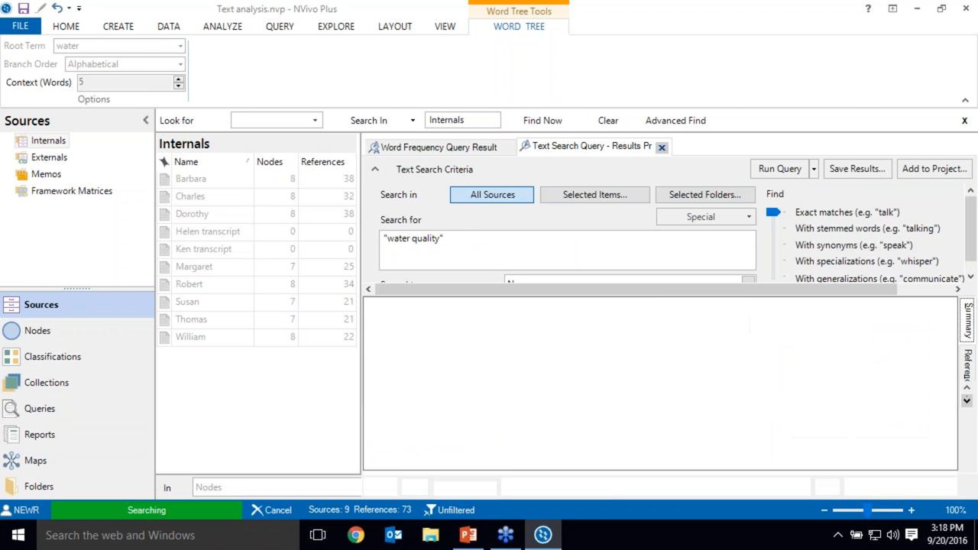
{"action": "left_click", "coordinate": [779, 169]}
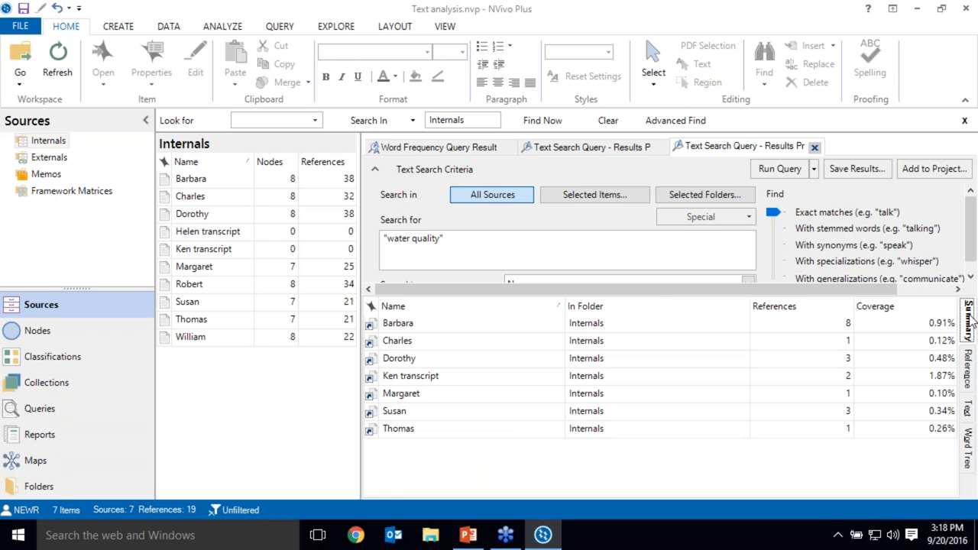
{"action": "mouse_move", "coordinate": [931, 449]}
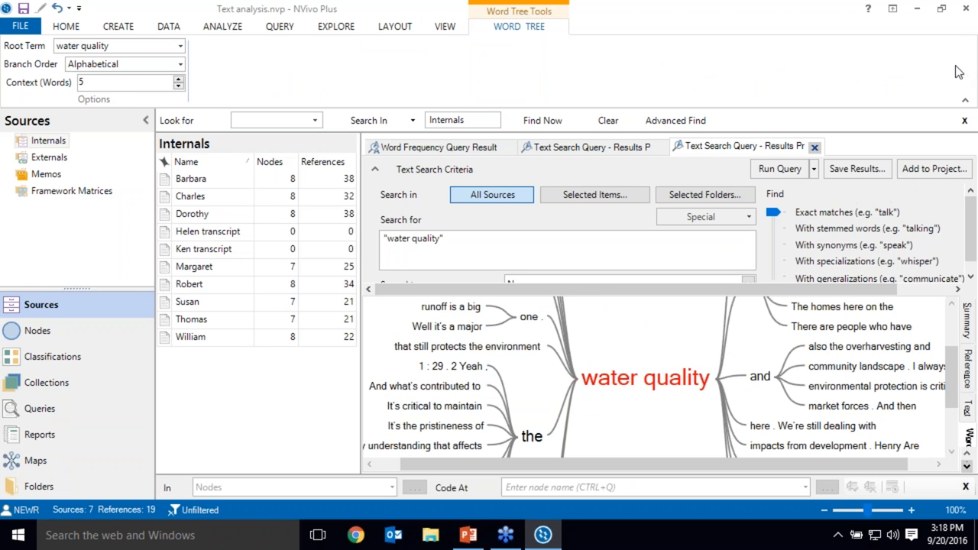
{"action": "mouse_move", "coordinate": [833, 244]}
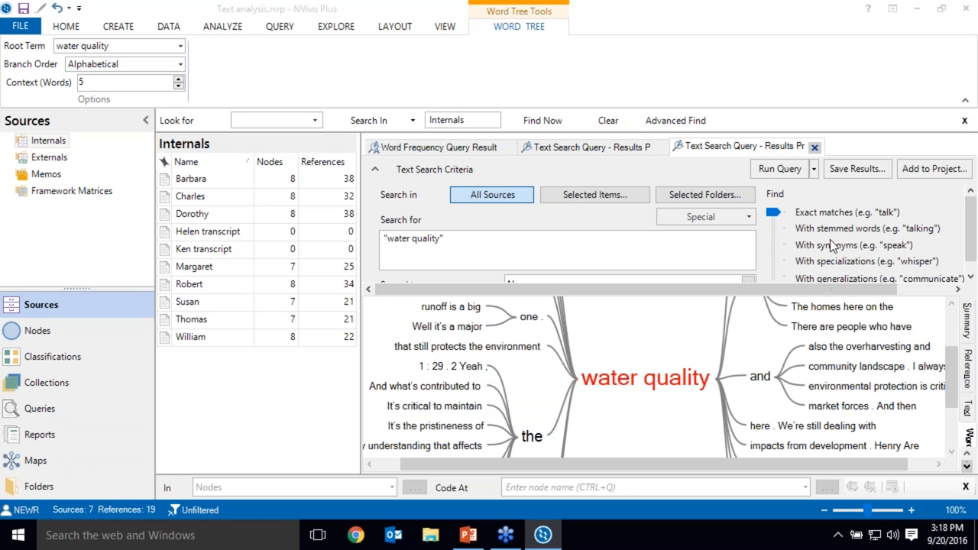
{"action": "mouse_move", "coordinate": [770, 226]}
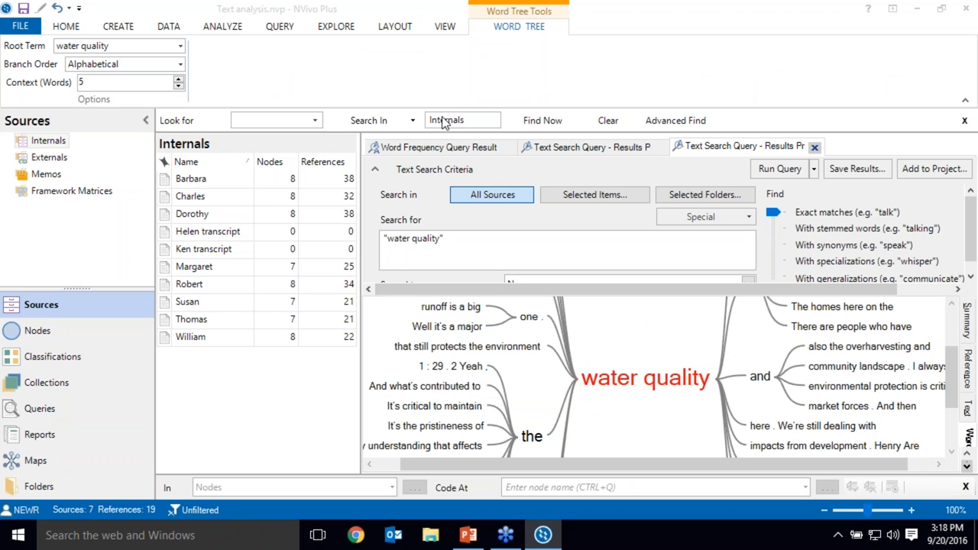
{"action": "mouse_move", "coordinate": [495, 138]}
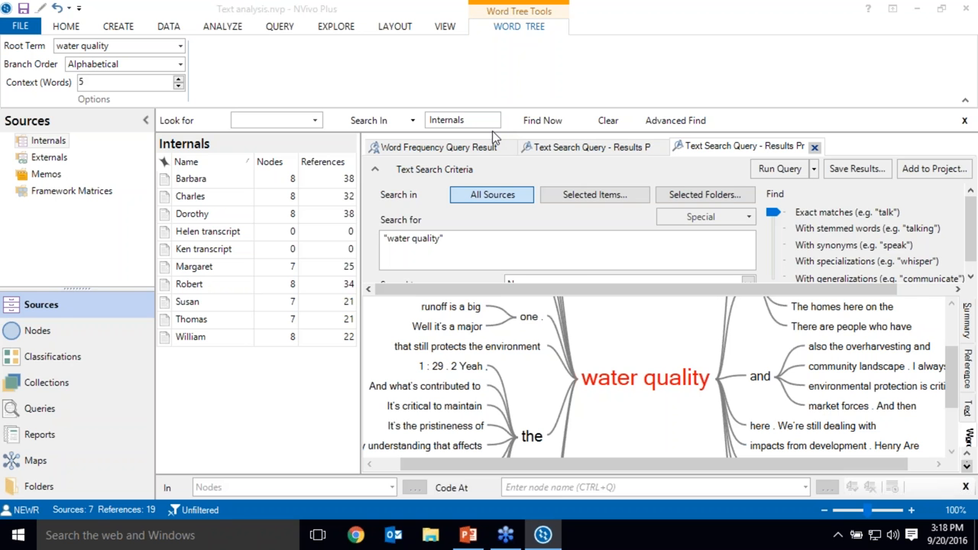
{"action": "mouse_move", "coordinate": [819, 396]}
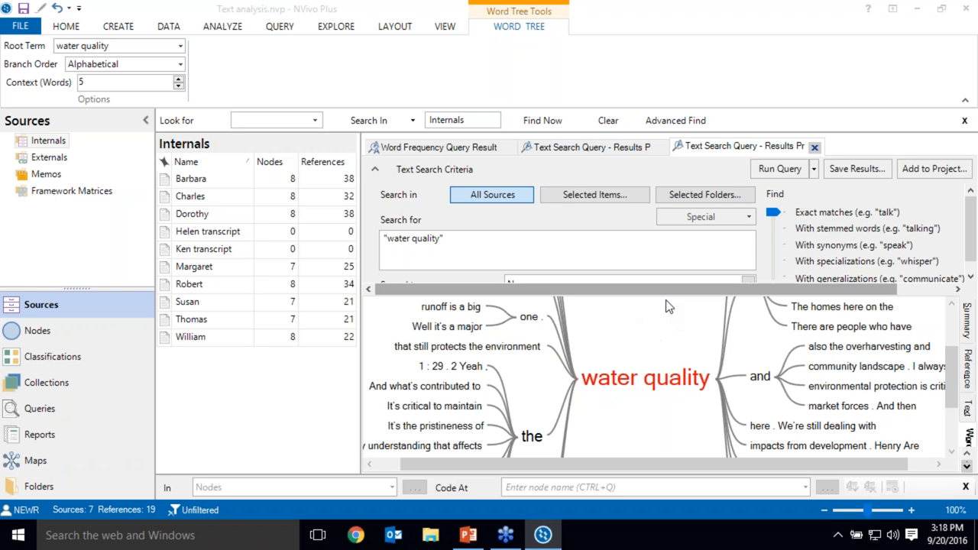
{"action": "mouse_move", "coordinate": [634, 319]}
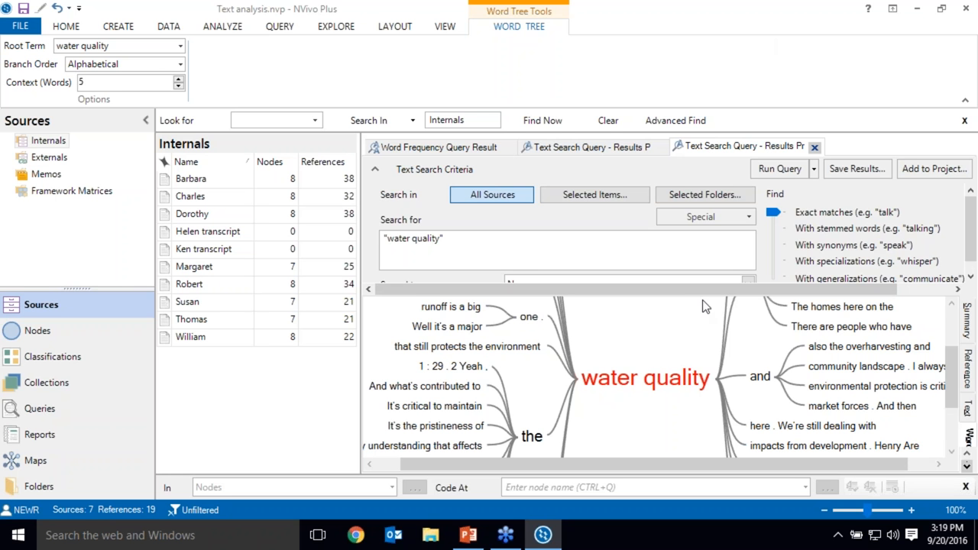
{"action": "scroll", "scroll_direction": "down", "scroll_amount": 3}
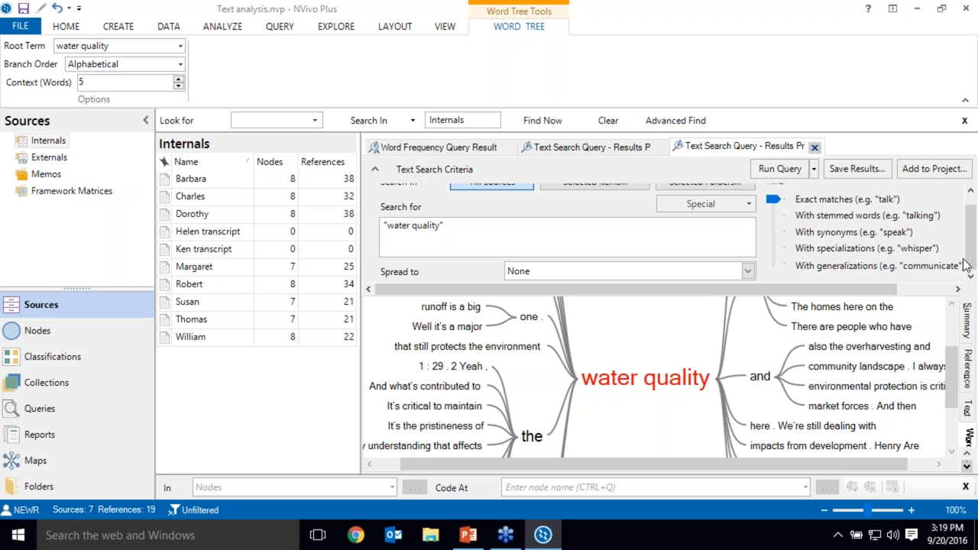
{"action": "mouse_move", "coordinate": [938, 254]}
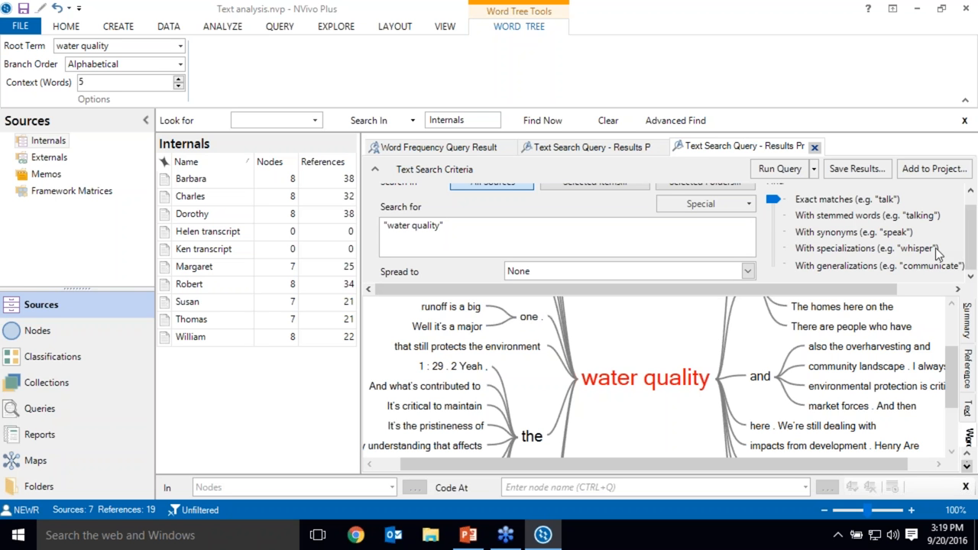
{"action": "mouse_move", "coordinate": [934, 259]}
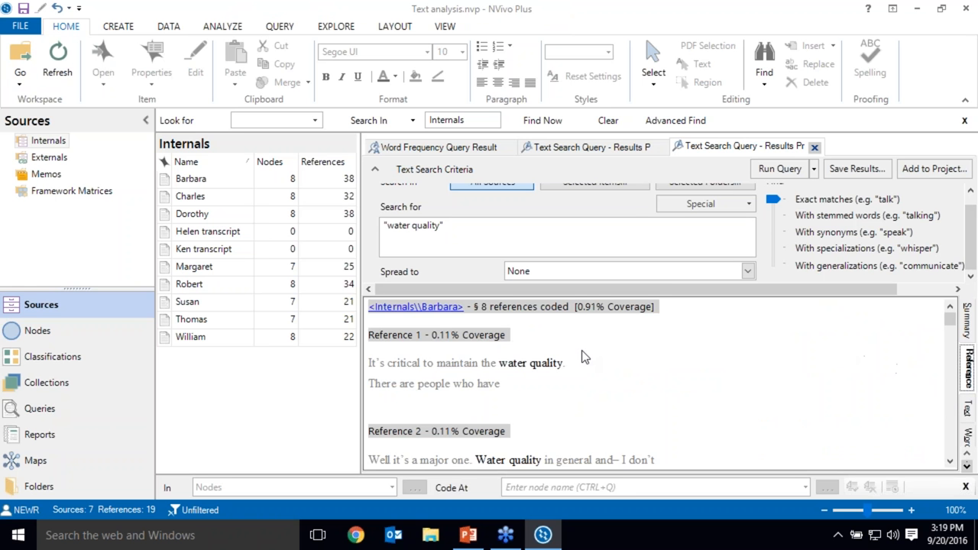
Rerun the water quality text search with Narrow Context spread and begin saving results.
{"action": "double_click", "coordinate": [525, 363]}
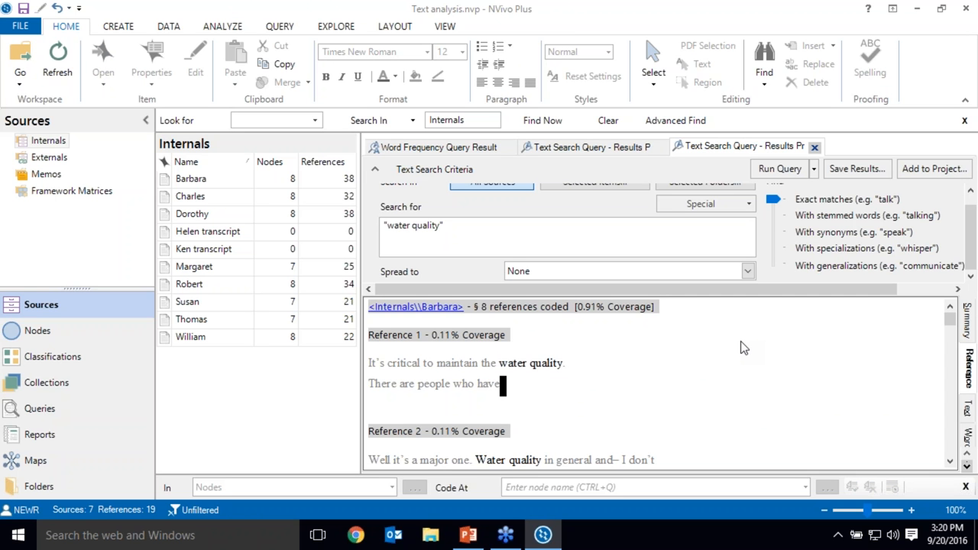
{"action": "mouse_move", "coordinate": [768, 314]}
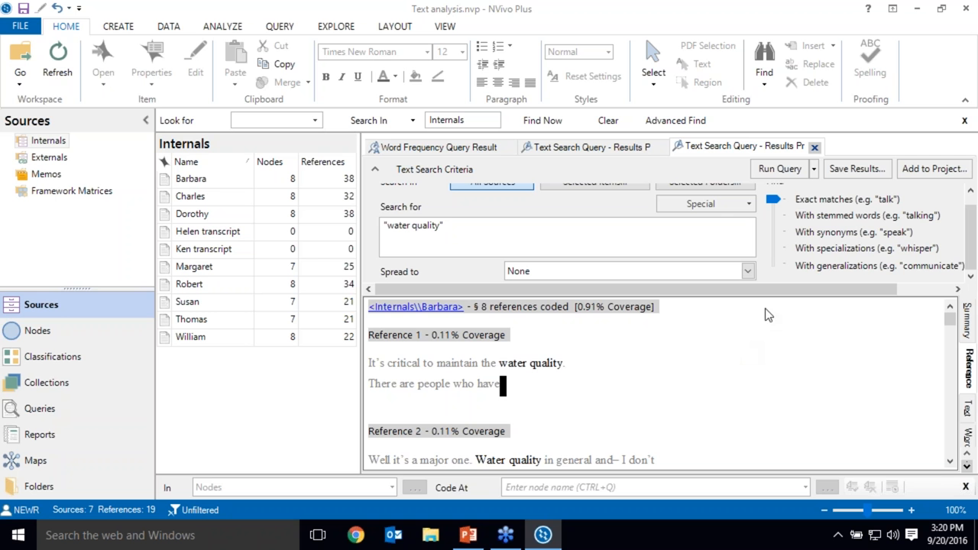
{"action": "left_click", "coordinate": [627, 270]}
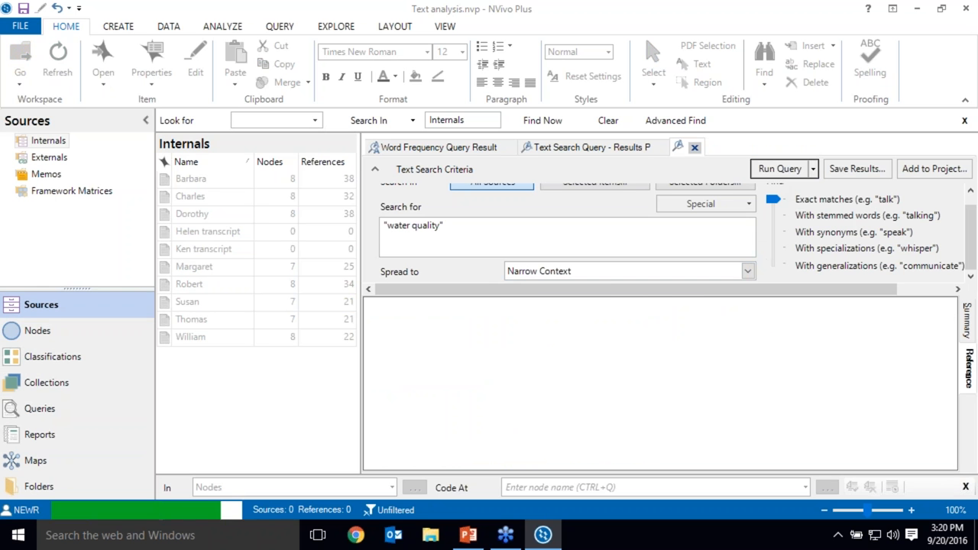
{"action": "left_click", "coordinate": [779, 168]}
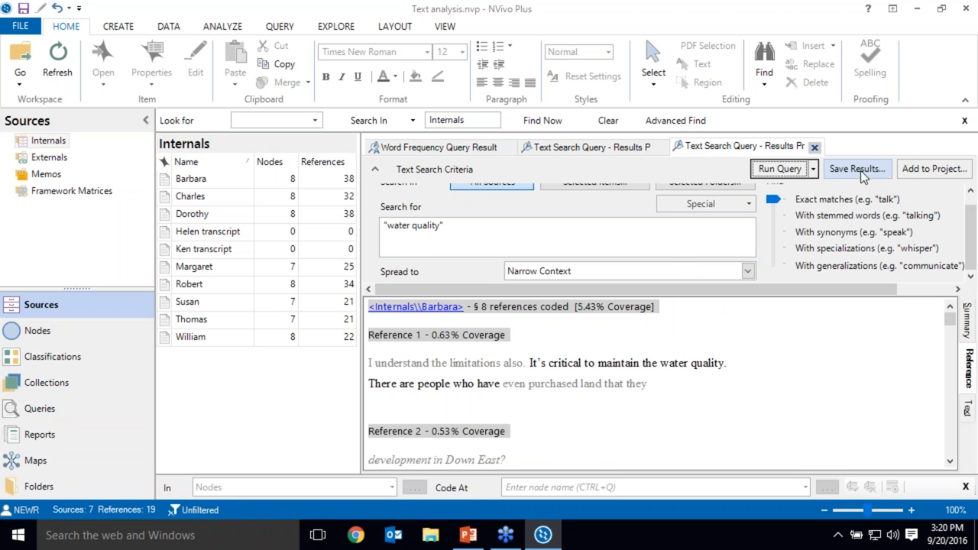
{"action": "left_click", "coordinate": [852, 168]}
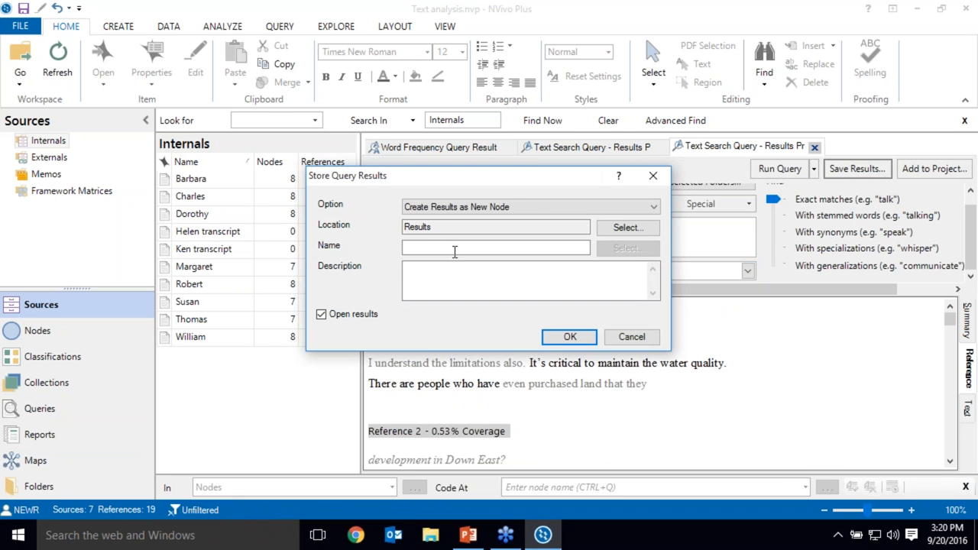
Save the results as a new node named 'Water quality' in Results.
{"action": "type", "text": "Water quality"}
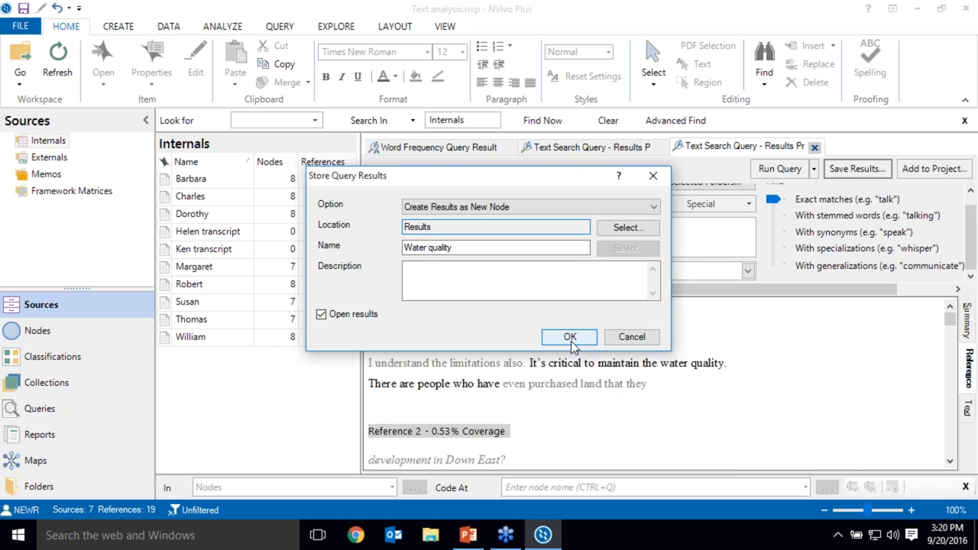
{"action": "left_click", "coordinate": [568, 338]}
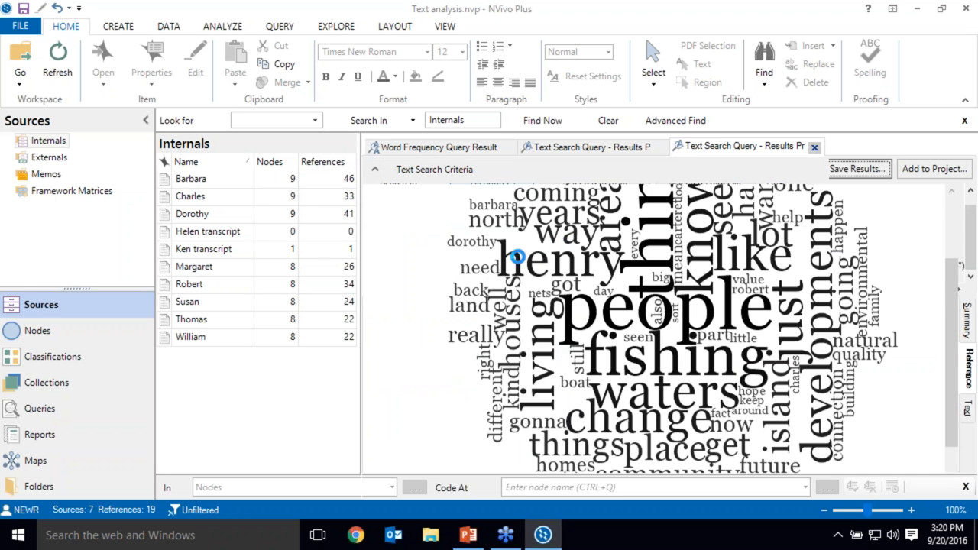
{"action": "left_click", "coordinate": [550, 147]}
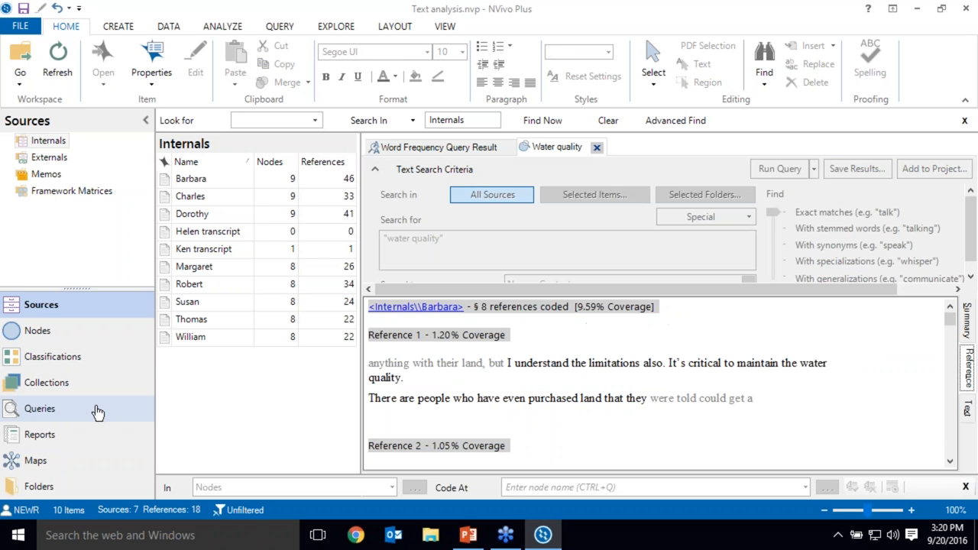
Move the saved Water quality result into Nodes and close its duplicate view.
{"action": "left_click", "coordinate": [40, 409]}
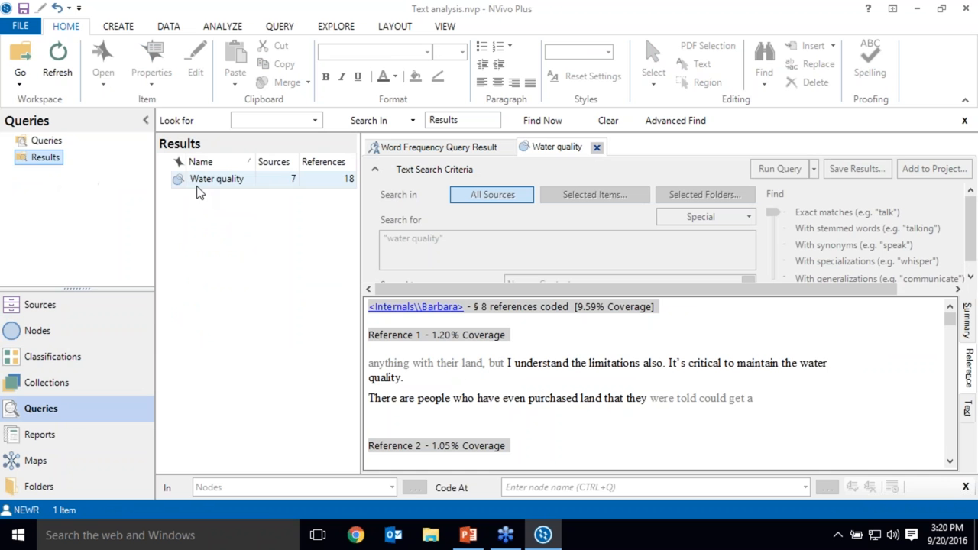
{"action": "left_click", "coordinate": [217, 178]}
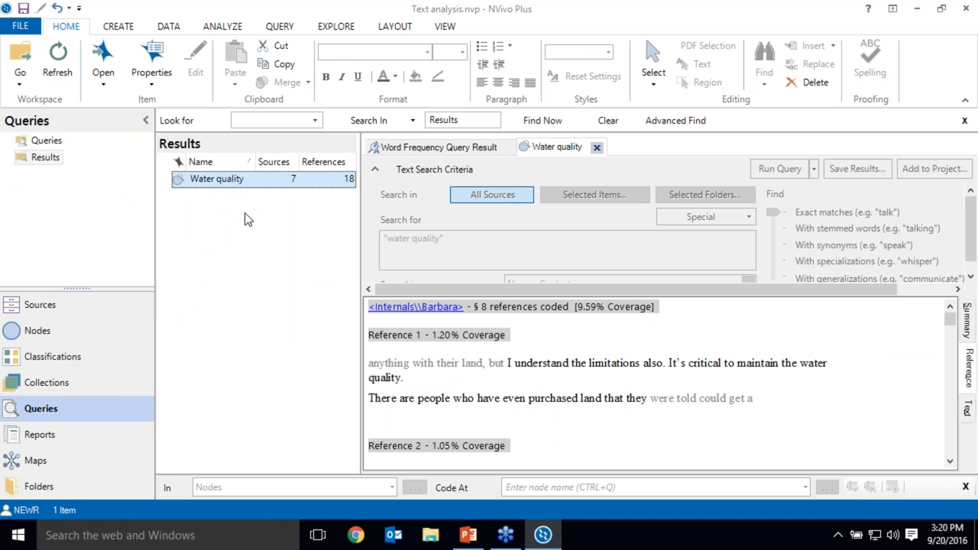
{"action": "left_click", "coordinate": [38, 330]}
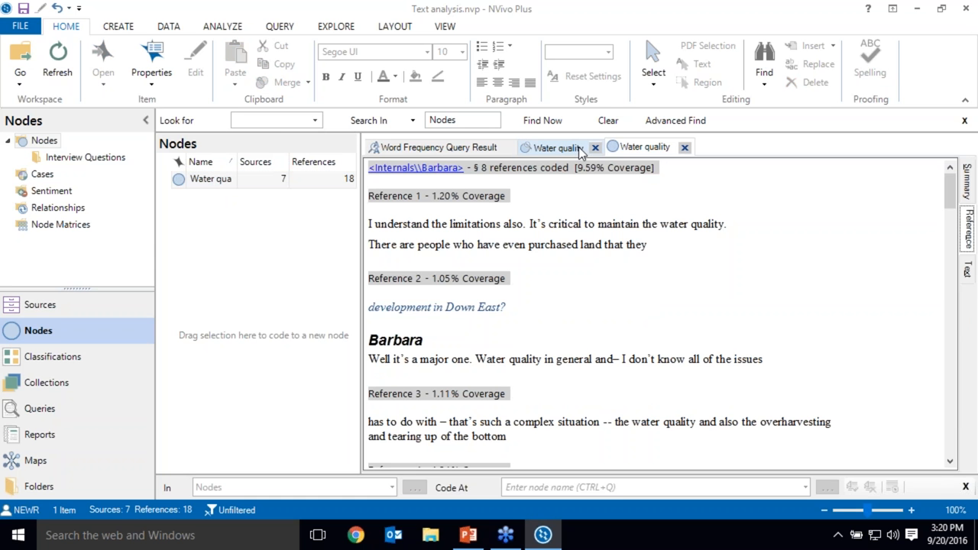
{"action": "left_click", "coordinate": [595, 147]}
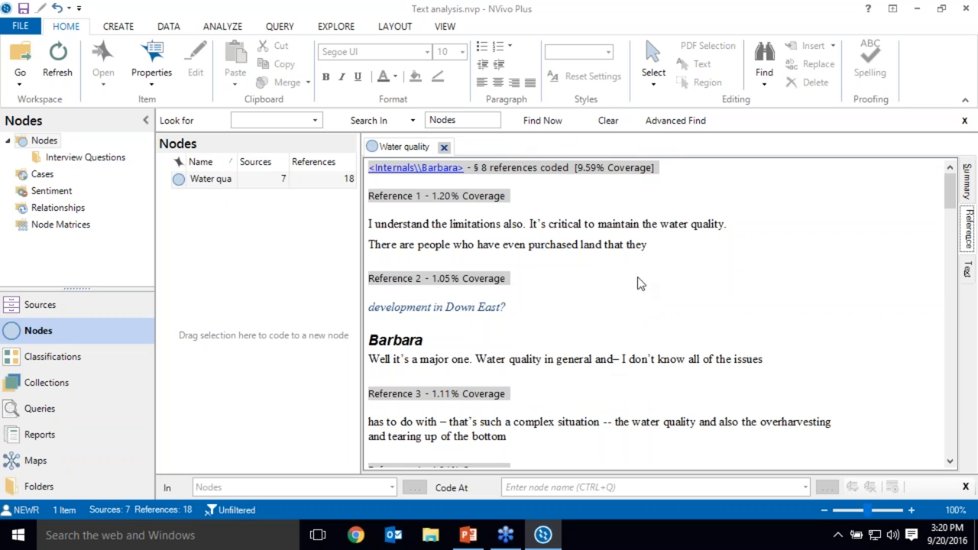
{"action": "mouse_move", "coordinate": [681, 297]}
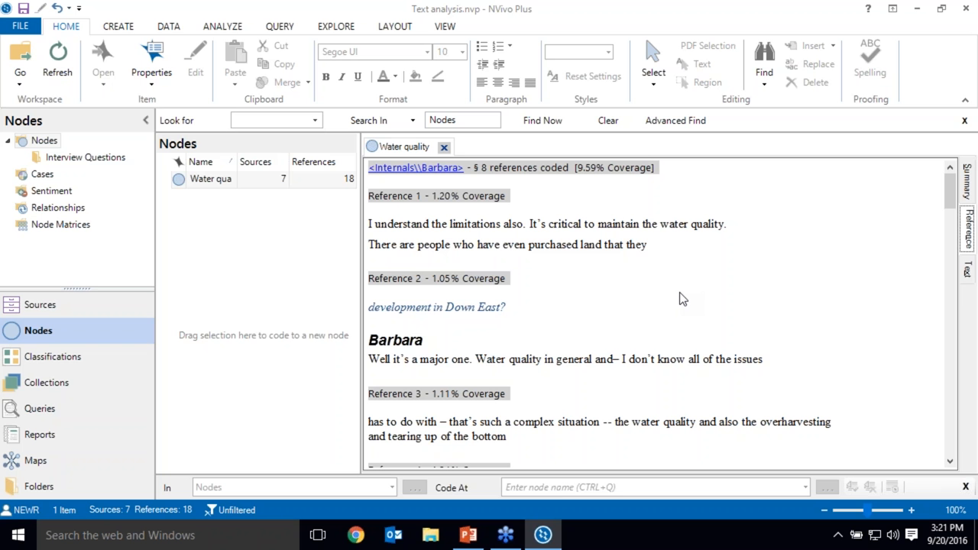
{"action": "mouse_move", "coordinate": [440, 169]}
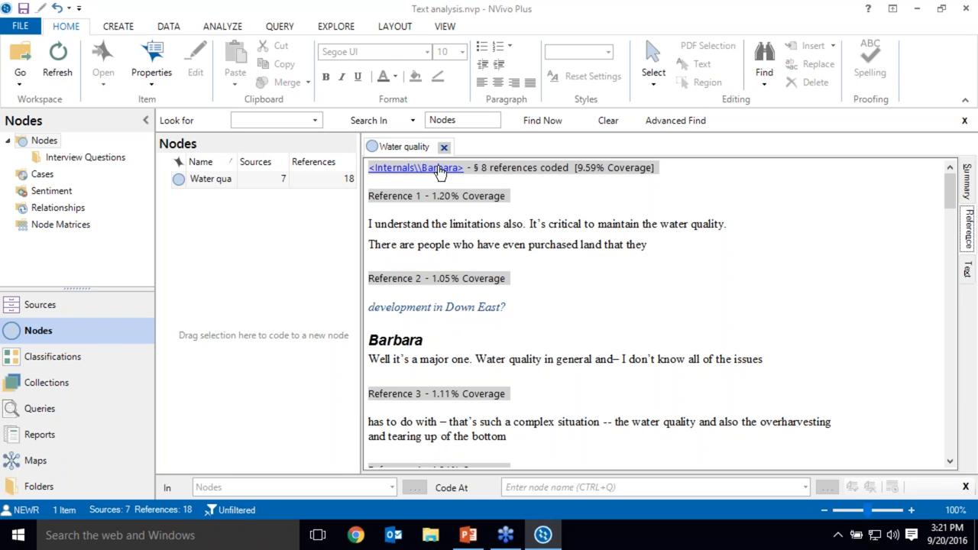
Open Barbara's transcript via its link and turn on coding stripes beside the text.
{"action": "left_click", "coordinate": [415, 166]}
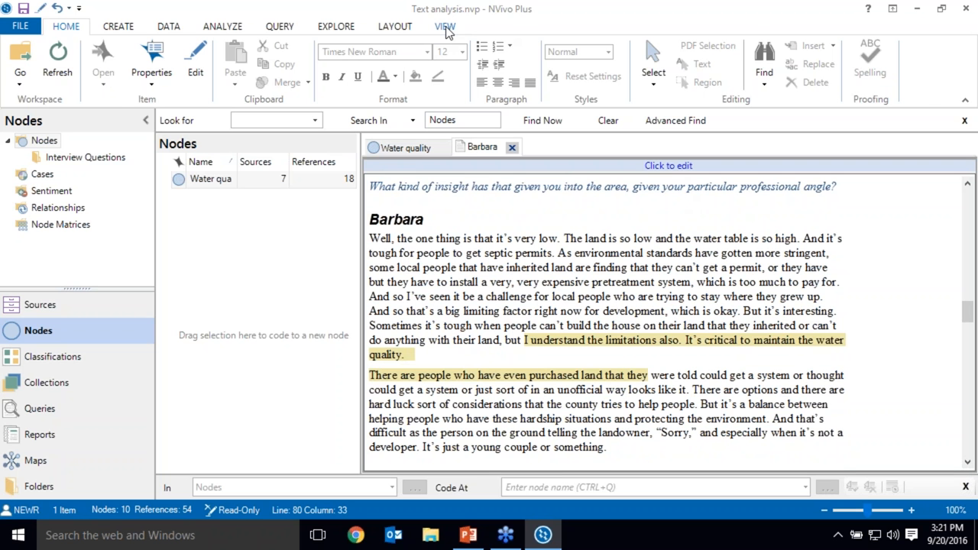
{"action": "left_click", "coordinate": [444, 26]}
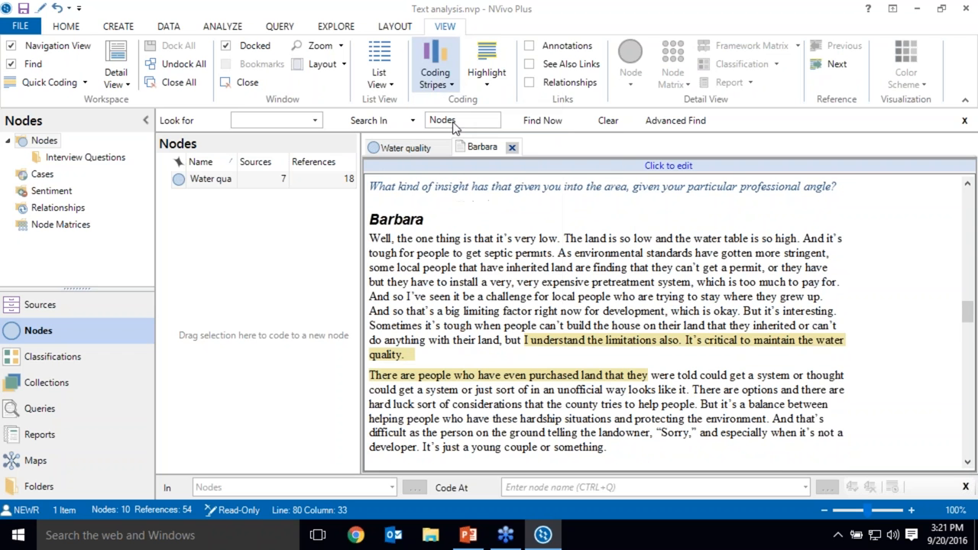
{"action": "left_click", "coordinate": [433, 58]}
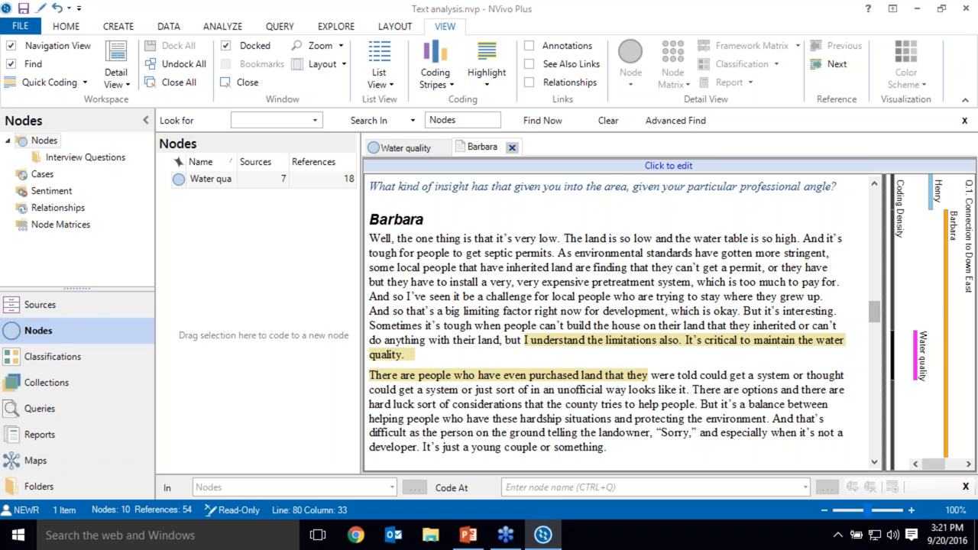
{"action": "mouse_move", "coordinate": [953, 278]}
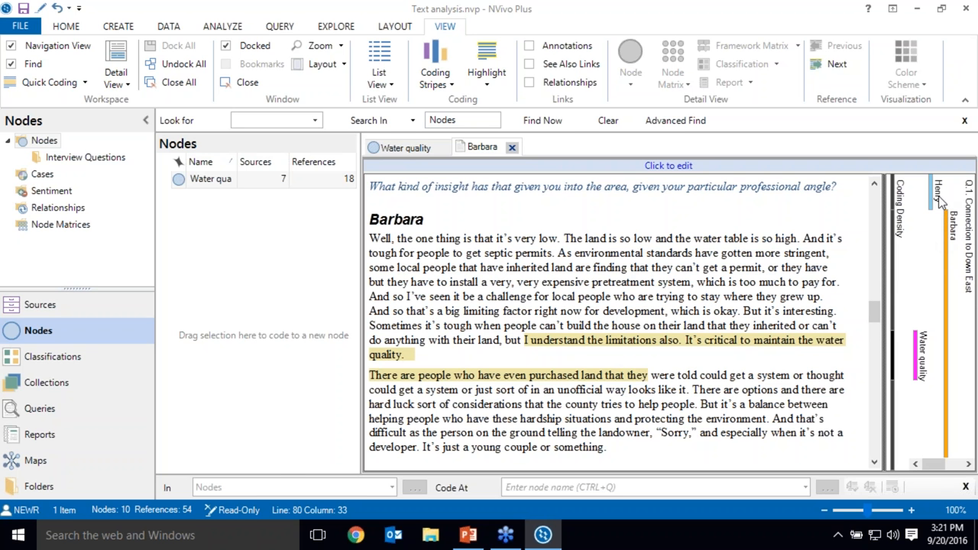
{"action": "mouse_move", "coordinate": [916, 351]}
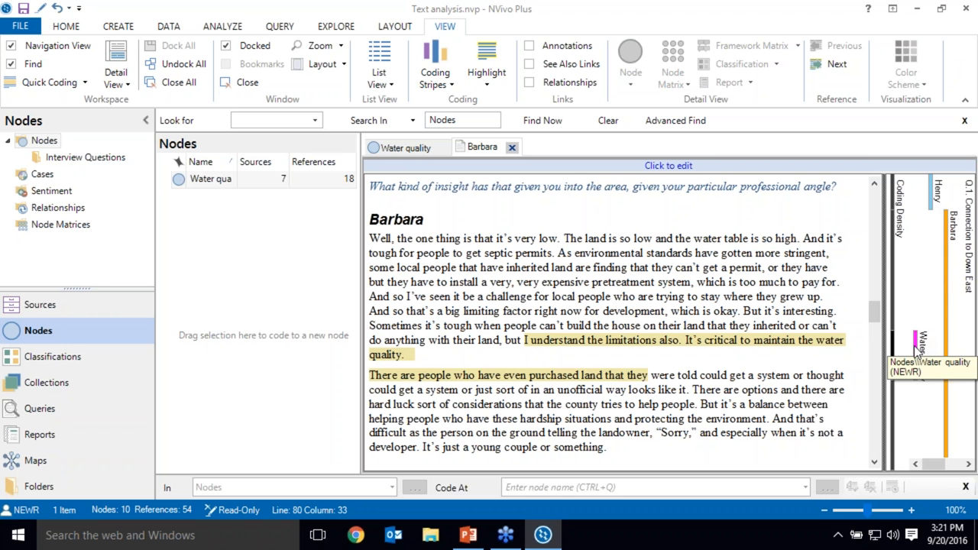
{"action": "mouse_move", "coordinate": [837, 366]}
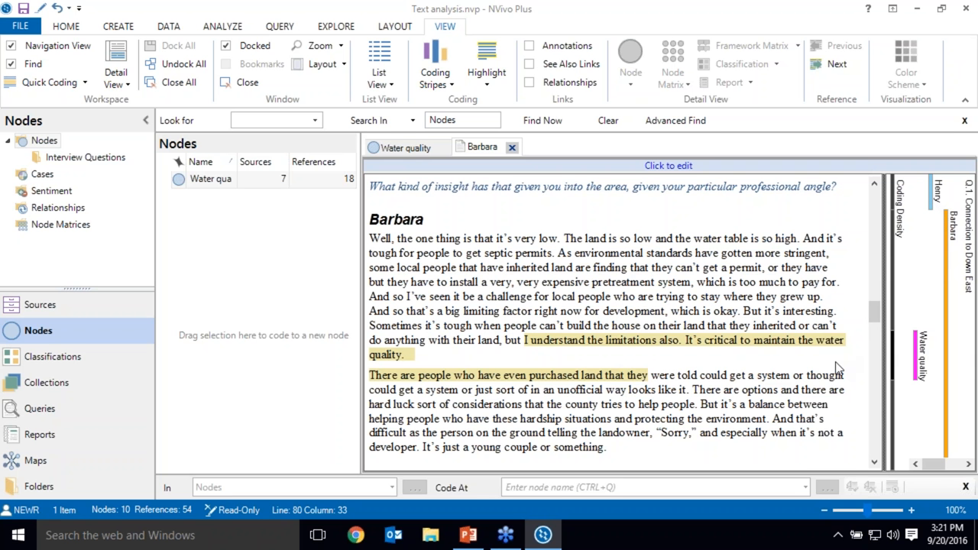
{"action": "mouse_move", "coordinate": [880, 438]}
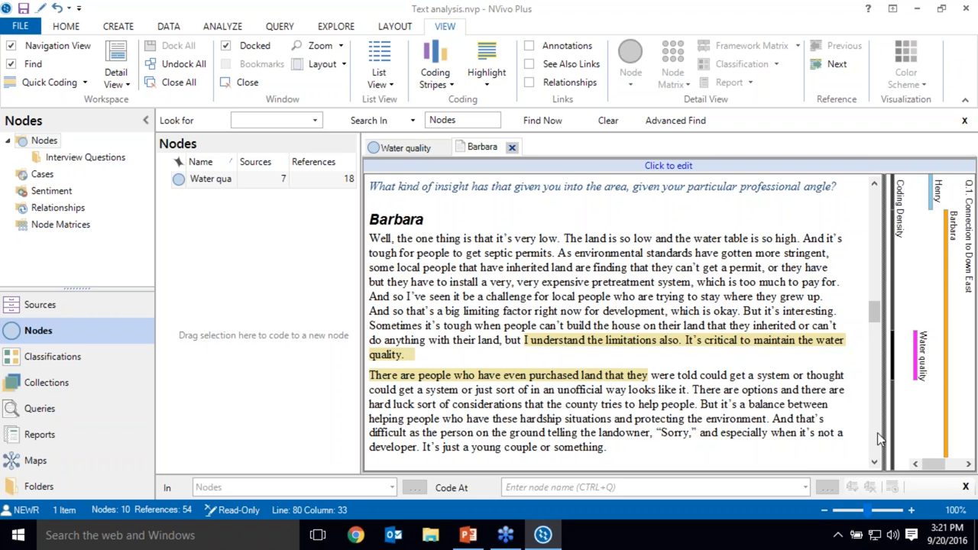
{"action": "scroll", "scroll_direction": "down", "scroll_amount": 3}
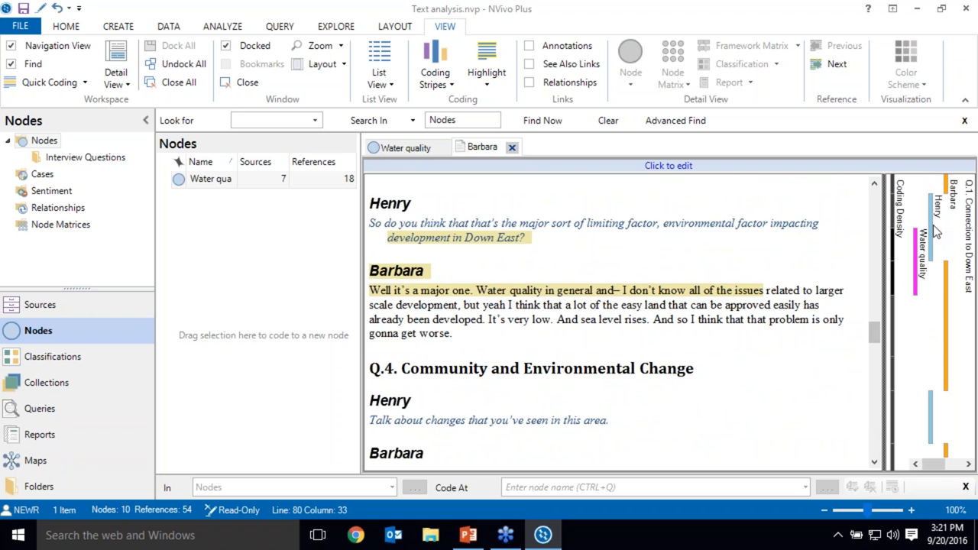
{"action": "scroll", "scroll_direction": "up", "scroll_amount": 3}
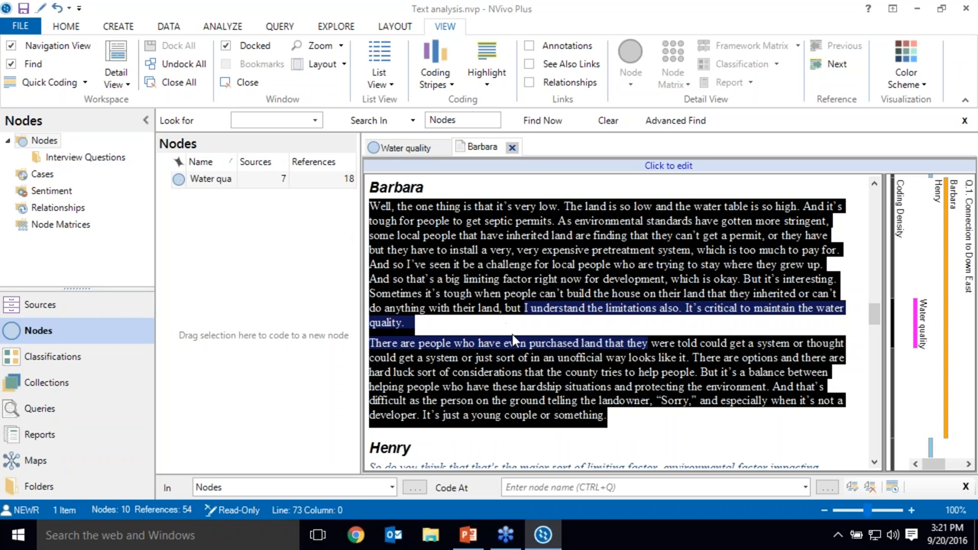
{"action": "mouse_move", "coordinate": [587, 256]}
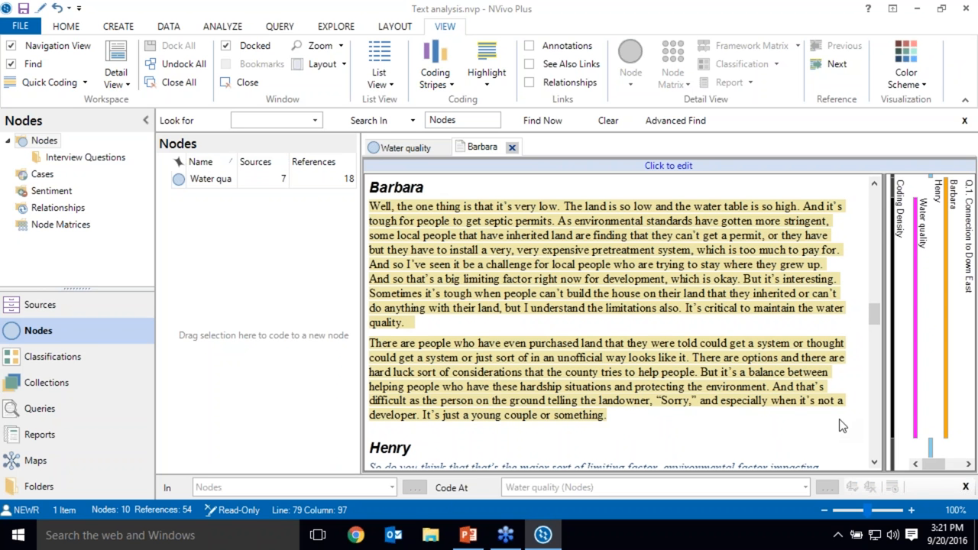
{"action": "mouse_move", "coordinate": [909, 398]}
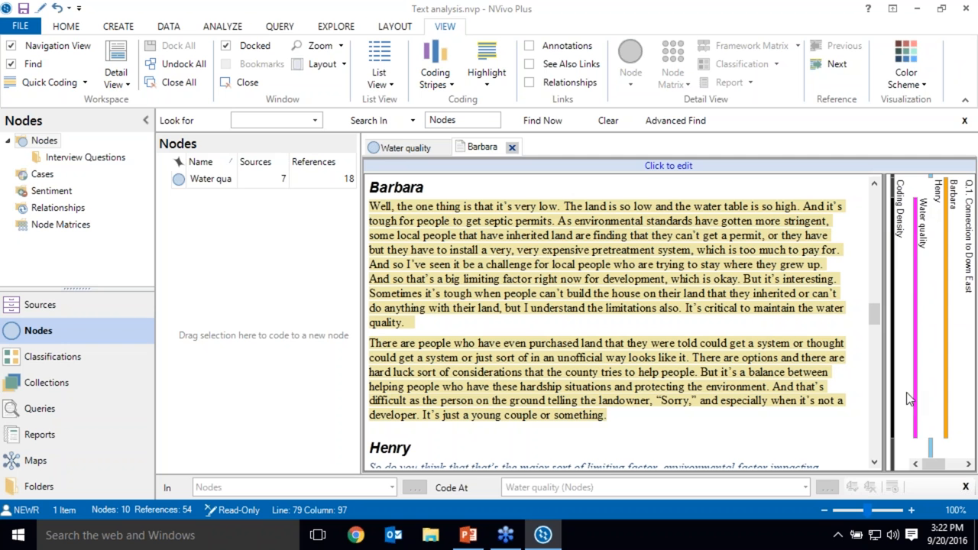
{"action": "mouse_move", "coordinate": [915, 442]}
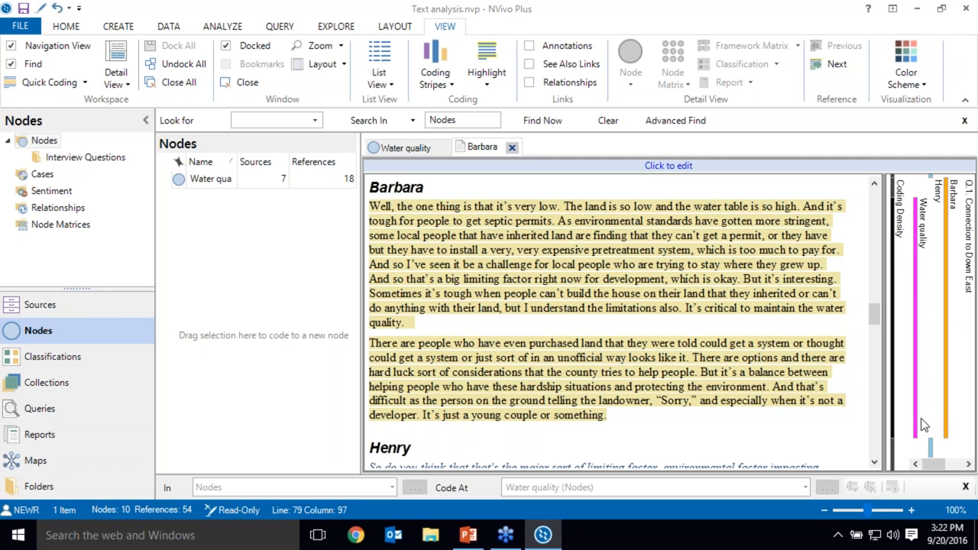
{"action": "mouse_move", "coordinate": [794, 372]}
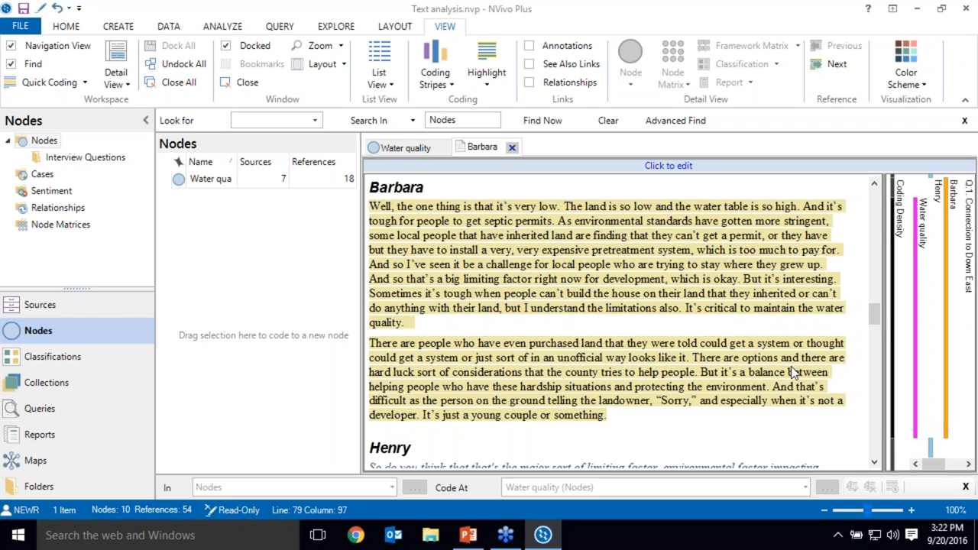
{"action": "mouse_move", "coordinate": [577, 373]}
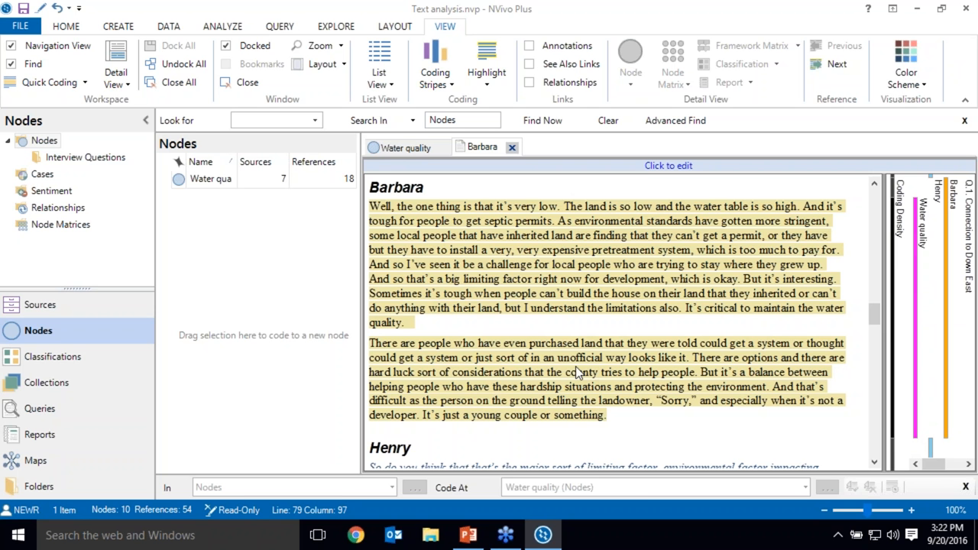
{"action": "mouse_move", "coordinate": [519, 333]}
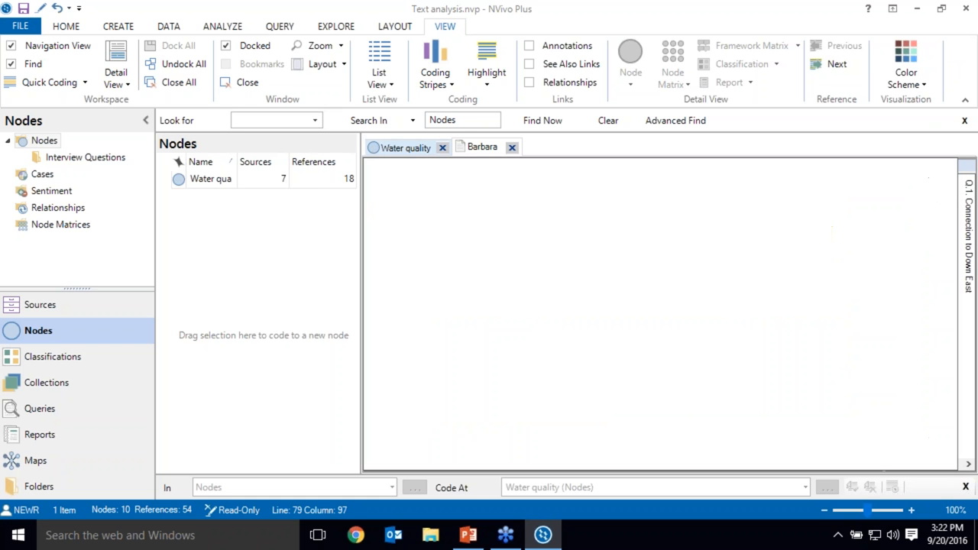
Show the references coded at the Water quality node.
{"action": "left_click", "coordinate": [483, 147]}
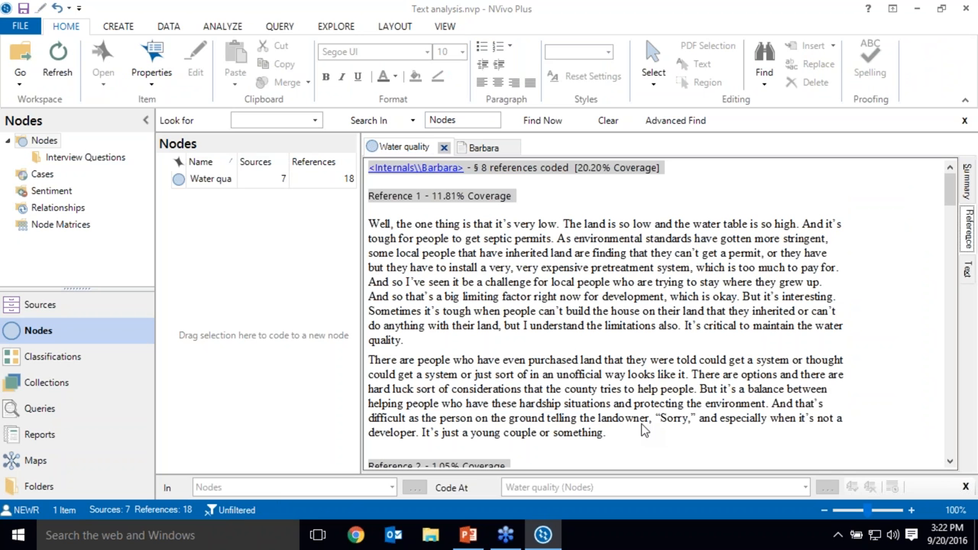
{"action": "mouse_move", "coordinate": [660, 349]}
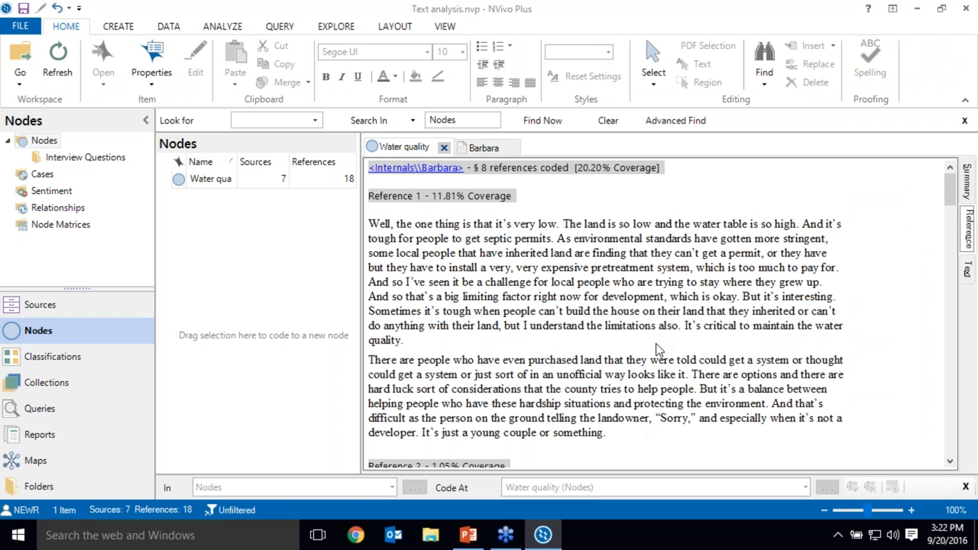
{"action": "mouse_move", "coordinate": [645, 410]}
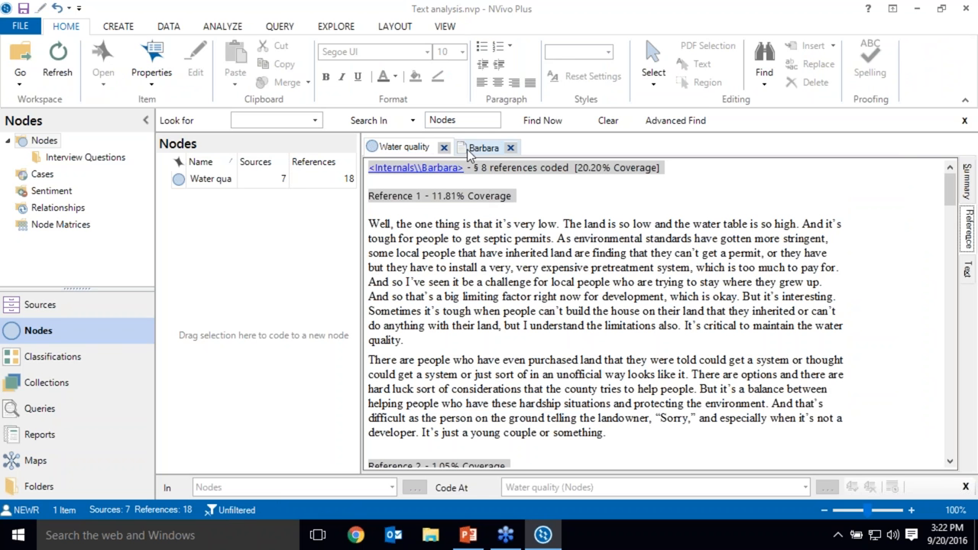
Return to Barbara's transcript and turn off the coding highlight shading.
{"action": "left_click", "coordinate": [444, 26]}
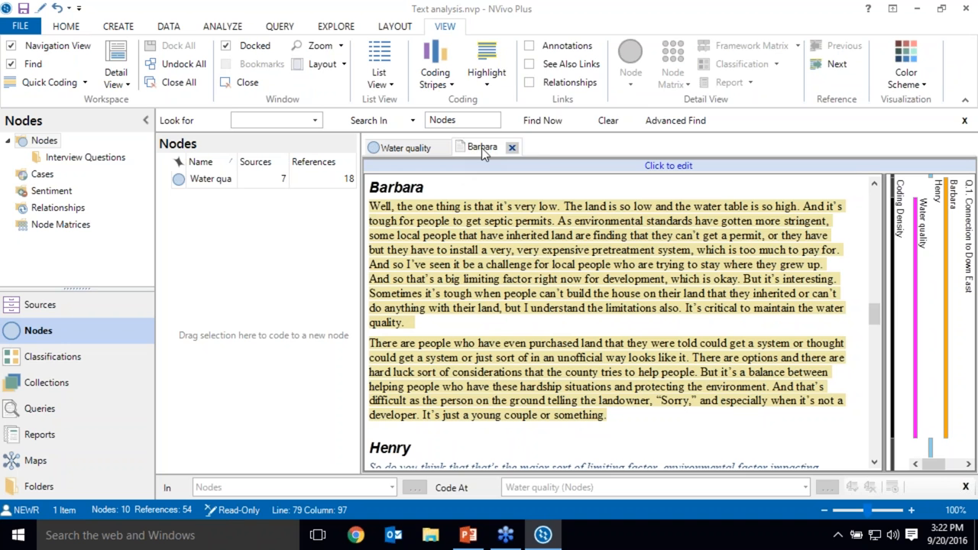
{"action": "left_click", "coordinate": [486, 65]}
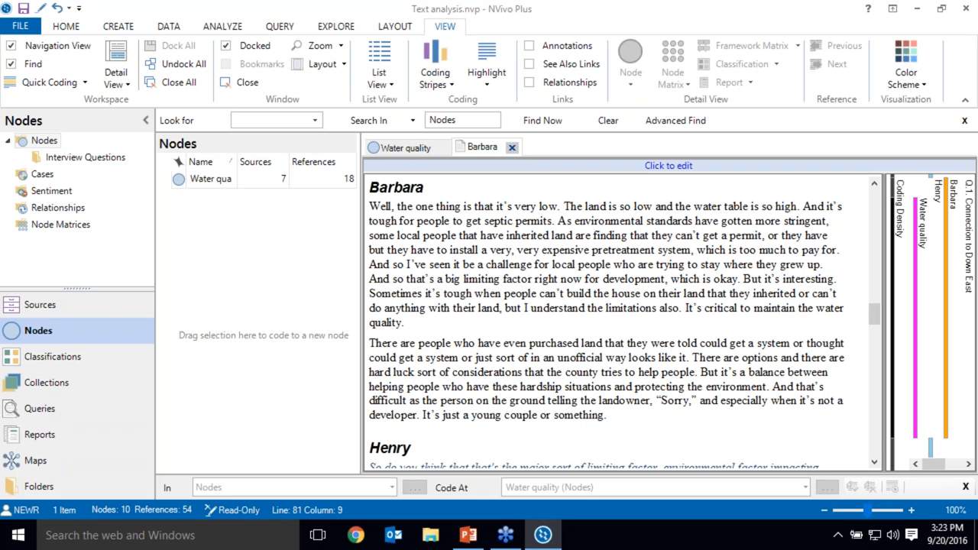
{"action": "mouse_move", "coordinate": [359, 267]}
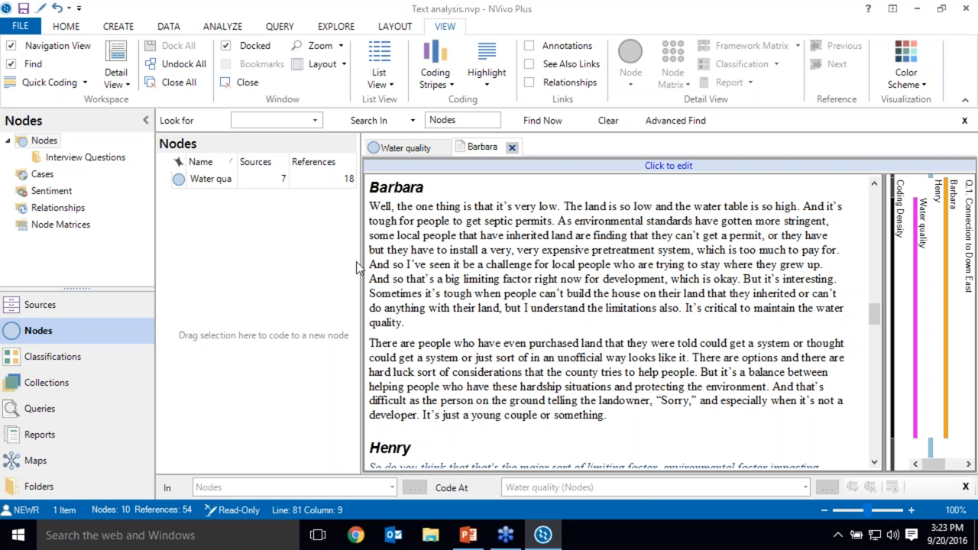
{"action": "mouse_move", "coordinate": [398, 296]}
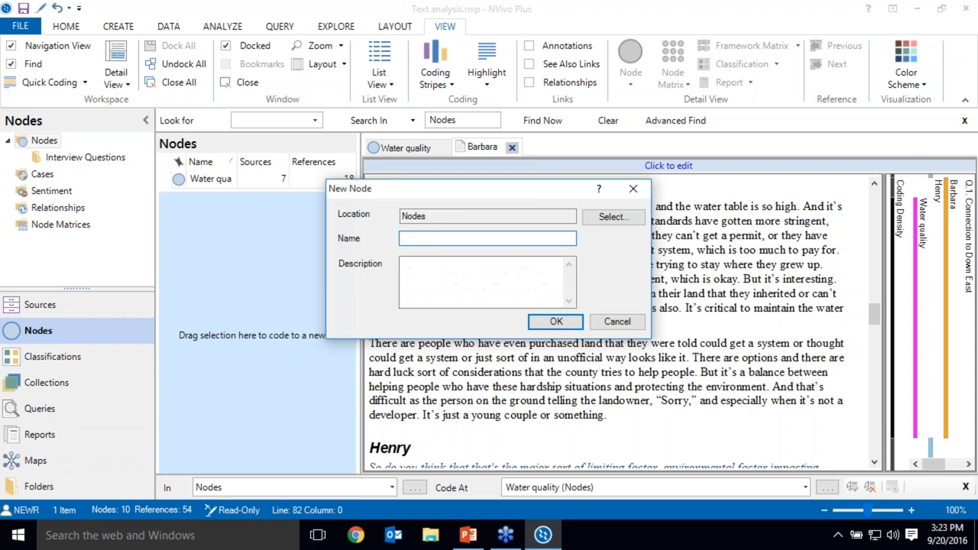
Code the passage about development as a limiting factor to a new node named Development.
{"action": "left_click", "coordinate": [617, 321]}
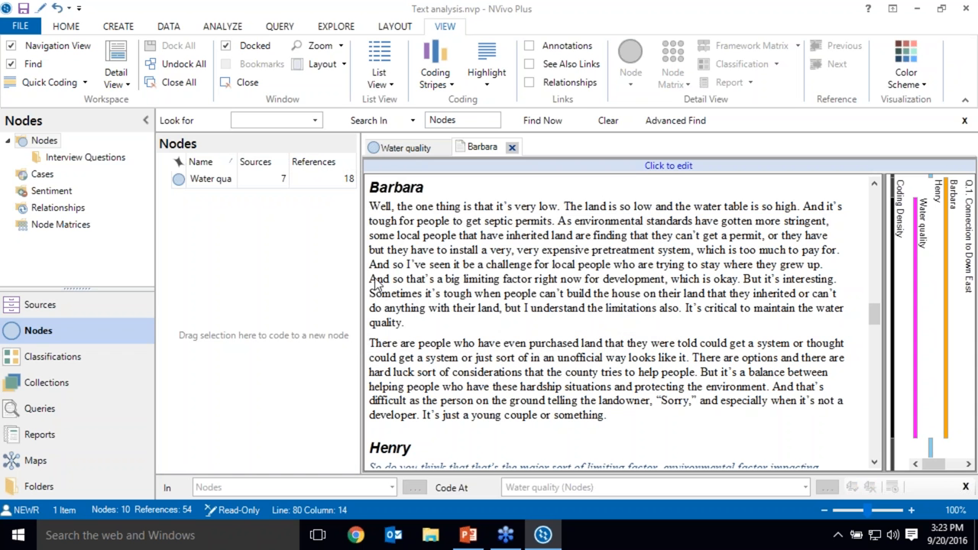
{"action": "left_click_drag", "start_coordinate": [370, 278], "coordinate": [415, 323]}
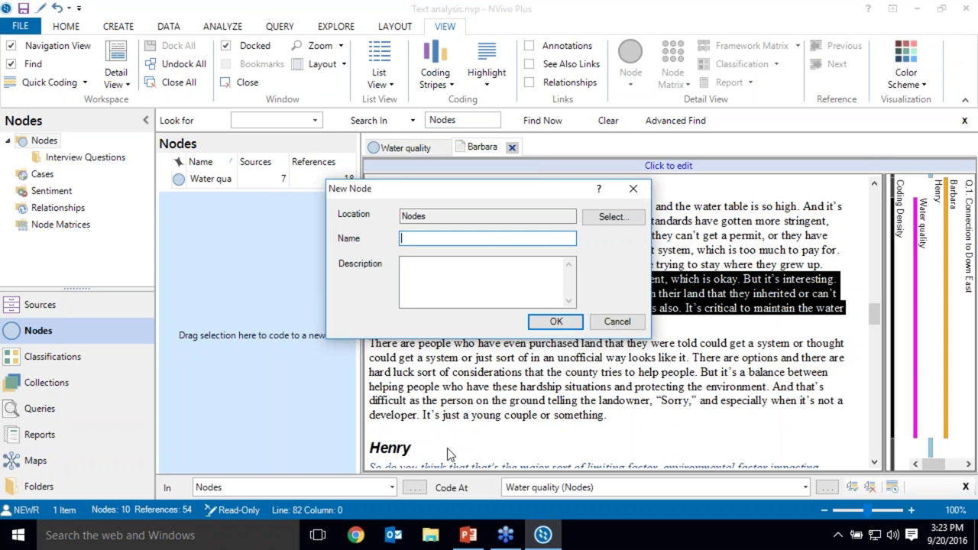
{"action": "type", "text": "Development"}
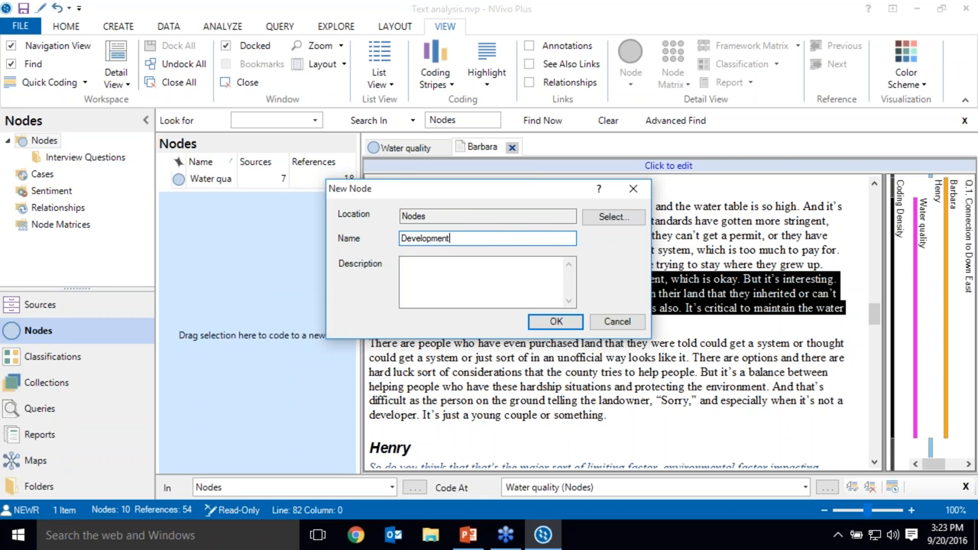
{"action": "left_click", "coordinate": [556, 321]}
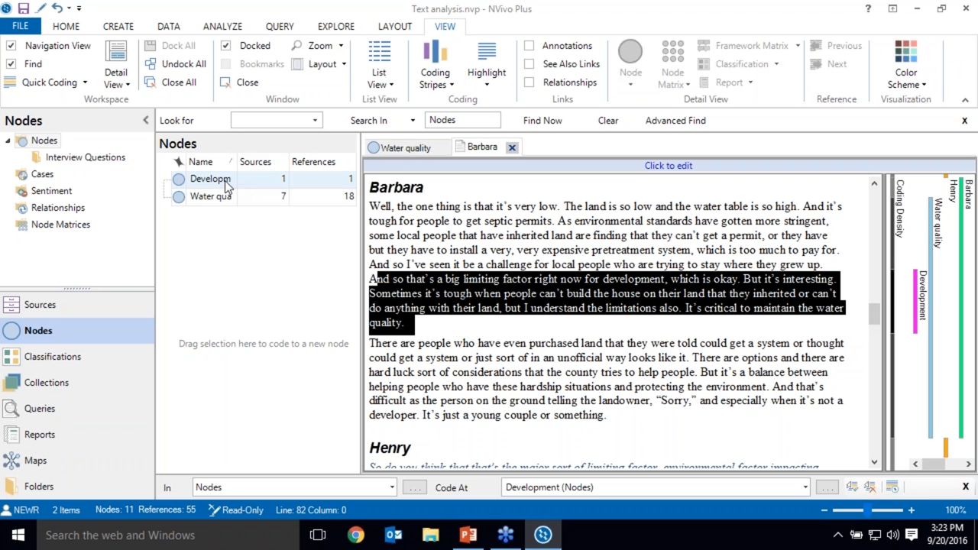
Review the Development node's single coded reference, then return to Barbara's transcript.
{"action": "left_click", "coordinate": [211, 179]}
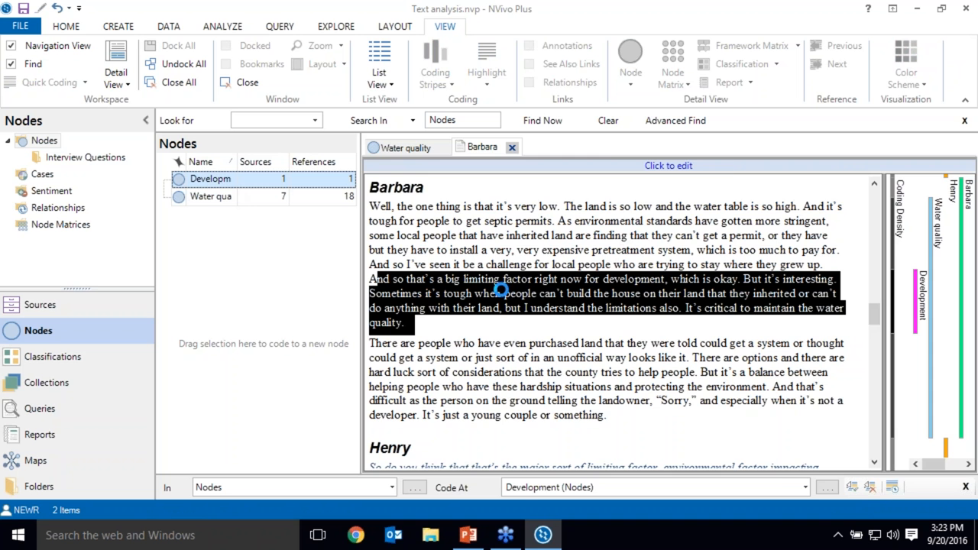
{"action": "double_click", "coordinate": [209, 177]}
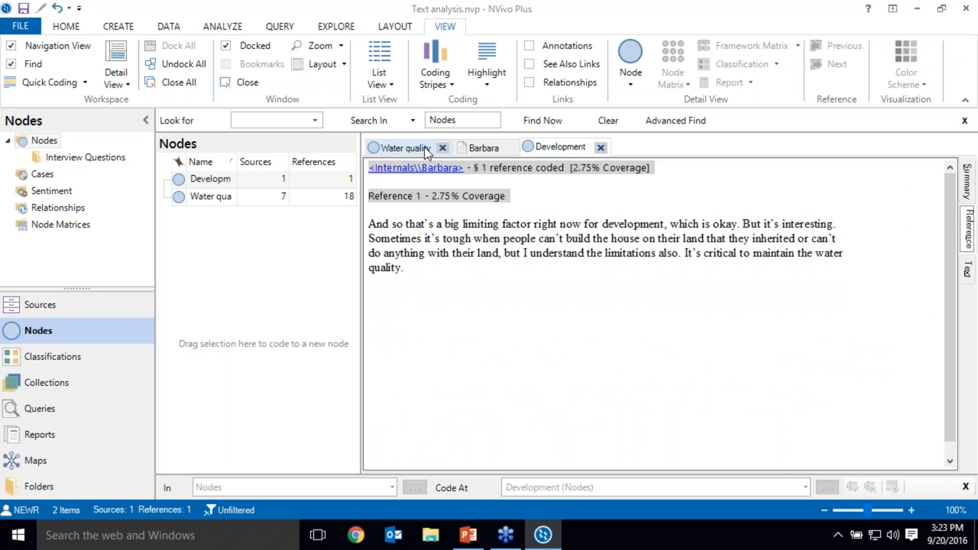
{"action": "left_click", "coordinate": [481, 146]}
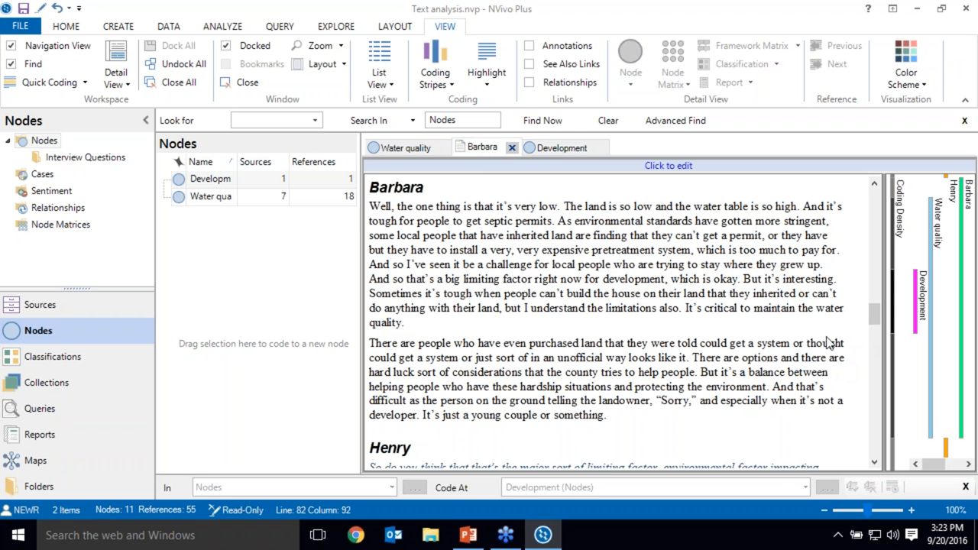
{"action": "mouse_move", "coordinate": [920, 294]}
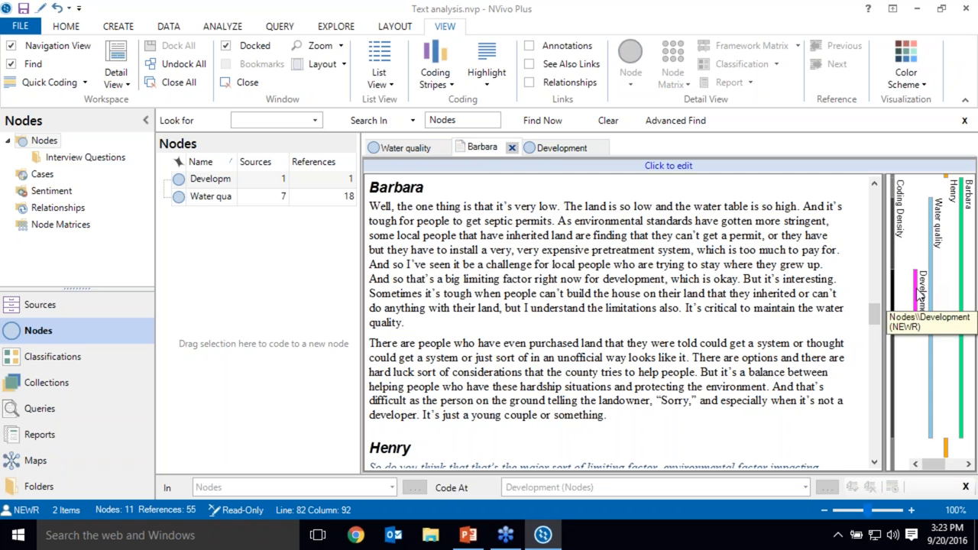
{"action": "mouse_move", "coordinate": [854, 329]}
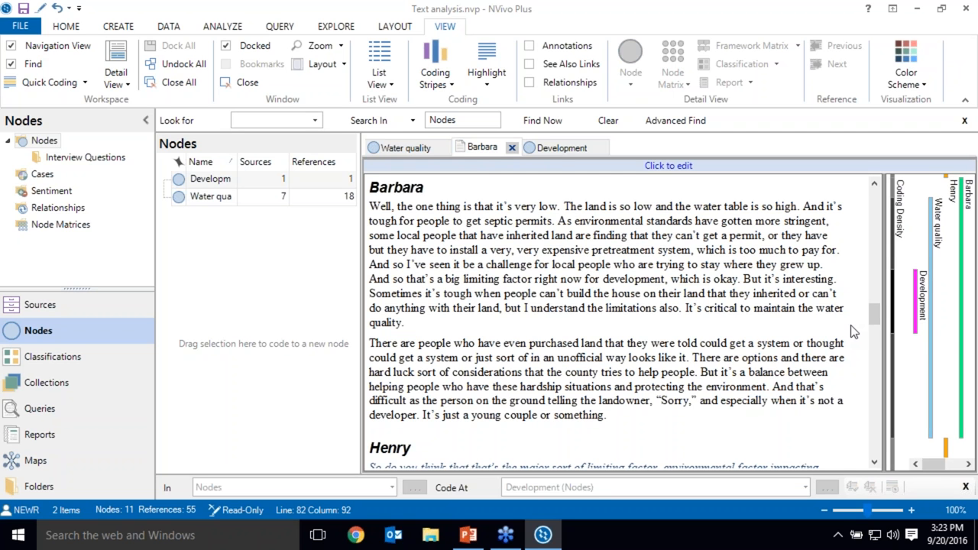
{"action": "mouse_move", "coordinate": [825, 333]}
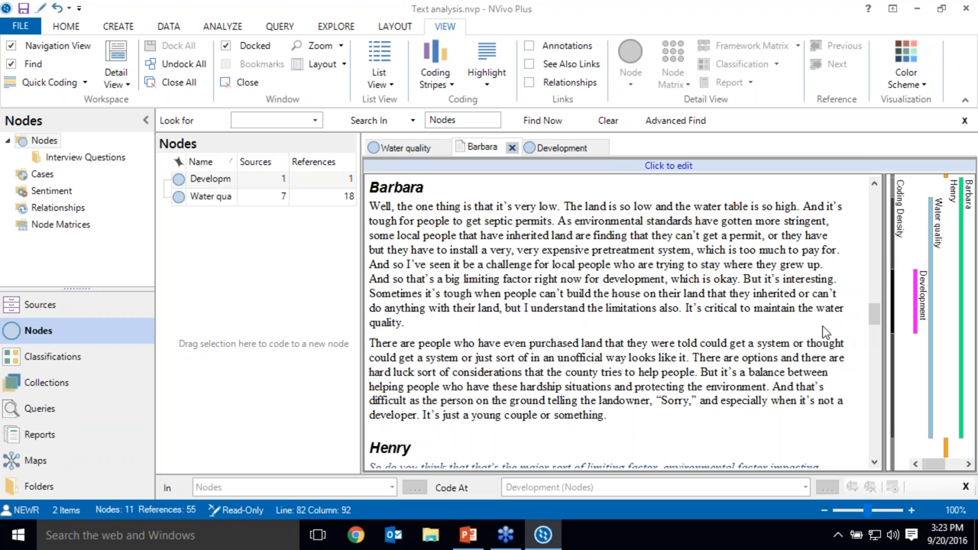
Uncode the purchased-land paragraph from the Water quality node.
{"action": "left_click", "coordinate": [608, 416]}
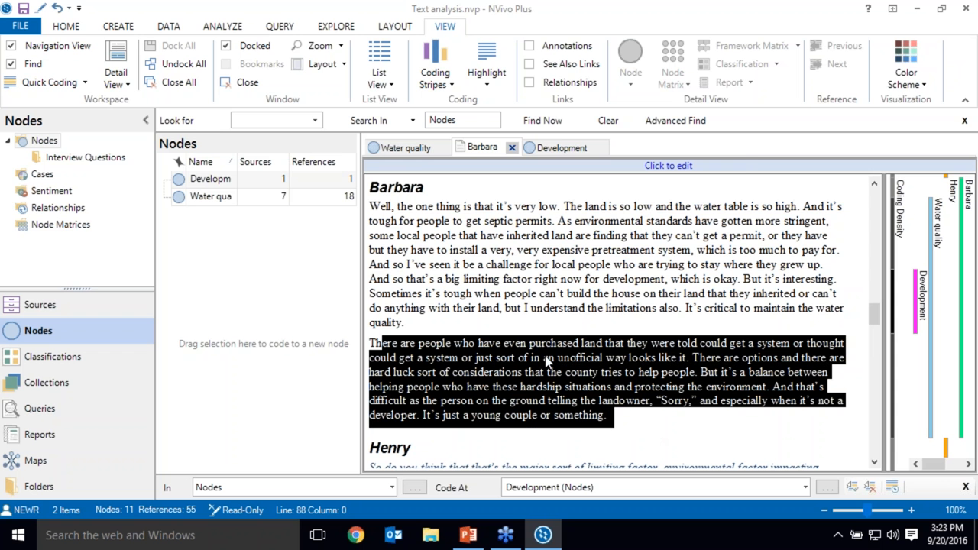
{"action": "right_click", "coordinate": [547, 359]}
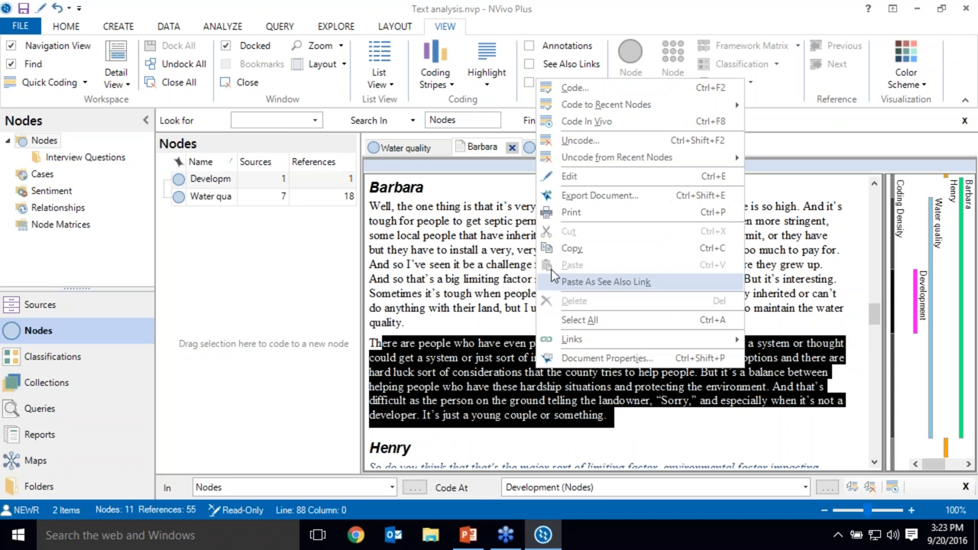
{"action": "left_click", "coordinate": [581, 141]}
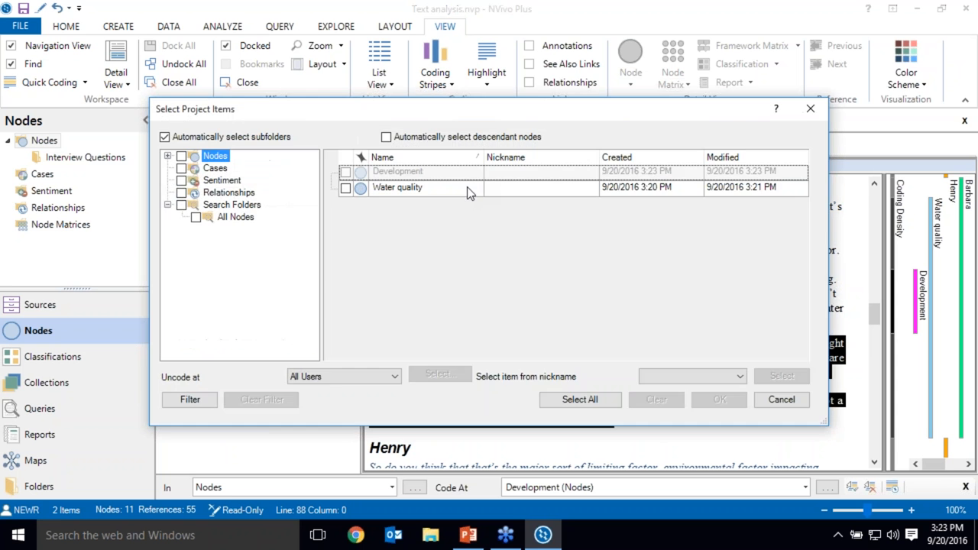
{"action": "left_click", "coordinate": [718, 400]}
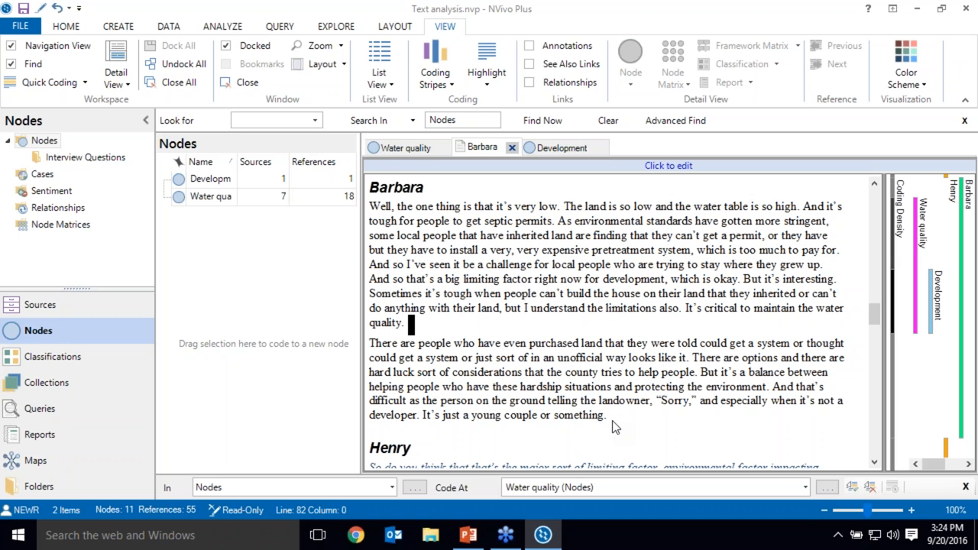
Create a new mind map named sample under Maps.
{"action": "left_click", "coordinate": [36, 460]}
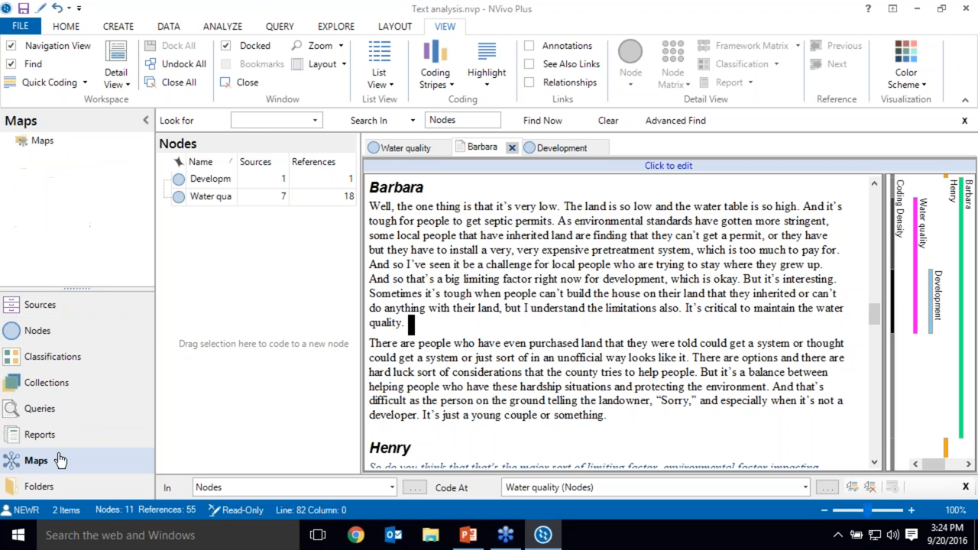
{"action": "left_click", "coordinate": [37, 460]}
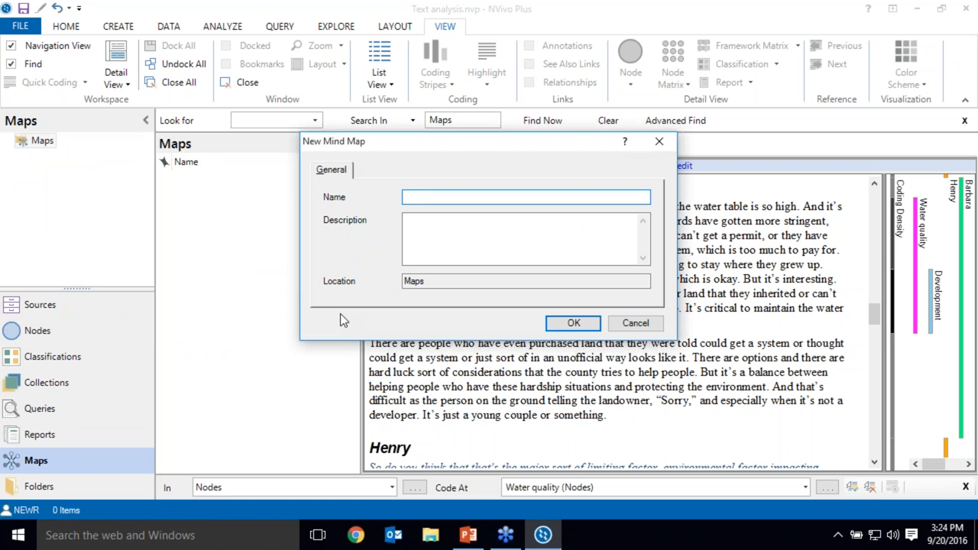
{"action": "type", "text": "sa"}
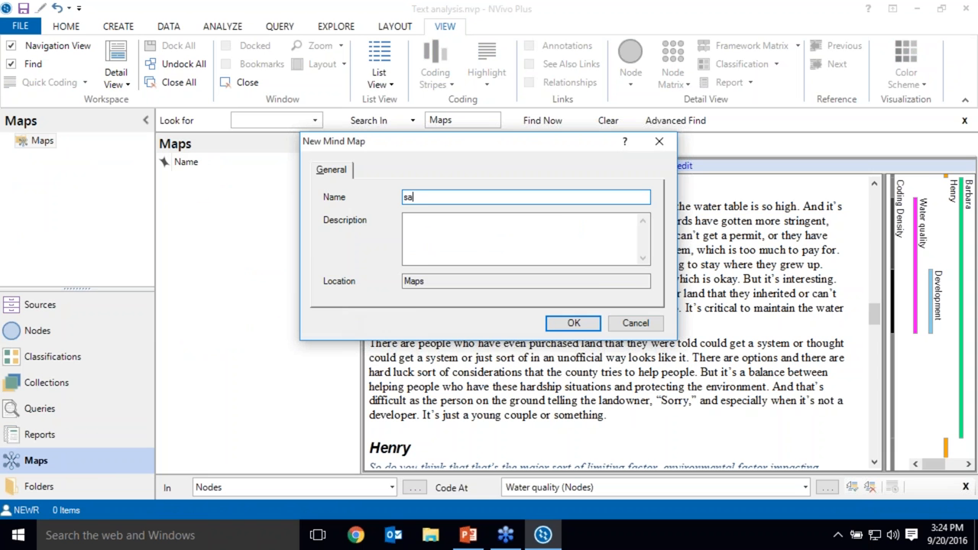
{"action": "type", "text": "mple"}
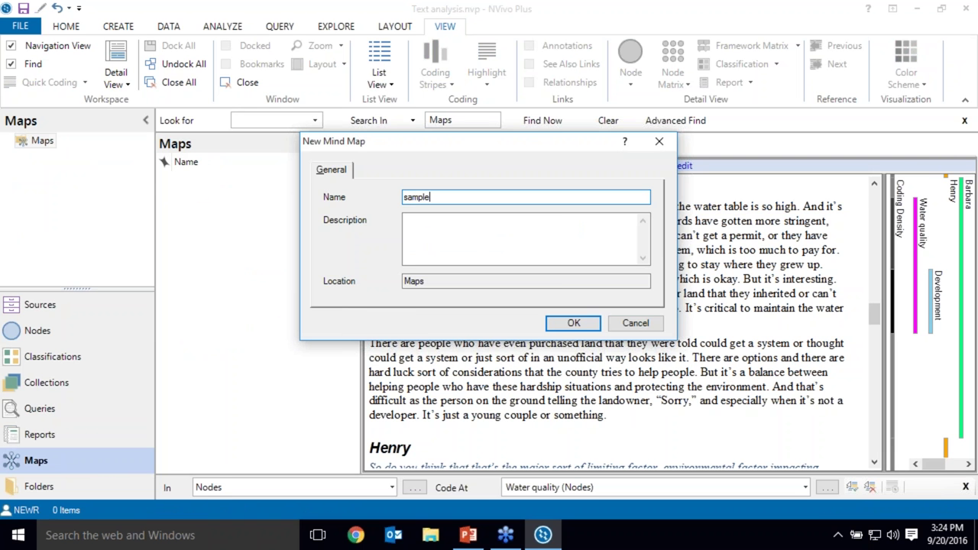
{"action": "left_click", "coordinate": [572, 324]}
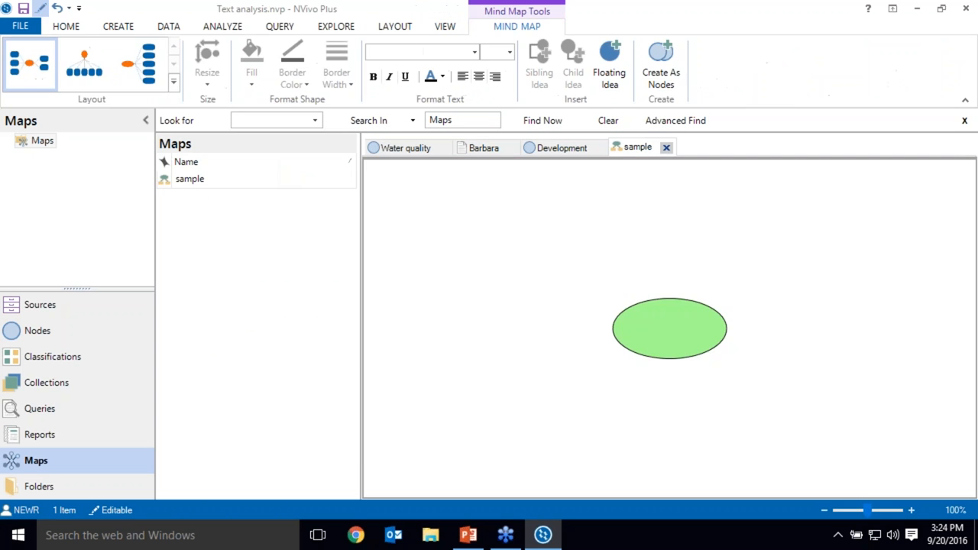
Rename the central idea to early thoughts on coding.
{"action": "left_click", "coordinate": [669, 329]}
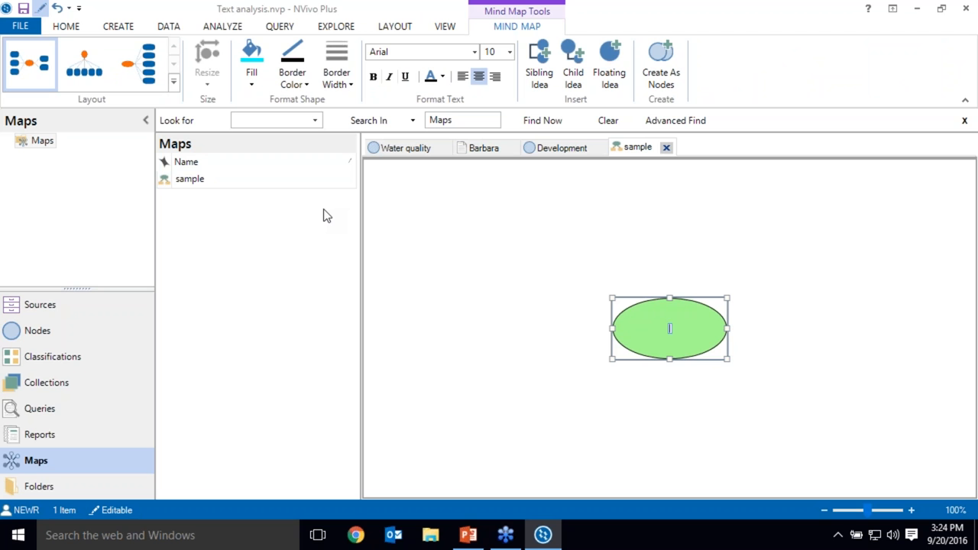
{"action": "type", "text": "early thoughts on cod"}
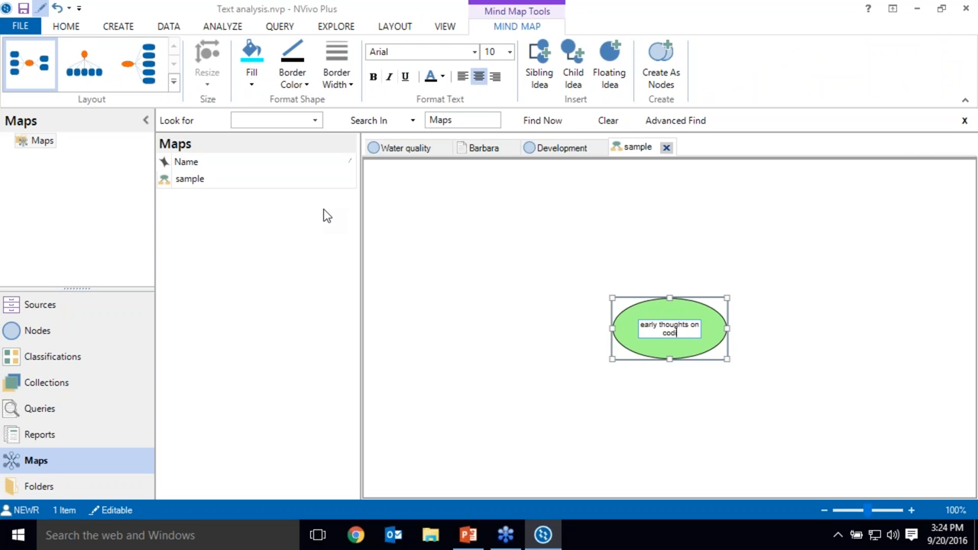
{"action": "type", "text": "ing"}
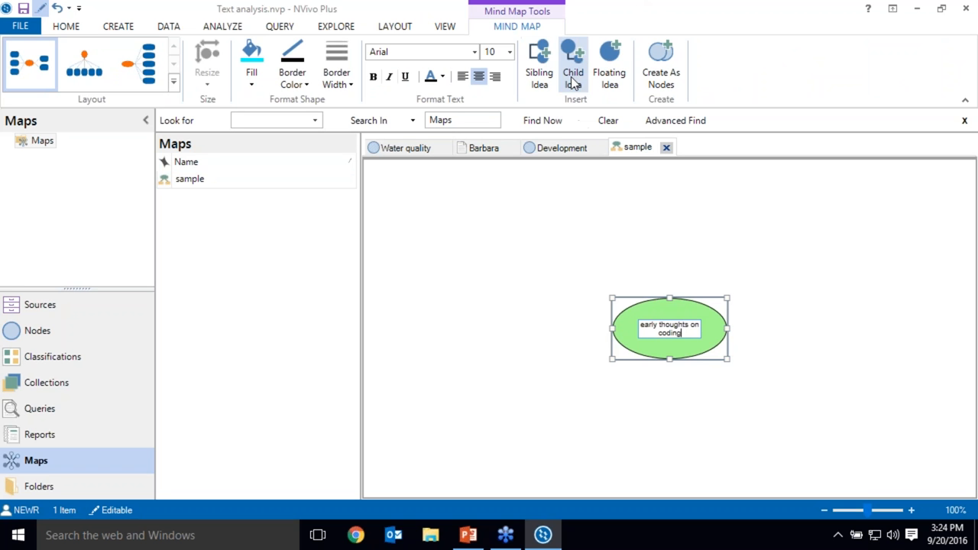
Add an Economy branch with Real estate development and Fishing, plus Commercial and Recreational fishing sub-ideas.
{"action": "left_click", "coordinate": [573, 64]}
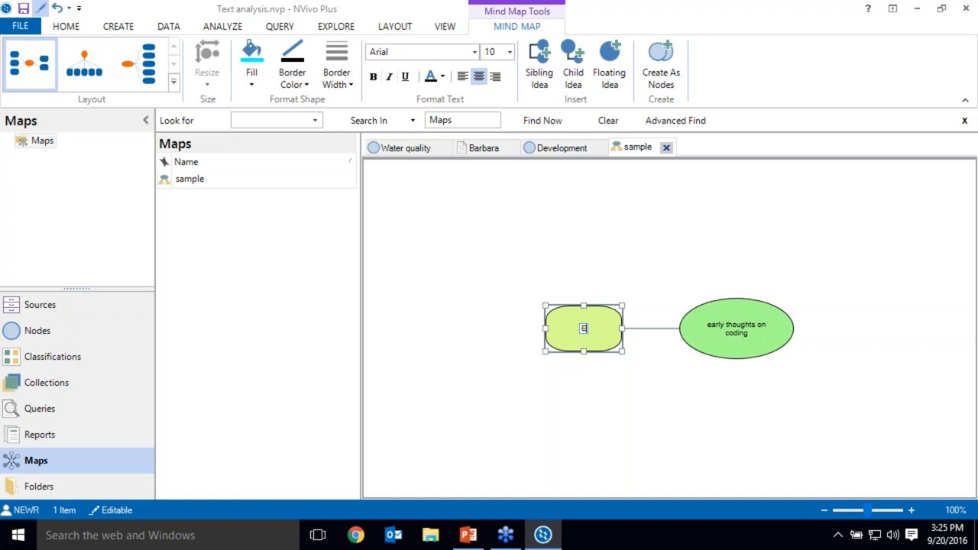
{"action": "type", "text": "Economy"}
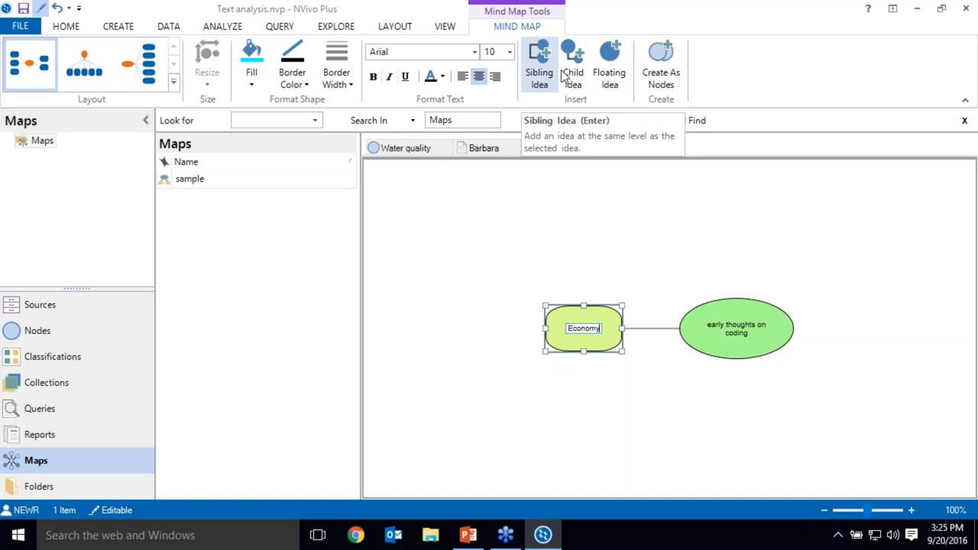
{"action": "left_click", "coordinate": [537, 65]}
{"action": "type", "text": "Real estate development"}
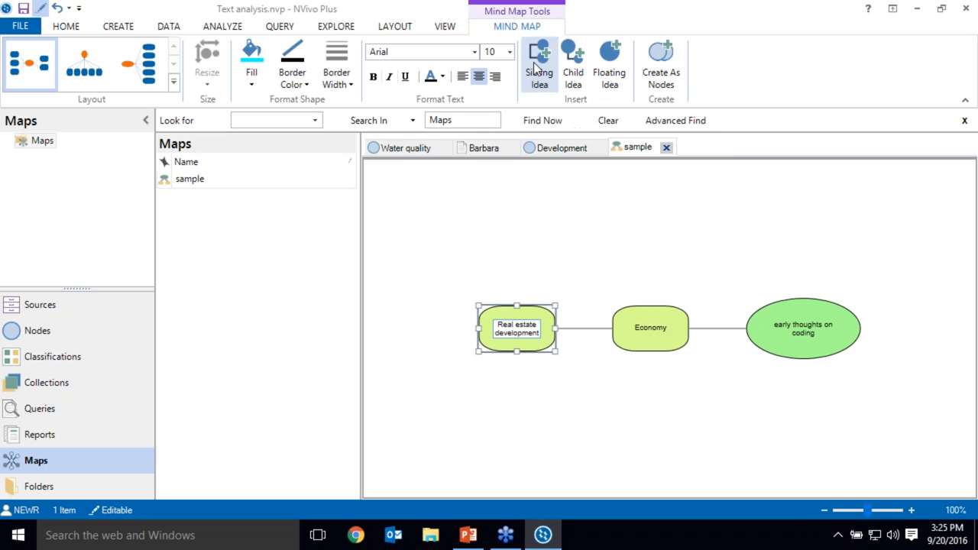
{"action": "left_click", "coordinate": [538, 64]}
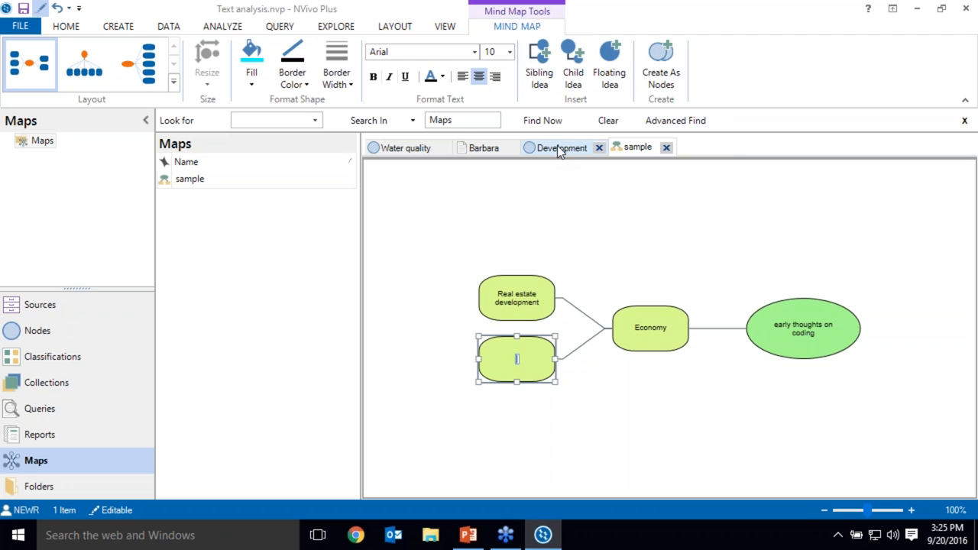
{"action": "type", "text": "Fishing"}
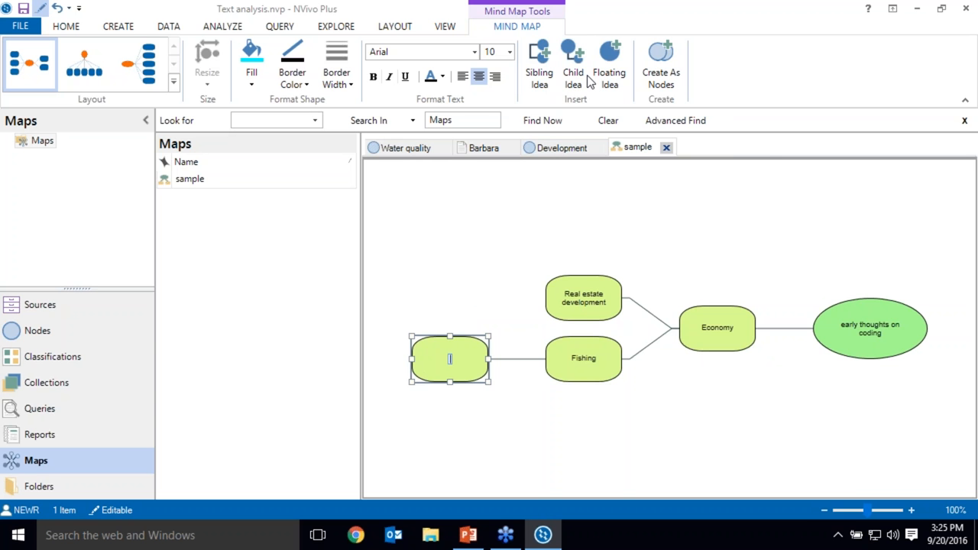
{"action": "type", "text": "COmm"}
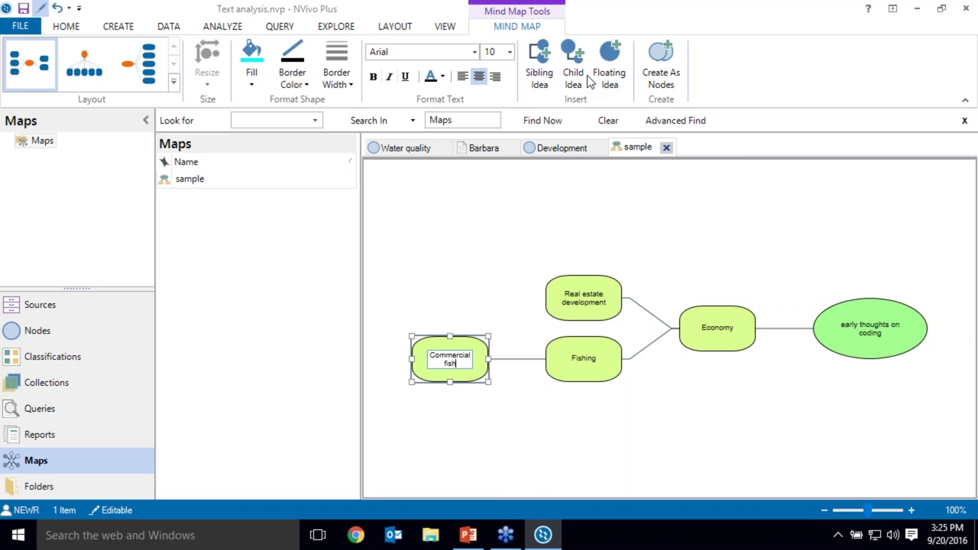
{"action": "left_click", "coordinate": [537, 65]}
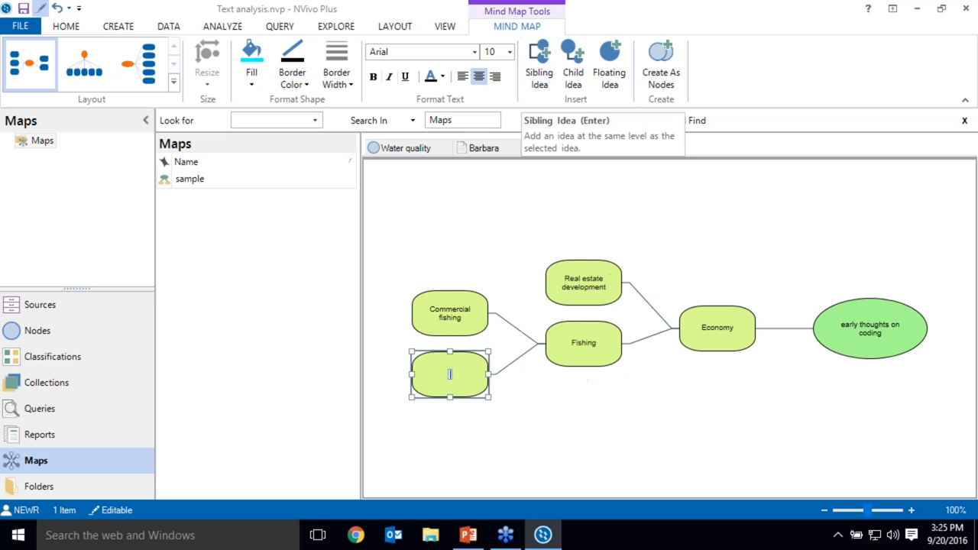
{"action": "type", "text": "Recreational fishing"}
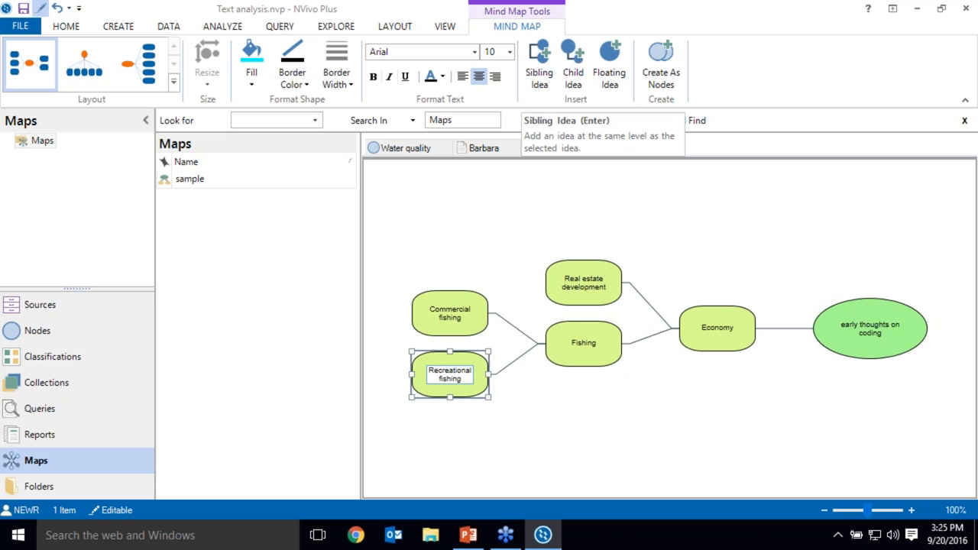
Add a Natural environment branch with Water quality, Habitat and a further sibling idea.
{"action": "left_click", "coordinate": [870, 326]}
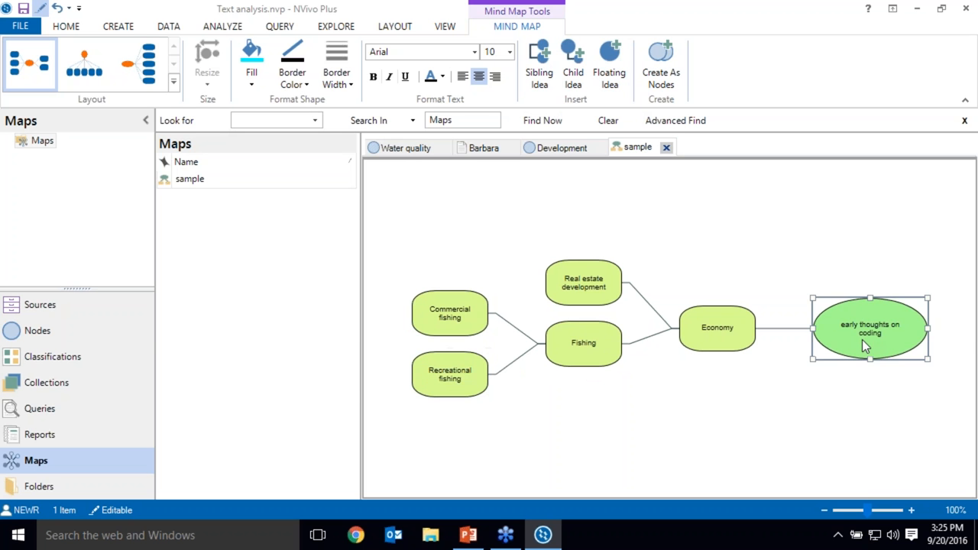
{"action": "left_click", "coordinate": [572, 65]}
{"action": "type", "text": "Natura"}
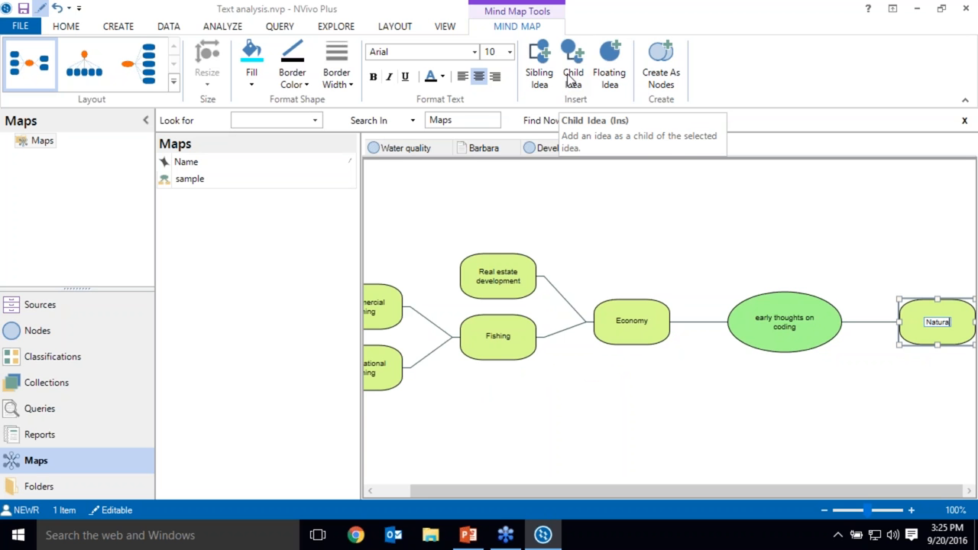
{"action": "type", "text": "environment"}
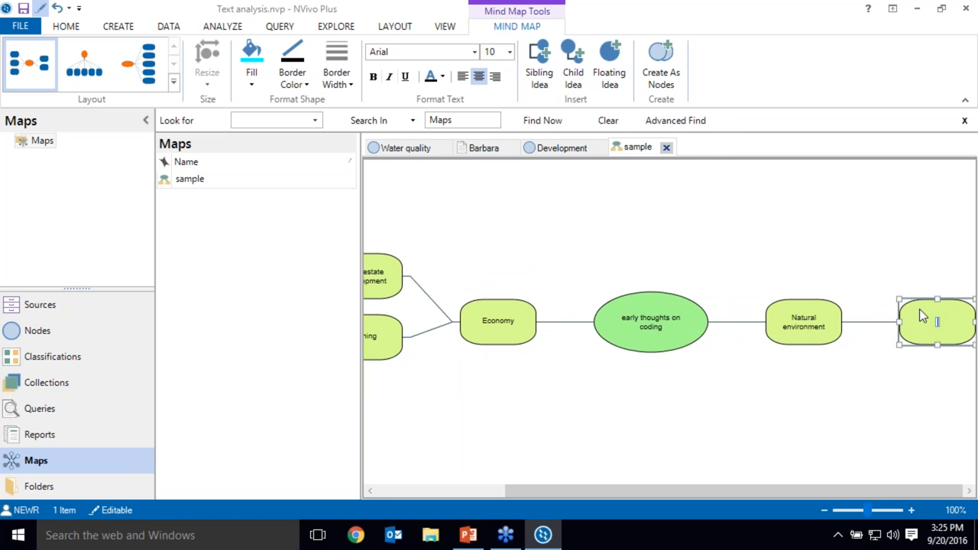
{"action": "type", "text": "Water quality"}
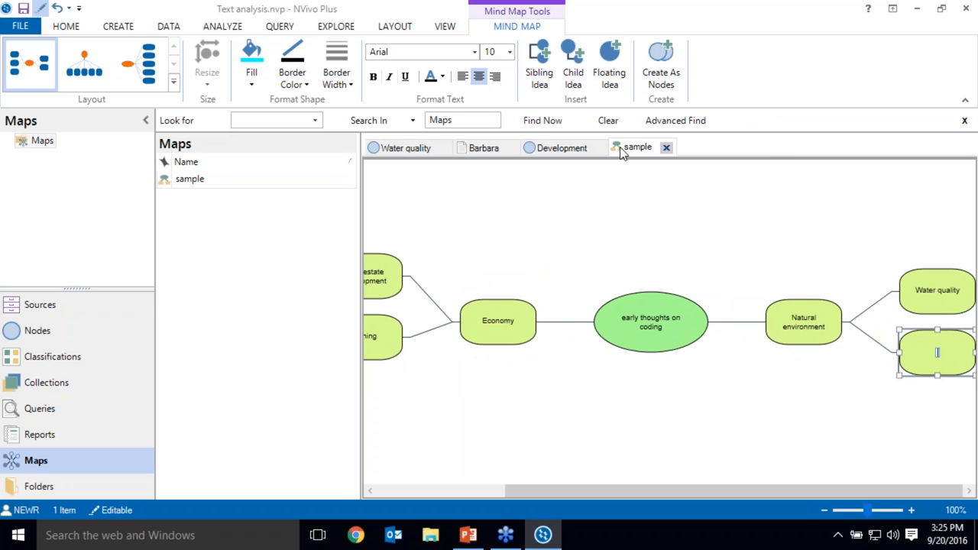
{"action": "type", "text": "Habitat"}
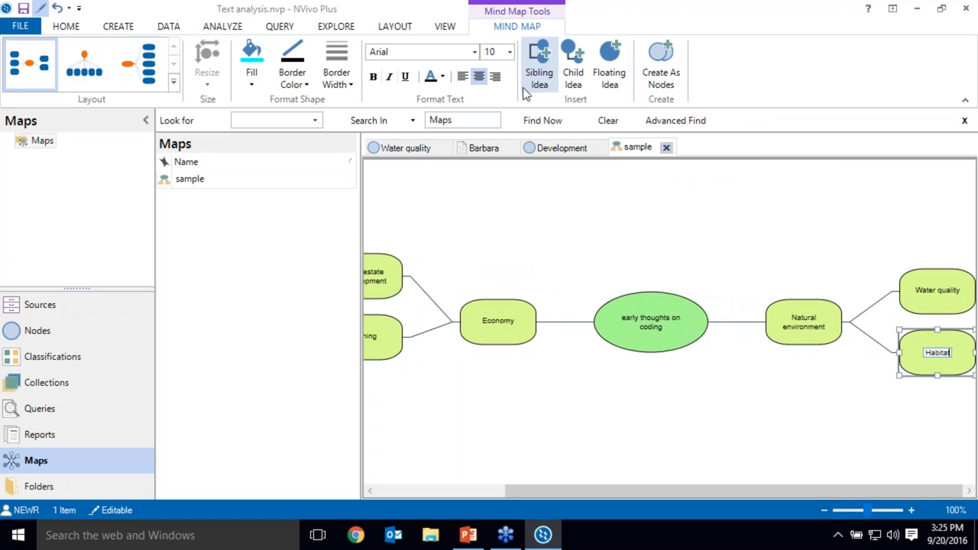
{"action": "left_click", "coordinate": [537, 64]}
{"action": "type", "text": "Landscape"}
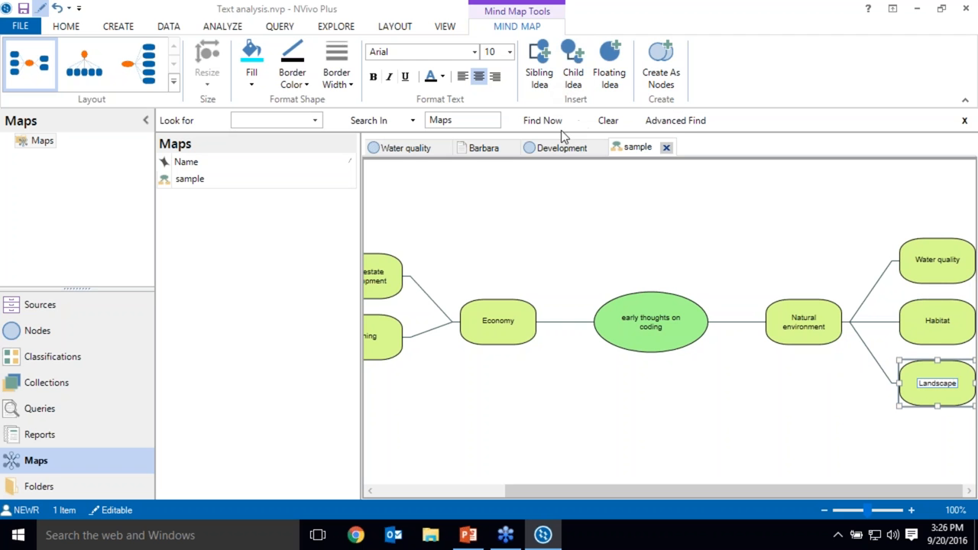
{"action": "left_click", "coordinate": [565, 269]}
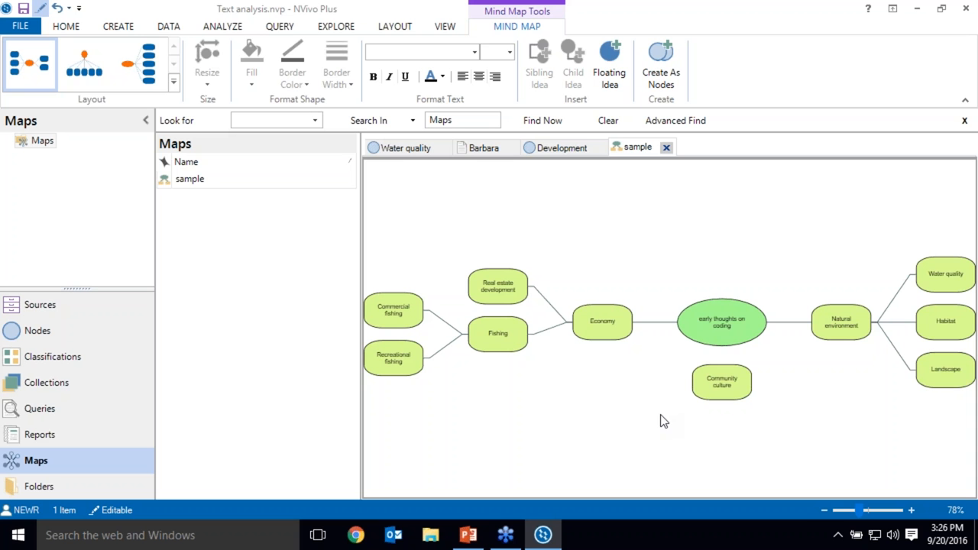
Give the Community culture idea a cyan fill, new border, larger Berlin Sans FB text, and enlarge it.
{"action": "left_click", "coordinate": [721, 382]}
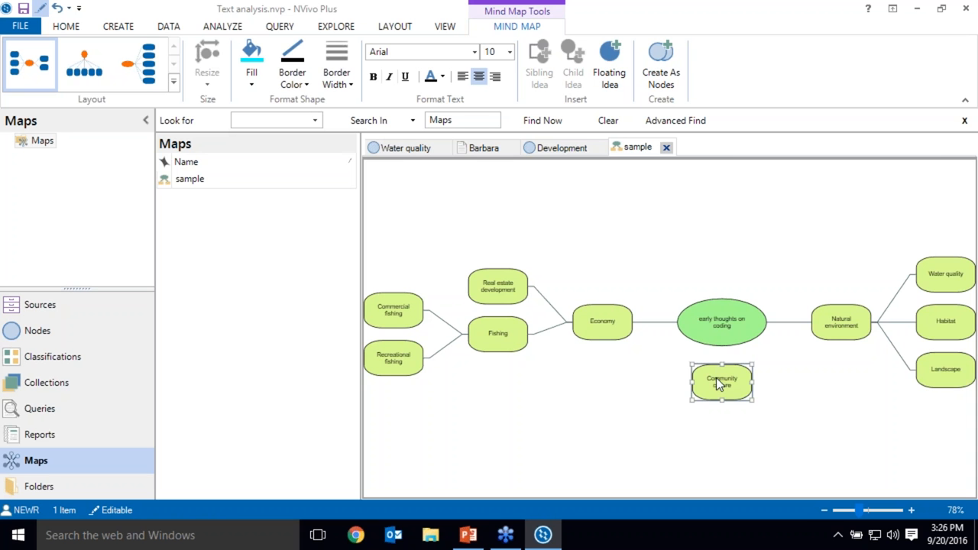
{"action": "left_click", "coordinate": [251, 58]}
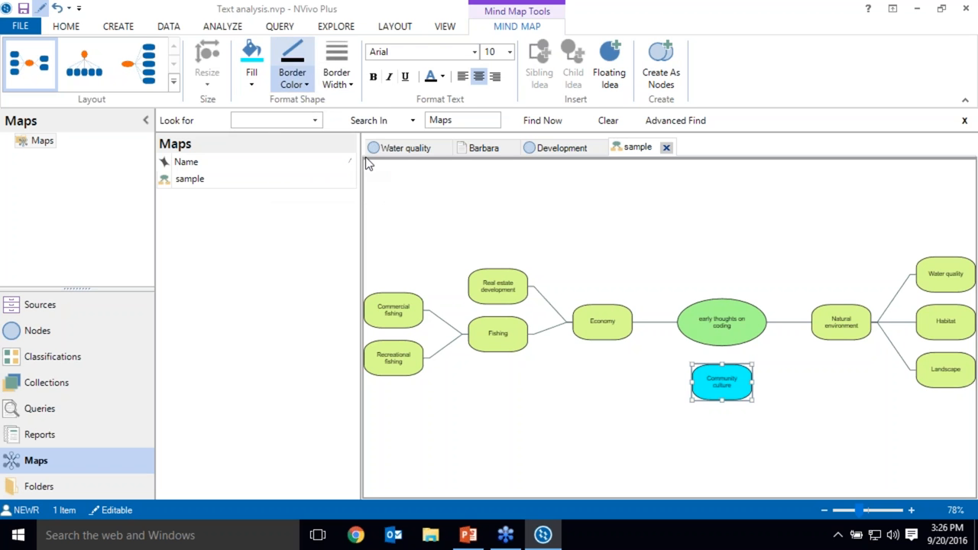
{"action": "left_click", "coordinate": [336, 64]}
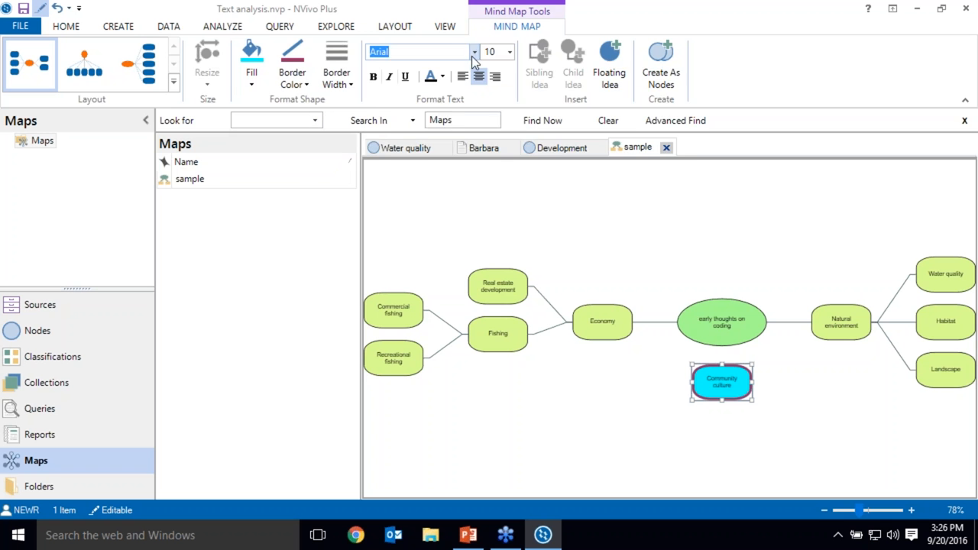
{"action": "left_click", "coordinate": [474, 52]}
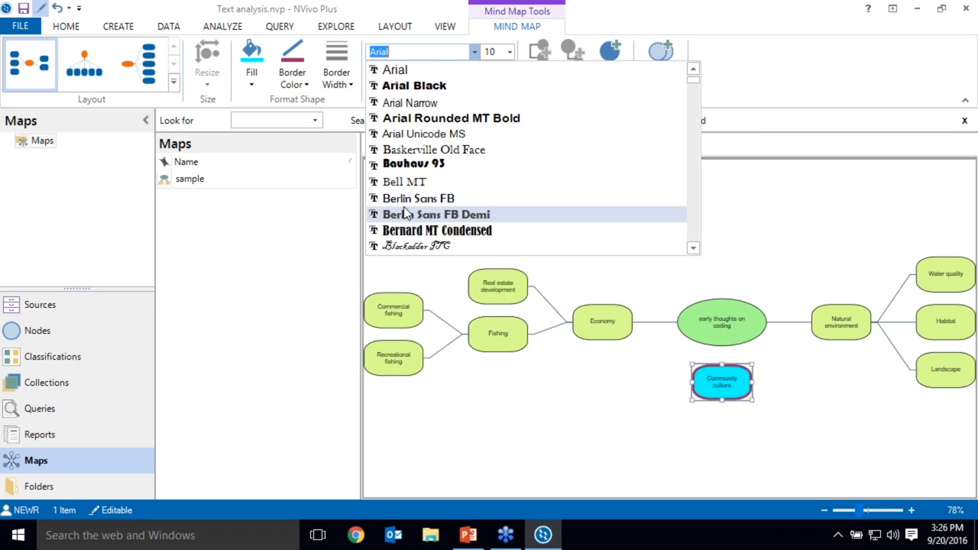
{"action": "left_click", "coordinate": [419, 199]}
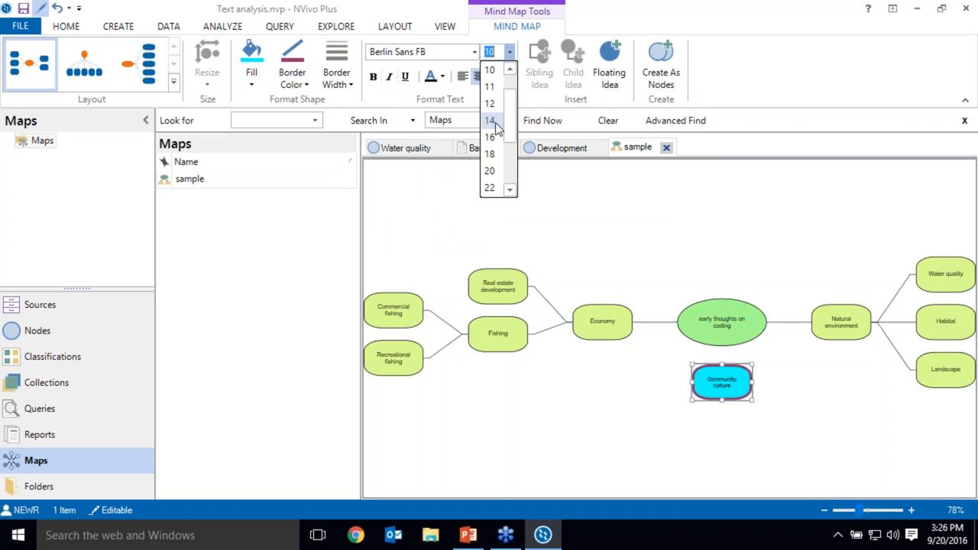
{"action": "left_click", "coordinate": [489, 119]}
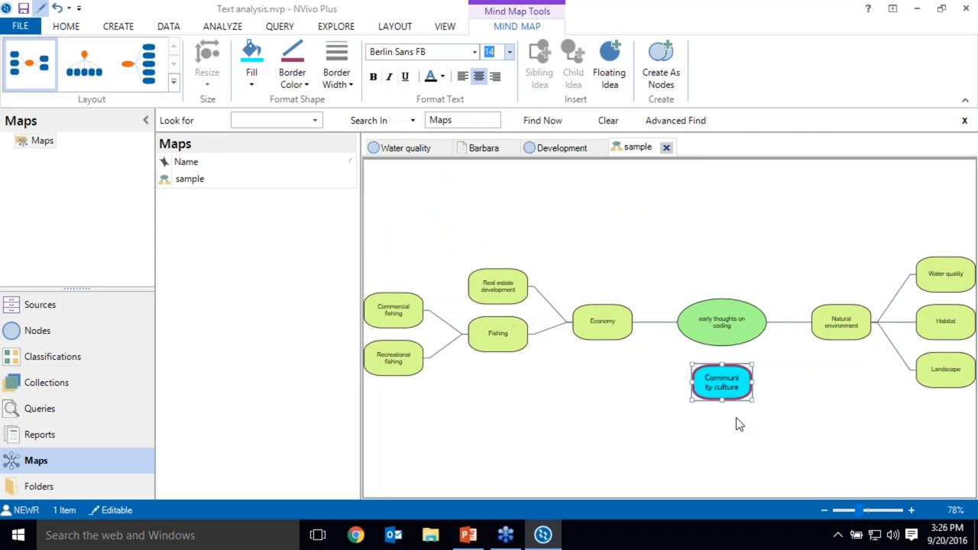
{"action": "left_click_drag", "start_coordinate": [754, 400], "coordinate": [791, 435]}
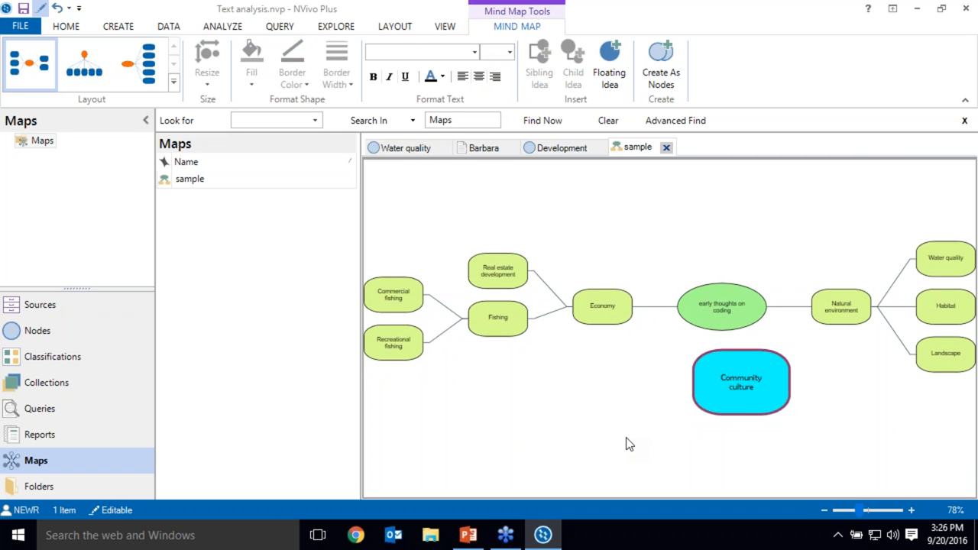
{"action": "mouse_move", "coordinate": [226, 92]}
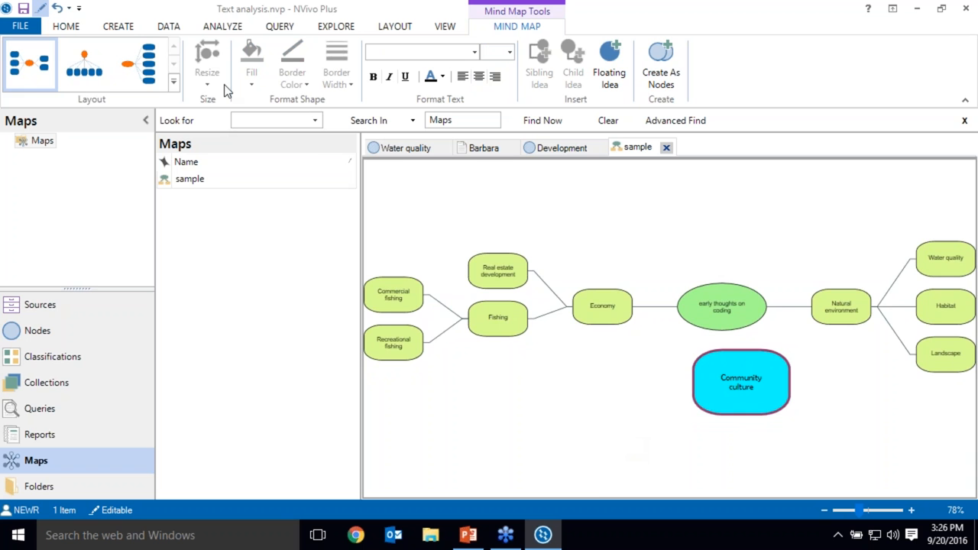
Lay the mind map out as a left-to-right tree and start creating its ideas as nodes.
{"action": "left_click", "coordinate": [84, 64]}
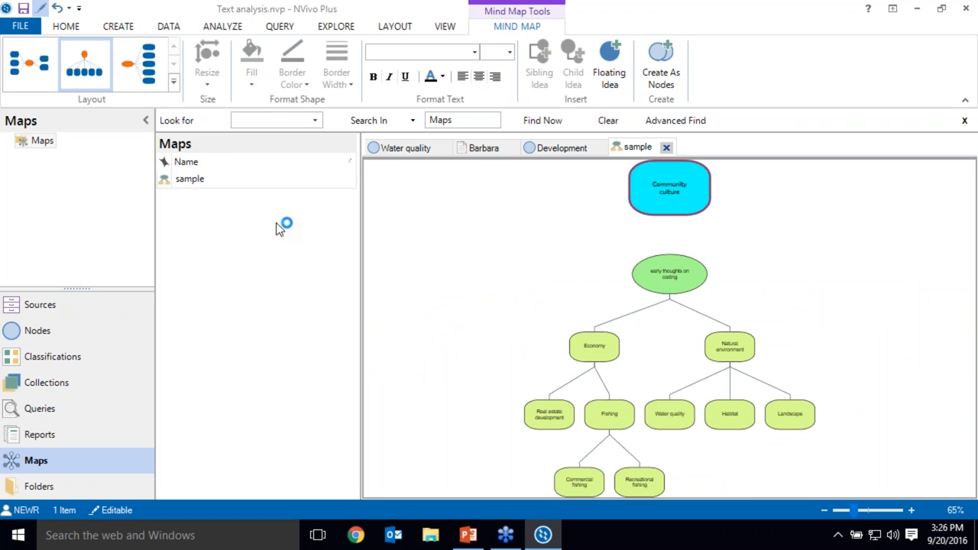
{"action": "left_click", "coordinate": [140, 64]}
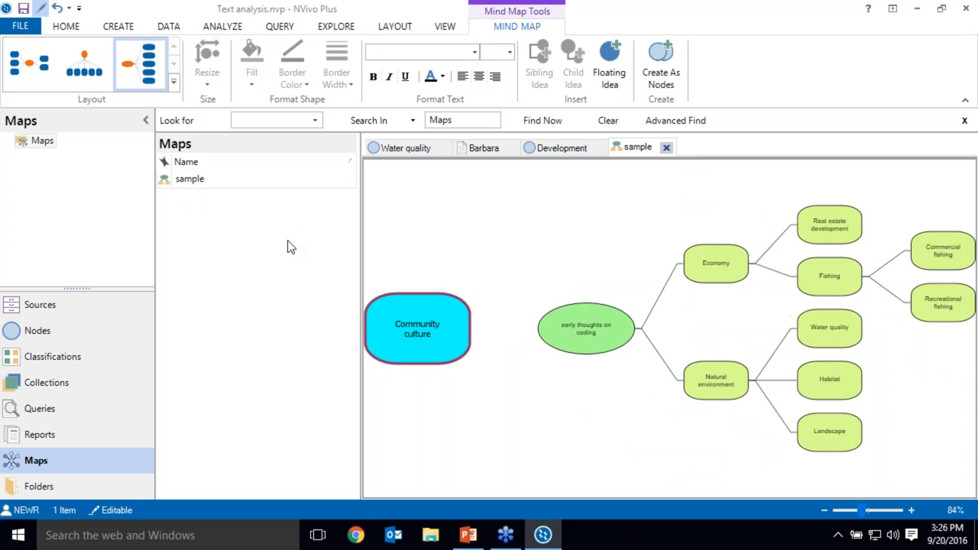
{"action": "mouse_move", "coordinate": [594, 227]}
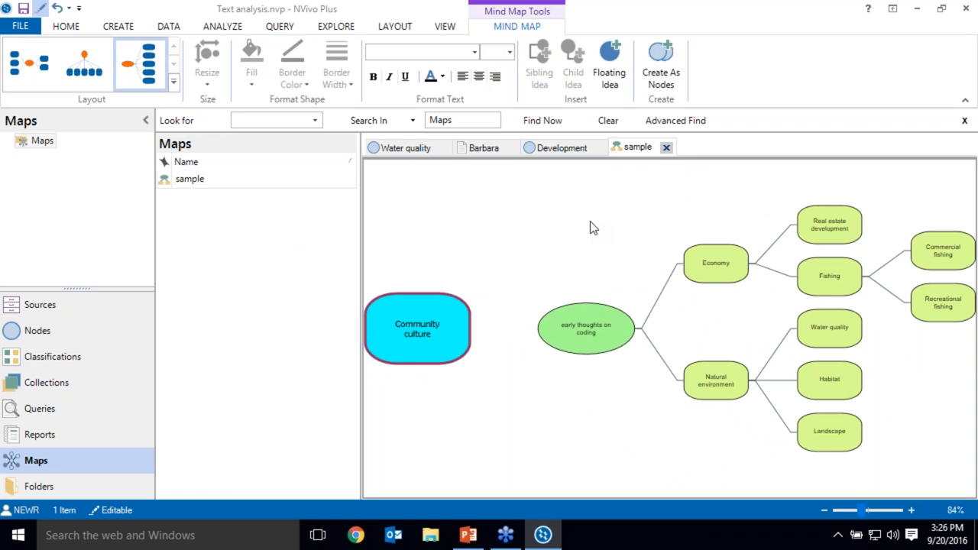
{"action": "right_click", "coordinate": [594, 228]}
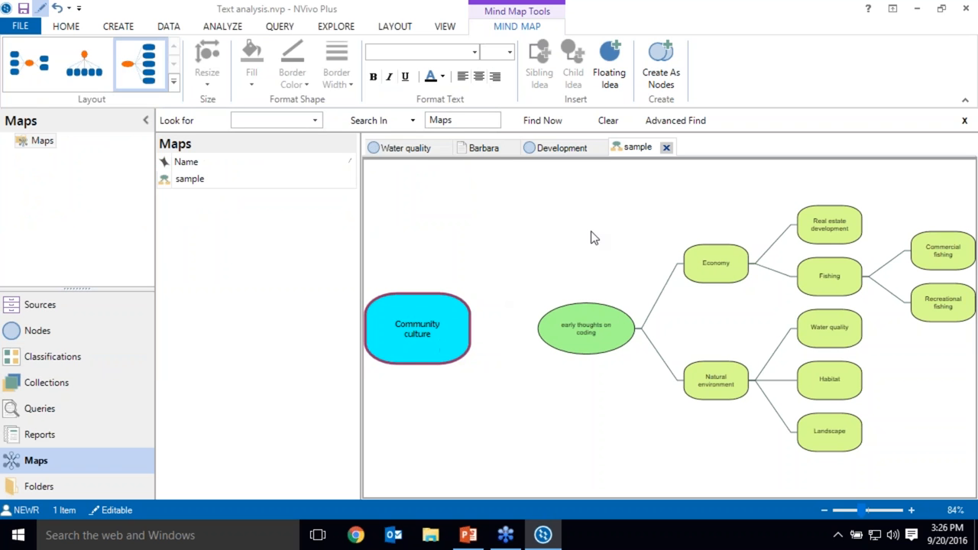
{"action": "mouse_move", "coordinate": [610, 64]}
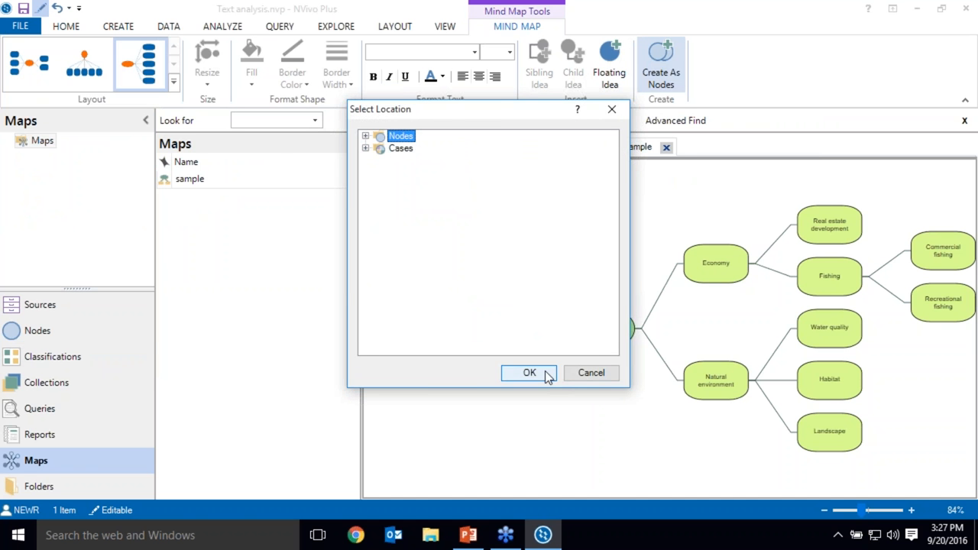
Create the ideas as nodes under Nodes, switch to the Nodes list and close the sample map.
{"action": "left_click", "coordinate": [529, 373]}
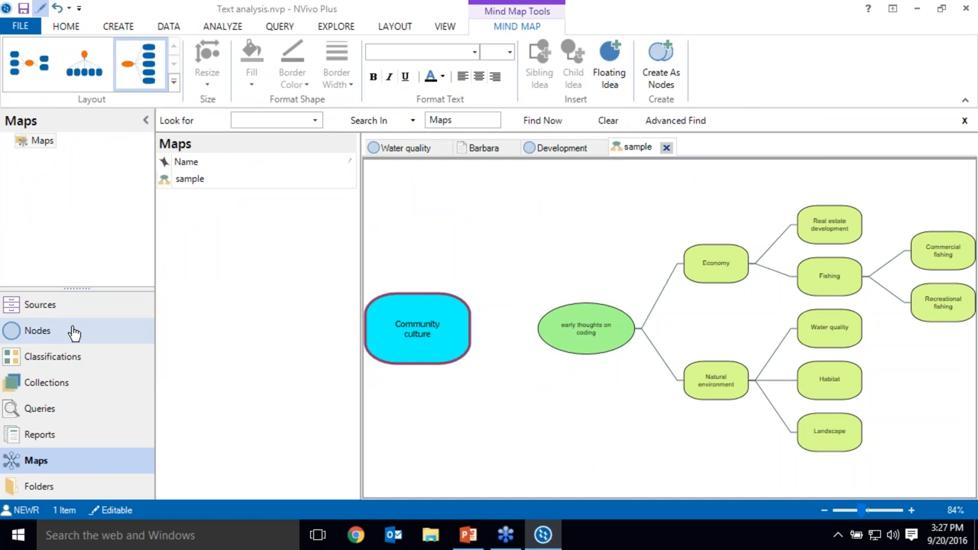
{"action": "left_click", "coordinate": [37, 330]}
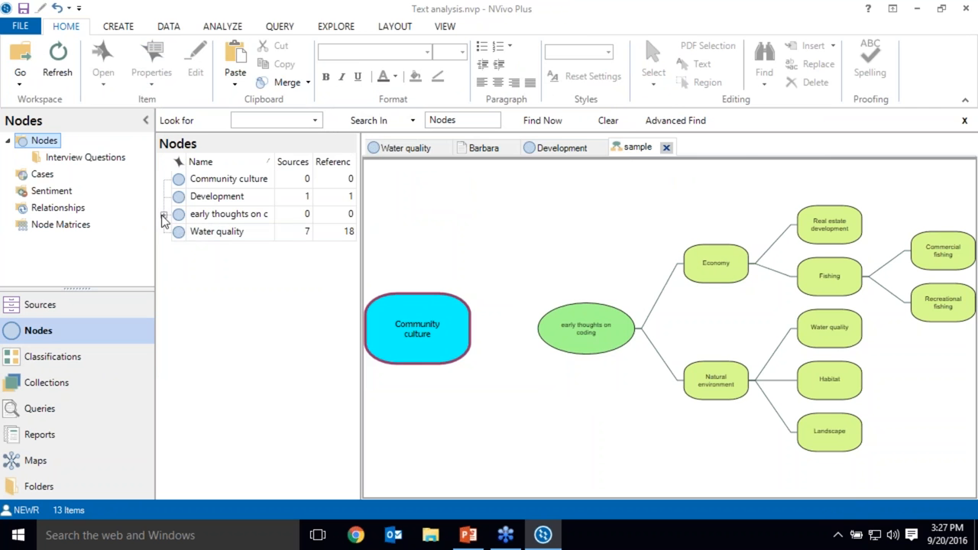
{"action": "right_click", "coordinate": [642, 147]}
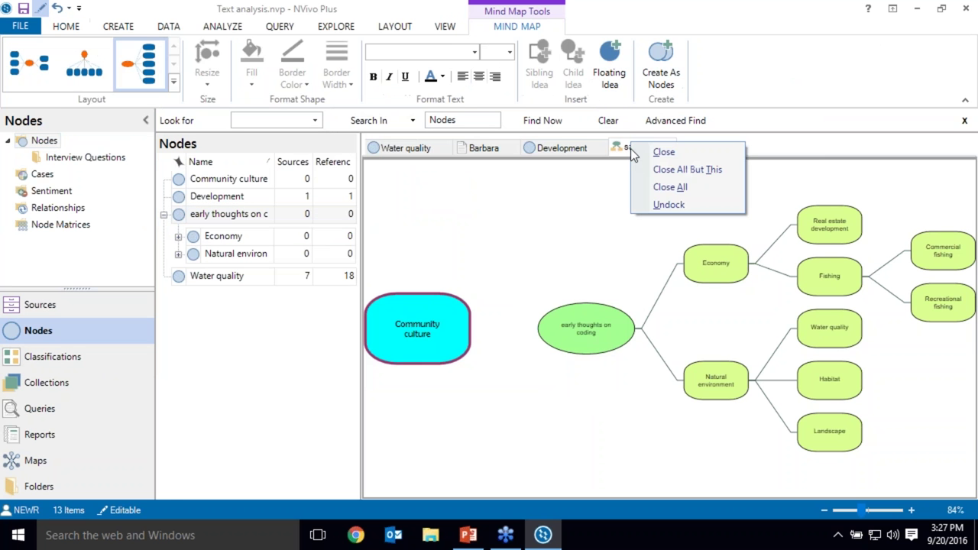
{"action": "left_click", "coordinate": [669, 186]}
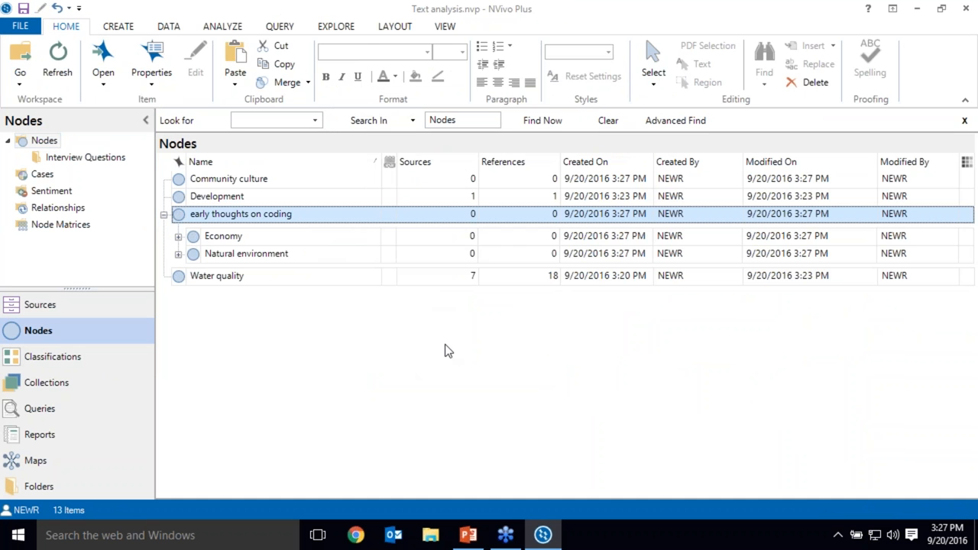
{"action": "mouse_move", "coordinate": [223, 235]}
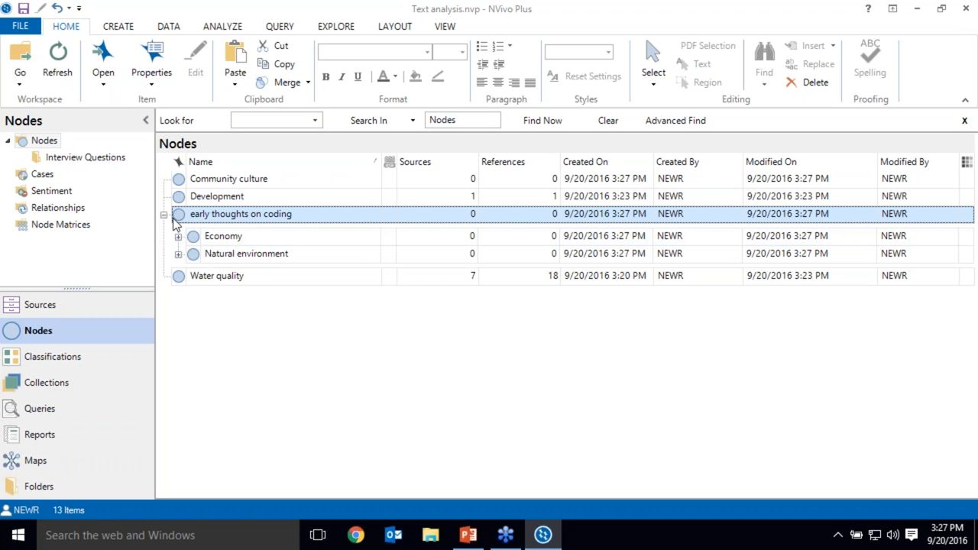
Expand Economy, Fishing and Natural environment to show their child nodes.
{"action": "left_click", "coordinate": [177, 235]}
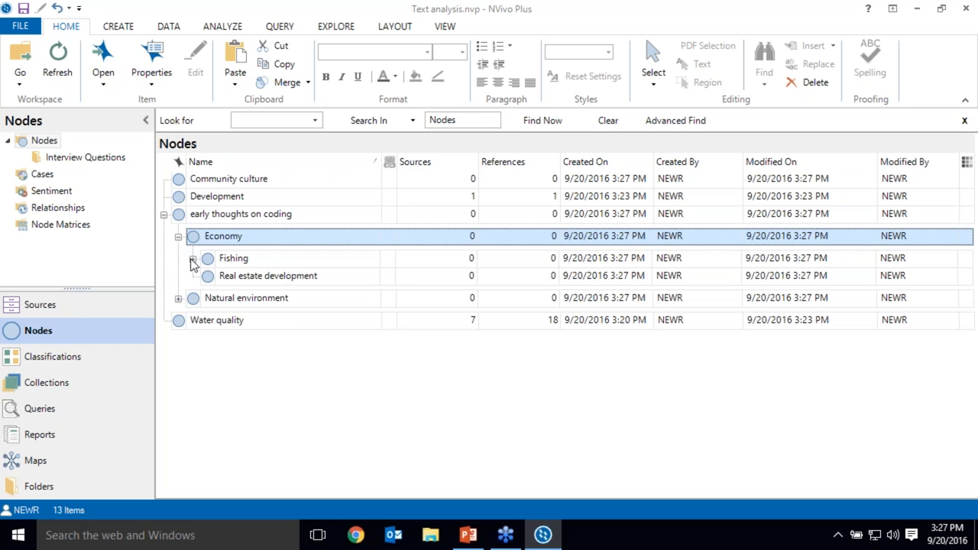
{"action": "left_click", "coordinate": [207, 258]}
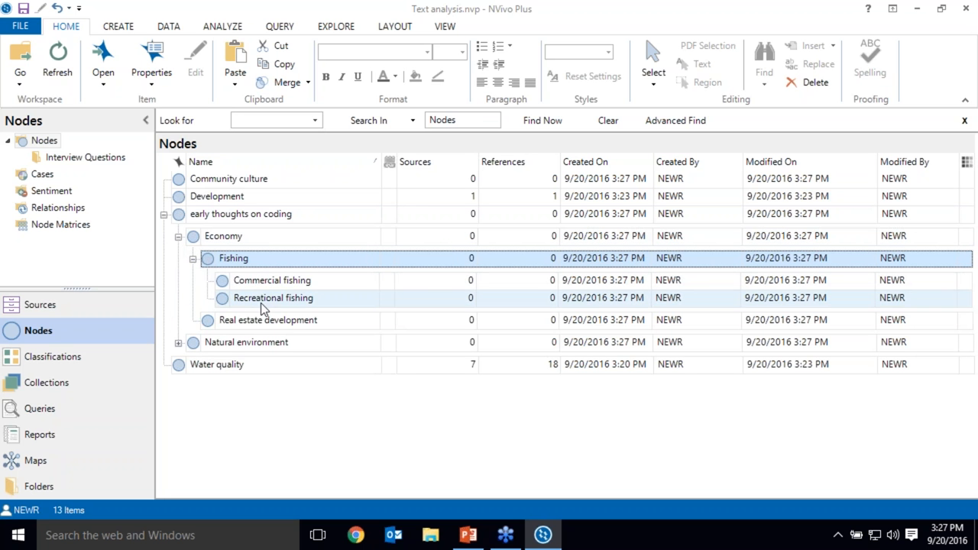
{"action": "left_click", "coordinate": [177, 342]}
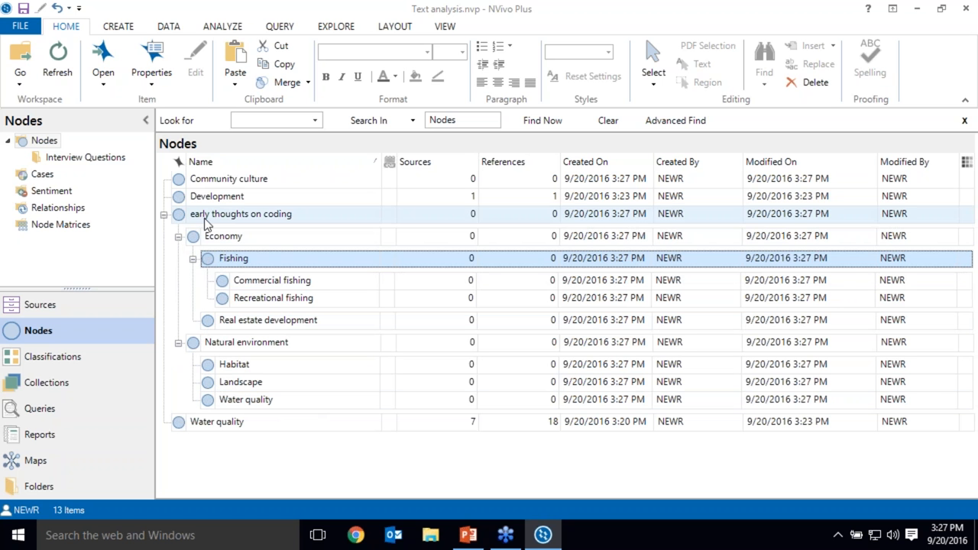
Move Economy and Natural environment up to be top-level nodes.
{"action": "left_click", "coordinate": [223, 236]}
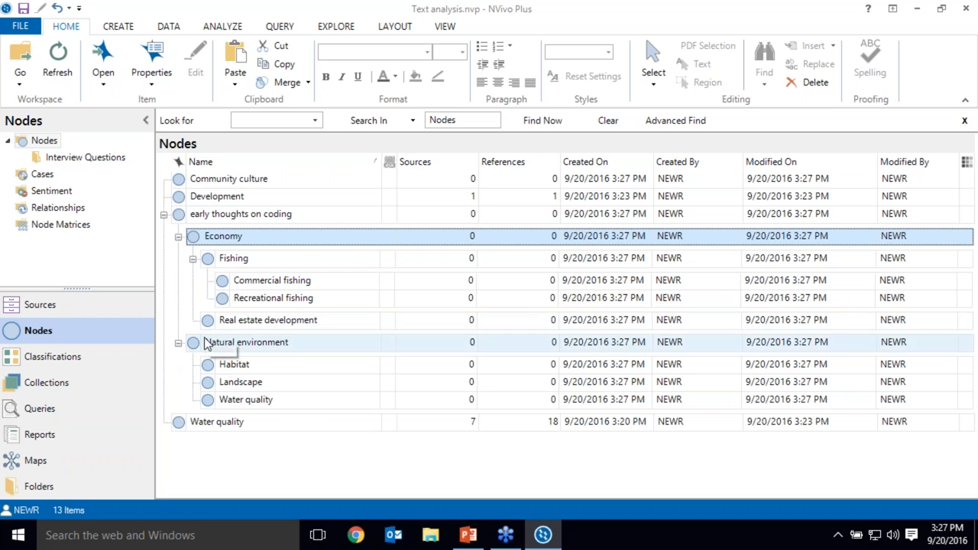
{"action": "left_click", "coordinate": [246, 342]}
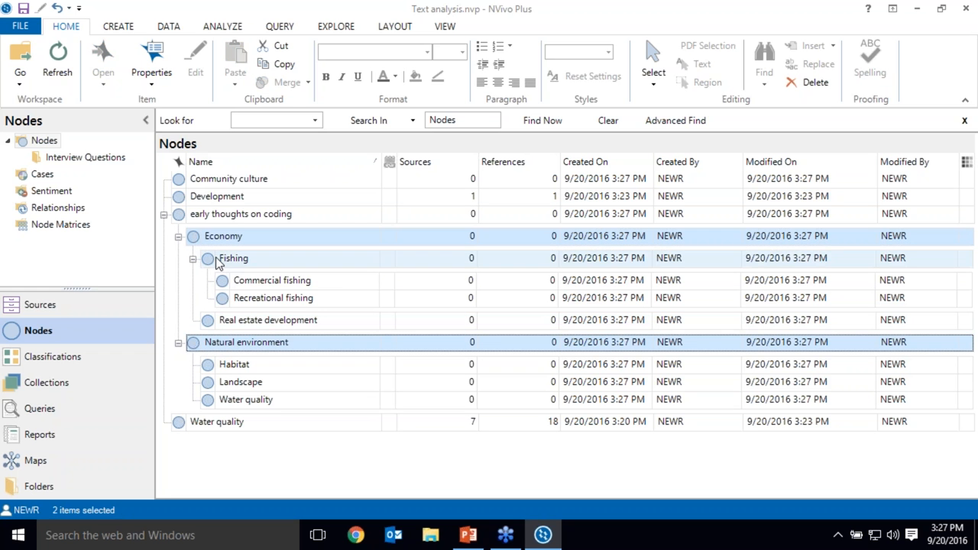
{"action": "left_click", "coordinate": [46, 141]}
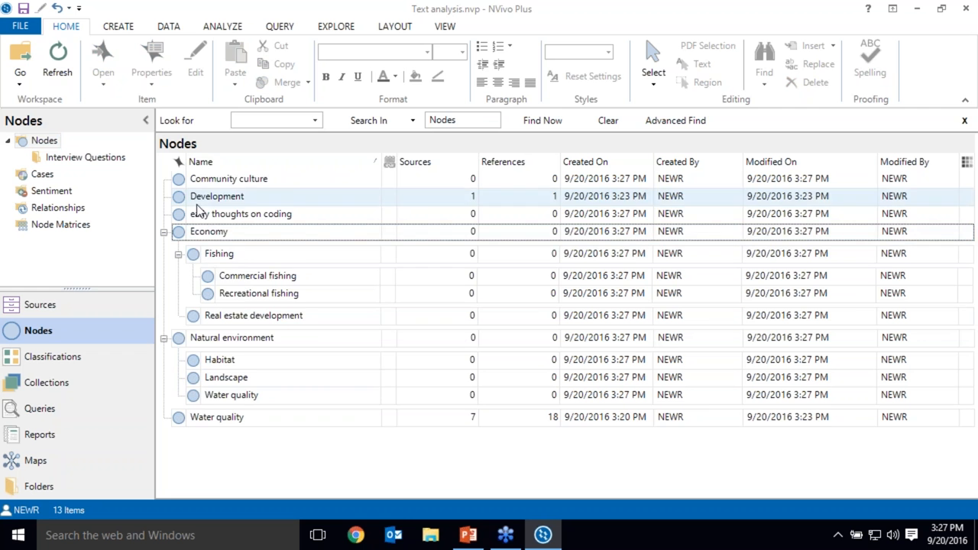
Delete the empty early thoughts on coding node and select the standalone Water quality node.
{"action": "left_click", "coordinate": [807, 82]}
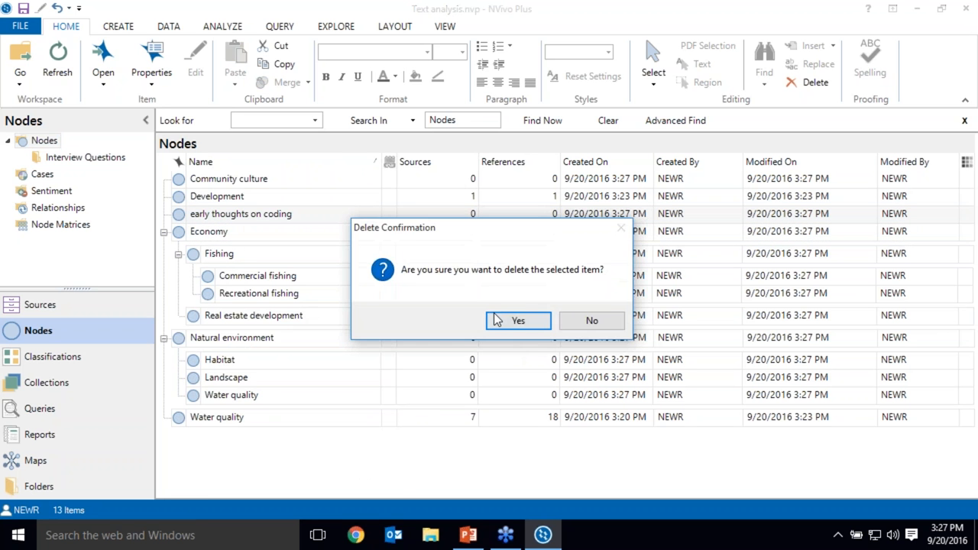
{"action": "left_click", "coordinate": [518, 321]}
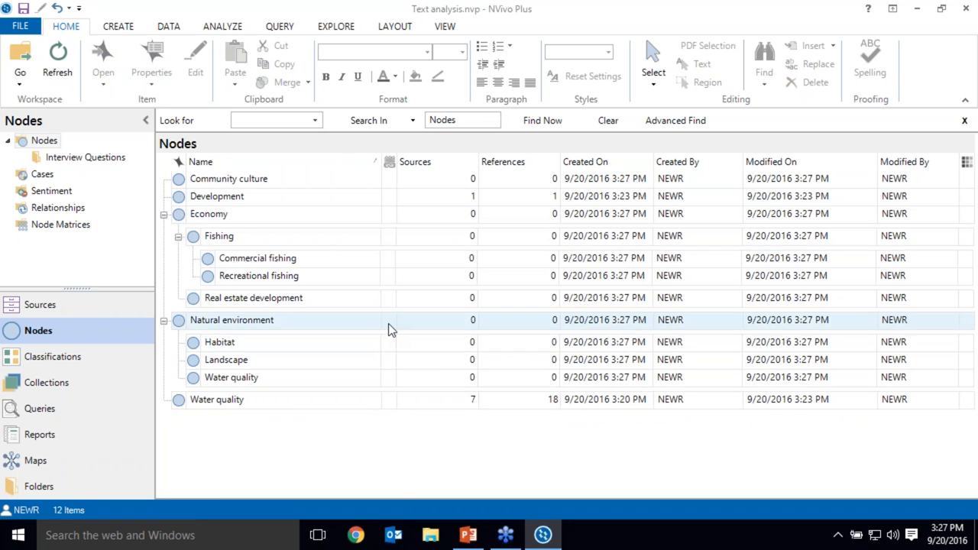
{"action": "left_click", "coordinate": [216, 399]}
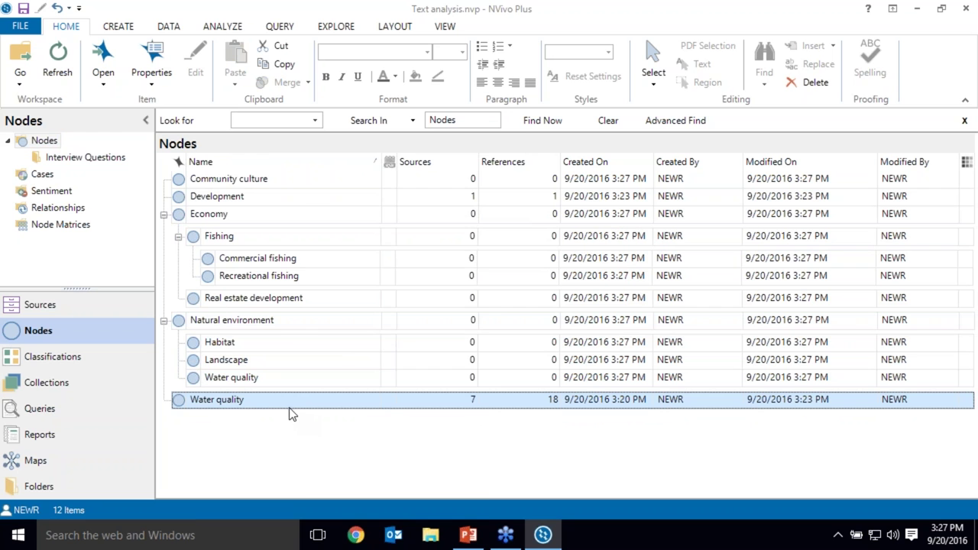
Merge standalone Water quality into Natural environment's Water quality and Development into Real estate development.
{"action": "right_click", "coordinate": [216, 399]}
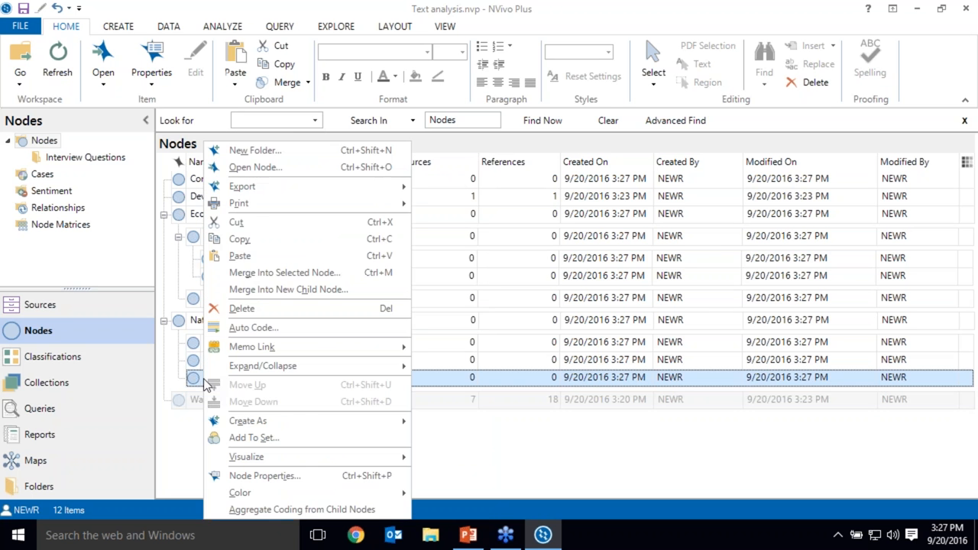
{"action": "left_click", "coordinate": [284, 272]}
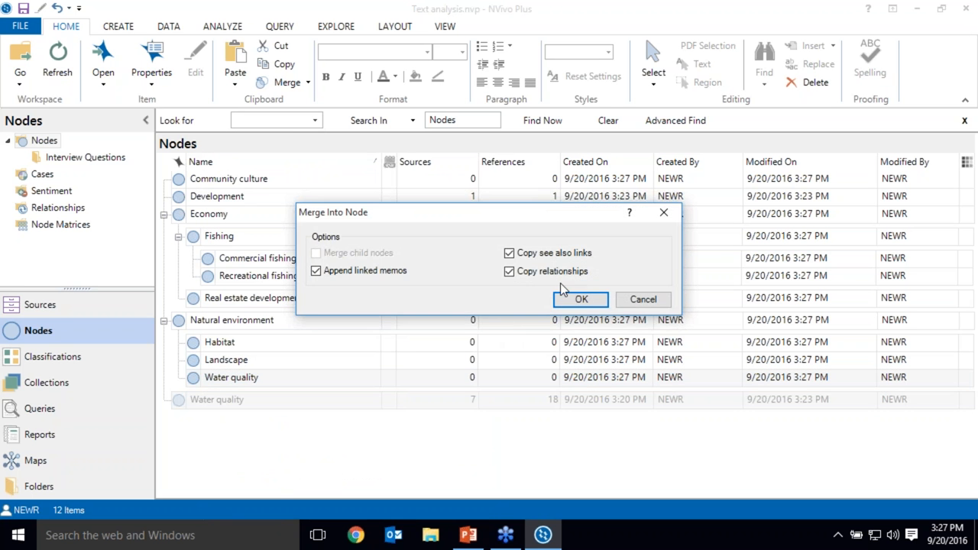
{"action": "left_click", "coordinate": [581, 298]}
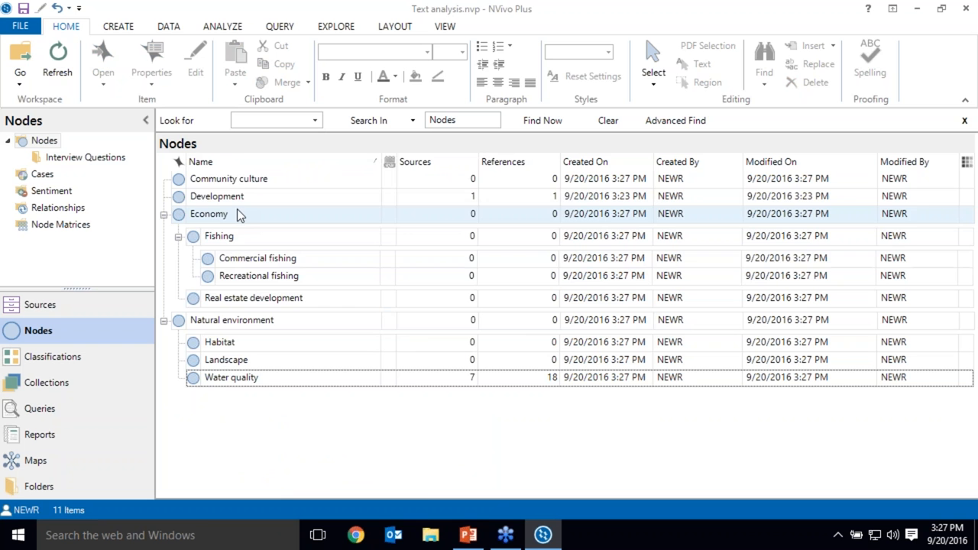
{"action": "left_click", "coordinate": [217, 195]}
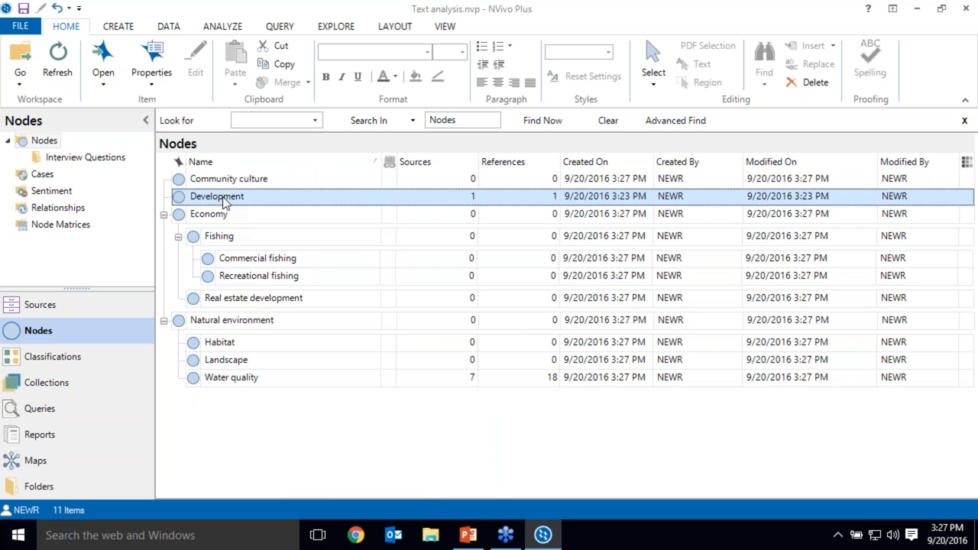
{"action": "mouse_move", "coordinate": [253, 298]}
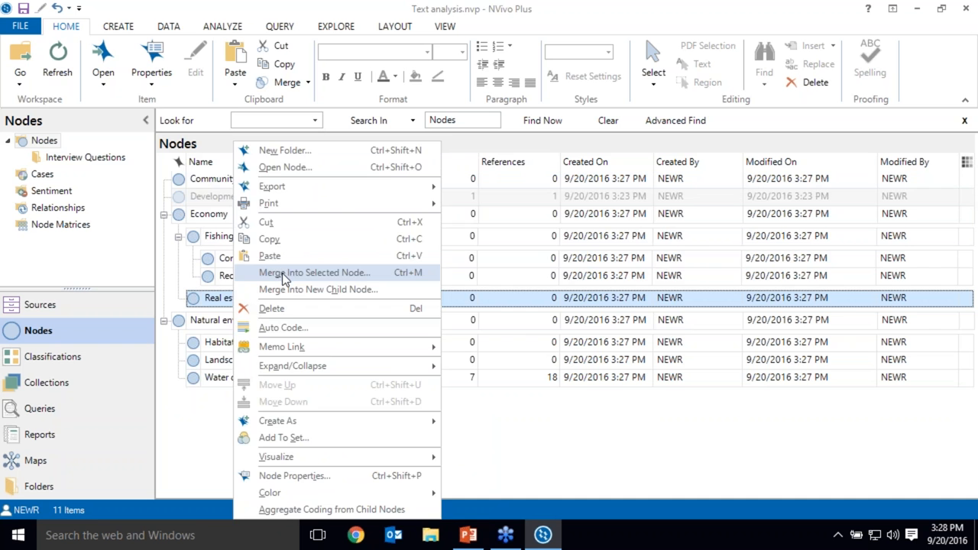
{"action": "left_click", "coordinate": [315, 271]}
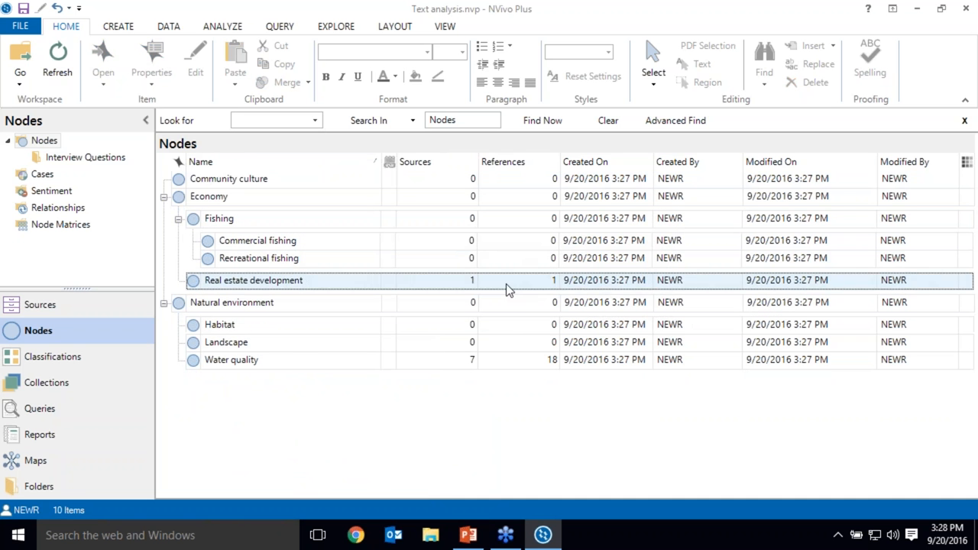
{"action": "left_click", "coordinate": [226, 342]}
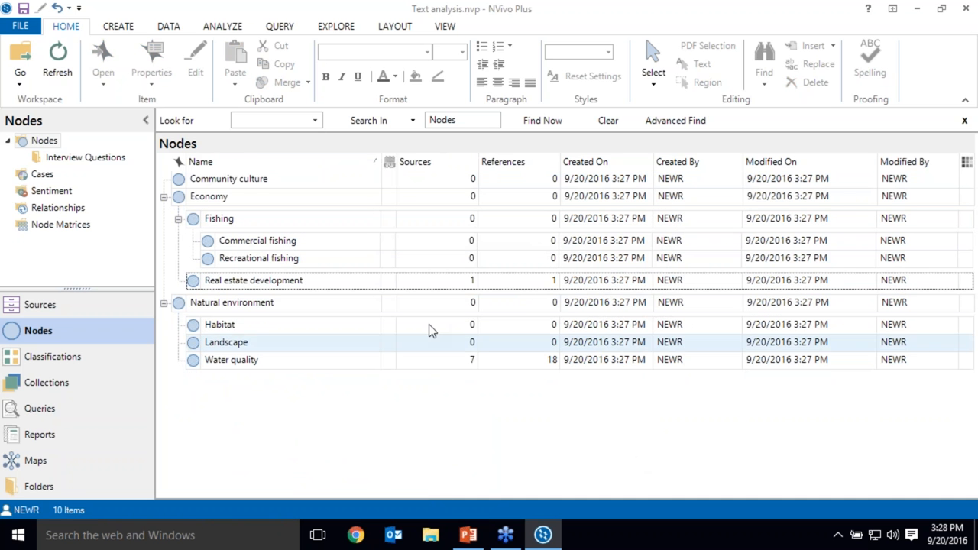
{"action": "left_click", "coordinate": [252, 281]}
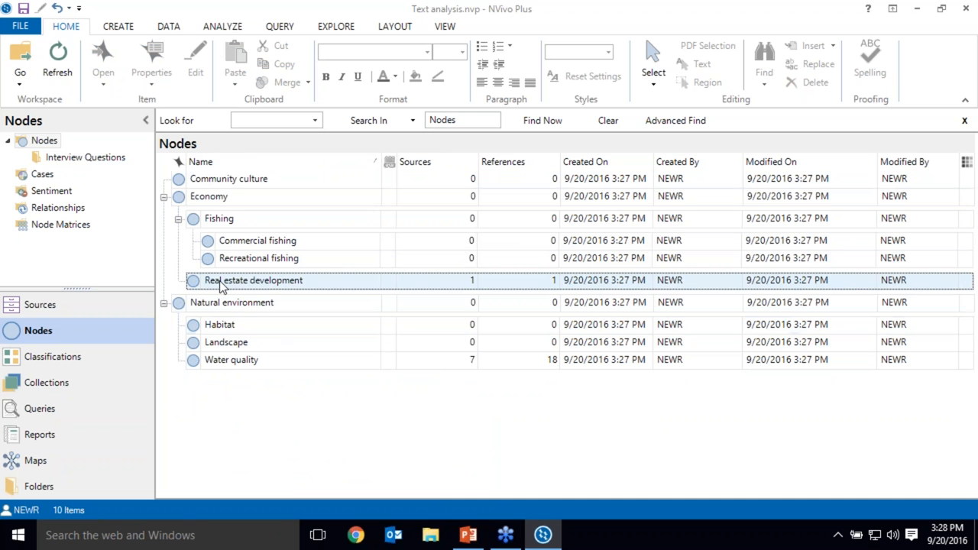
{"action": "mouse_move", "coordinate": [223, 293]}
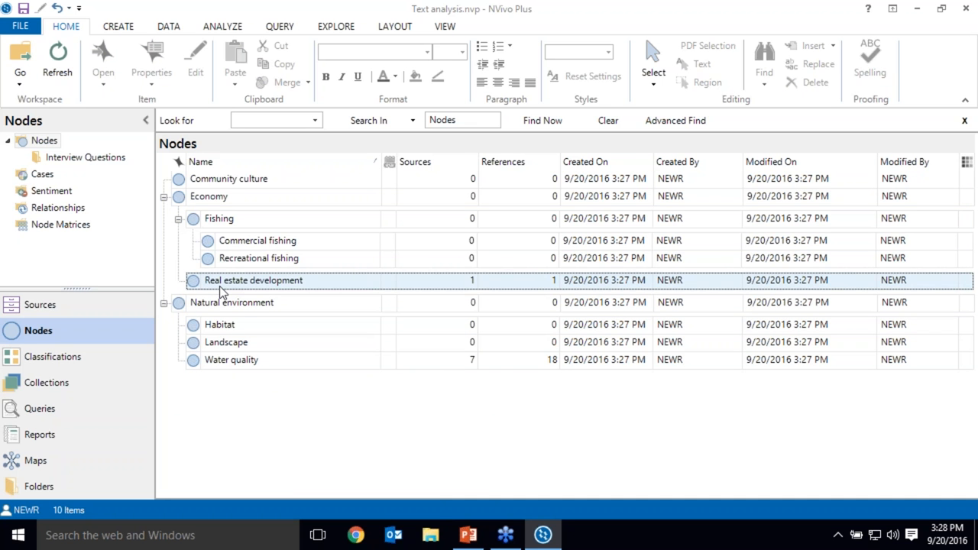
{"action": "left_click", "coordinate": [232, 302]}
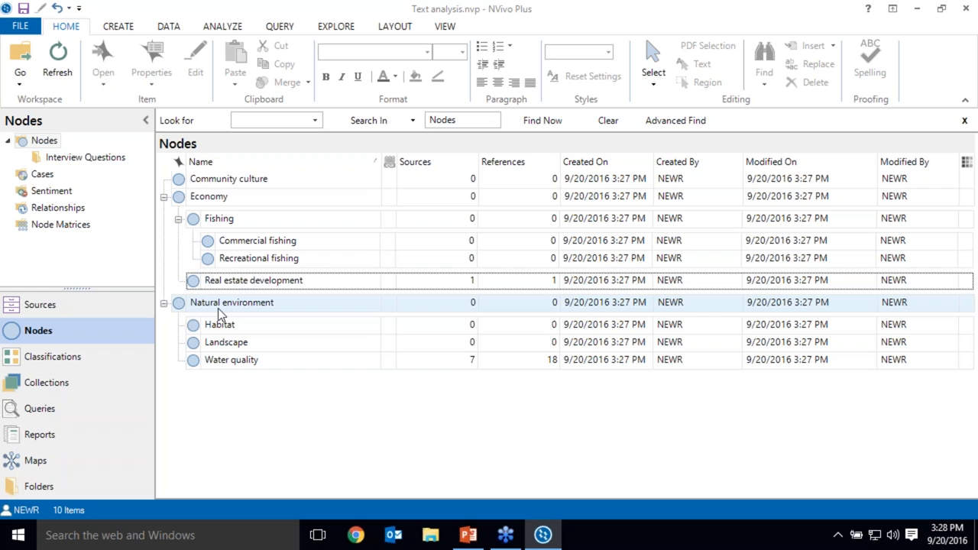
{"action": "left_click", "coordinate": [232, 303]}
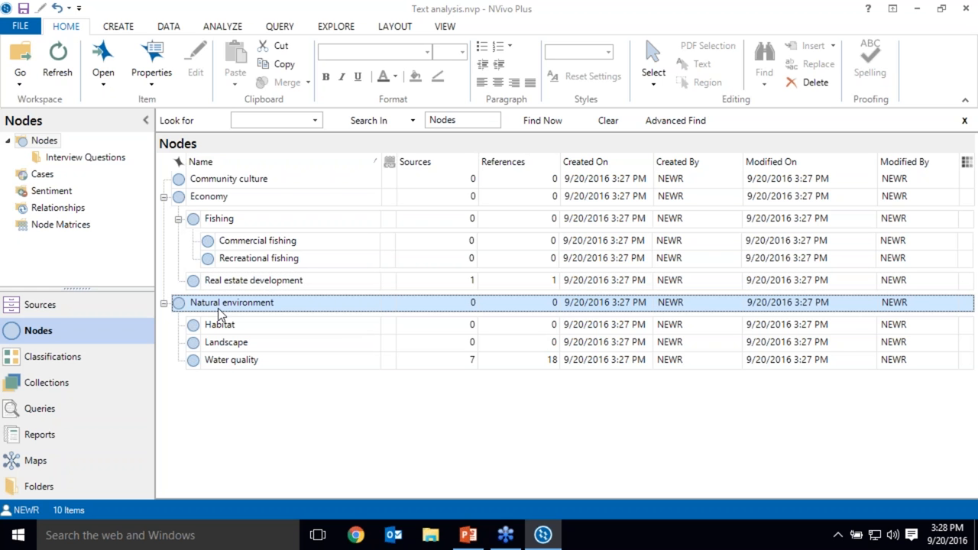
{"action": "mouse_move", "coordinate": [193, 315]}
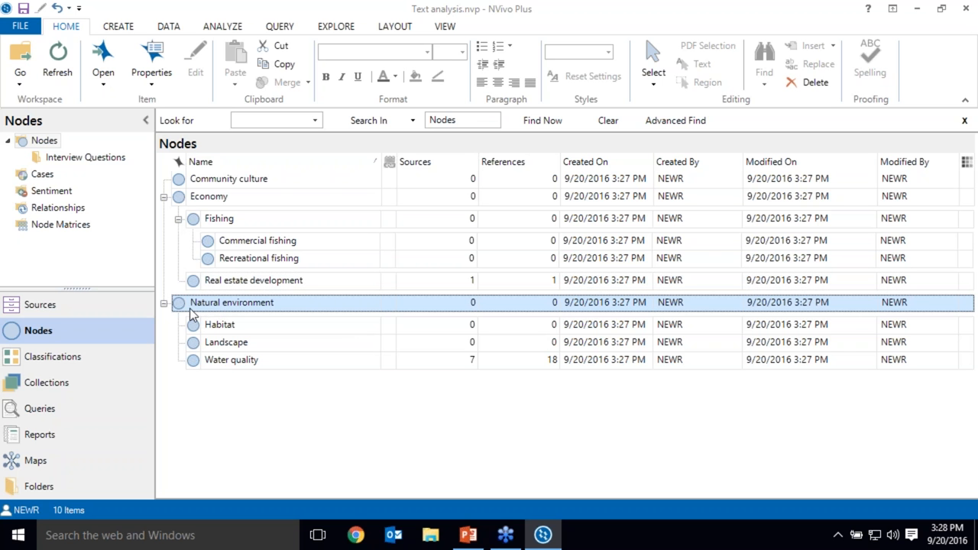
{"action": "left_click", "coordinate": [229, 360]}
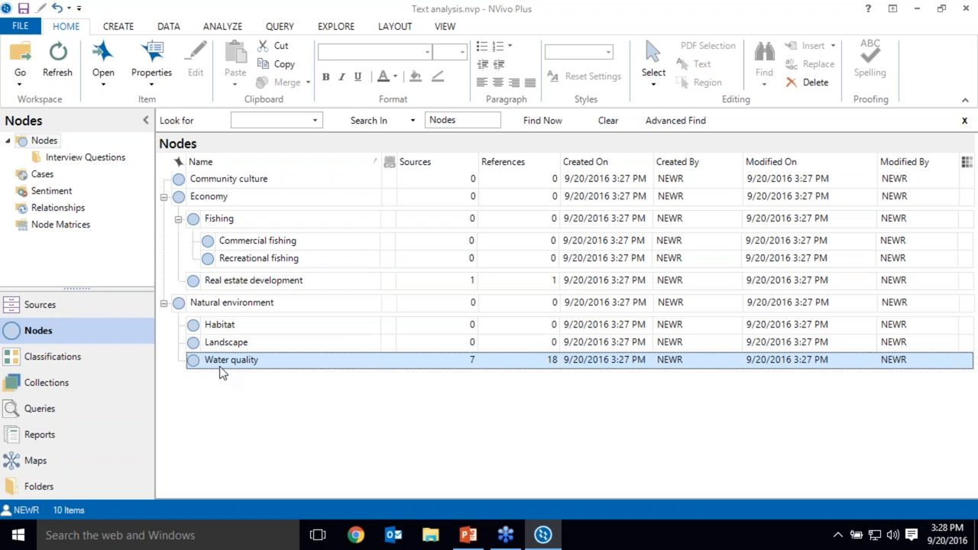
{"action": "mouse_move", "coordinate": [226, 372]}
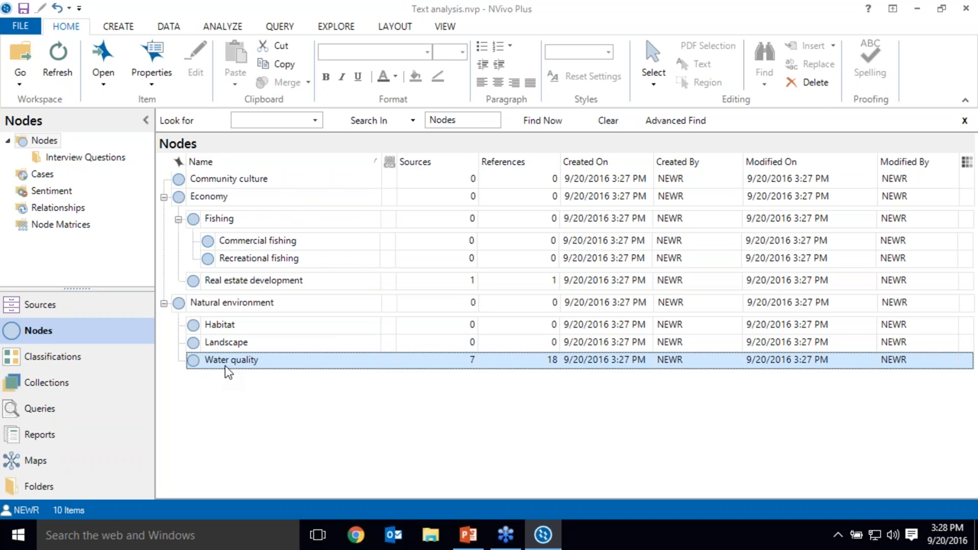
{"action": "left_click", "coordinate": [230, 302]}
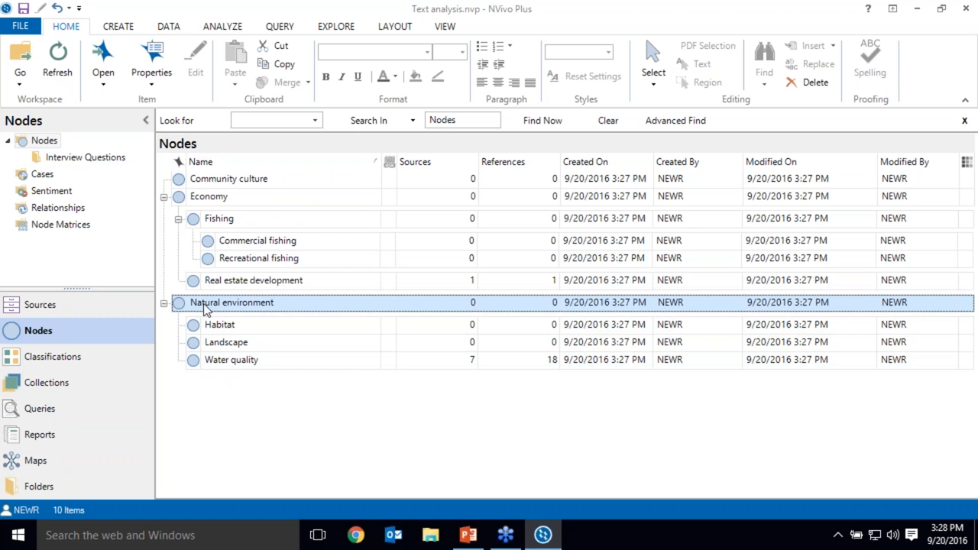
{"action": "double_click", "coordinate": [229, 302]}
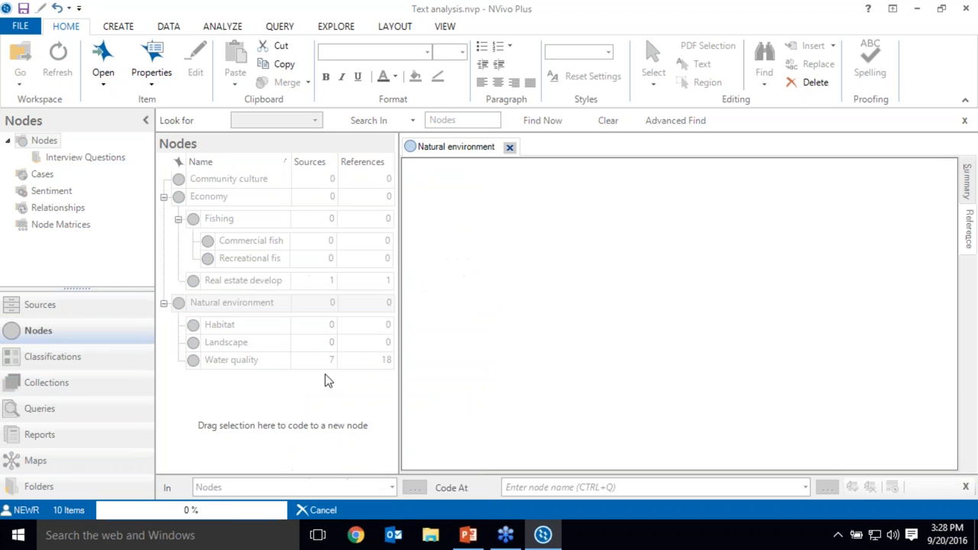
View Natural environment's 18 coded references, then its Habitat, Water quality and Landscape children.
{"action": "double_click", "coordinate": [237, 303]}
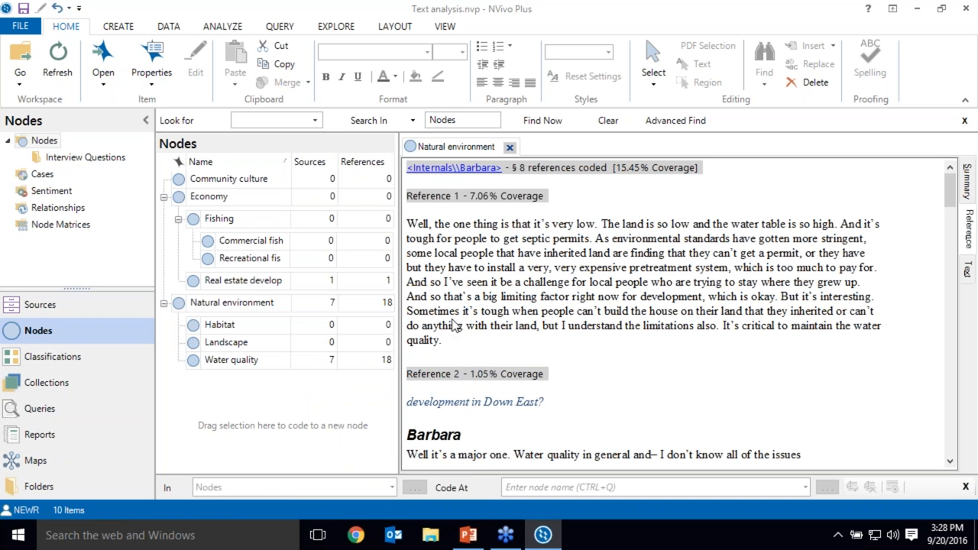
{"action": "left_click", "coordinate": [220, 324]}
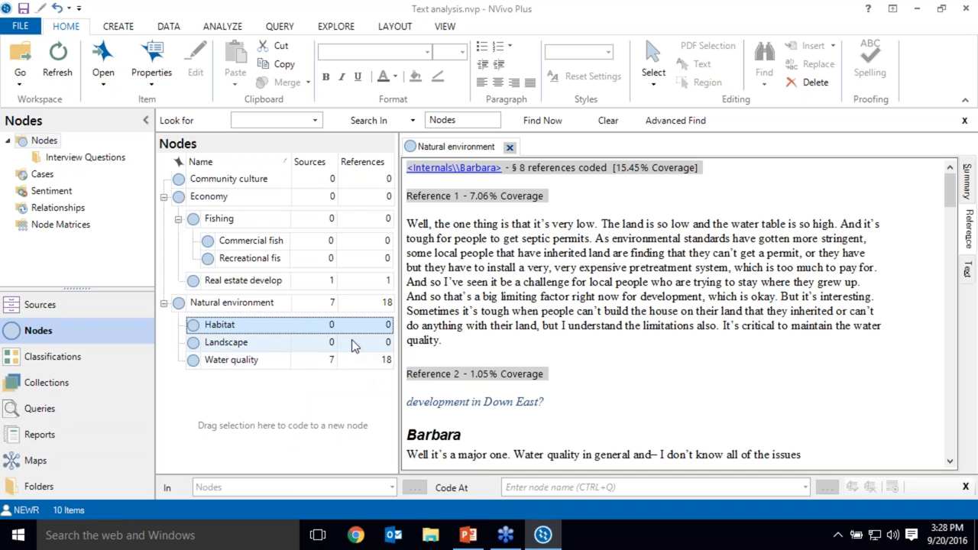
{"action": "left_click", "coordinate": [230, 361]}
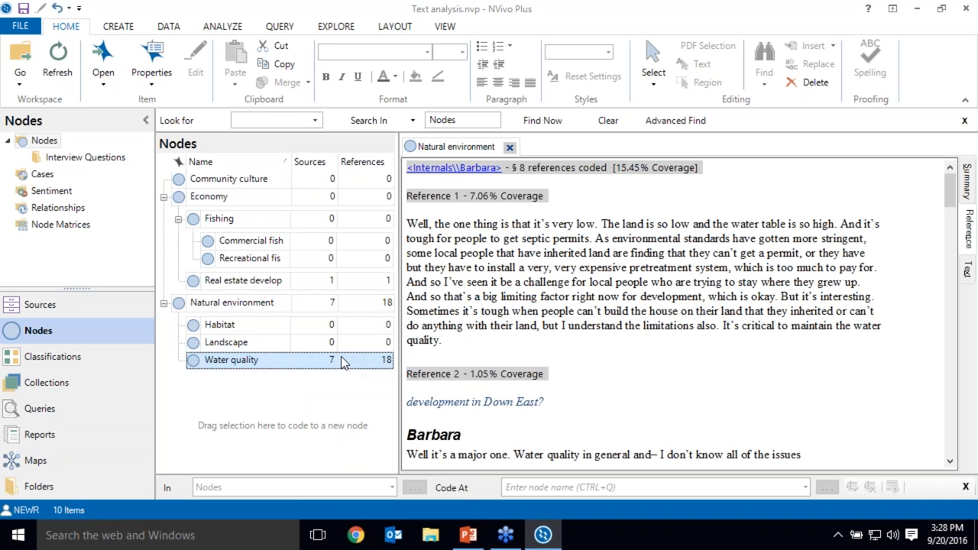
{"action": "left_click", "coordinate": [220, 324]}
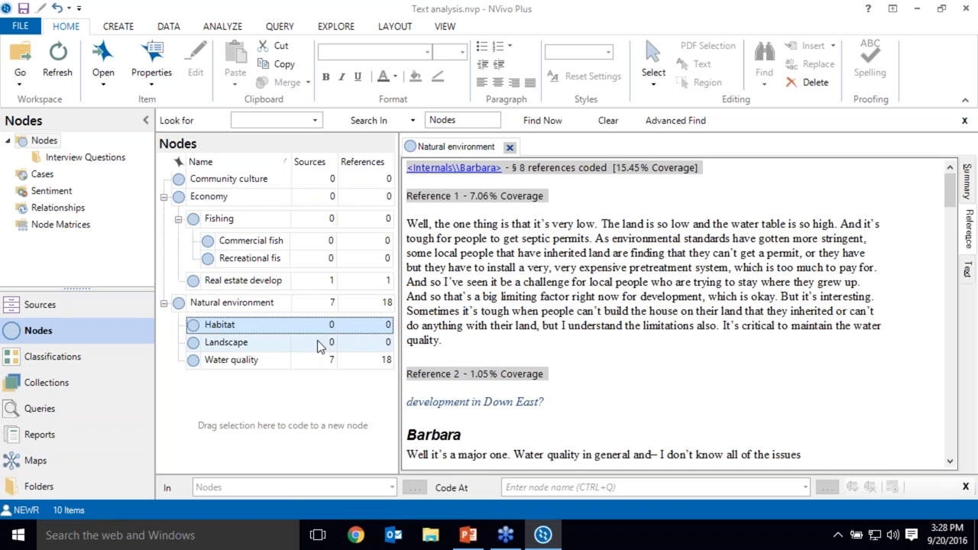
{"action": "left_click", "coordinate": [226, 343]}
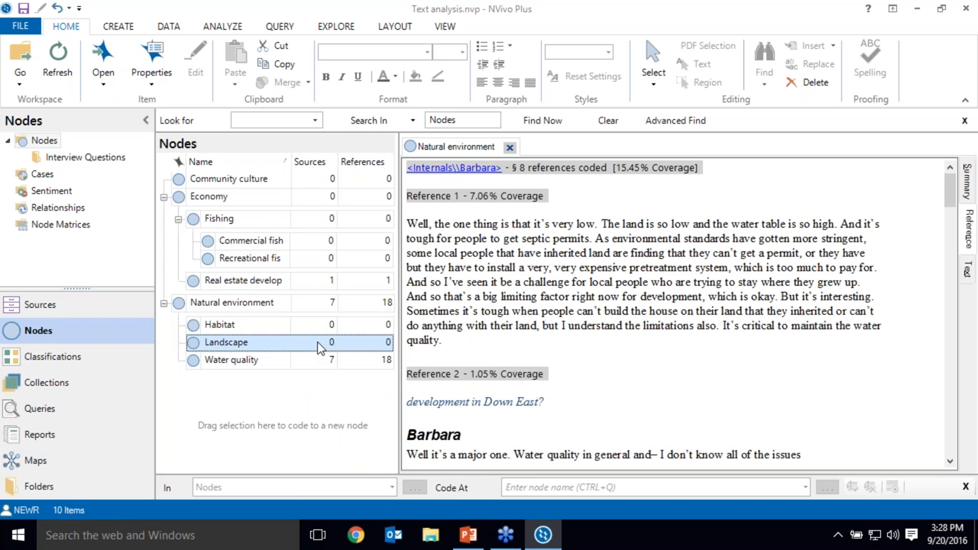
{"action": "mouse_move", "coordinate": [279, 26]}
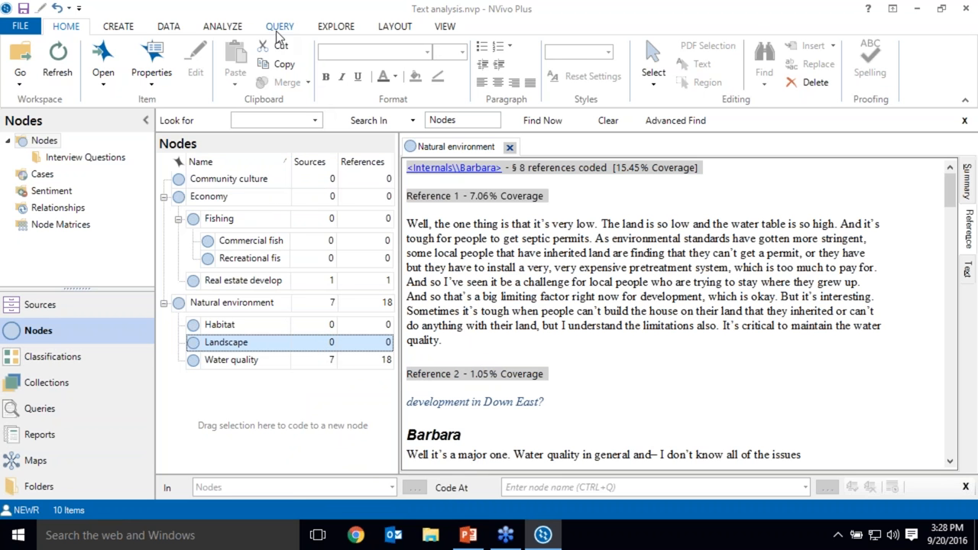
Build a coding query checking content coded at Natural environment and Real estate development.
{"action": "left_click", "coordinate": [280, 26]}
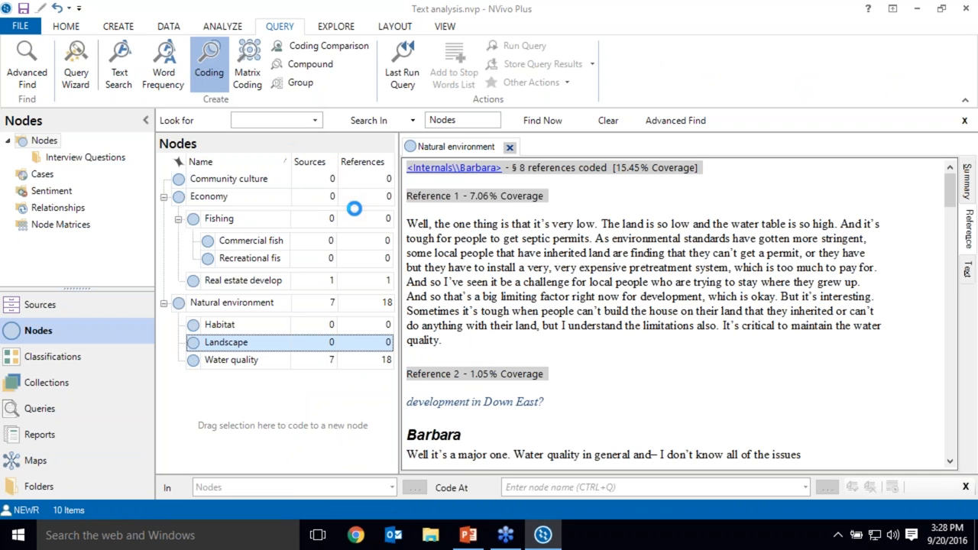
{"action": "left_click", "coordinate": [208, 65]}
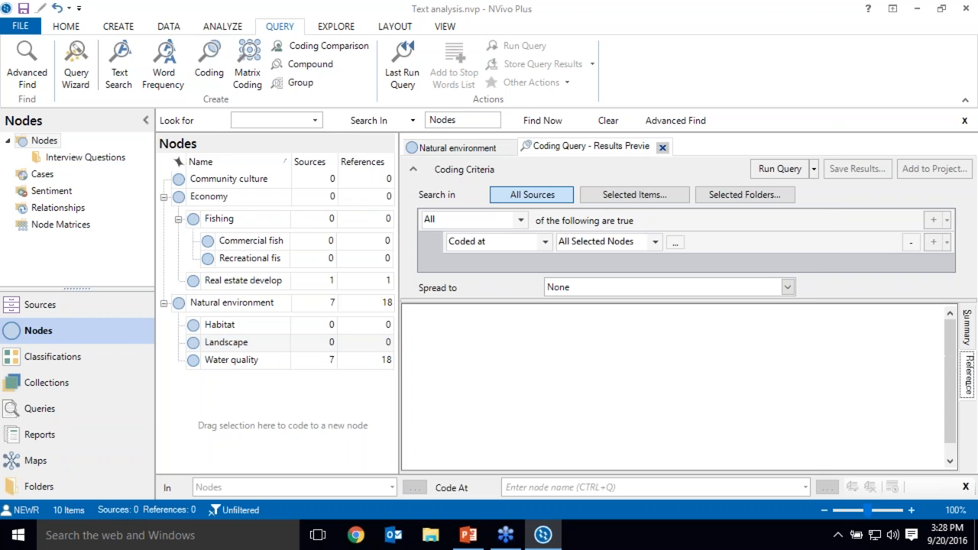
{"action": "left_click", "coordinate": [675, 241]}
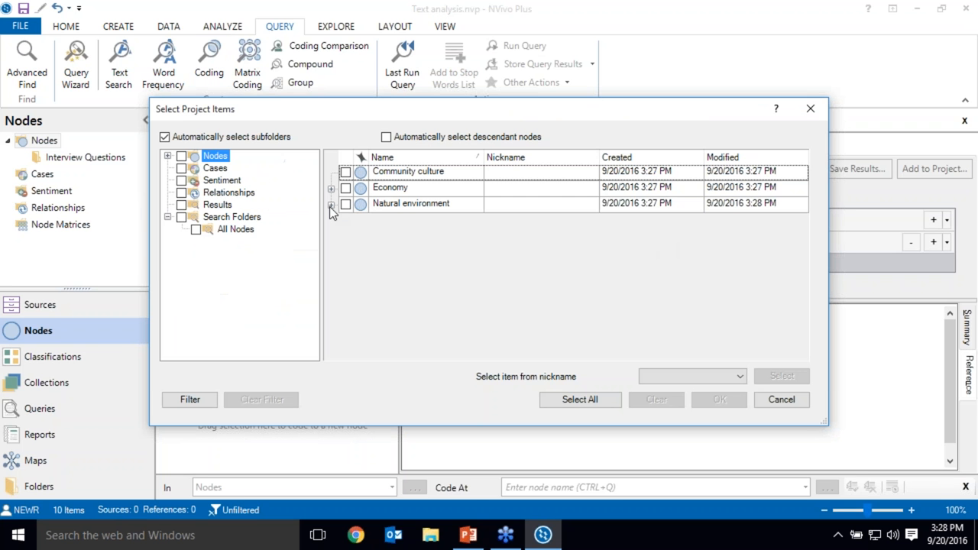
{"action": "left_click", "coordinate": [331, 208]}
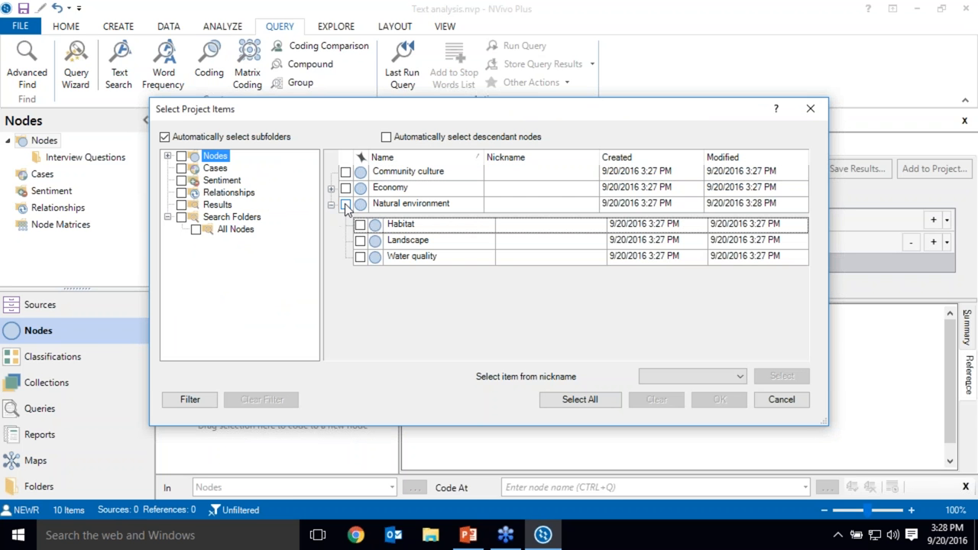
{"action": "left_click", "coordinate": [345, 186]}
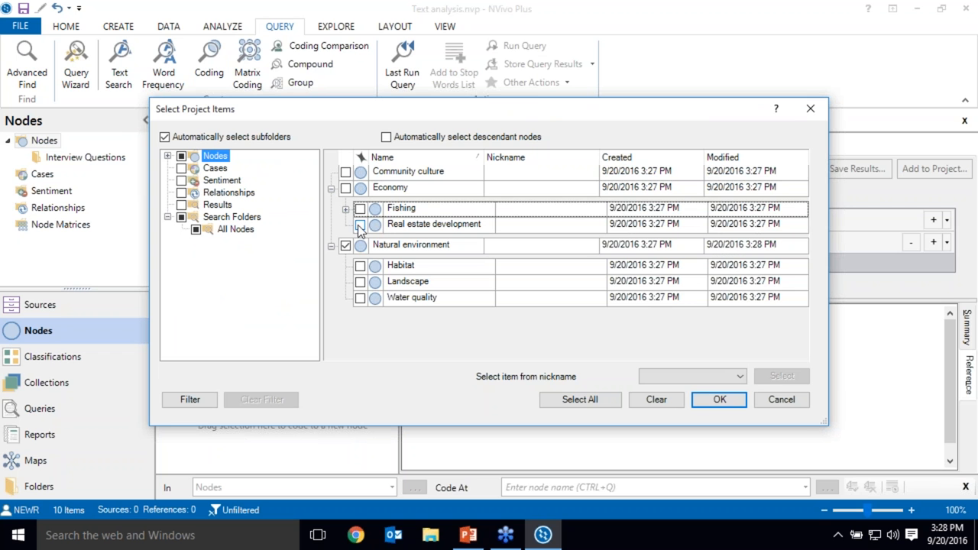
{"action": "left_click", "coordinate": [360, 223]}
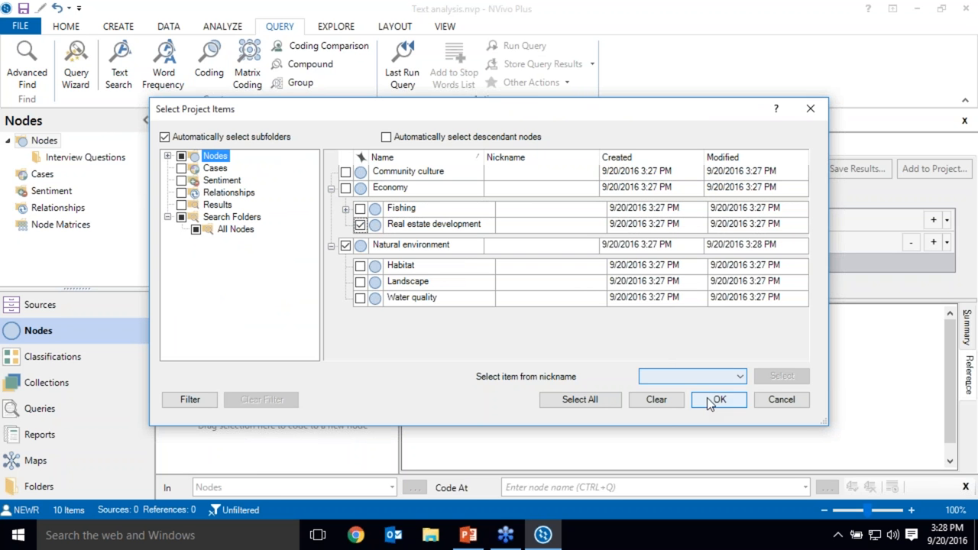
{"action": "left_click", "coordinate": [717, 400]}
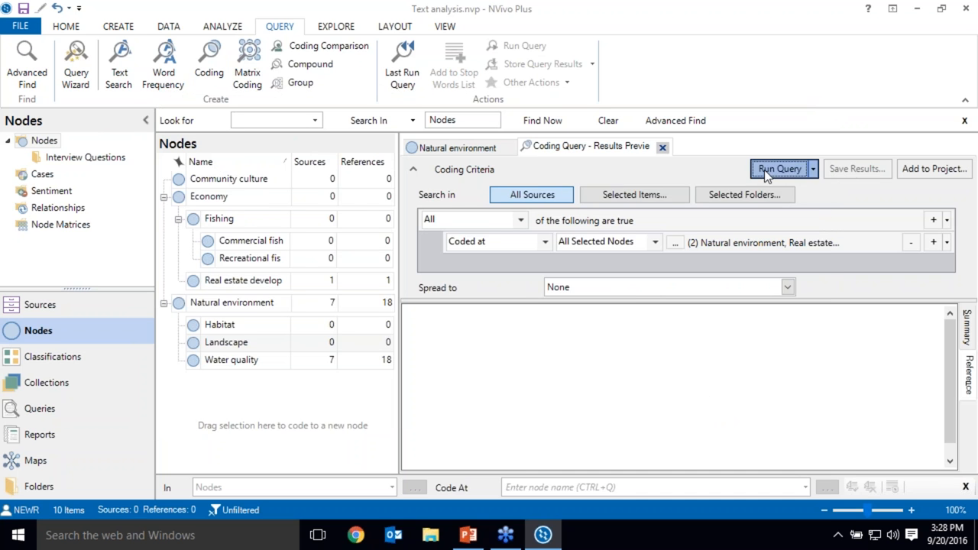
Run the query to get Barbara's single shared passage, then switch to the PowerPoint slide.
{"action": "left_click", "coordinate": [779, 168]}
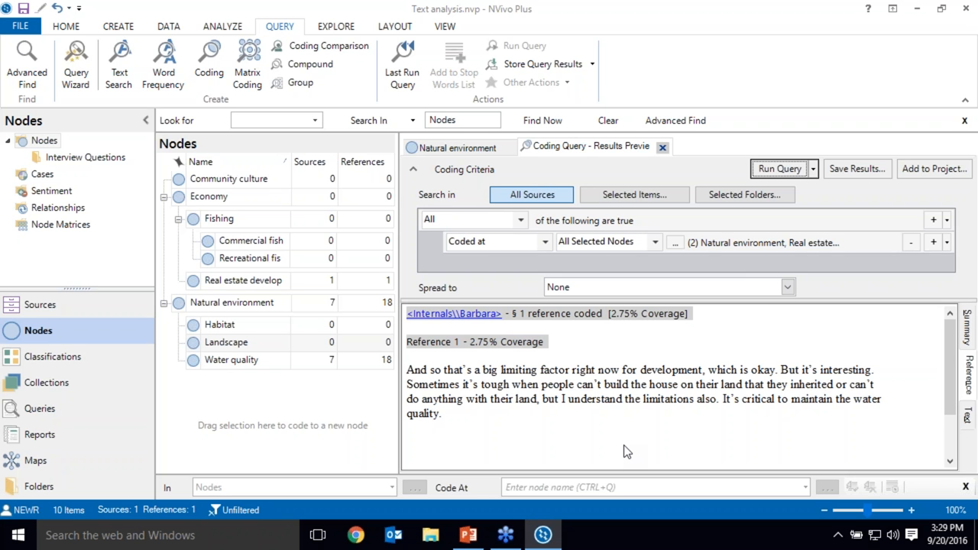
{"action": "mouse_move", "coordinate": [626, 451]}
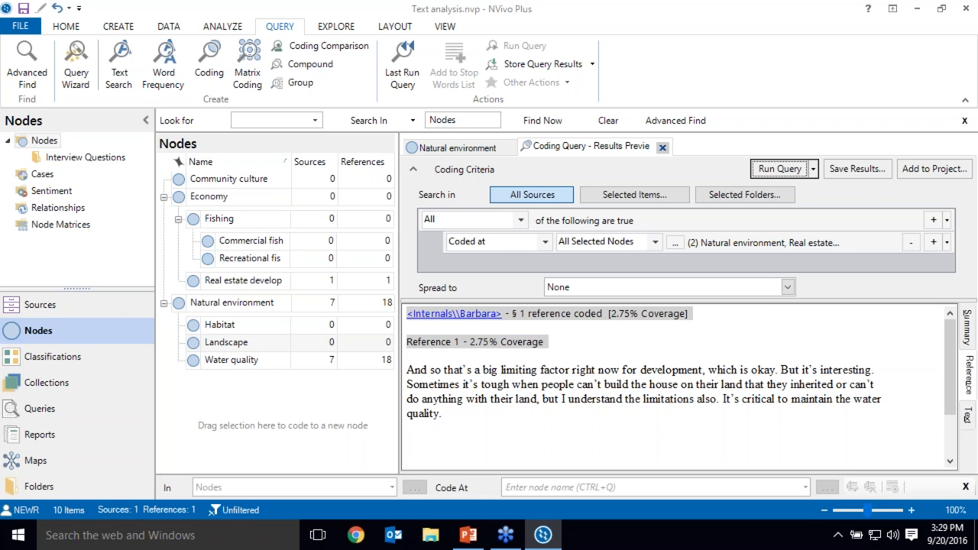
{"action": "mouse_move", "coordinate": [431, 535]}
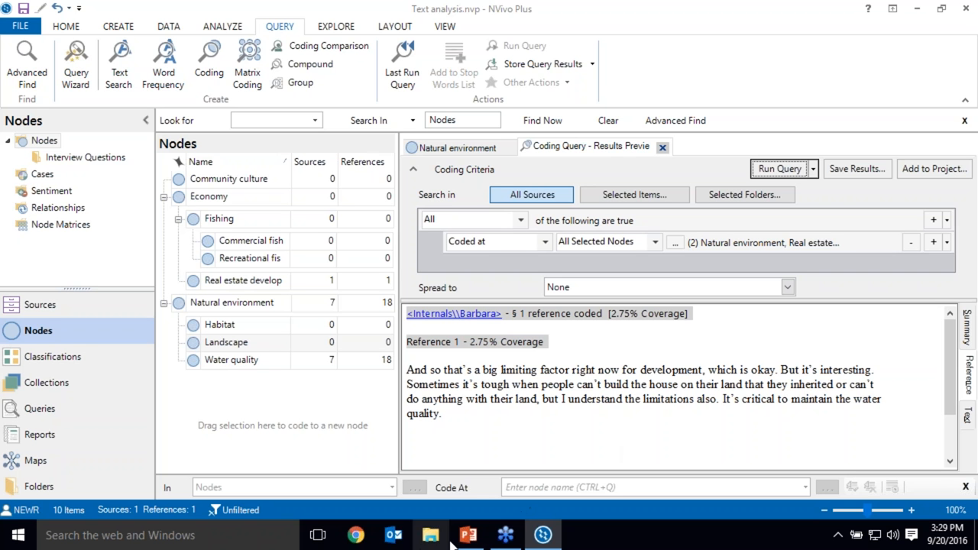
{"action": "left_click", "coordinate": [467, 534]}
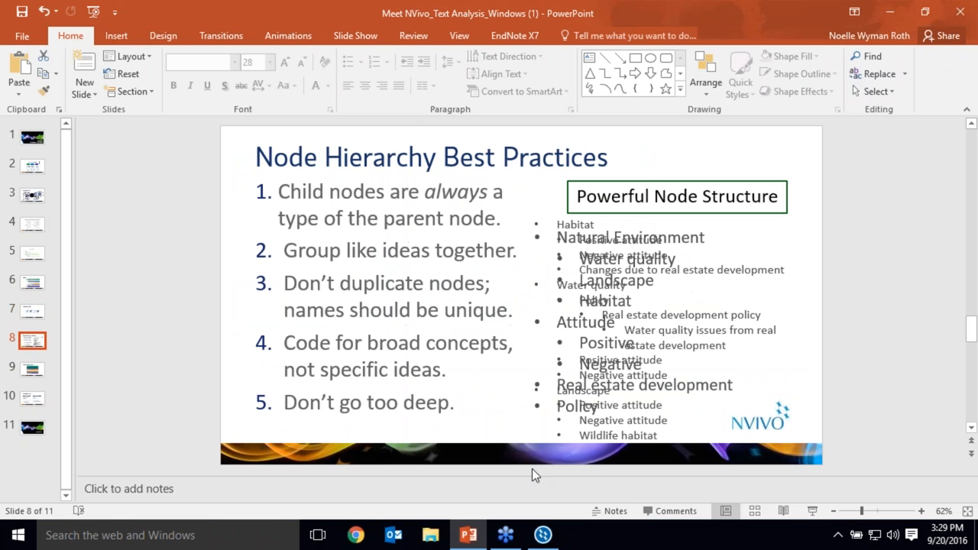
{"action": "key", "text": "F5"}
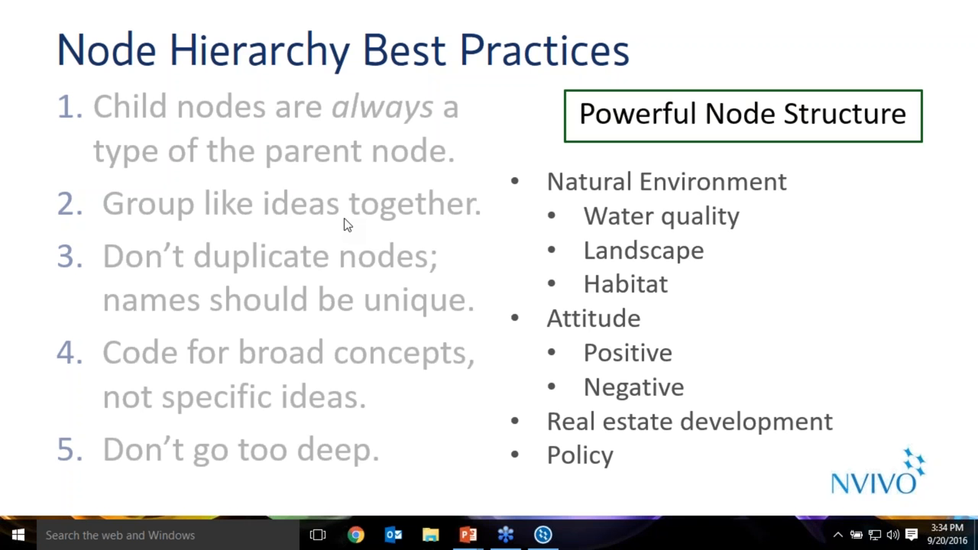
{"action": "mouse_move", "coordinate": [756, 270]}
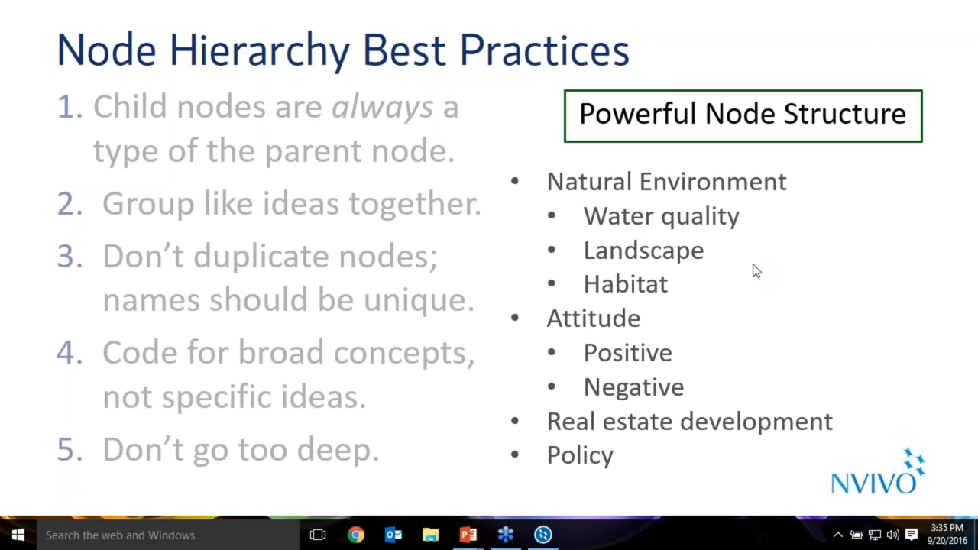
{"action": "mouse_move", "coordinate": [750, 281]}
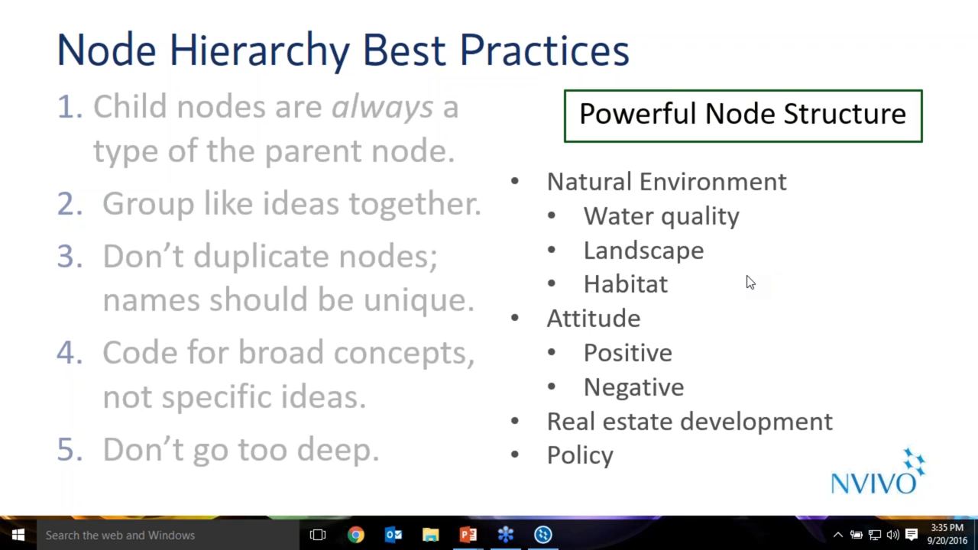
{"action": "mouse_move", "coordinate": [750, 298]}
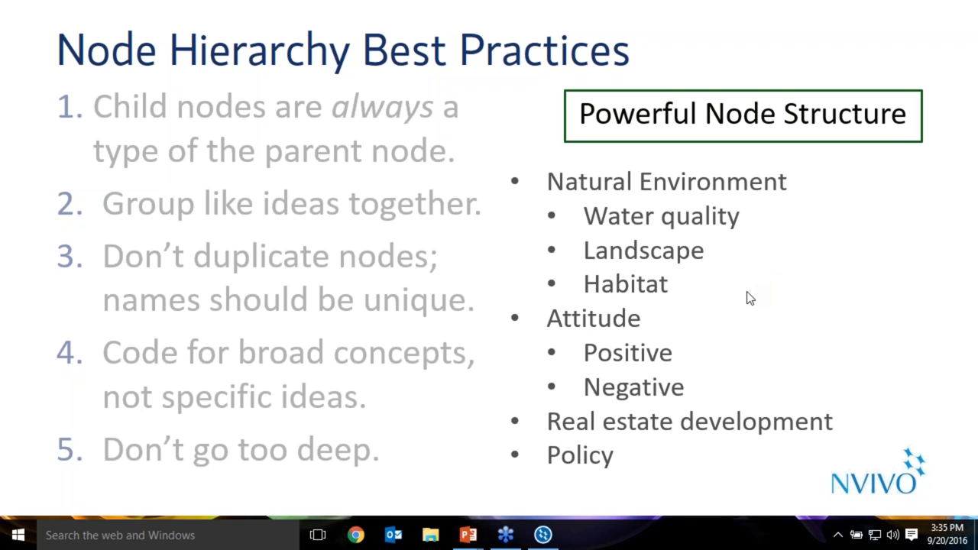
{"action": "mouse_move", "coordinate": [471, 443]}
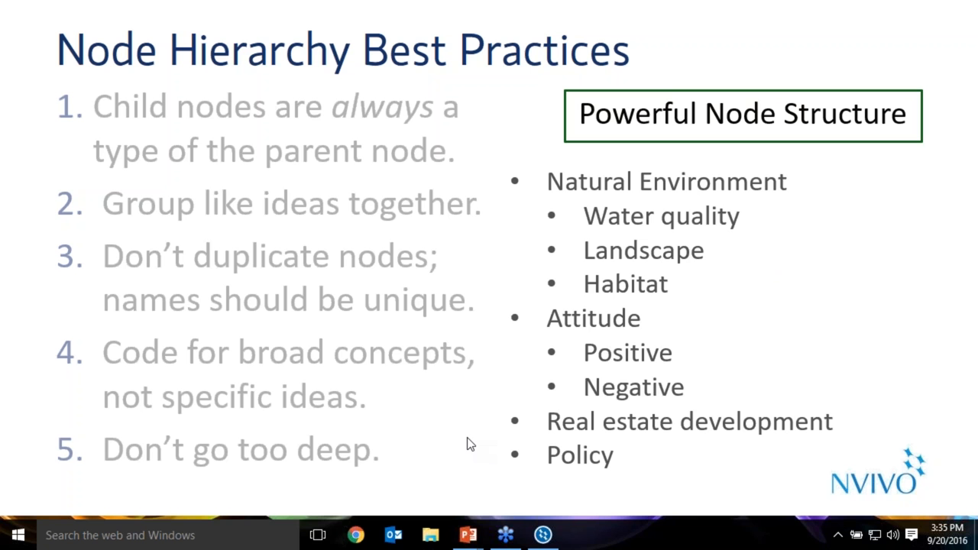